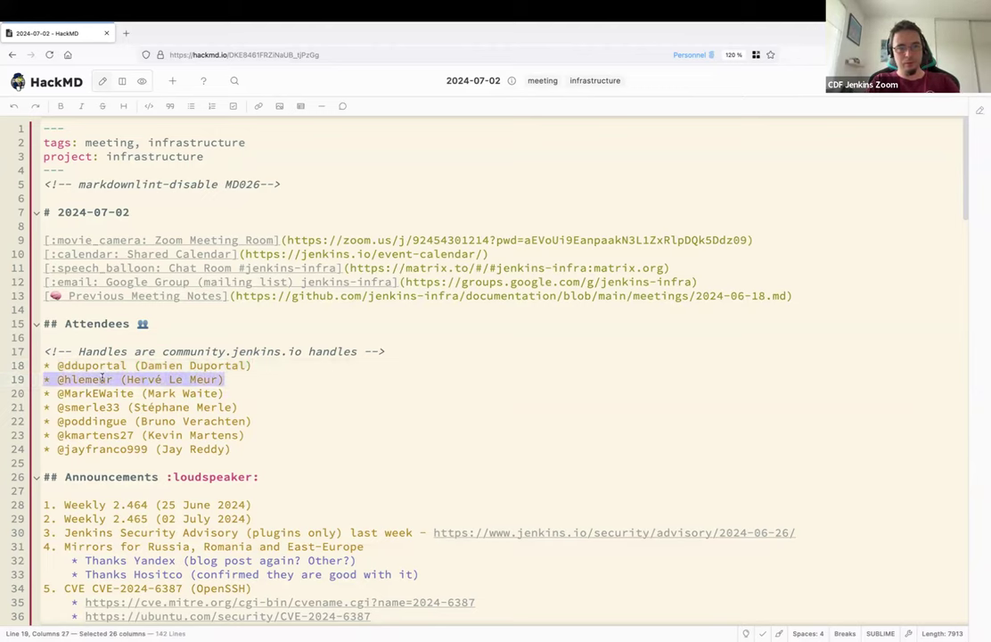
pyautogui.press('Delete')
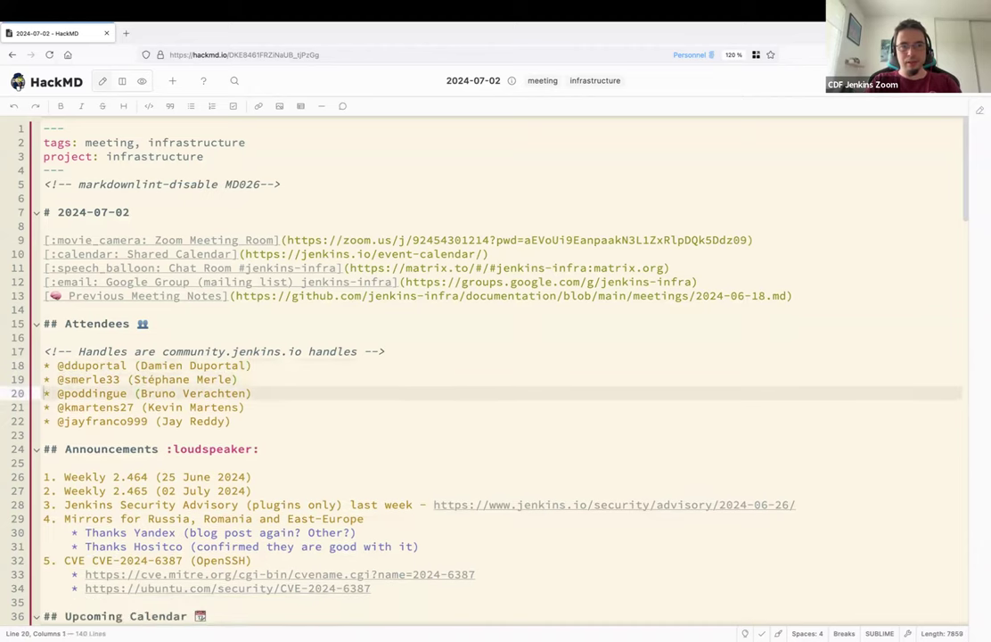
pyautogui.moveTo(42, 394); pyautogui.dragTo(254, 406)
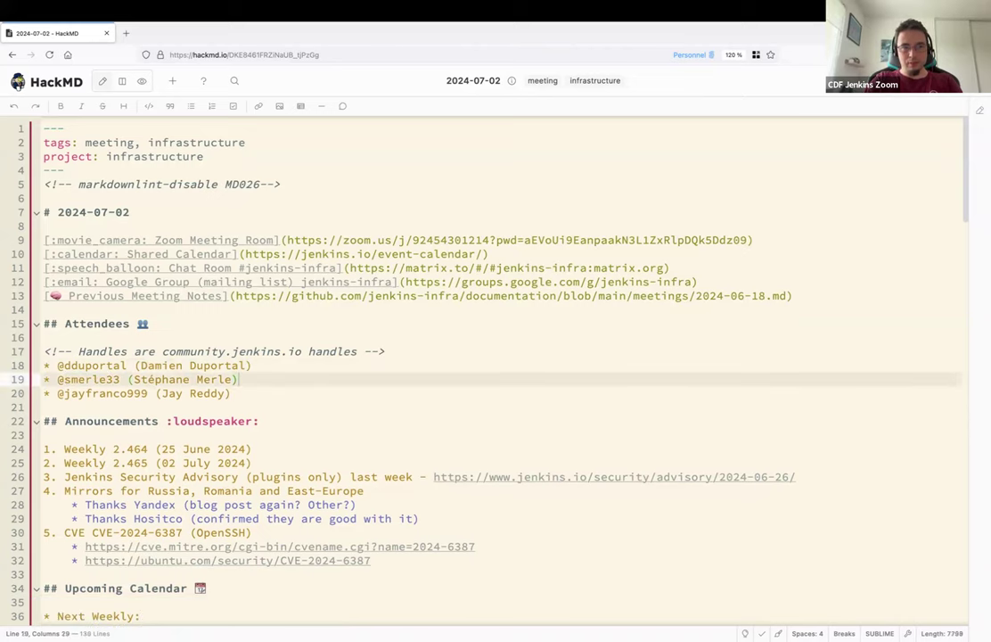
pyautogui.doubleClick(332, 350)
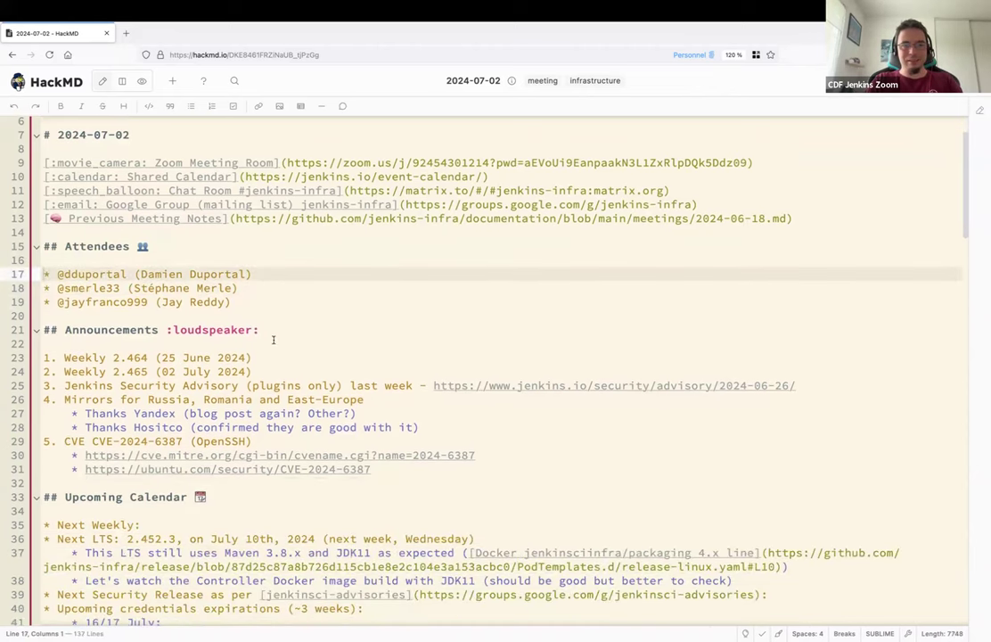
# Add under Weekly 2.464: 'Mirror sync failed (as usual: 90% of the package builds) due to OSUOSL slowness'.
pyautogui.click(254, 357)
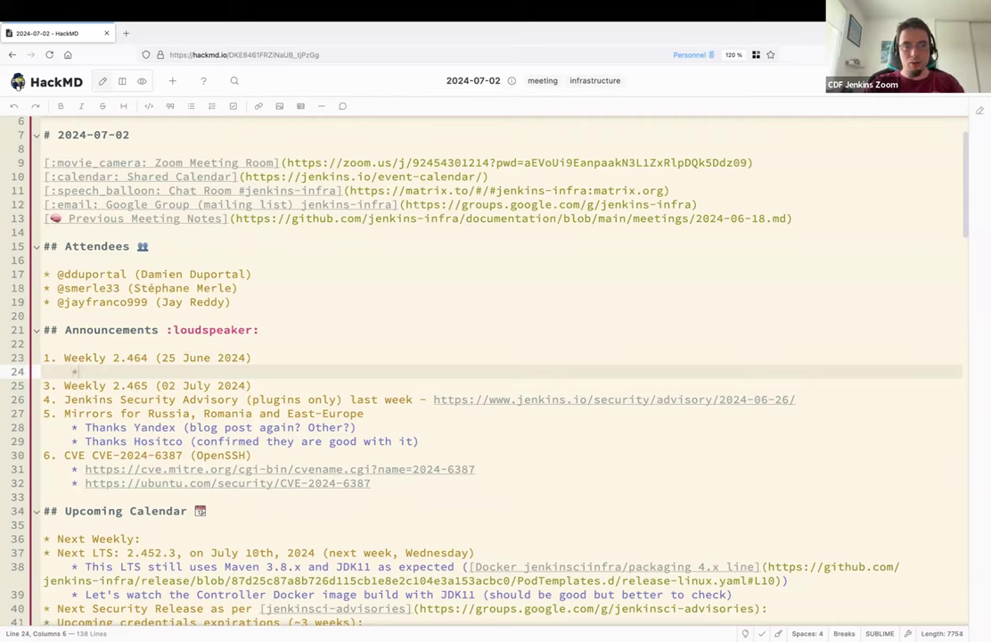
pyautogui.write('Mirror')
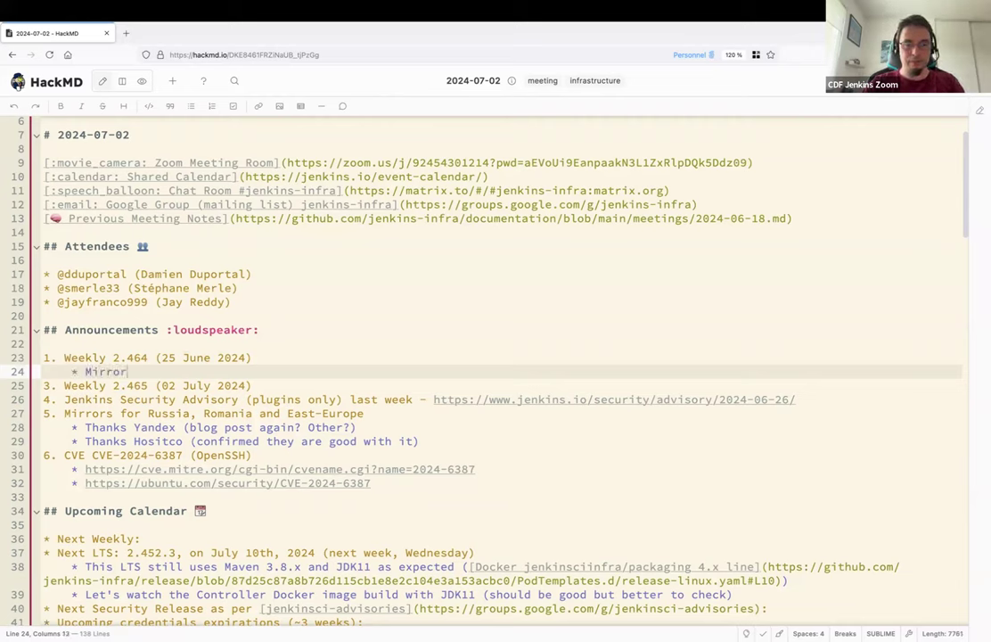
pyautogui.write('sync failed')
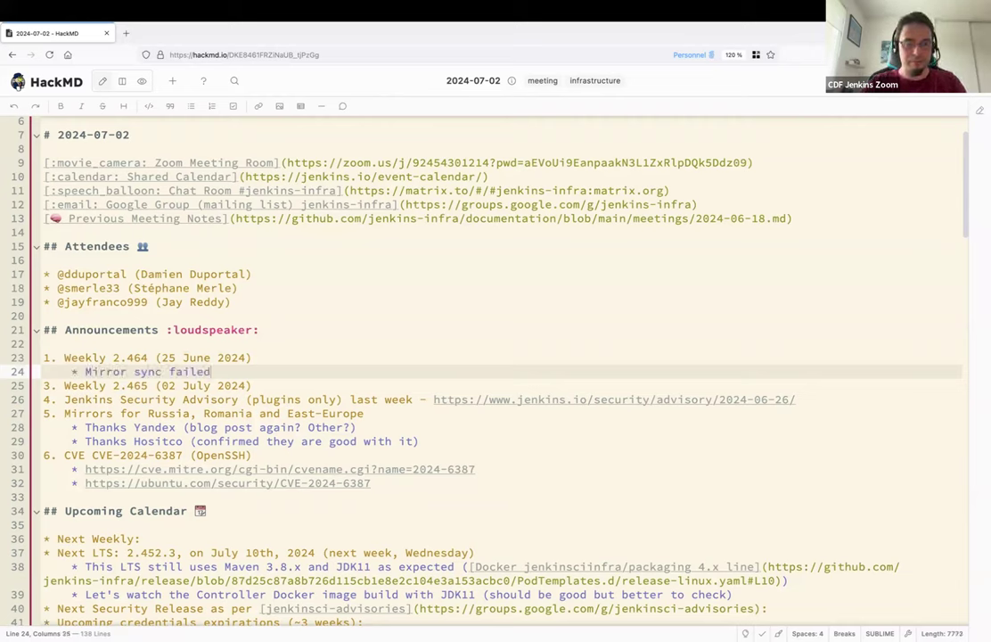
pyautogui.write('(as usual)')
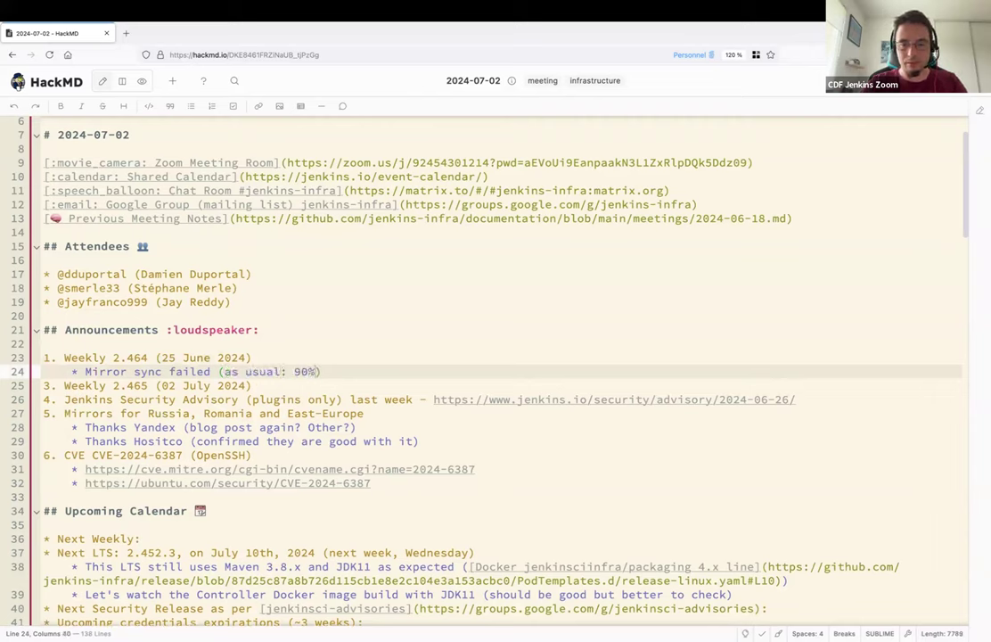
pyautogui.write('of the package')
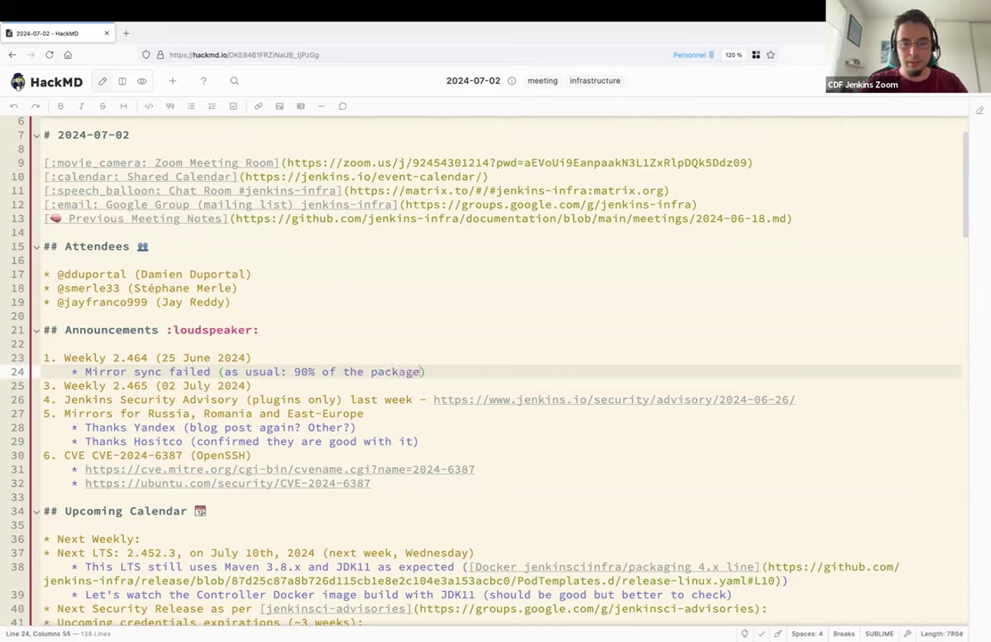
pyautogui.write('builds')
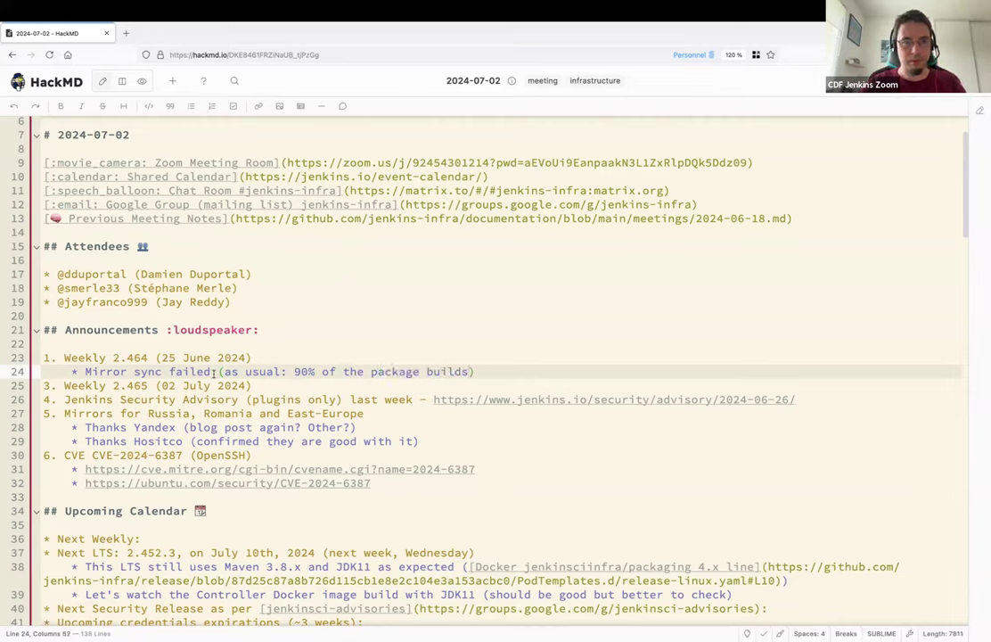
pyautogui.write('due to O')
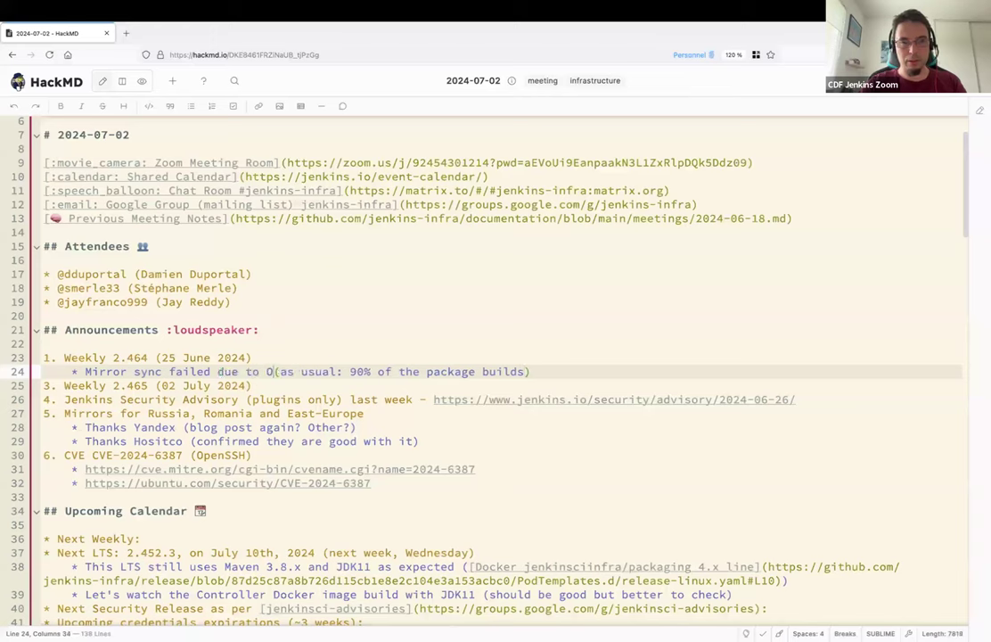
pyautogui.write('SUOSL slown')
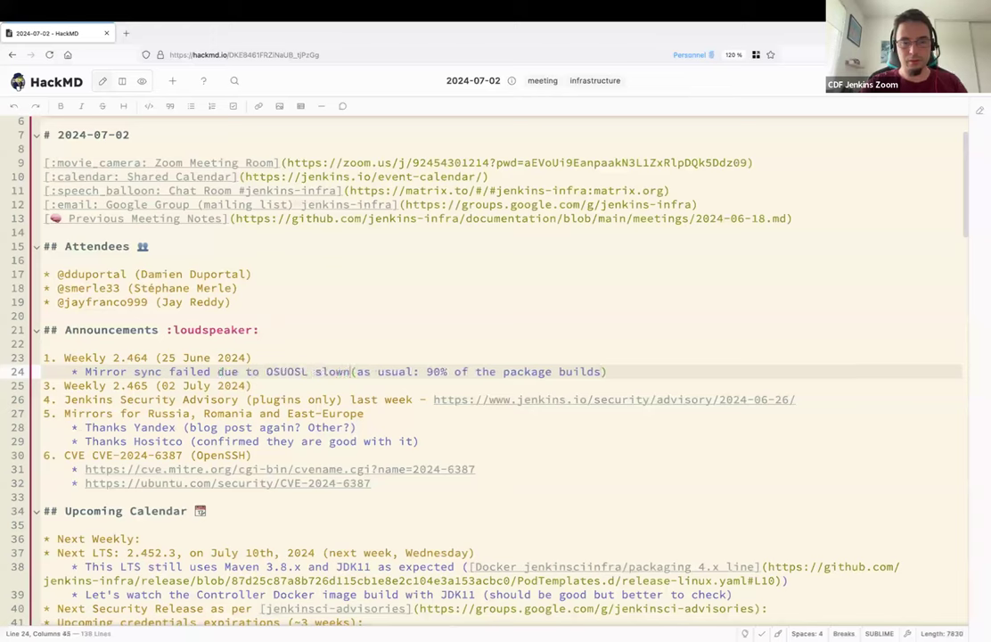
pyautogui.write('ness')
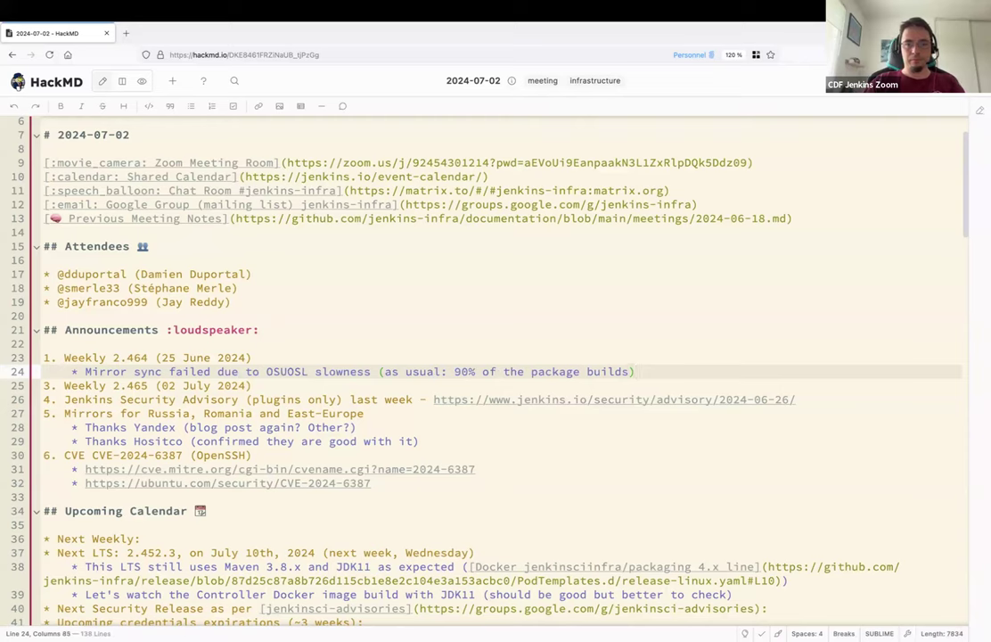
# Replace the word 'package' with 'build' in the mirror sync note.
pyautogui.doubleClick(556, 373)
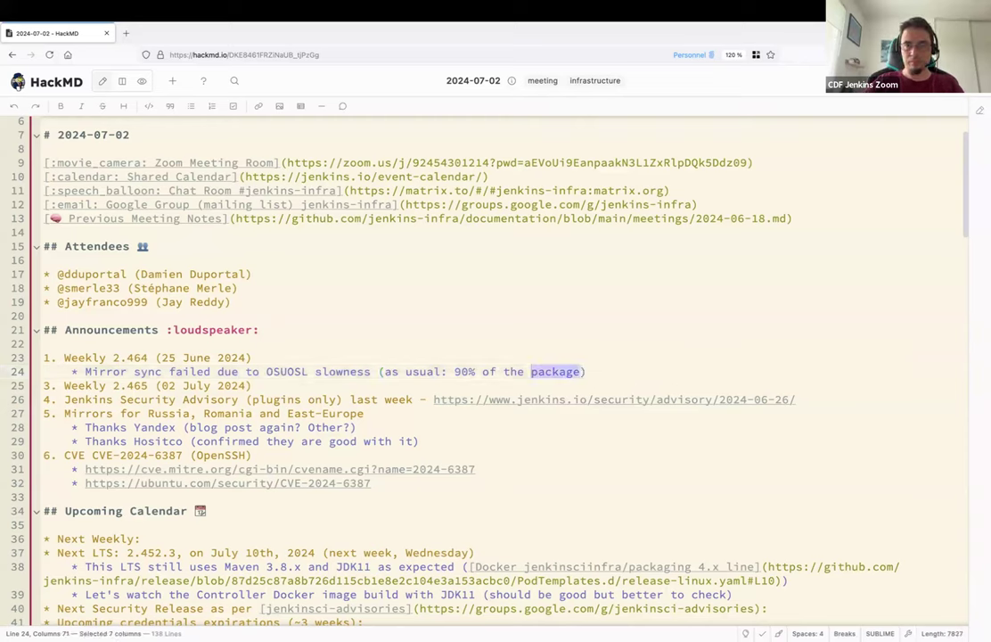
pyautogui.write('builds')
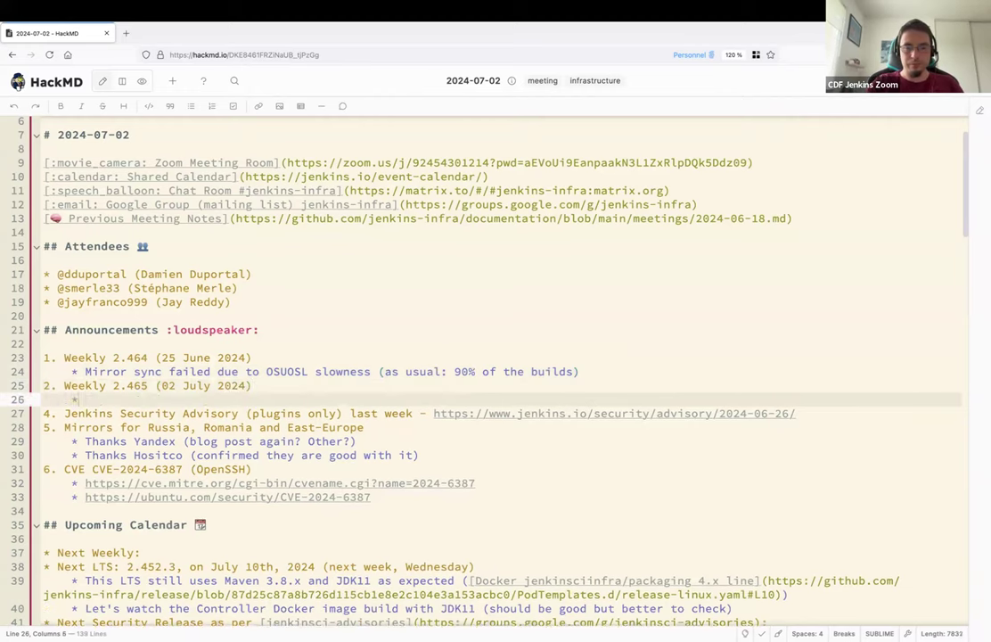
# Add under Weekly 2.465: 'Started on time, let's watch it' and 'Changelog might be late (Mark and Kevin off)'.
pyautogui.write("Started on time, let's w")
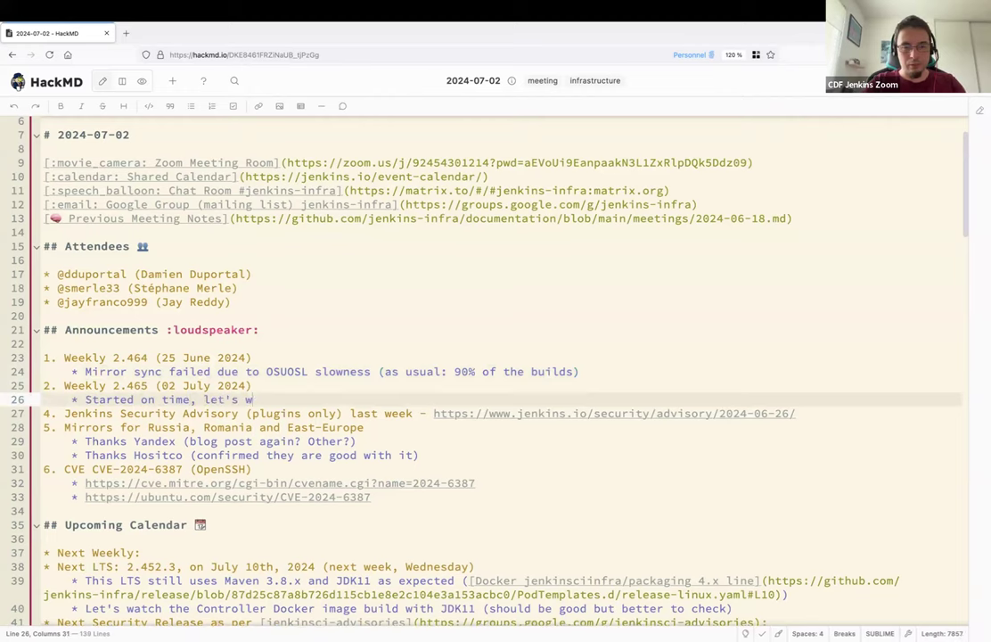
pyautogui.press('Enter')
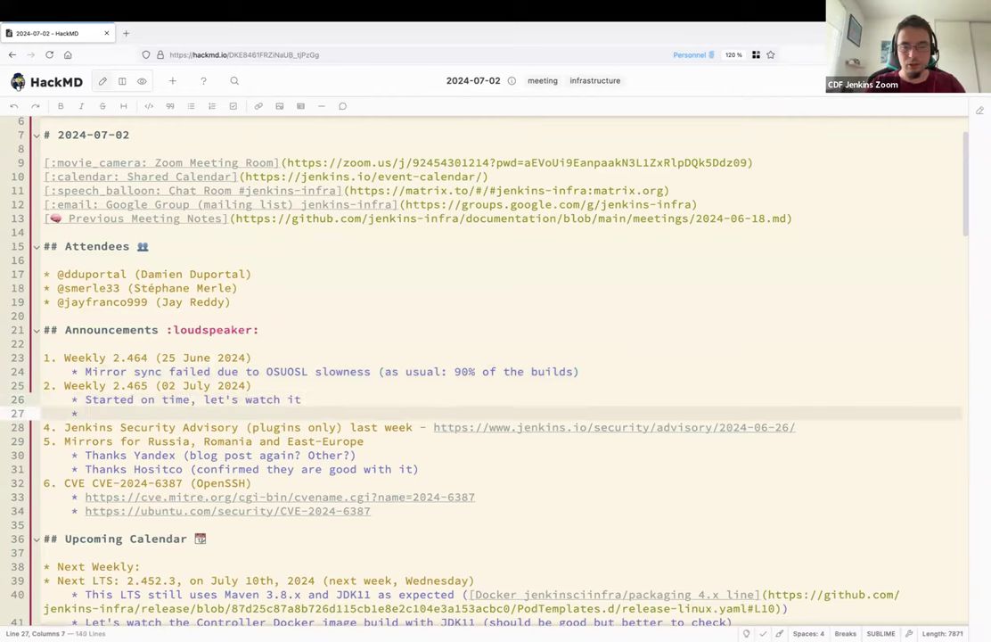
pyautogui.write('Changelog might be late (due to both Mark')
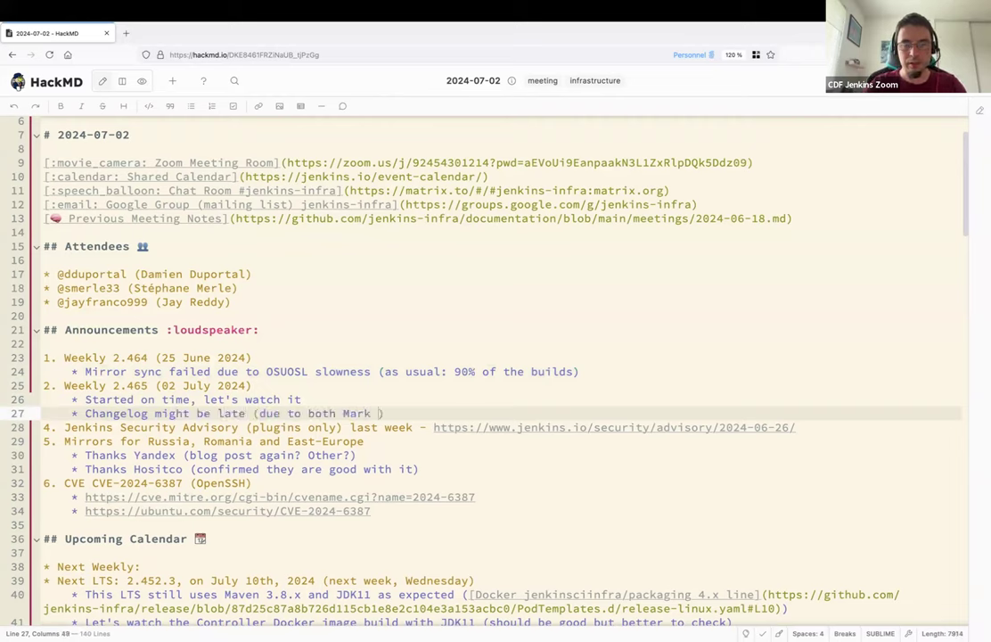
pyautogui.write('and Kevin off')
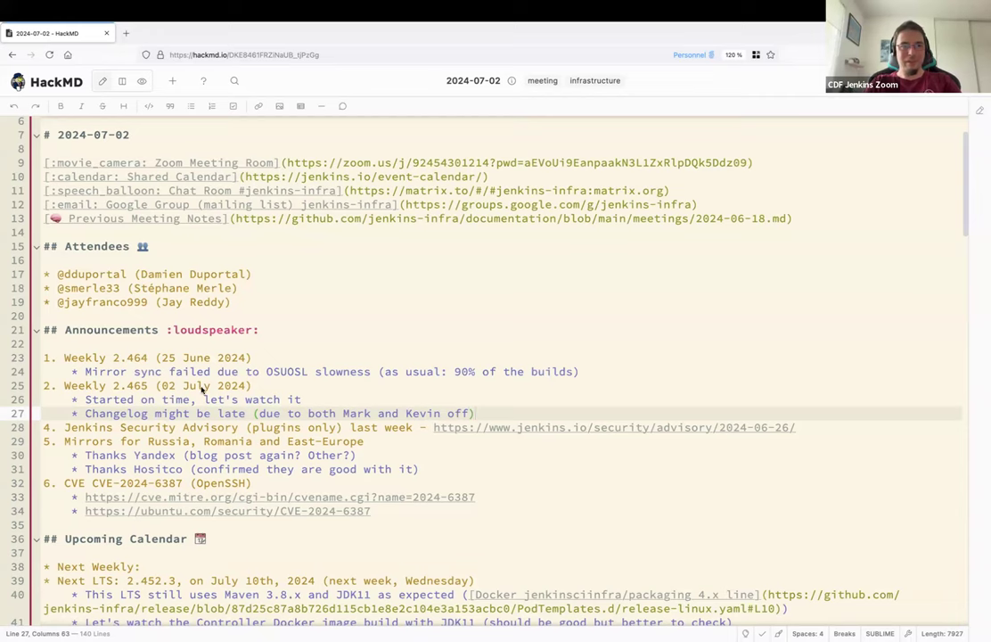
pyautogui.click(167, 428)
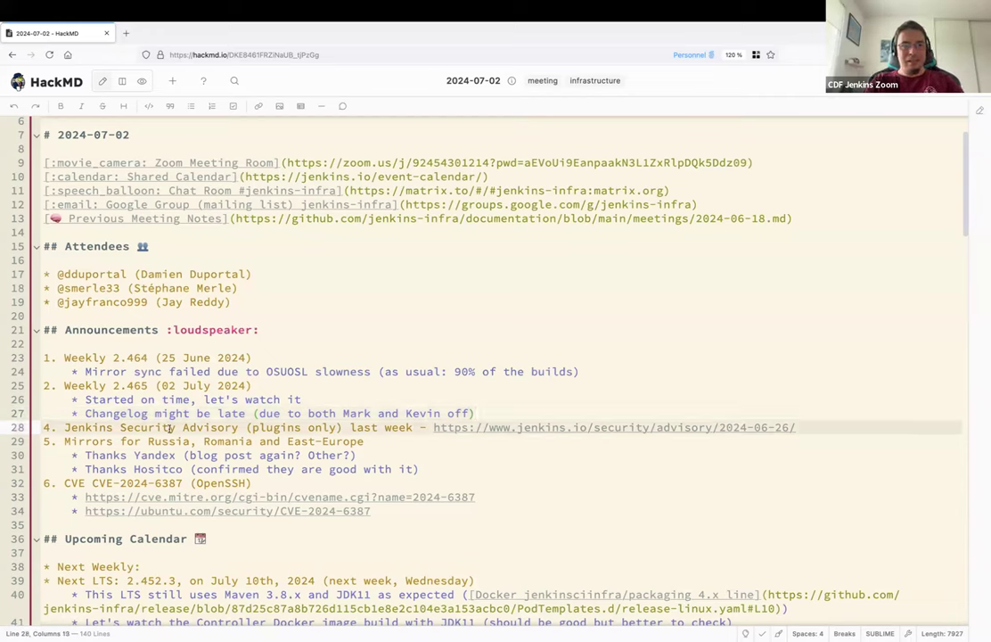
pyautogui.click(497, 417)
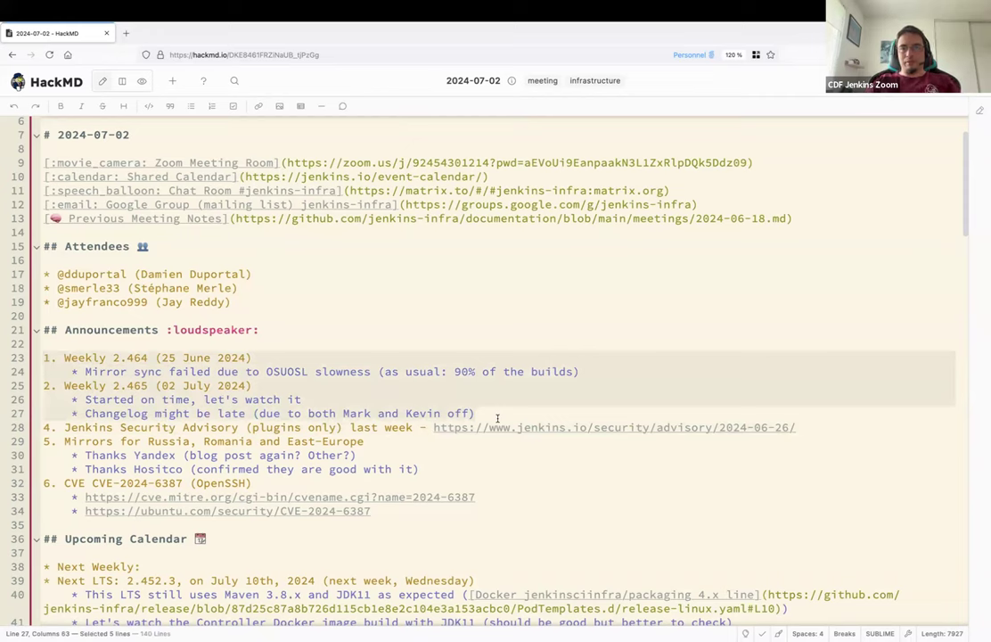
pyautogui.moveTo(66, 413)
pyautogui.write('3')
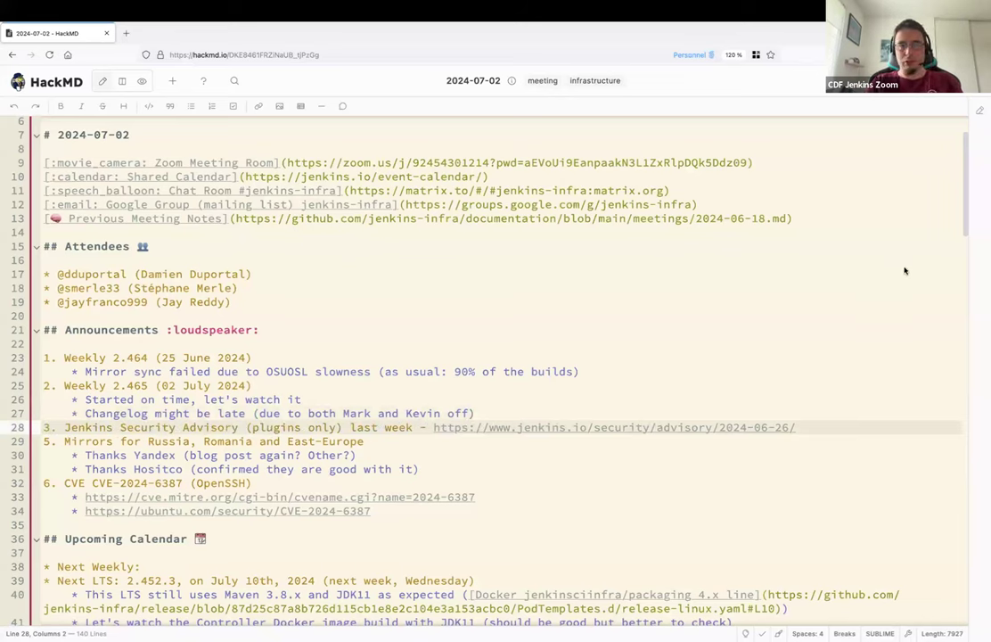
pyautogui.moveTo(900, 144)
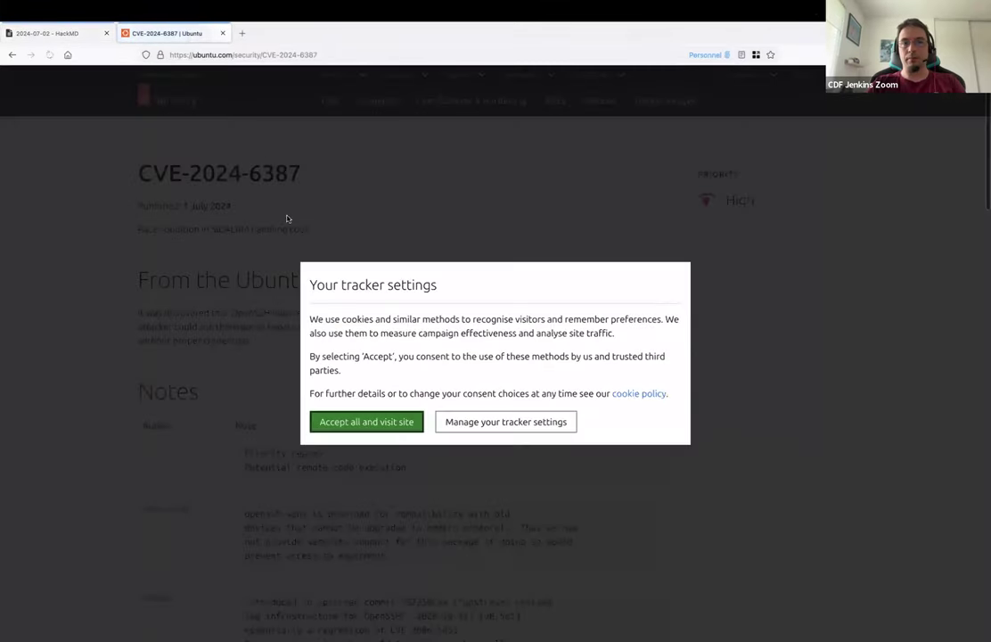
# Review the Ubuntu CVE-2024-6387 status table for affected openssh releases, then return to the notes.
pyautogui.click(365, 420)
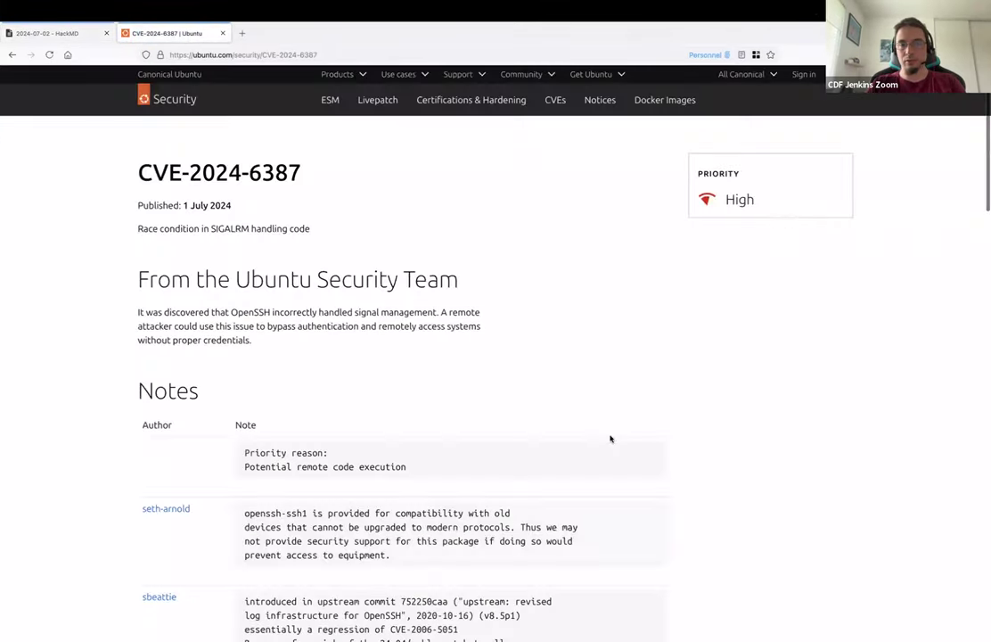
pyautogui.scroll(-3)
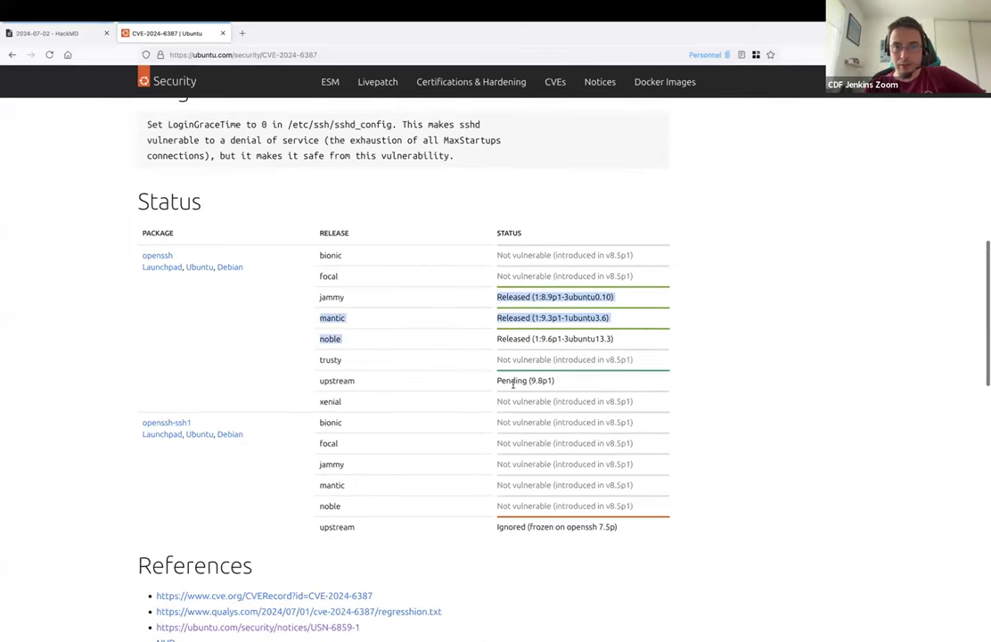
pyautogui.scroll(3)
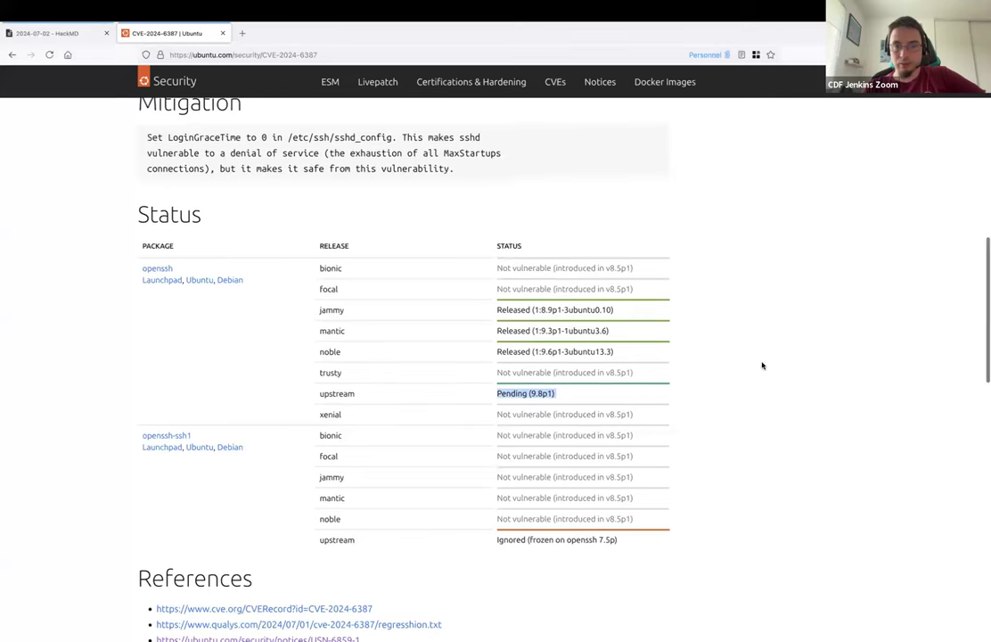
pyautogui.scroll(3)
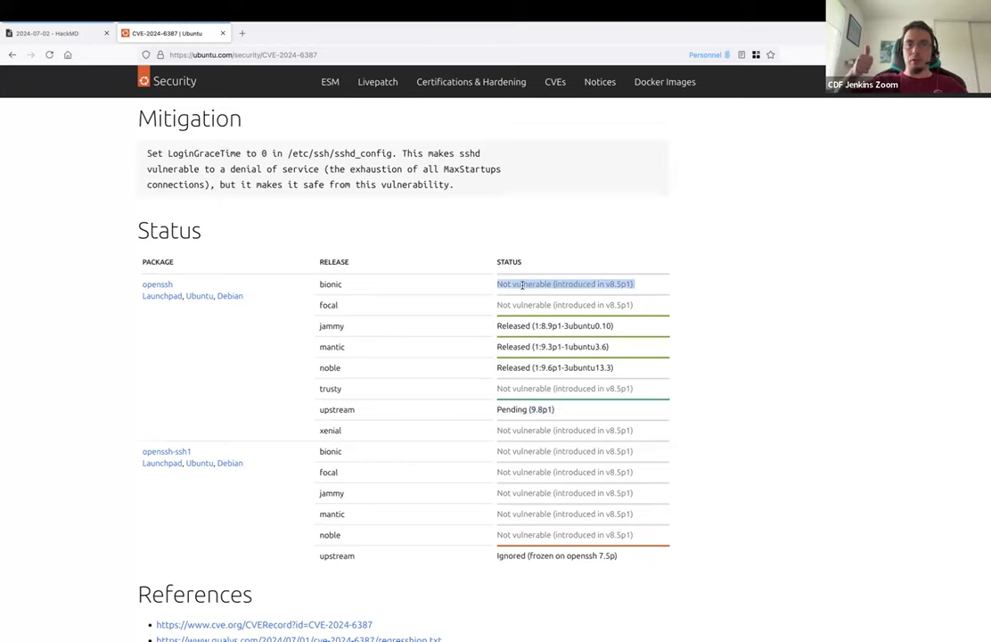
pyautogui.moveTo(526, 303)
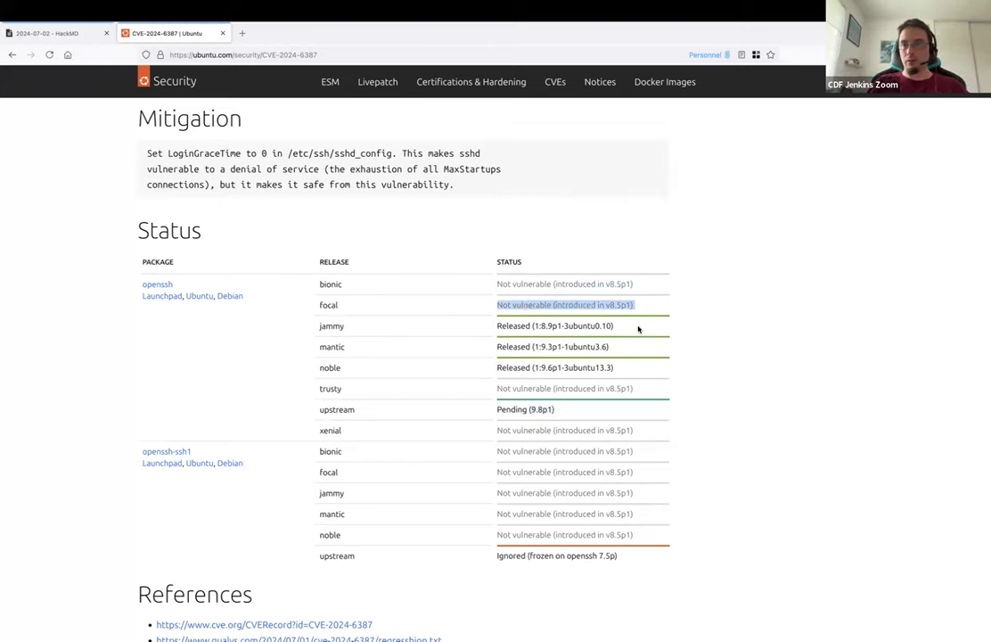
pyautogui.moveTo(704, 333)
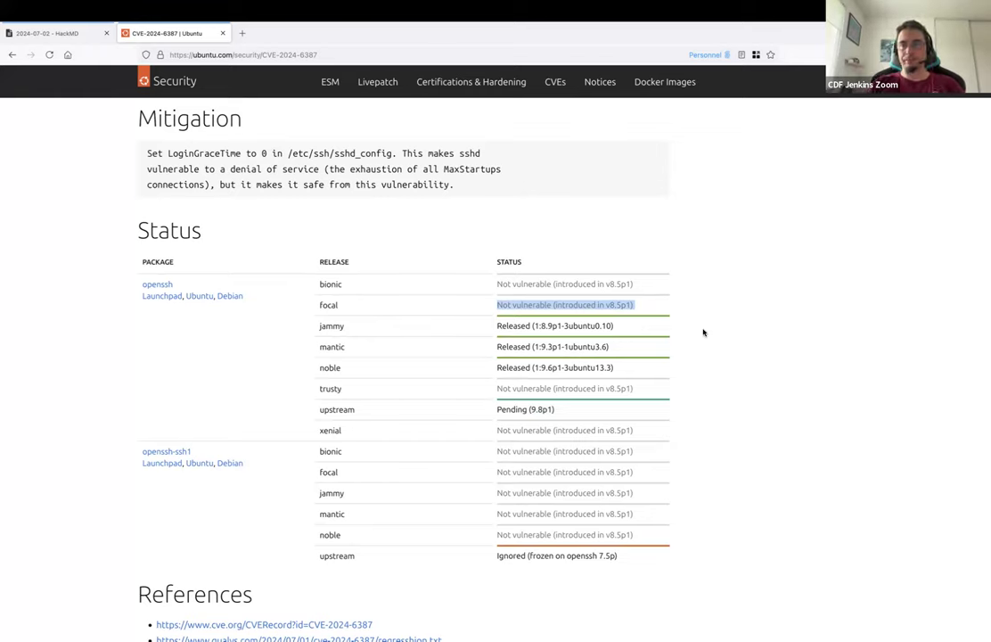
pyautogui.moveTo(82, 321)
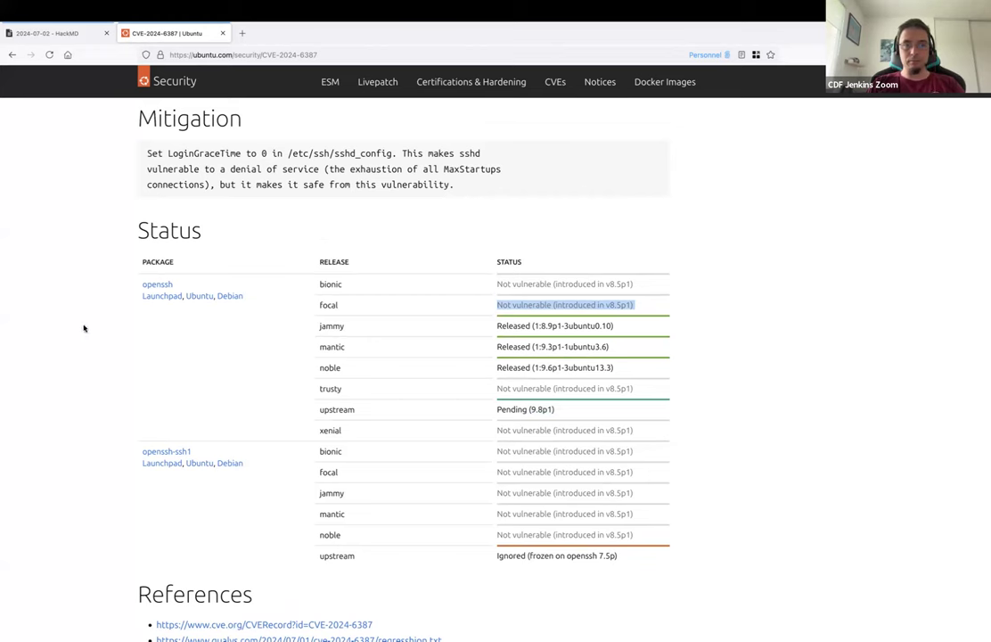
pyautogui.click(53, 32)
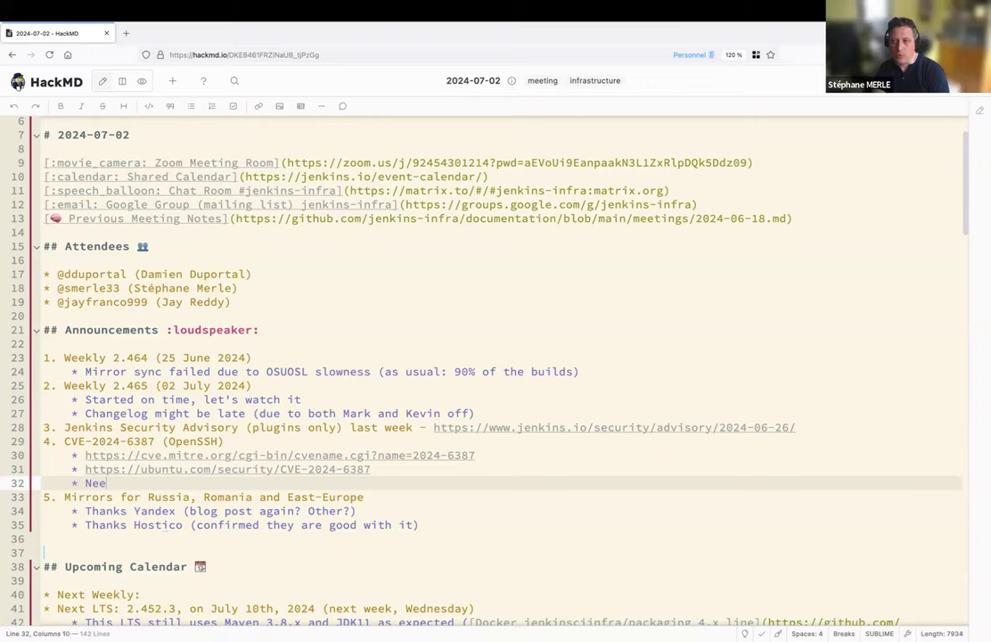
# Add under the CVE item: 'We have to check our SSH restrictions on VMs :warning:'.
pyautogui.write('We Need')
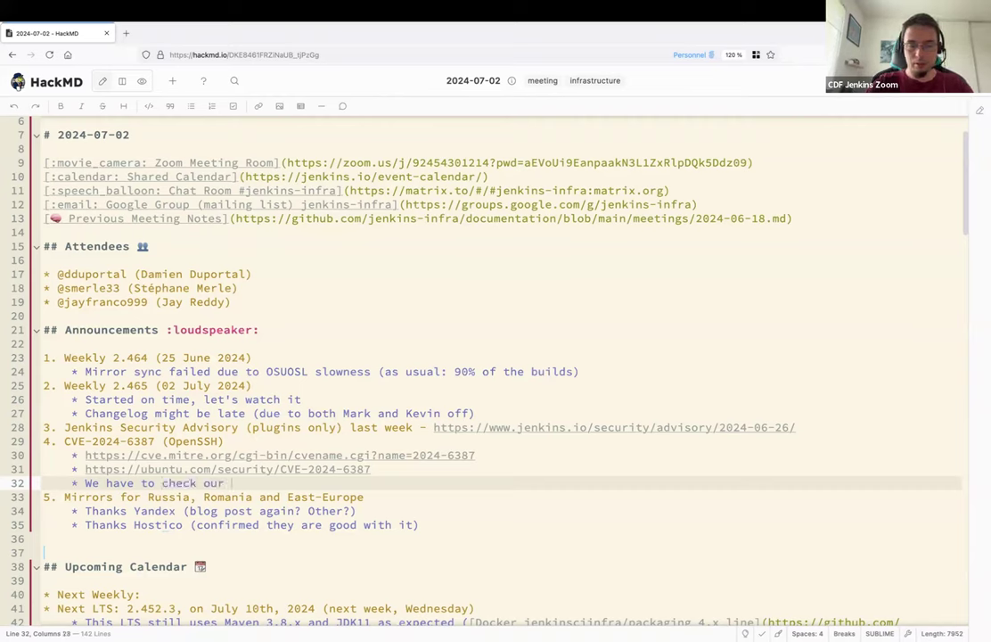
pyautogui.write('SSH res')
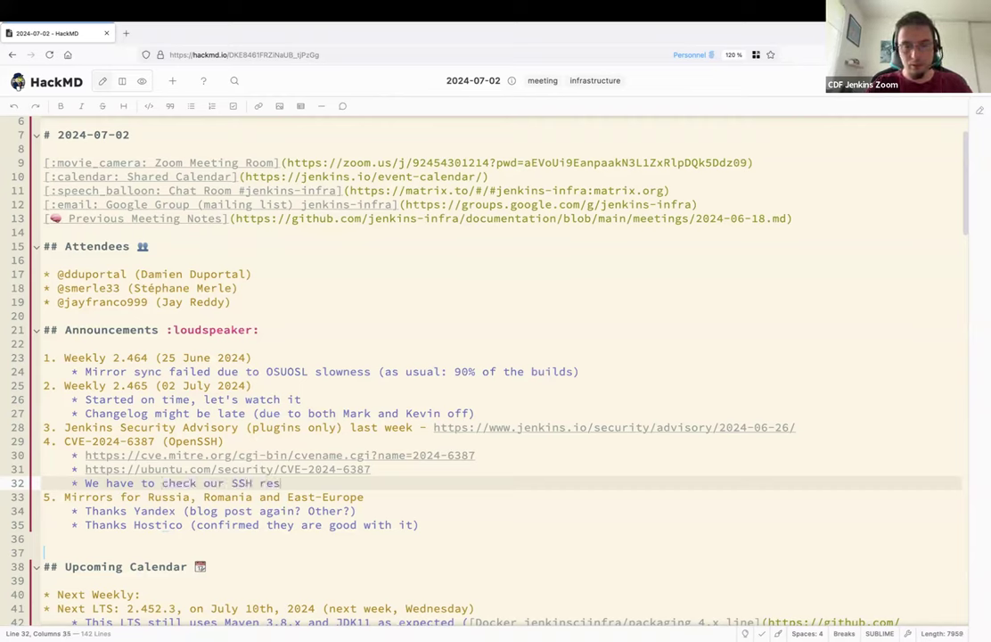
pyautogui.write('trictions')
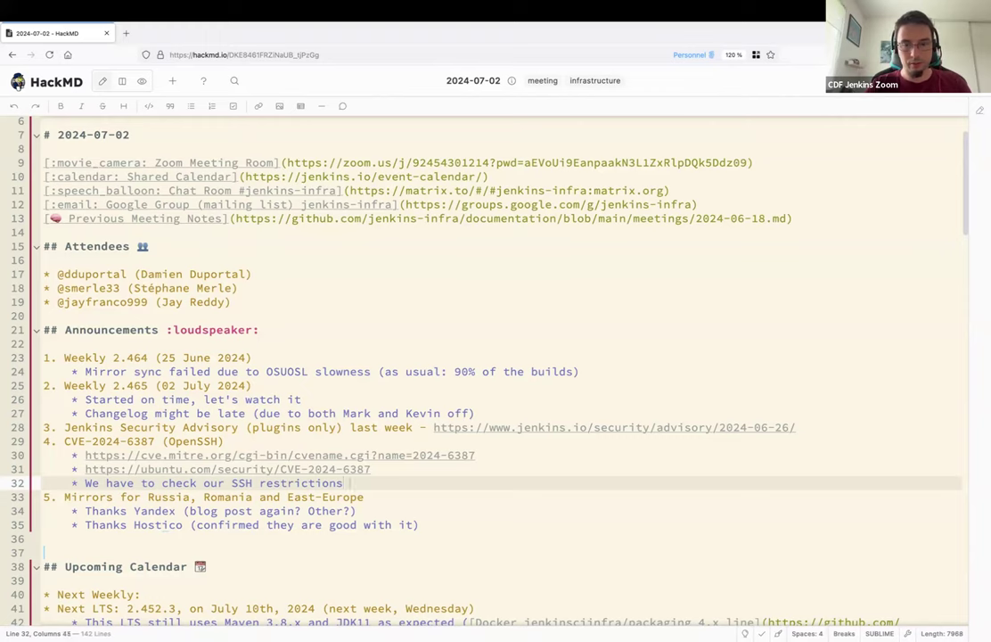
pyautogui.write('on VMs')
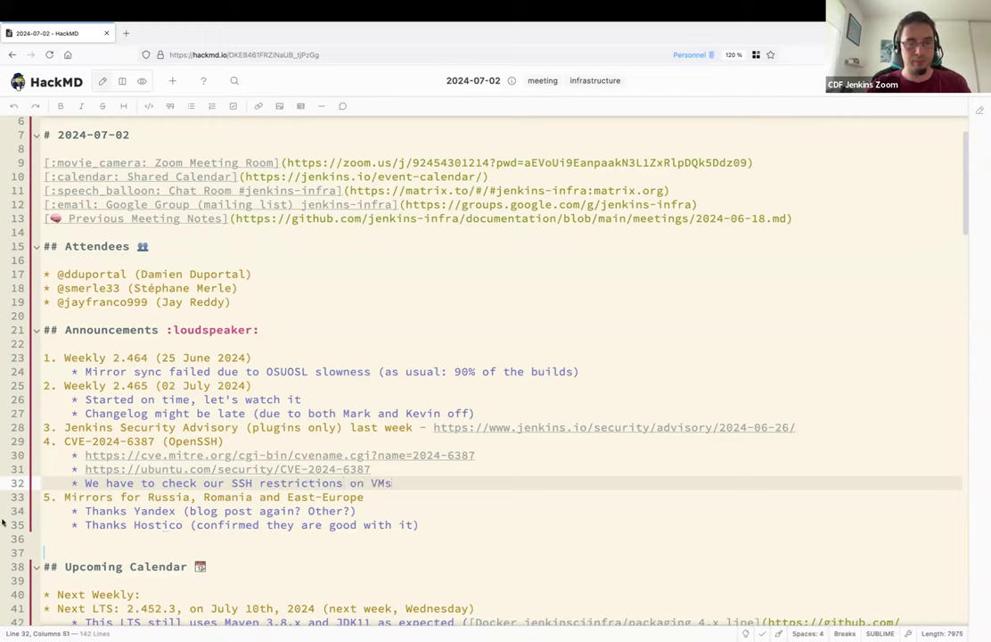
pyautogui.write(':war')
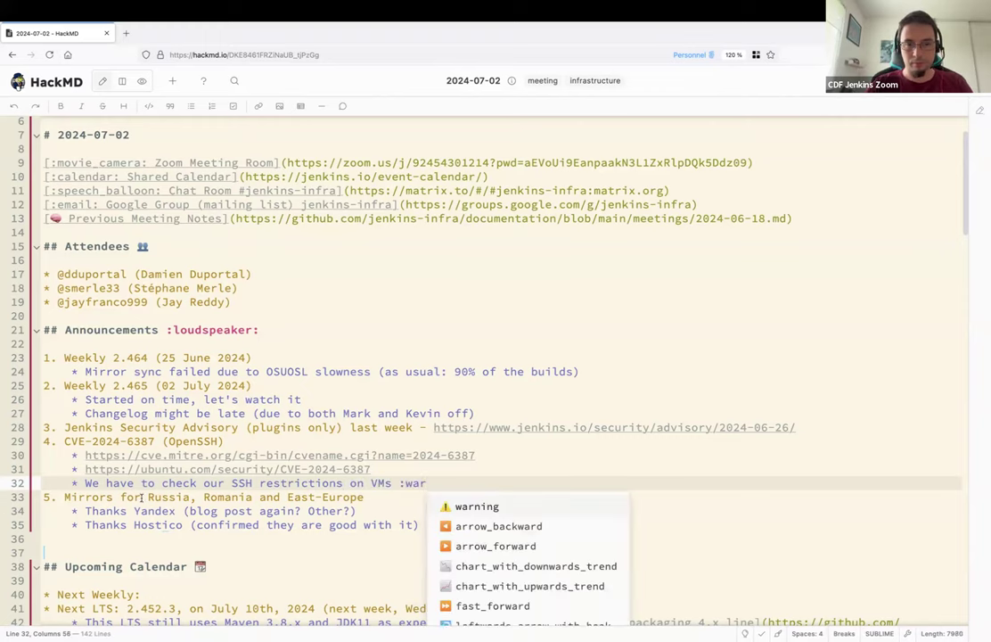
pyautogui.click(476, 506)
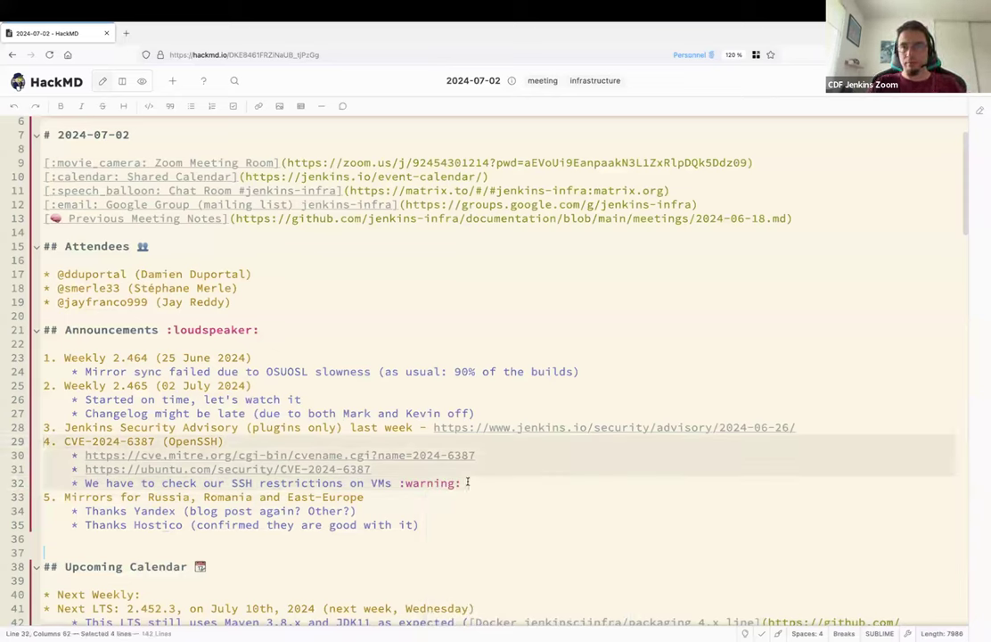
pyautogui.scroll(-3)
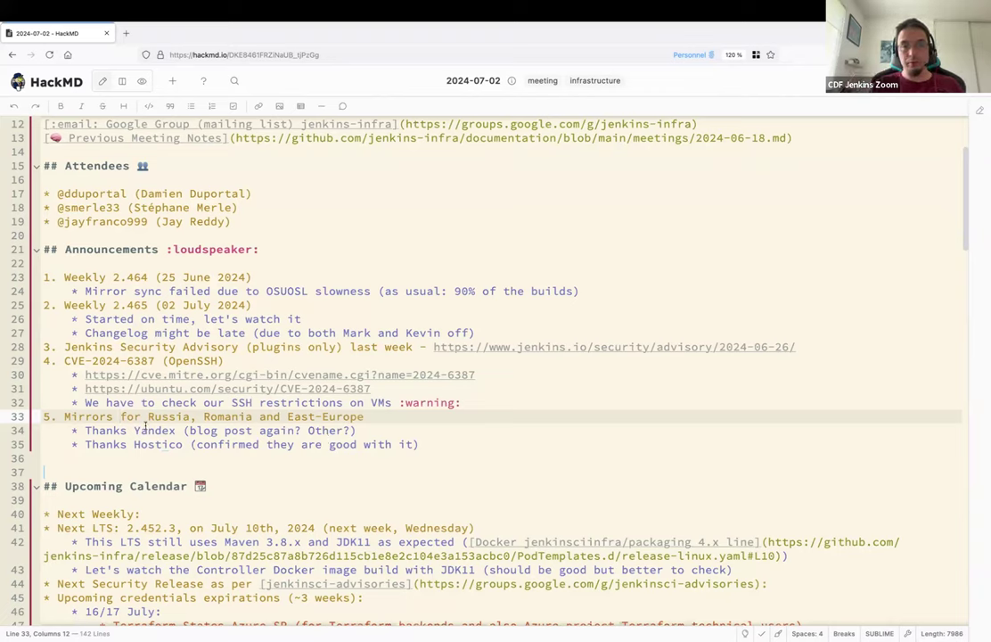
pyautogui.doubleClick(154, 429)
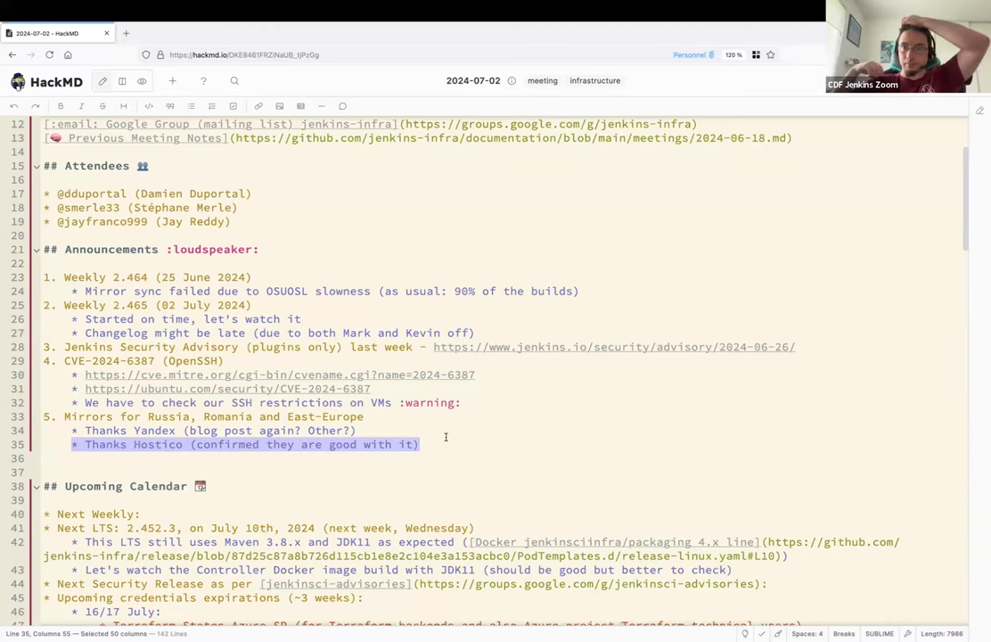
# Add a mirrors bullet: East Europe traffic on get.jio is now back to Aachen U. or Belnet.
pyautogui.click(432, 444)
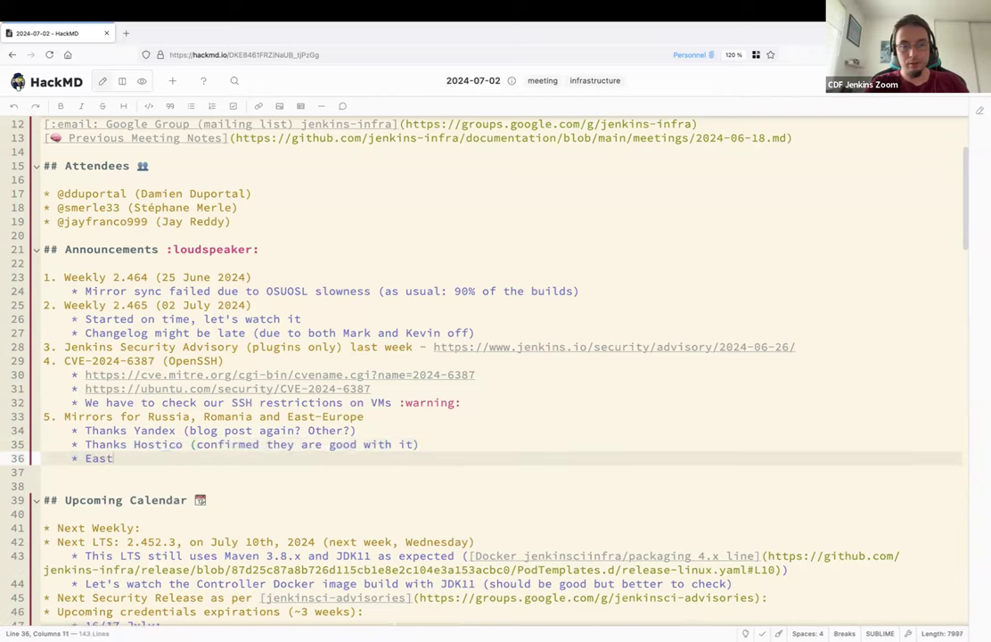
pyautogui.write('Europe is')
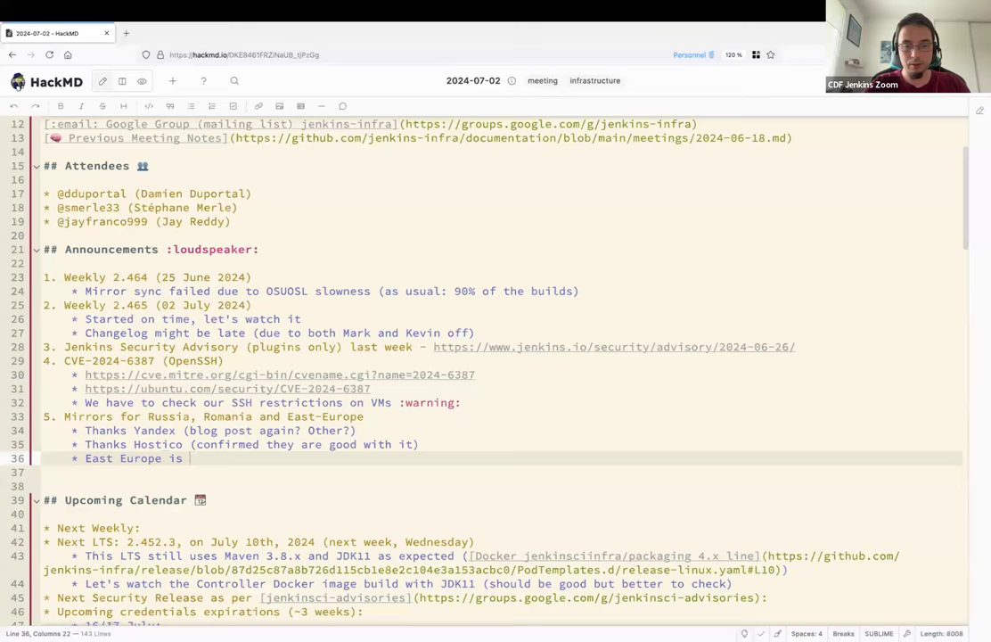
pyautogui.write('is now back')
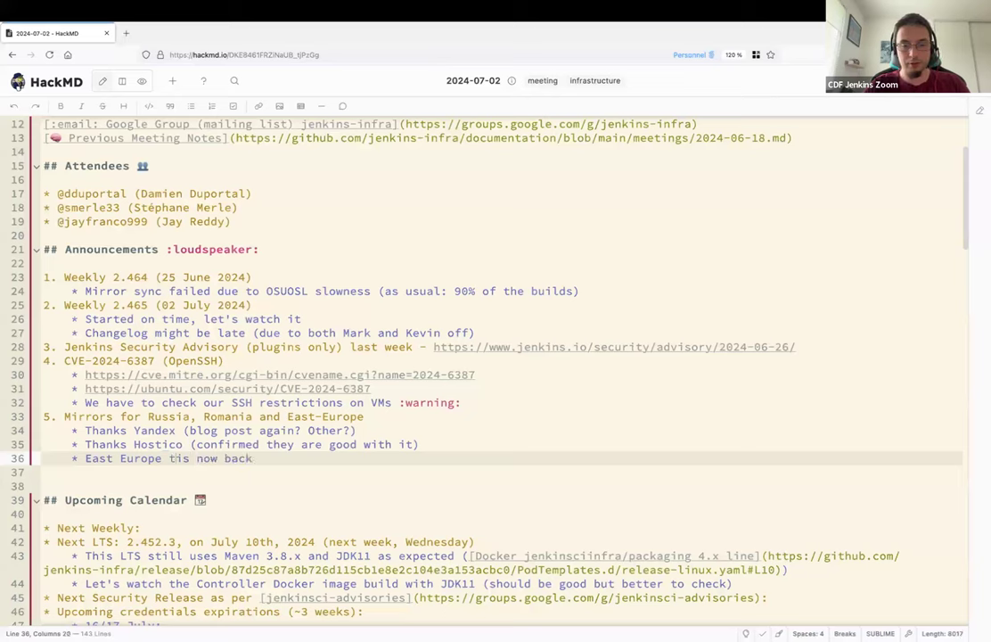
pyautogui.write('raffic on get.jio')
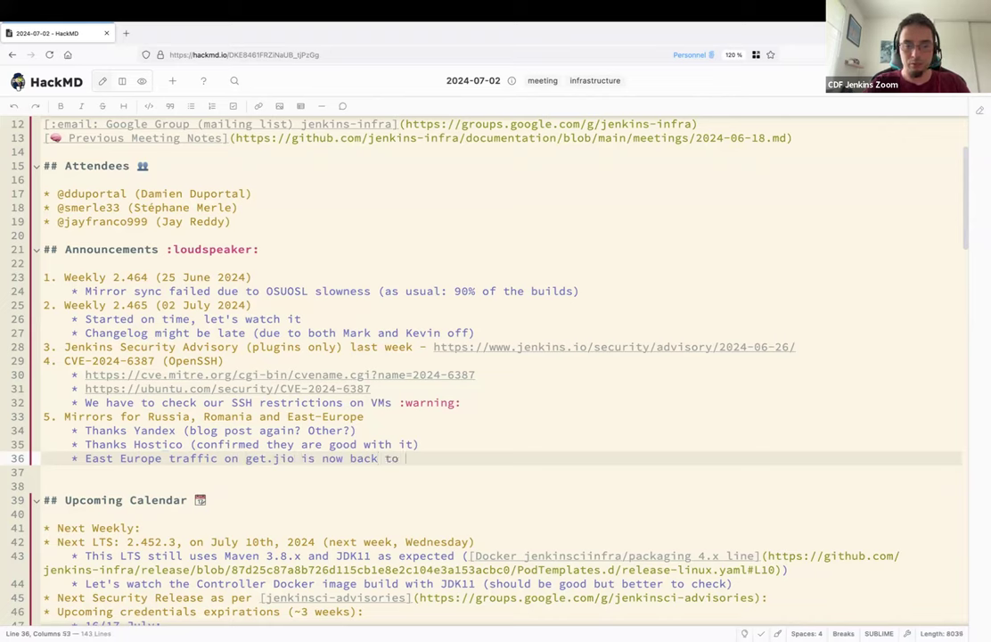
pyautogui.write('Aachen o')
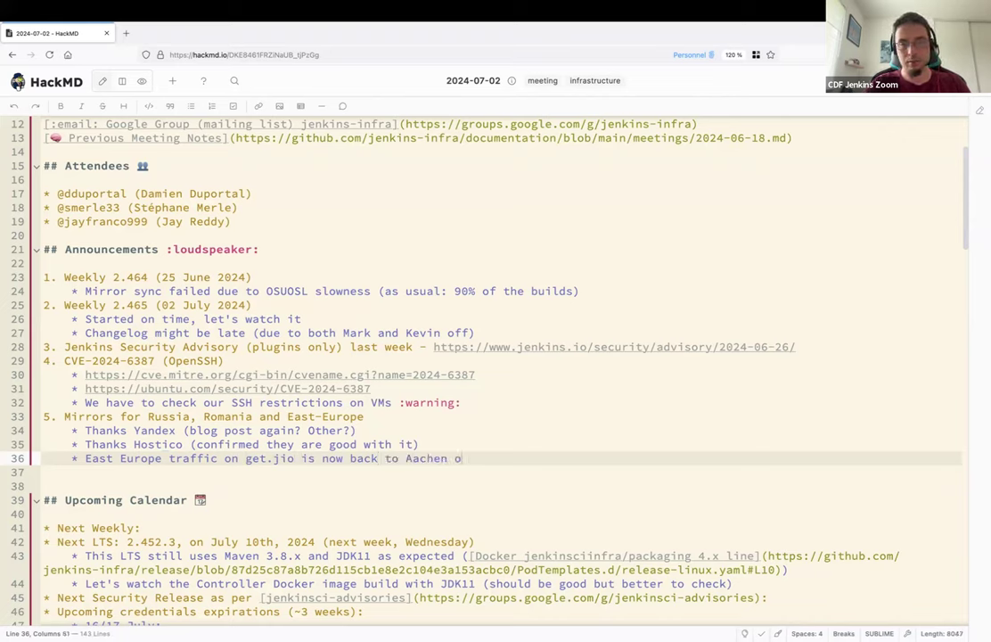
pyautogui.write('r Bru')
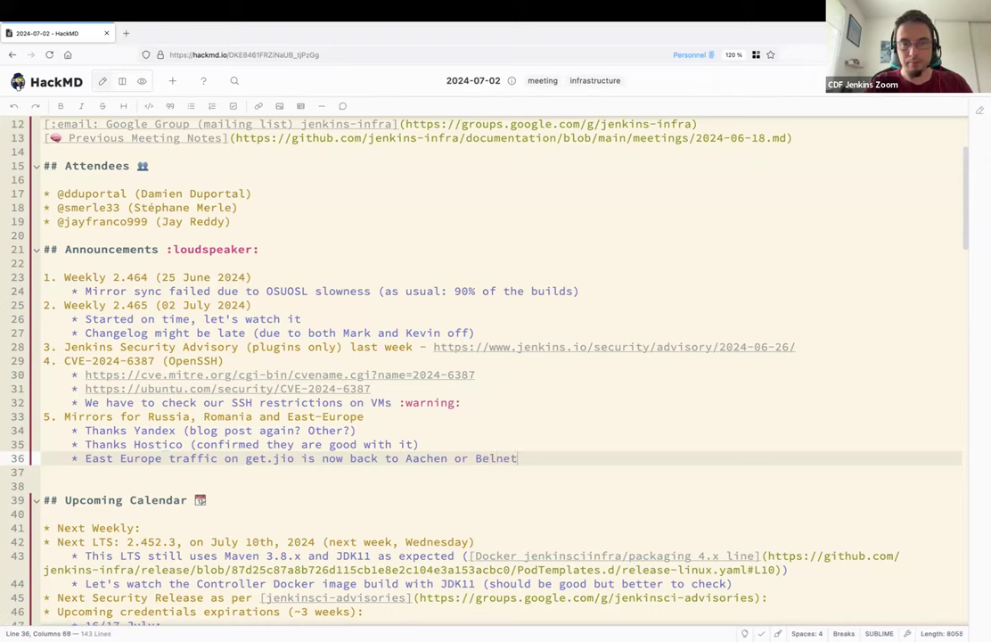
pyautogui.write('Ü.')
pyautogui.click(503, 432)
pyautogui.write(' =>')
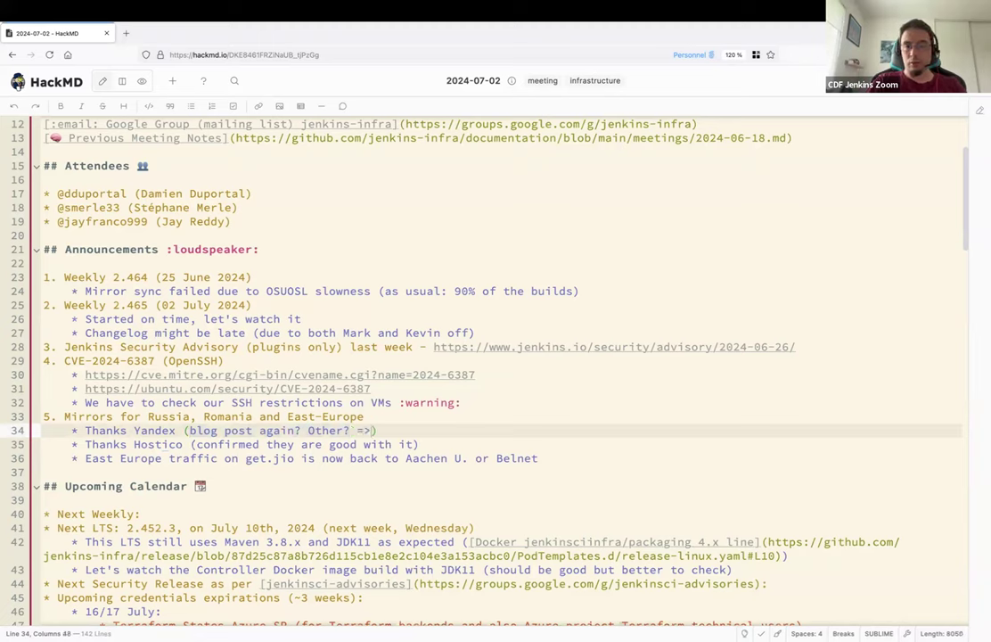
# Append '=> raise this question again next week' to the Yandex bullet.
pyautogui.write('raise this')
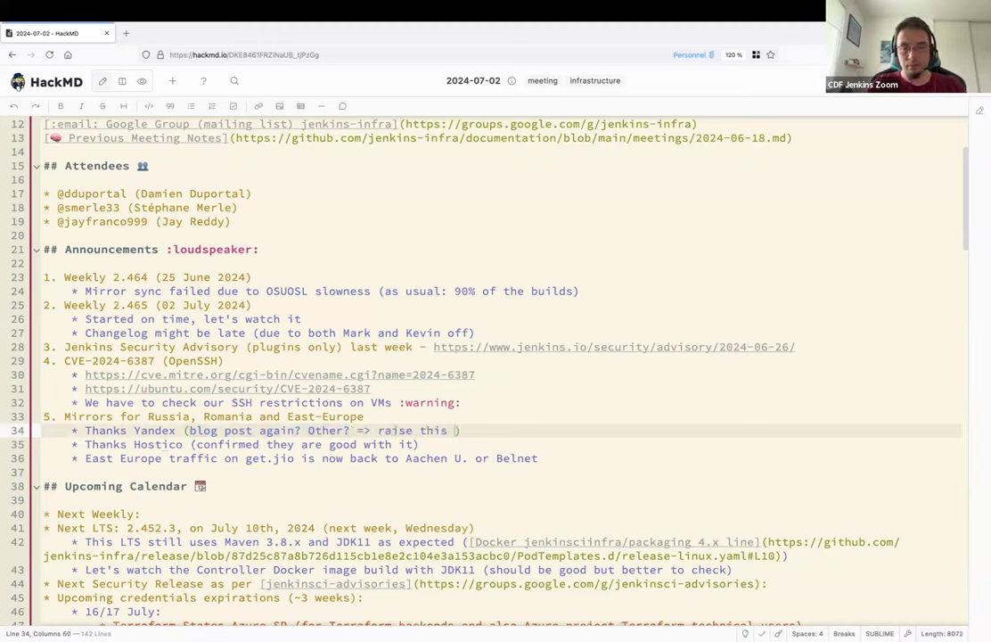
pyautogui.write('question again')
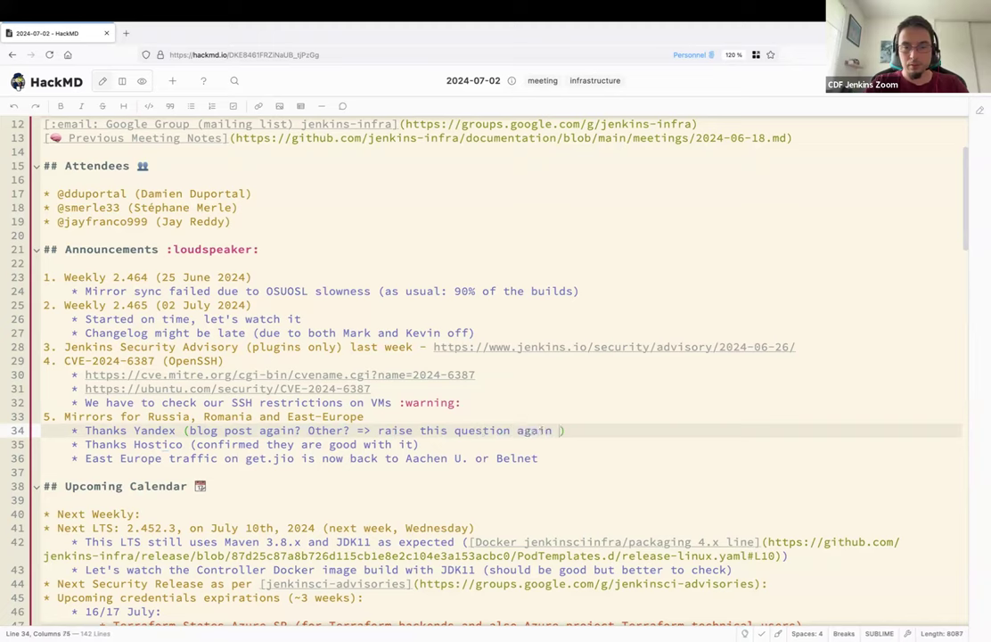
pyautogui.write('next week')
pyautogui.click(503, 514)
pyautogui.write(' 2.466 (09 July 2024)')
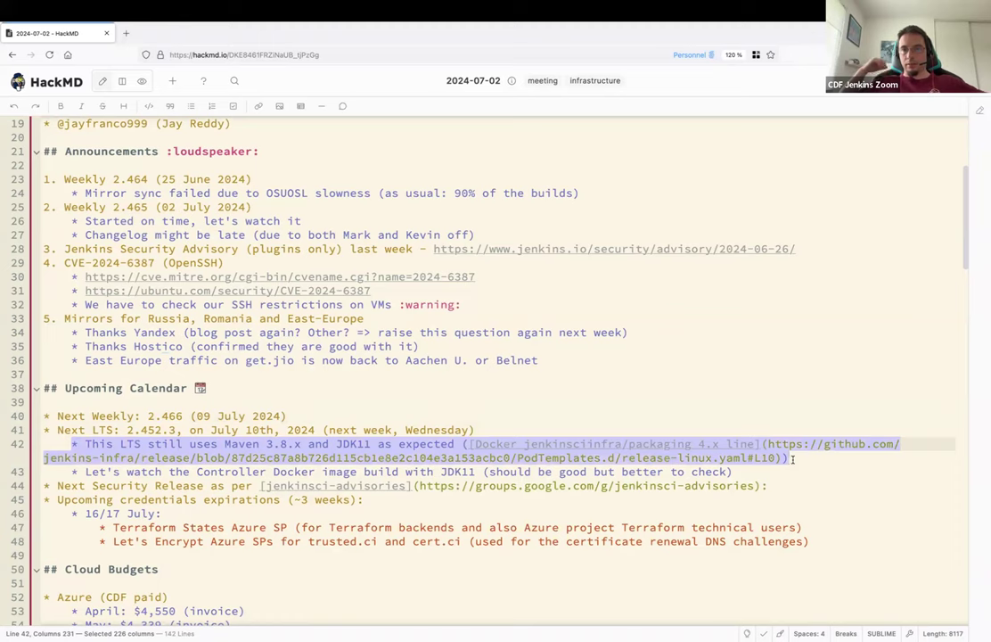
# Mark the next security release as 'N.A.' in the Upcoming Calendar.
pyautogui.click(704, 444)
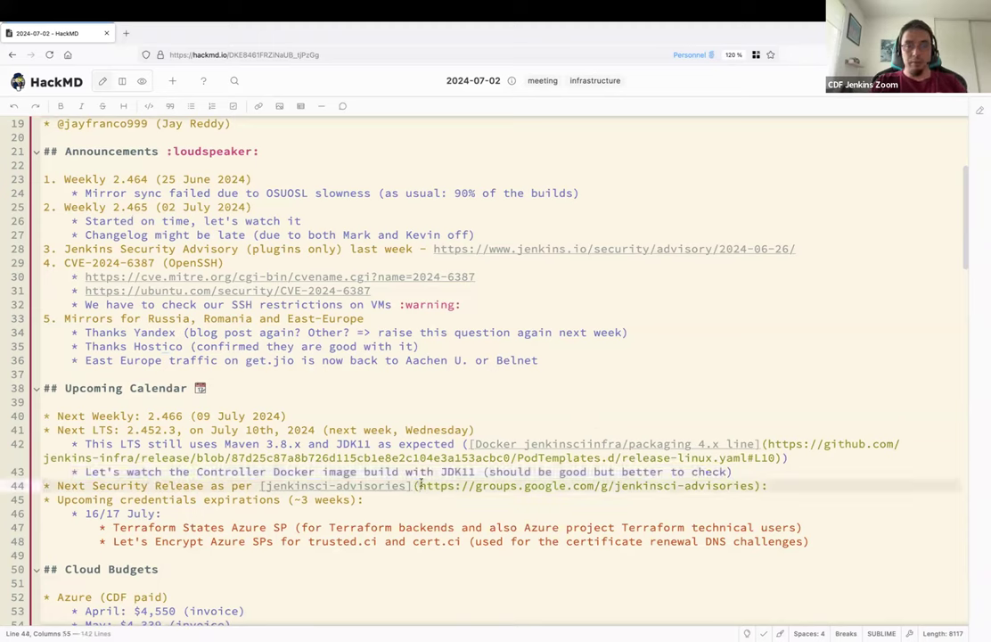
pyautogui.write('N.A.')
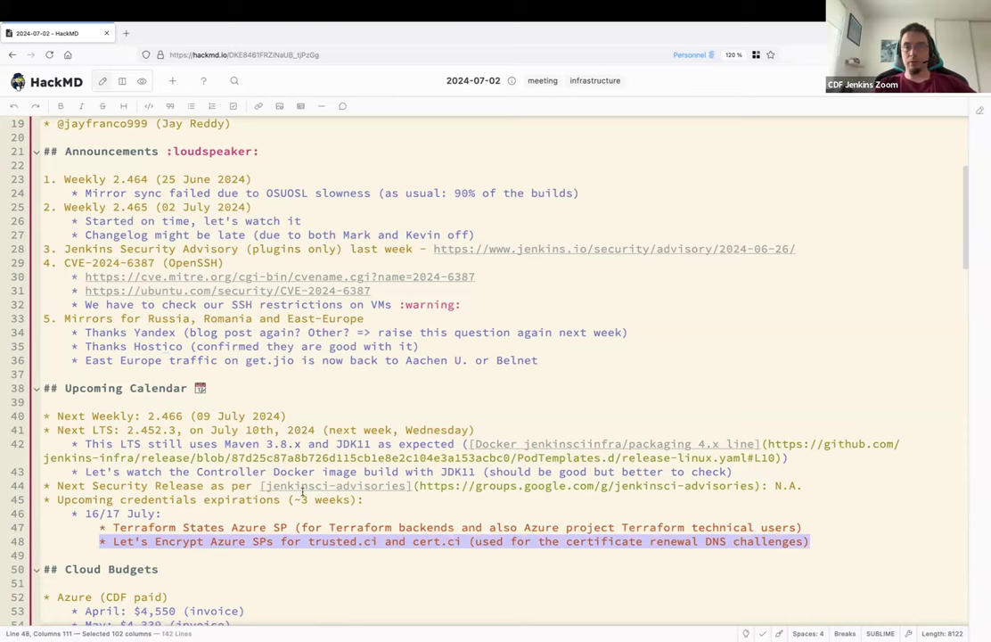
pyautogui.scroll(-3)
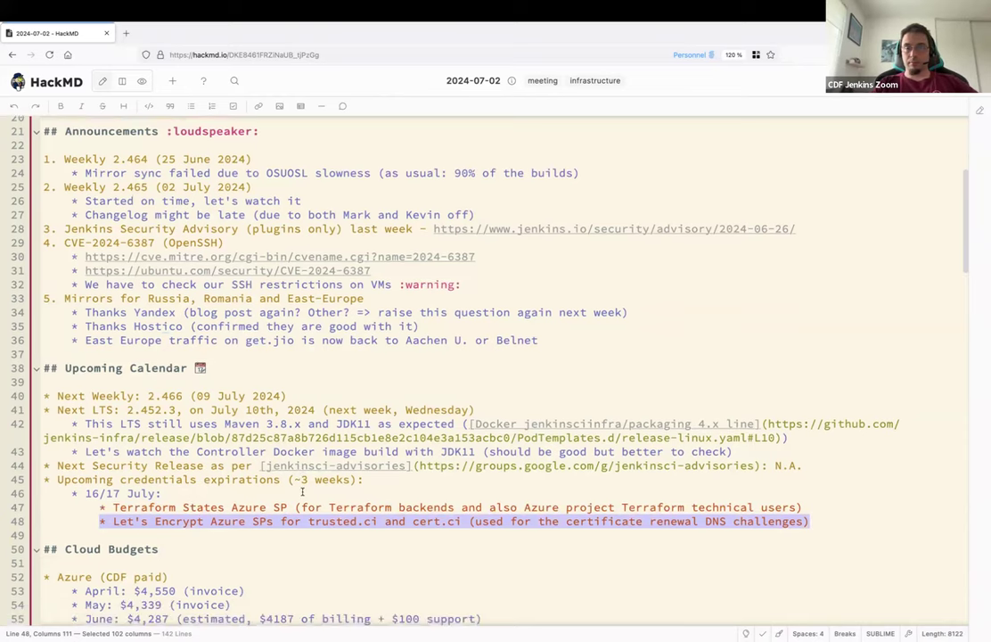
pyautogui.click(241, 479)
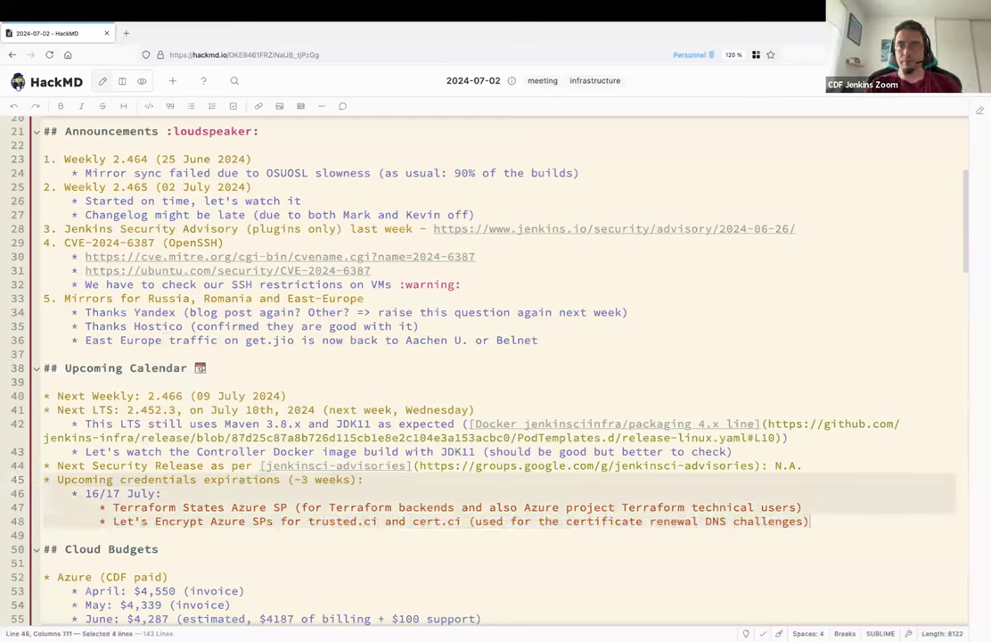
pyautogui.scroll(-3)
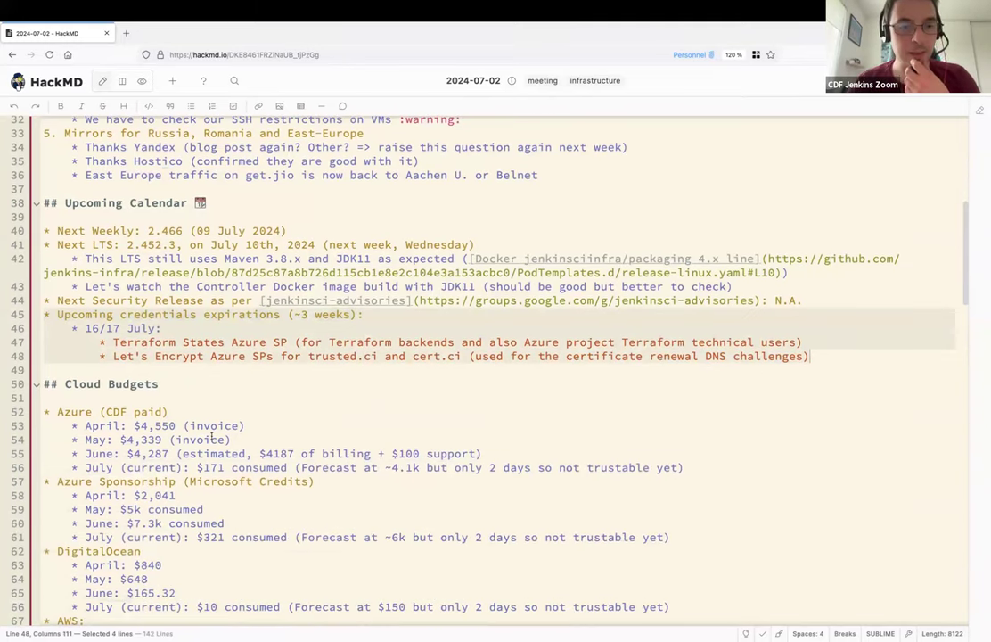
pyautogui.scroll(-3)
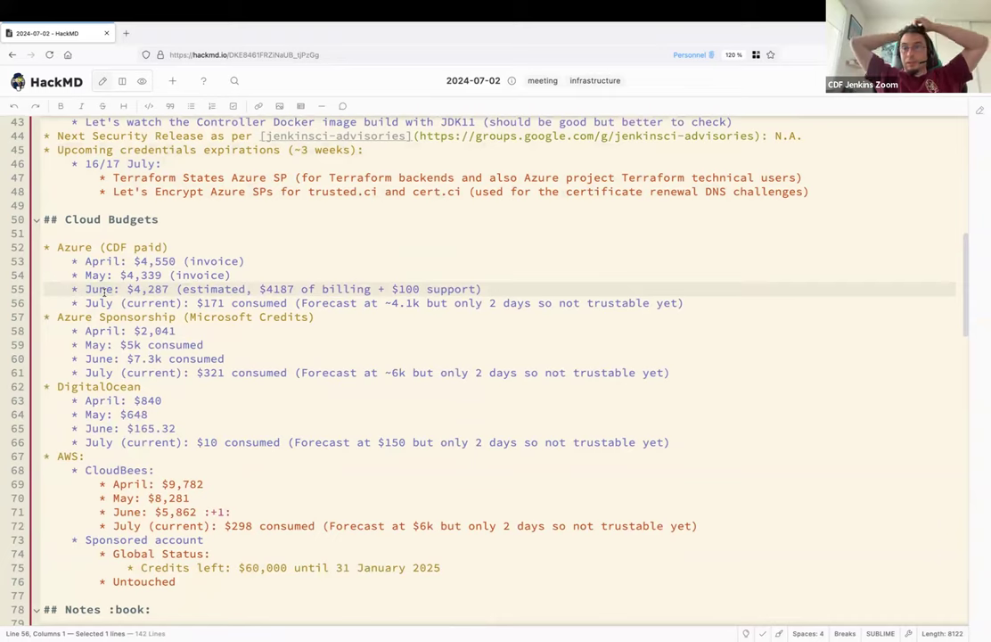
pyautogui.moveTo(224, 269)
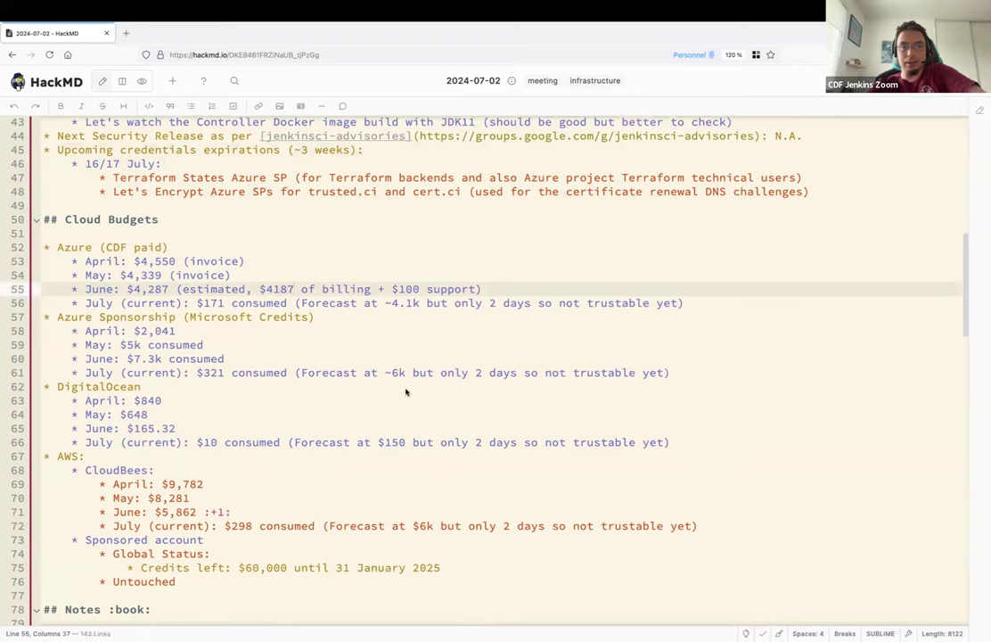
pyautogui.moveTo(387, 288)
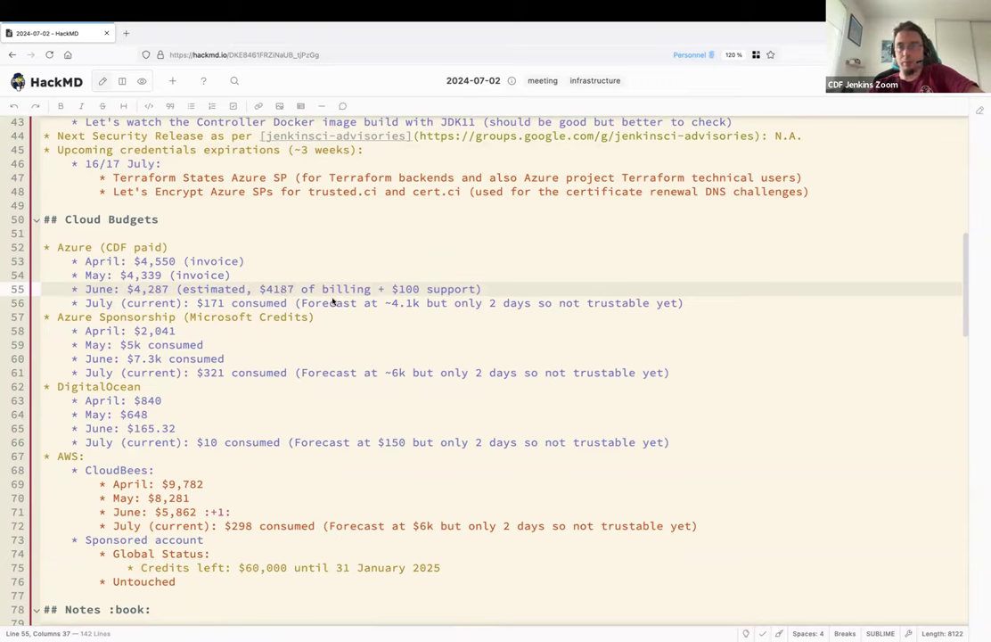
pyautogui.doubleClick(148, 289)
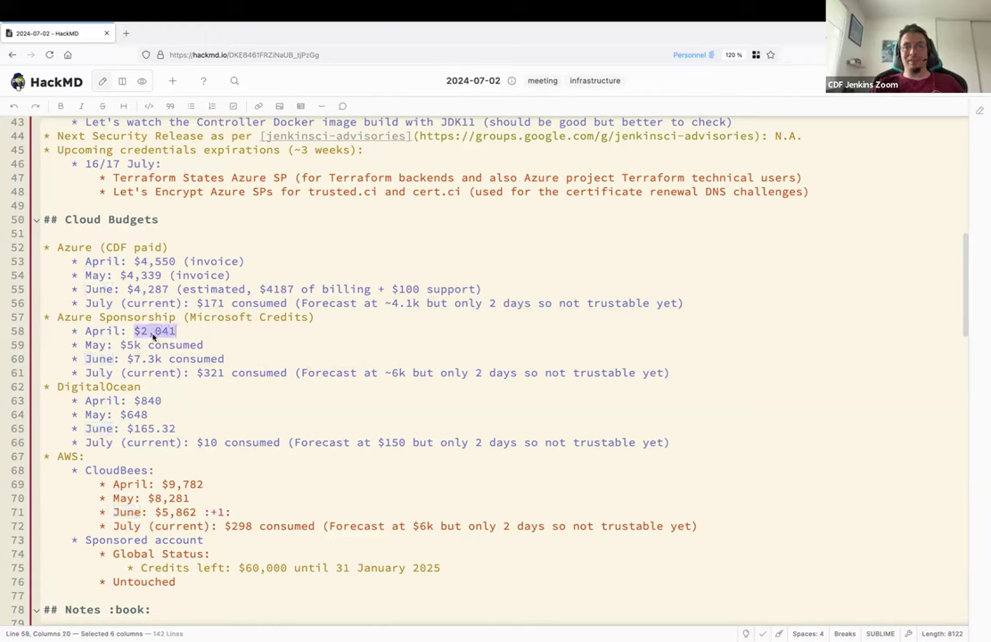
pyautogui.write('$2k')
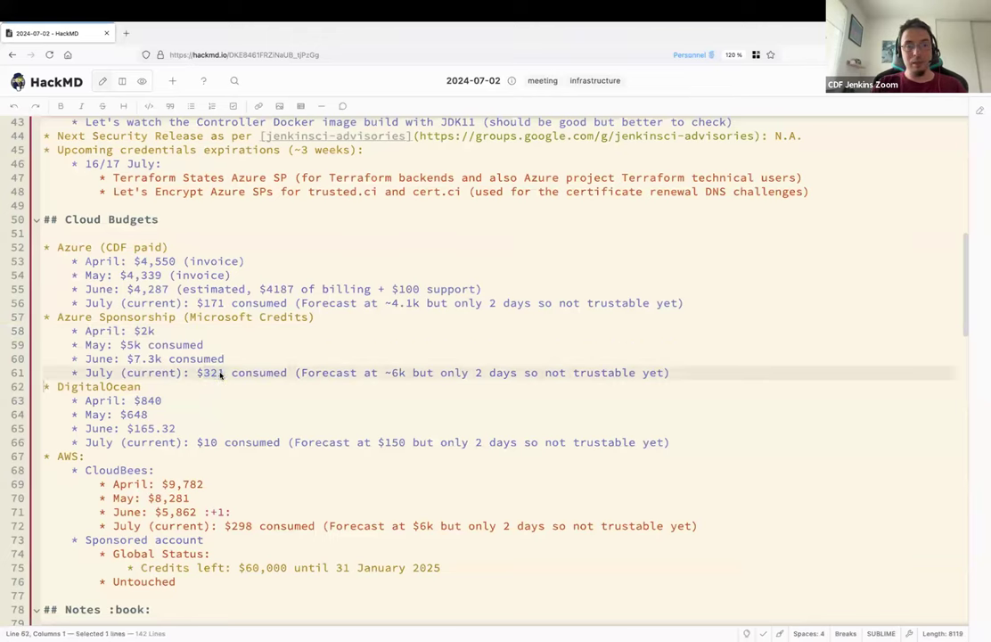
pyautogui.scroll(-3)
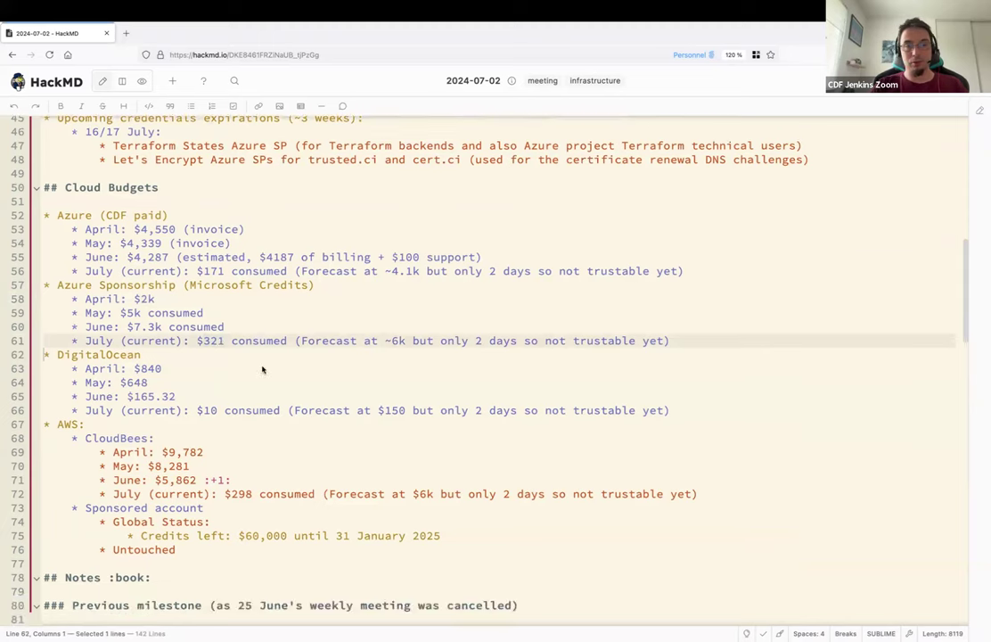
pyautogui.scroll(-3)
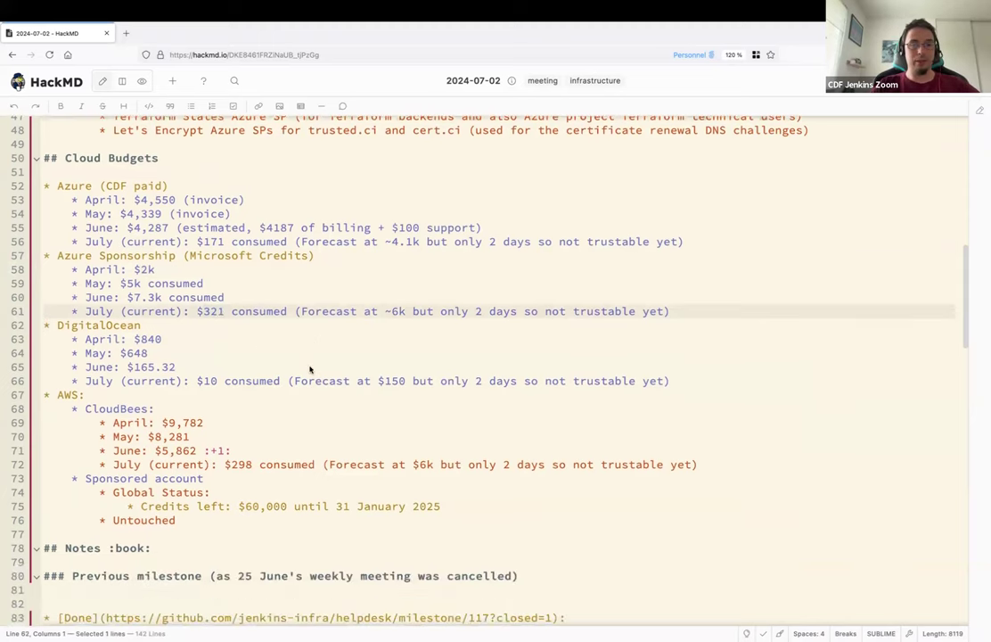
pyautogui.click(71, 367)
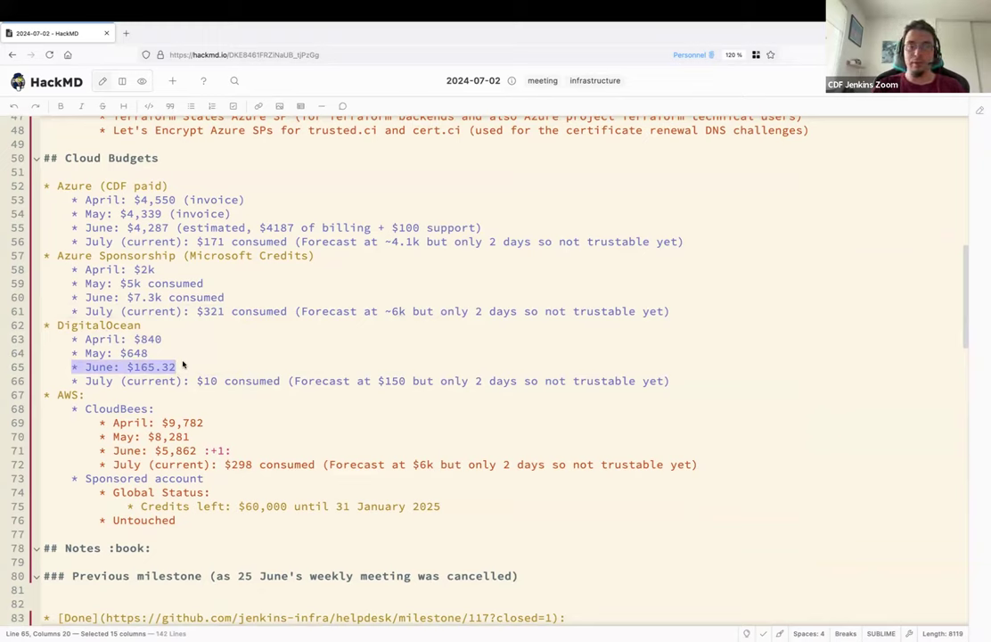
pyautogui.click(187, 382)
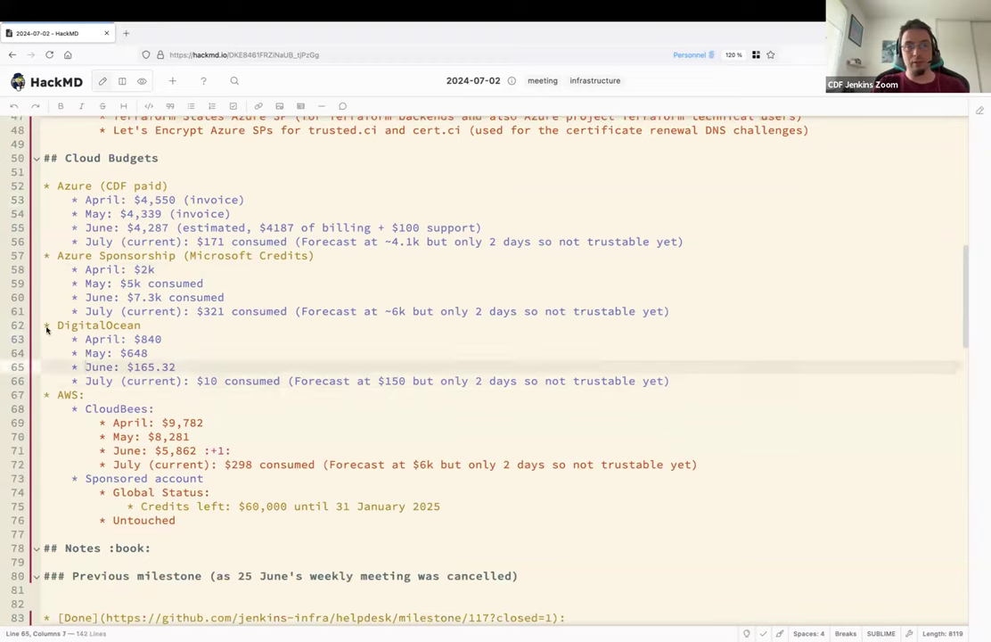
pyautogui.moveTo(43, 325); pyautogui.dragTo(674, 382)
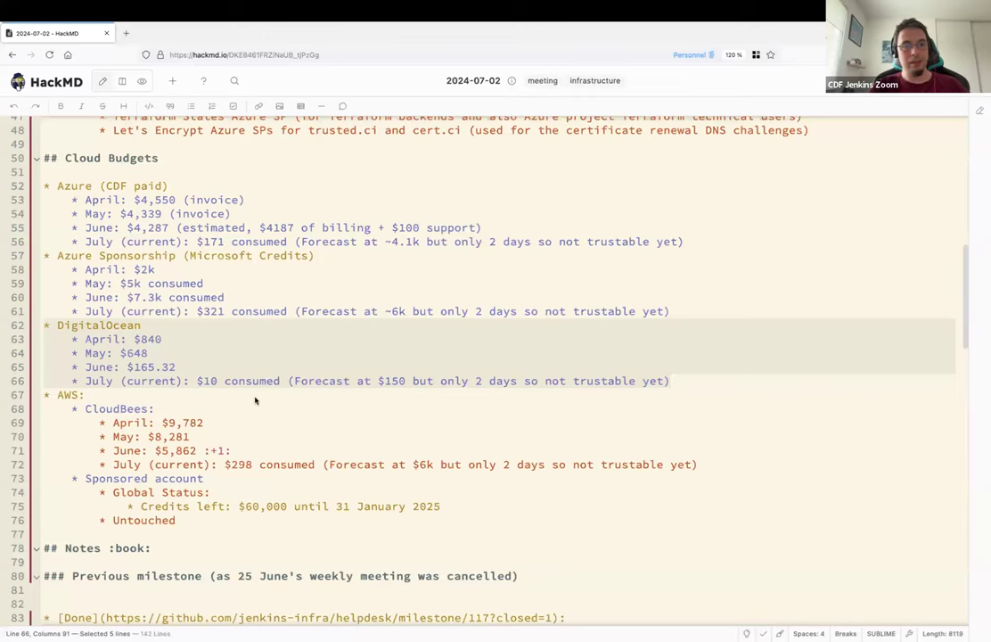
pyautogui.scroll(-3)
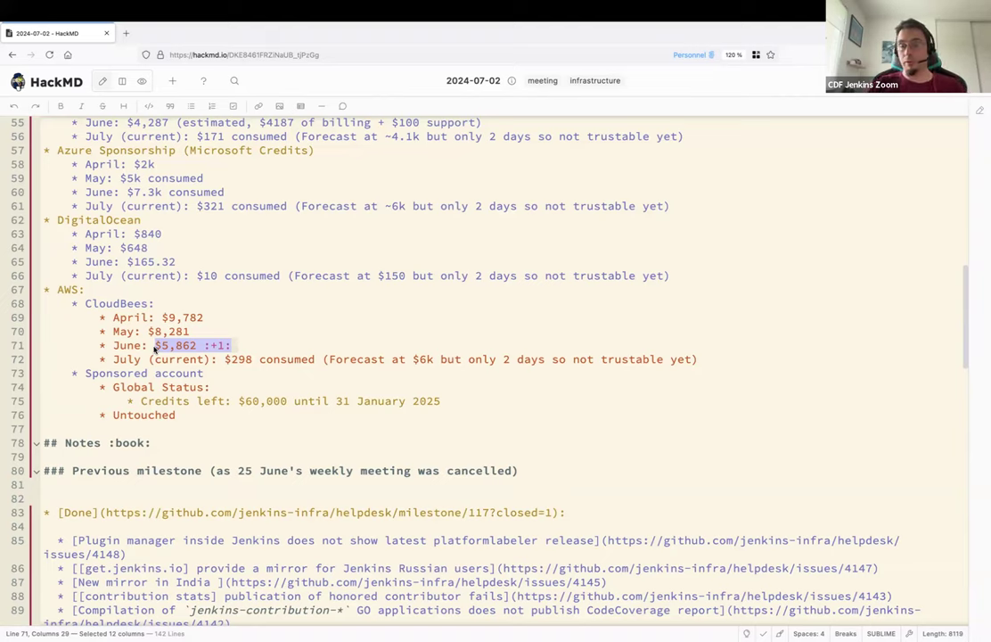
pyautogui.click(239, 359)
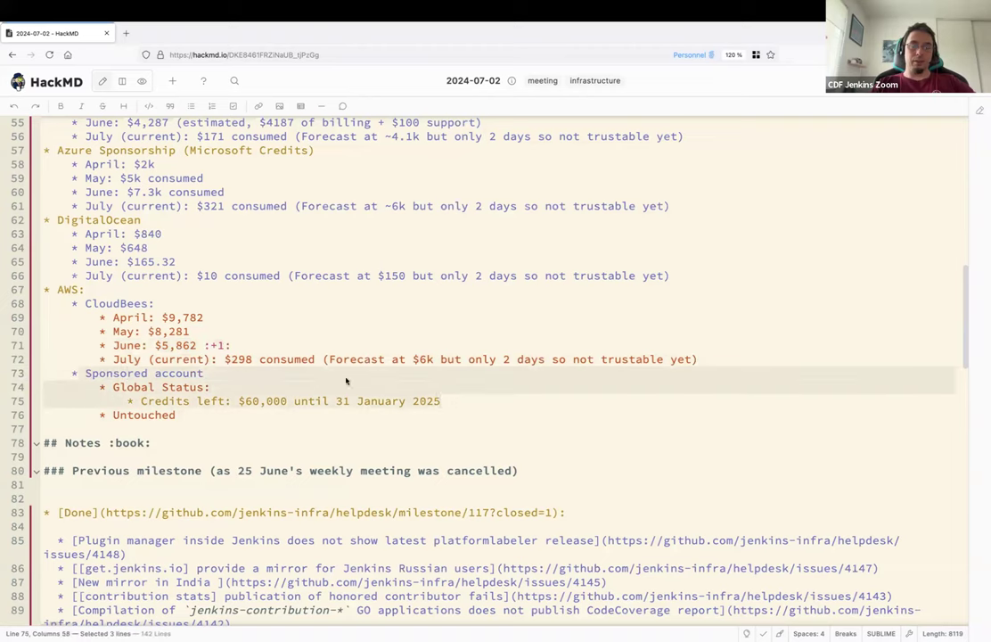
pyautogui.moveTo(263, 403)
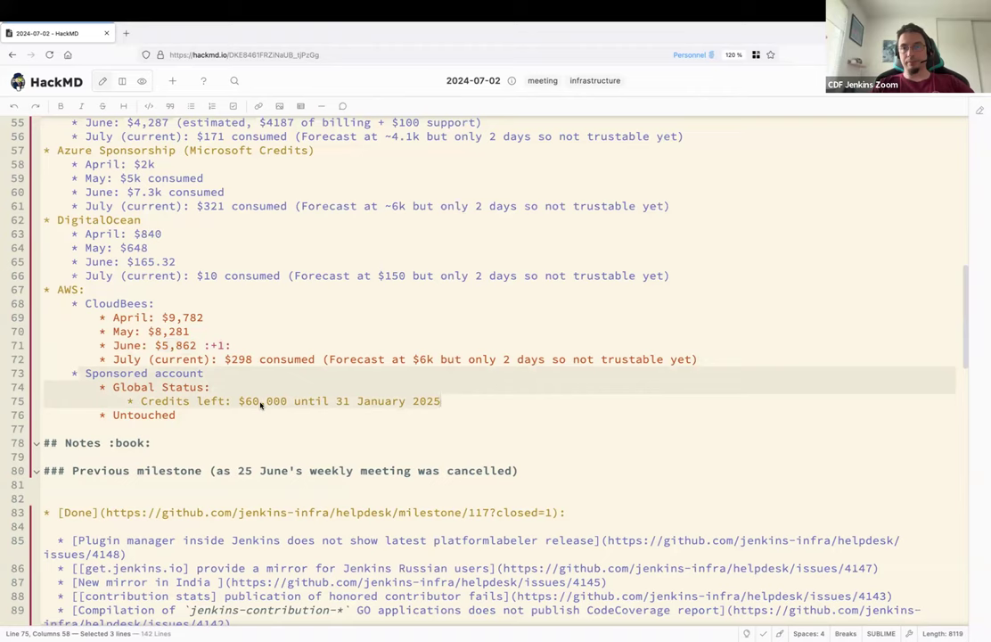
pyautogui.scroll(3)
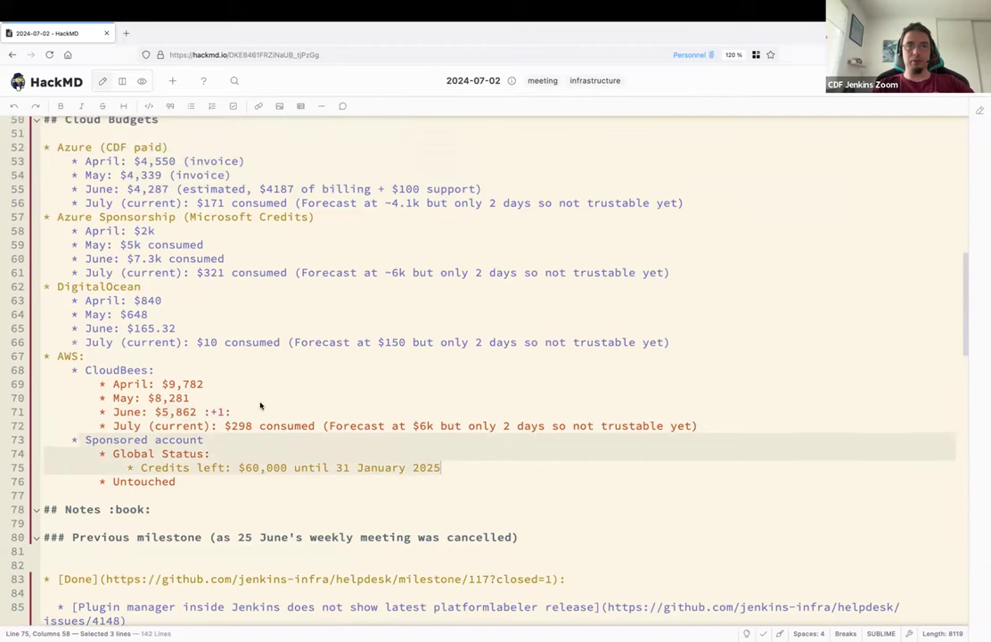
pyautogui.scroll(3)
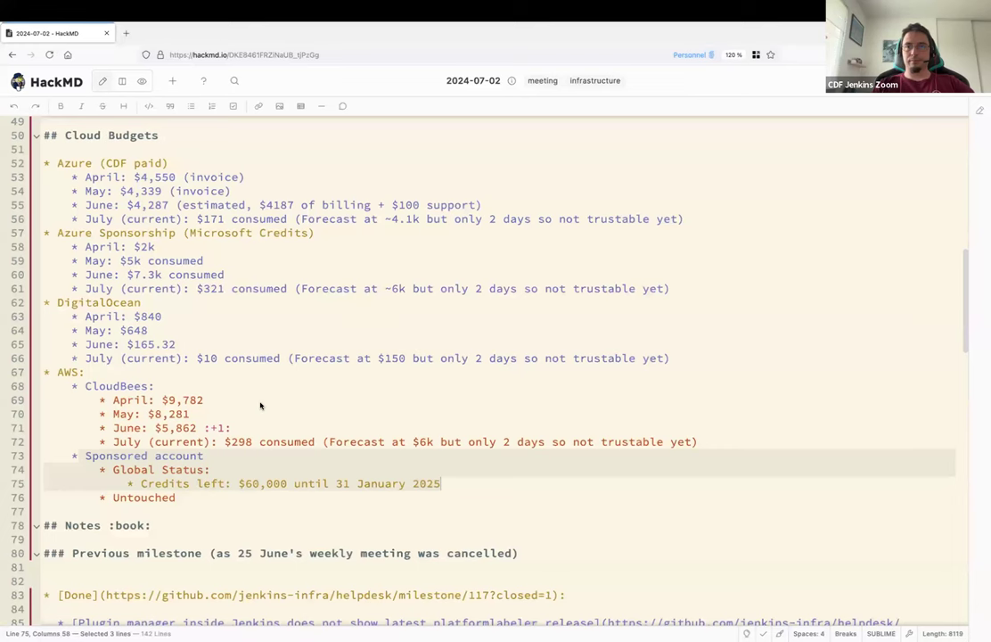
pyautogui.scroll(-3)
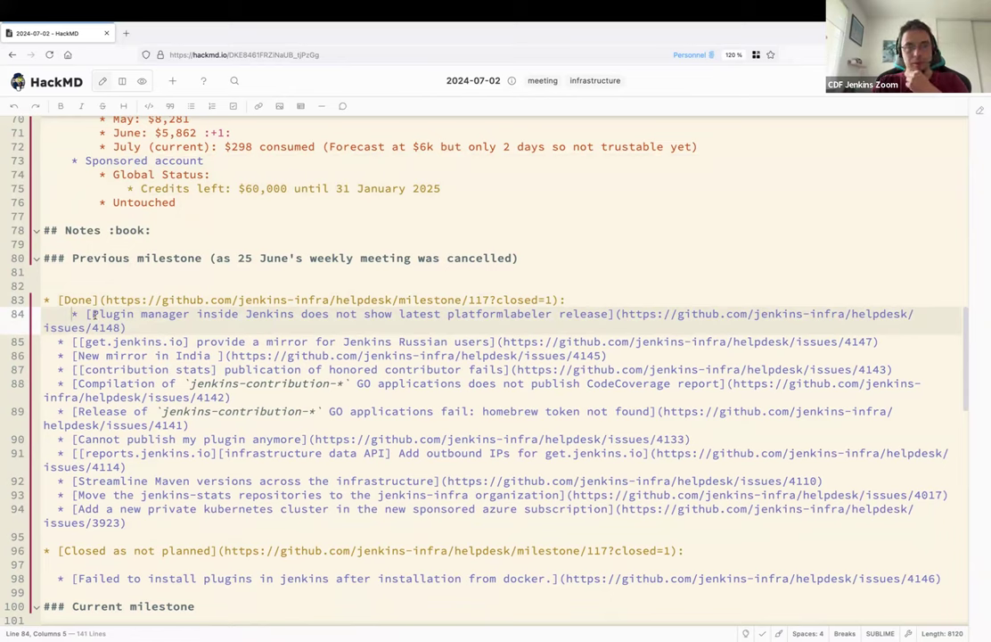
pyautogui.click(128, 328)
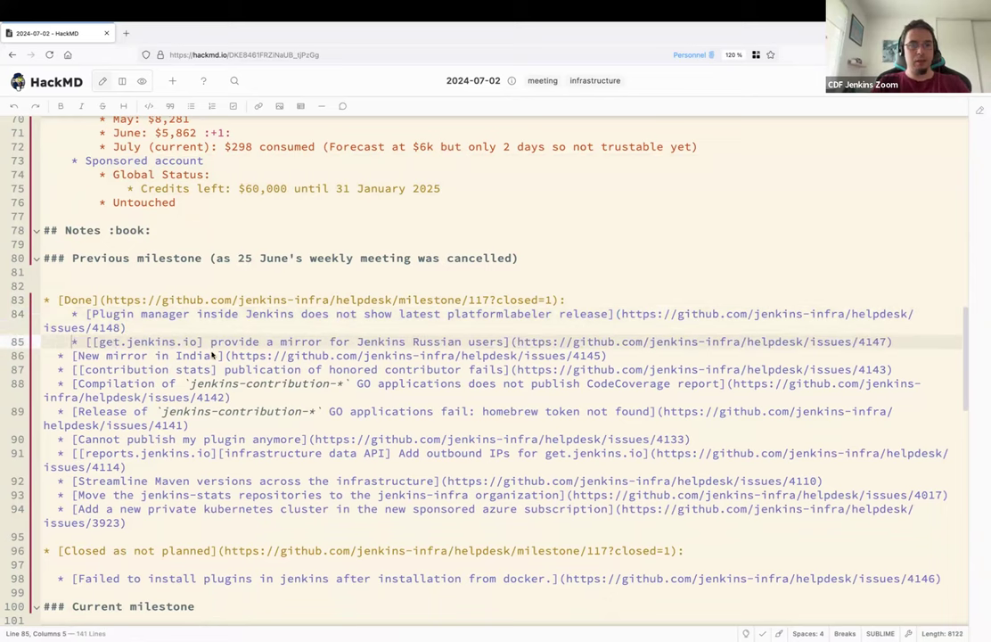
pyautogui.moveTo(317, 348)
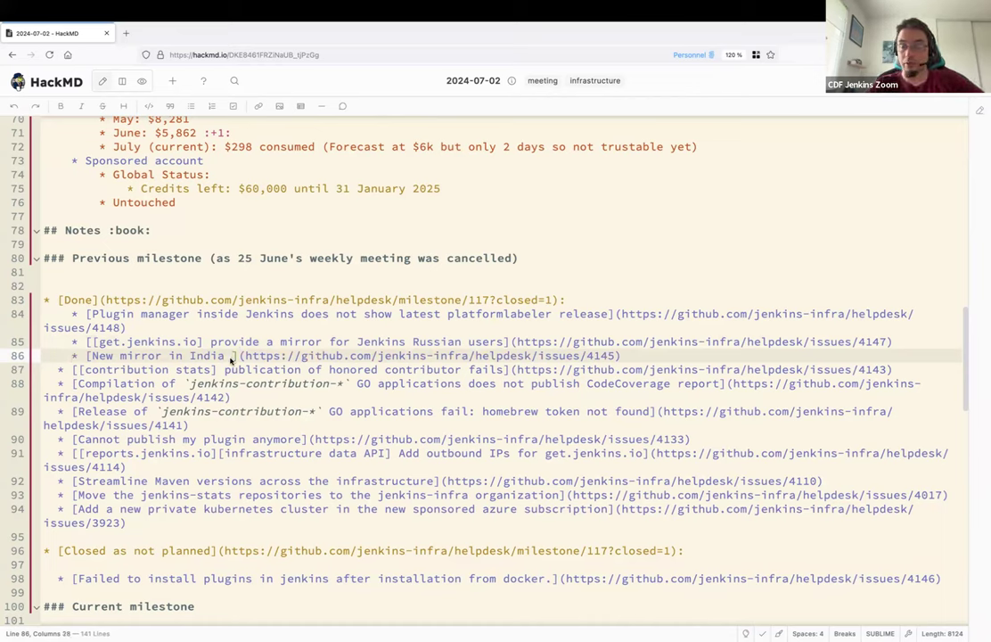
pyautogui.moveTo(303, 355)
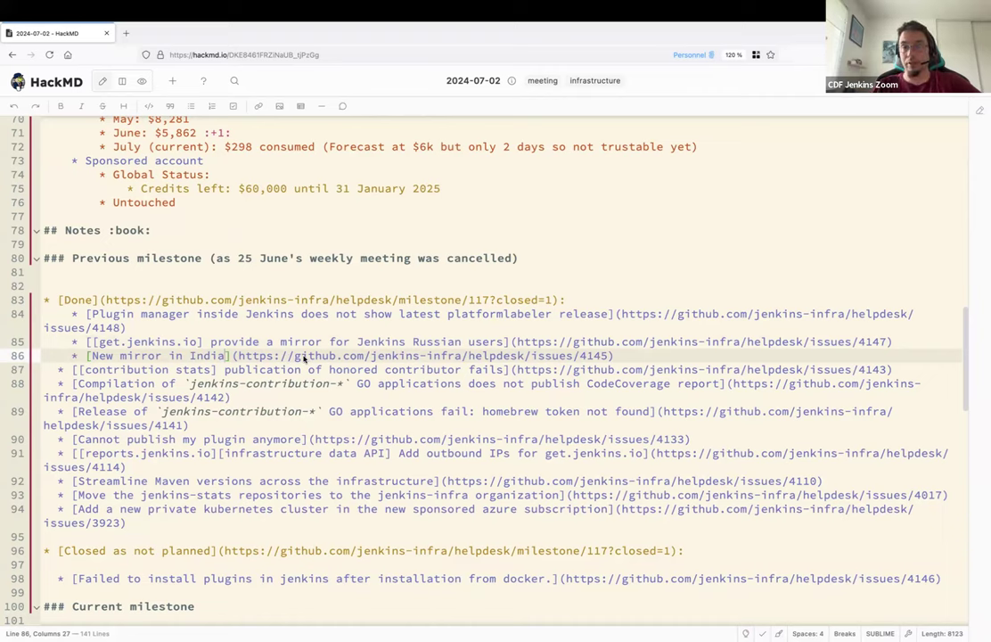
pyautogui.click(614, 357)
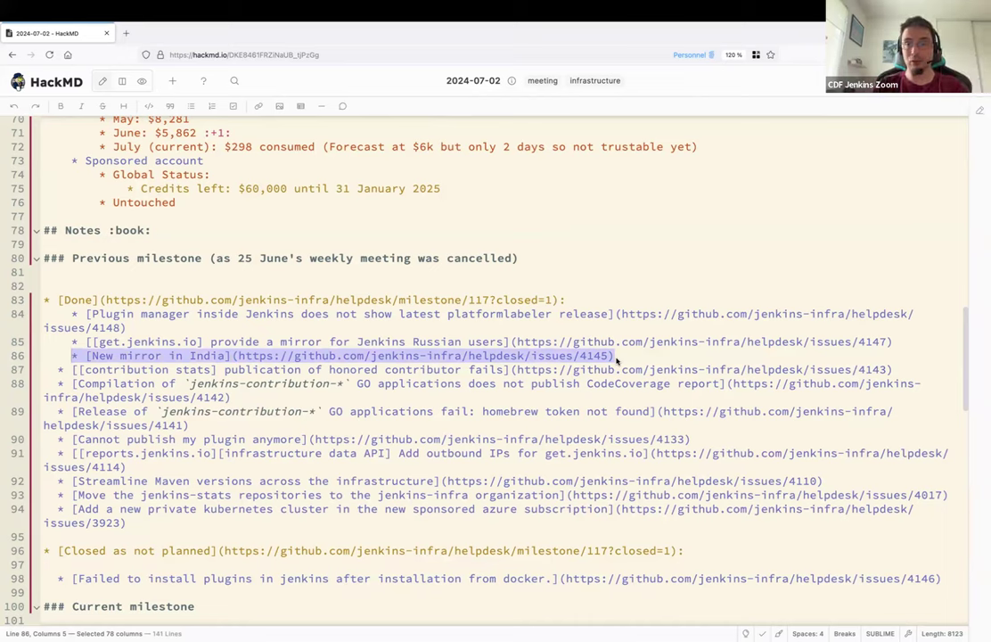
pyautogui.click(614, 354)
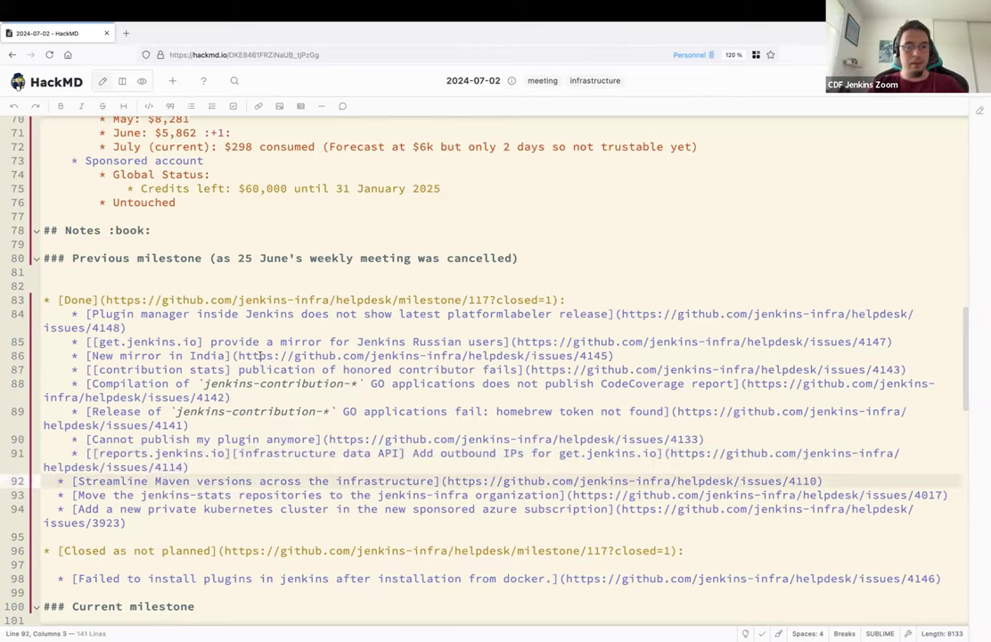
# Move the 'Move the jenkins-stats repositories to the jenkins-infra organization' item to its new spot in the done list.
pyautogui.scroll(-3)
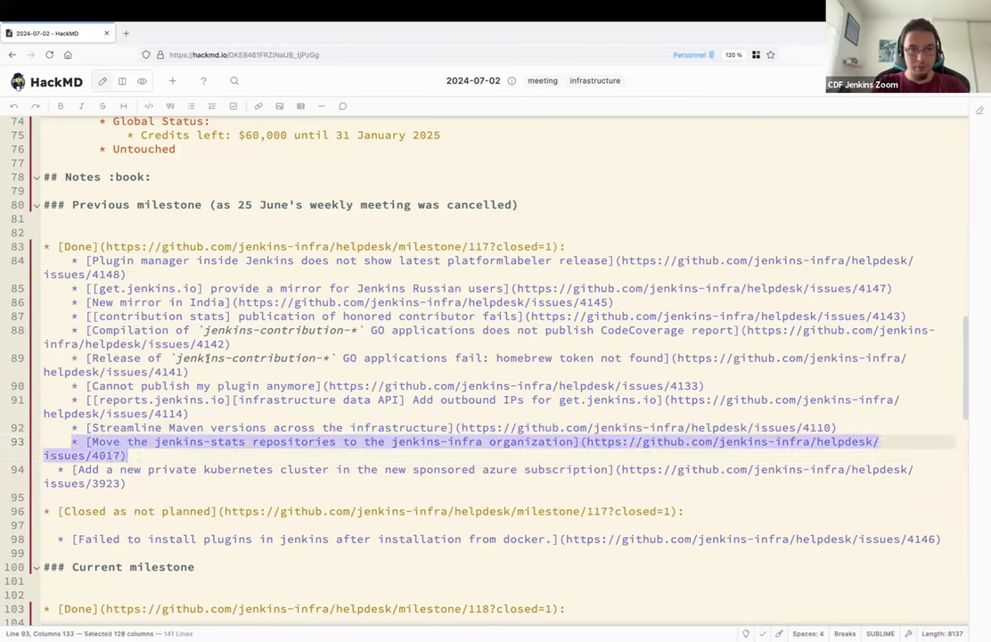
pyautogui.press('Delete')
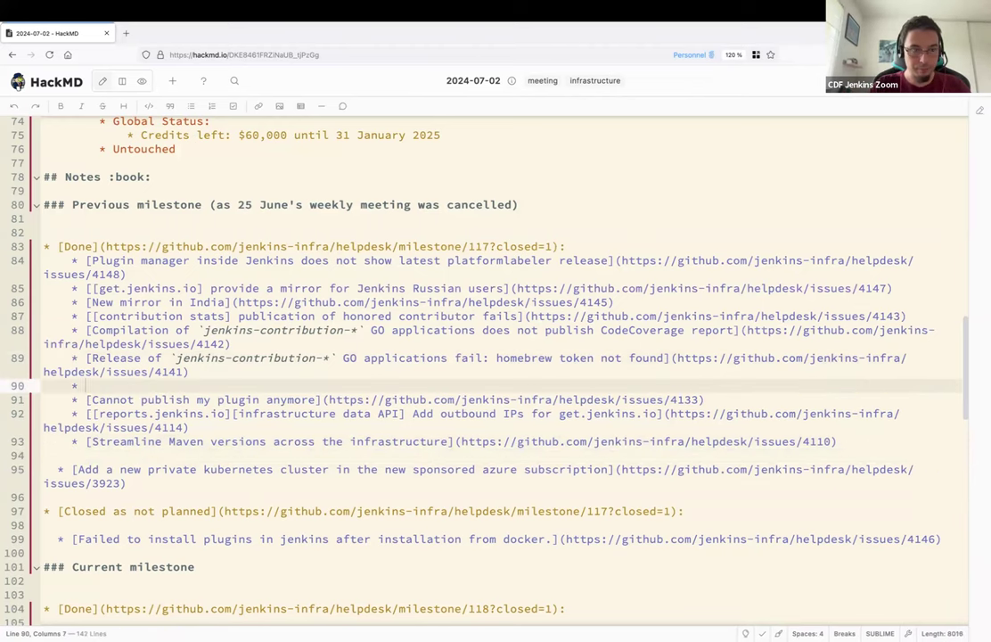
pyautogui.write('[Move the jenkins-stats repositories to the jenkins-infra organization](https://github.com/jenkins-infra/helpdesk/issues/4017)')
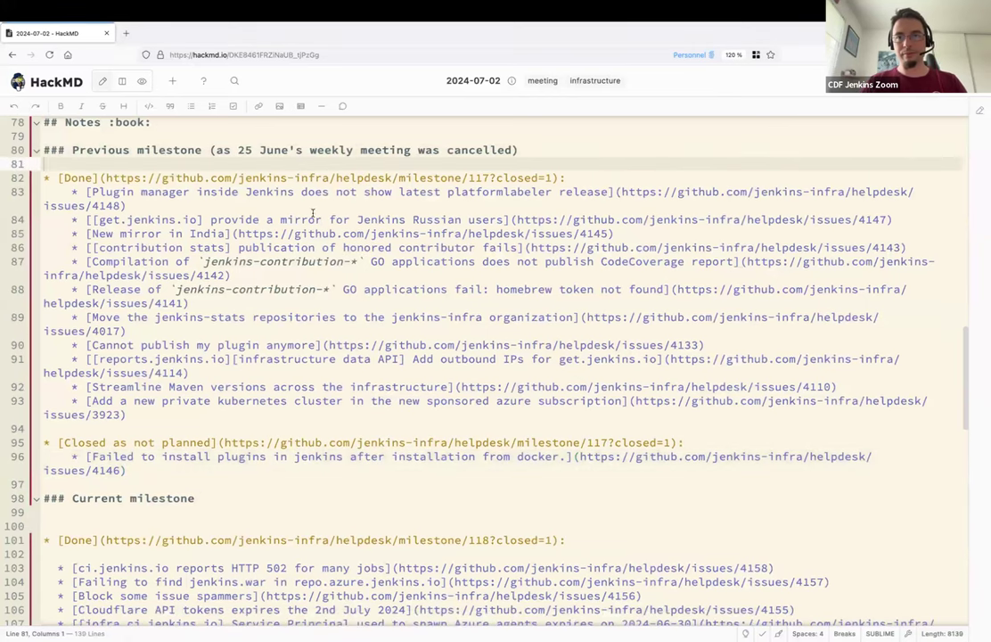
# Note under the HTTP 502 item that it was tracked to a Docker issue causing high CPU load and restarts, now fixed.
pyautogui.scroll(-3)
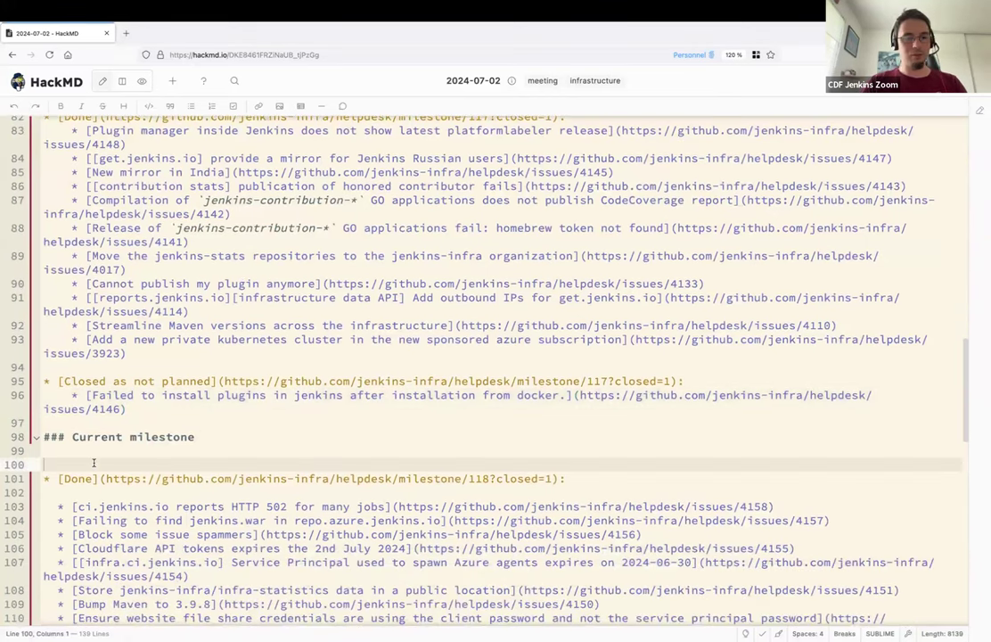
pyautogui.scroll(-3)
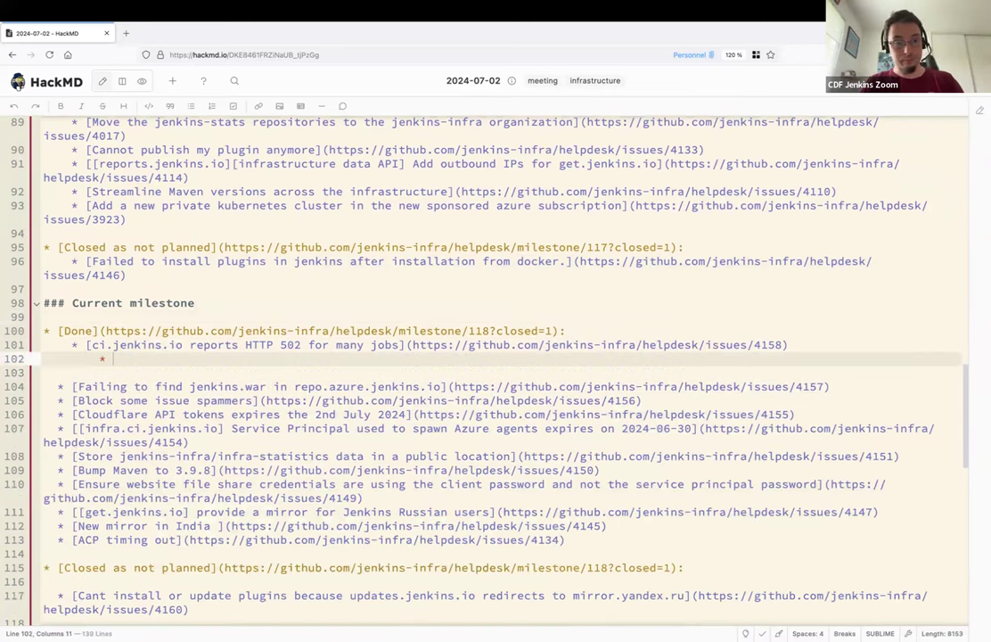
pyautogui.write('Tracked t')
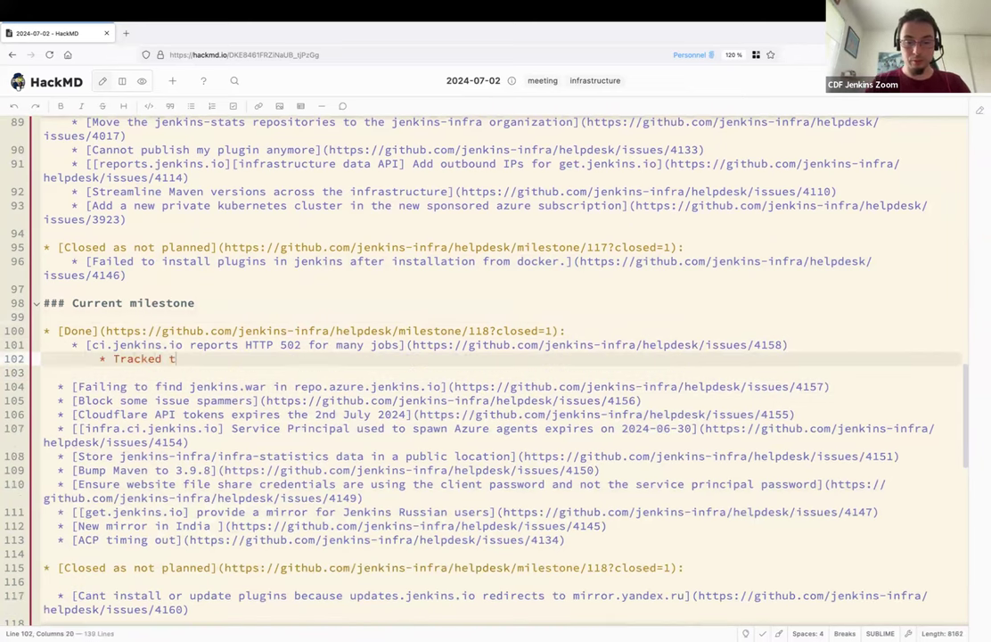
pyautogui.write('o an issue with Docker 27.0.2')
pyautogui.write('* Upgrade')
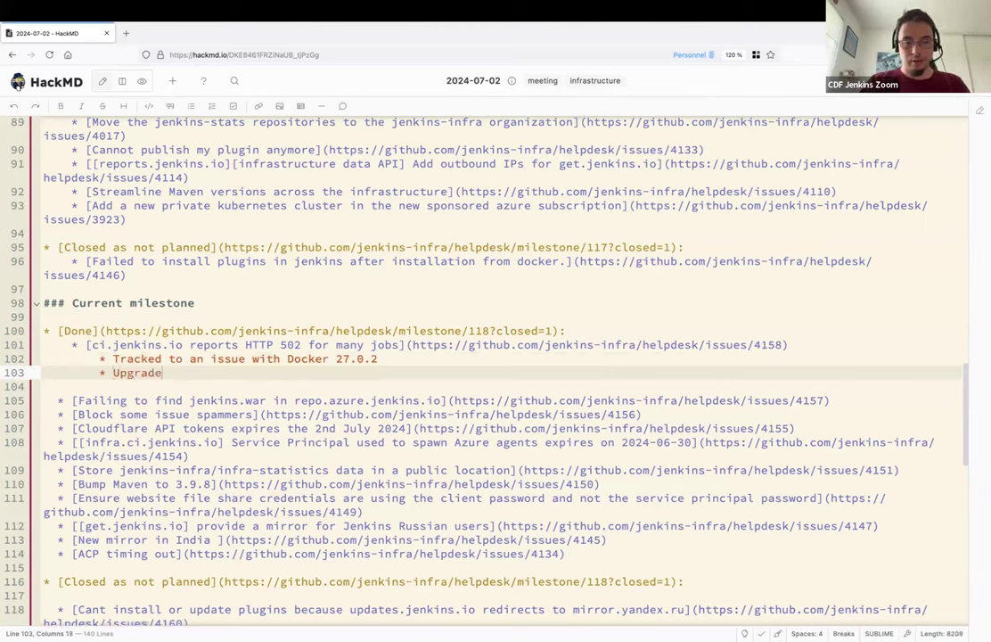
pyautogui.write('d Docker,')
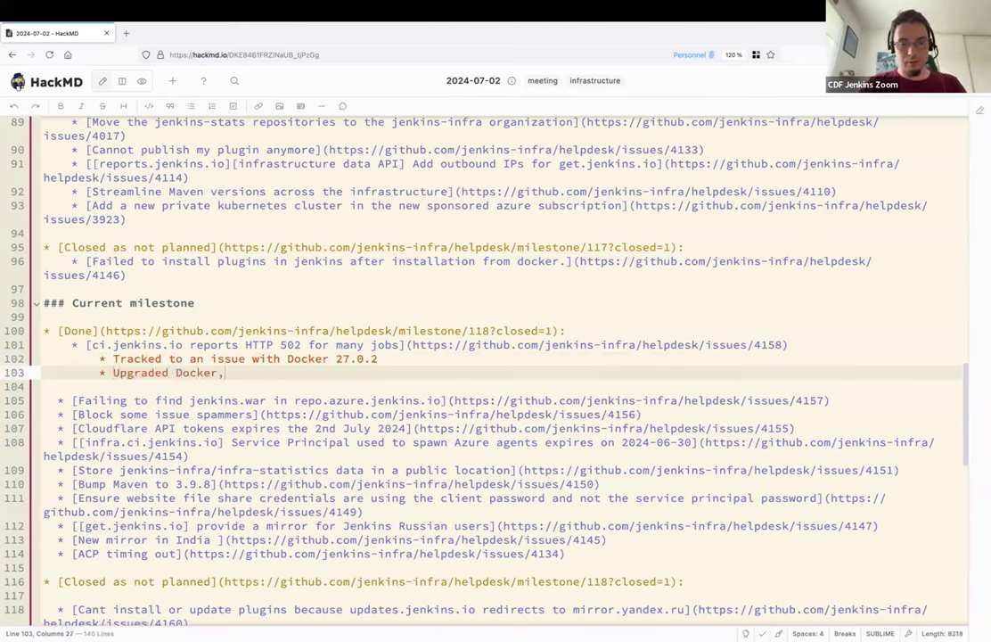
pyautogui.write('restarts and')
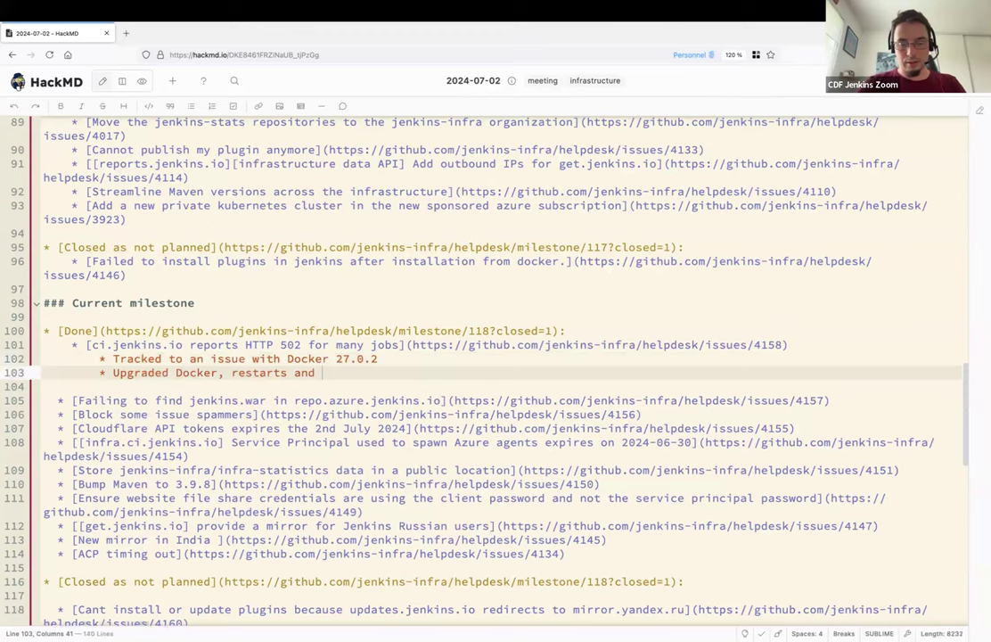
pyautogui.write('it is now fi')
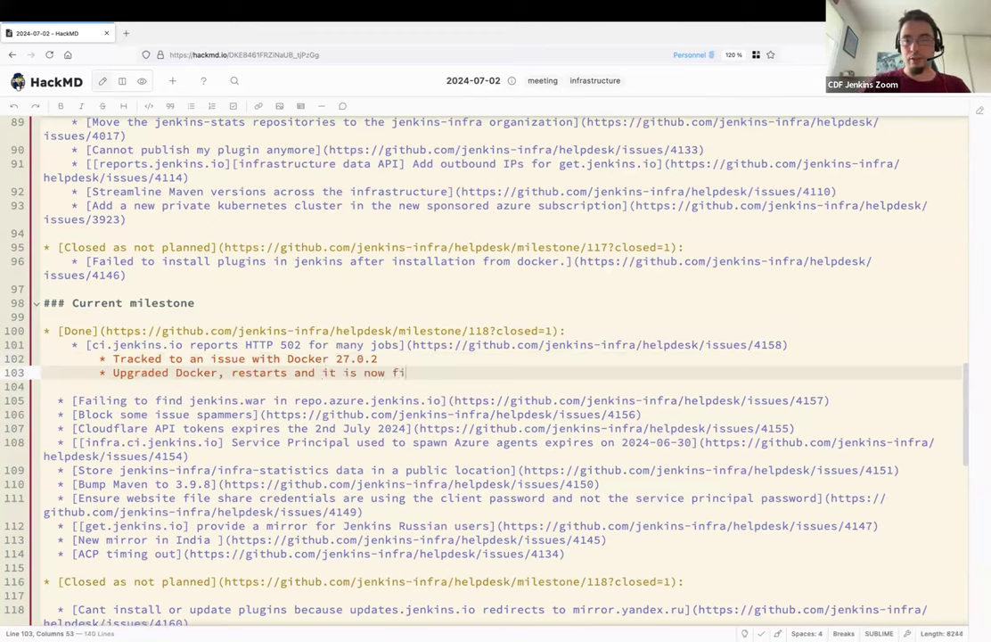
pyautogui.write('xed')
pyautogui.click(503, 358)
pyautogui.write(', with network c')
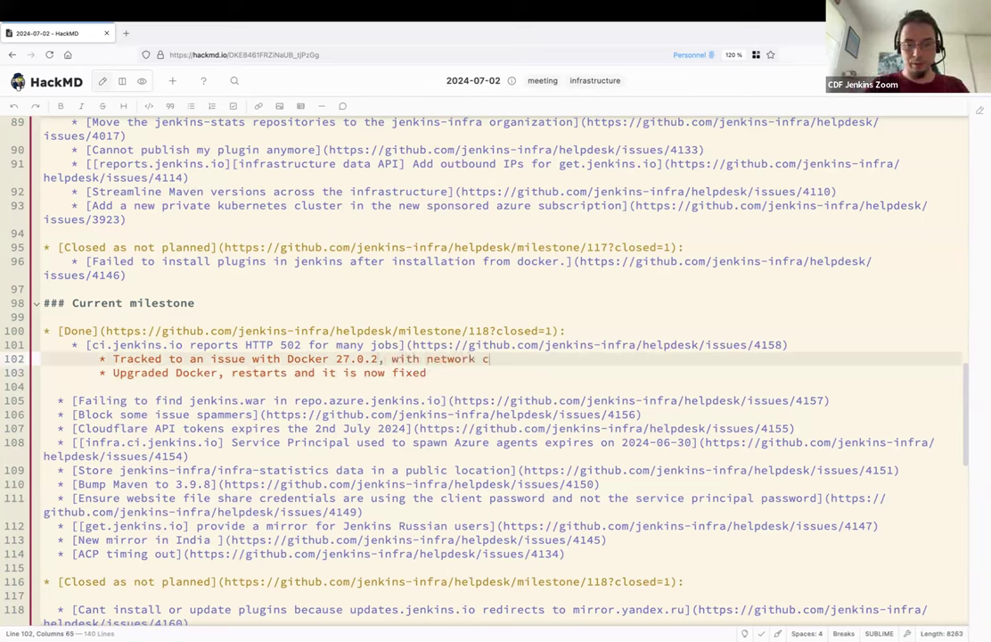
pyautogui.write('ausing high CPU lo')
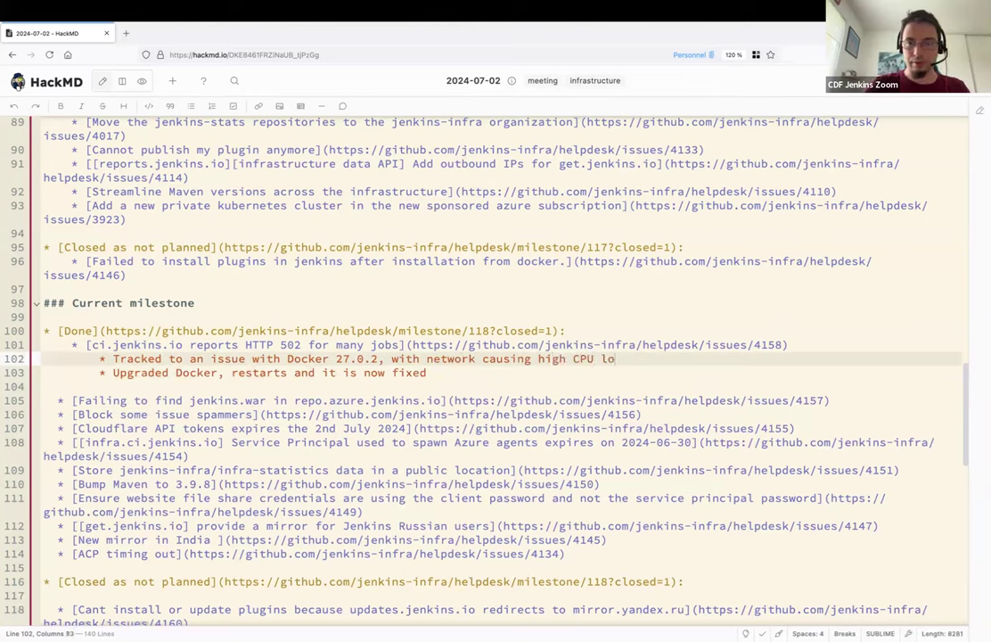
pyautogui.write('ad.')
pyautogui.click(501, 385)
pyautogui.write('* Improvement:')
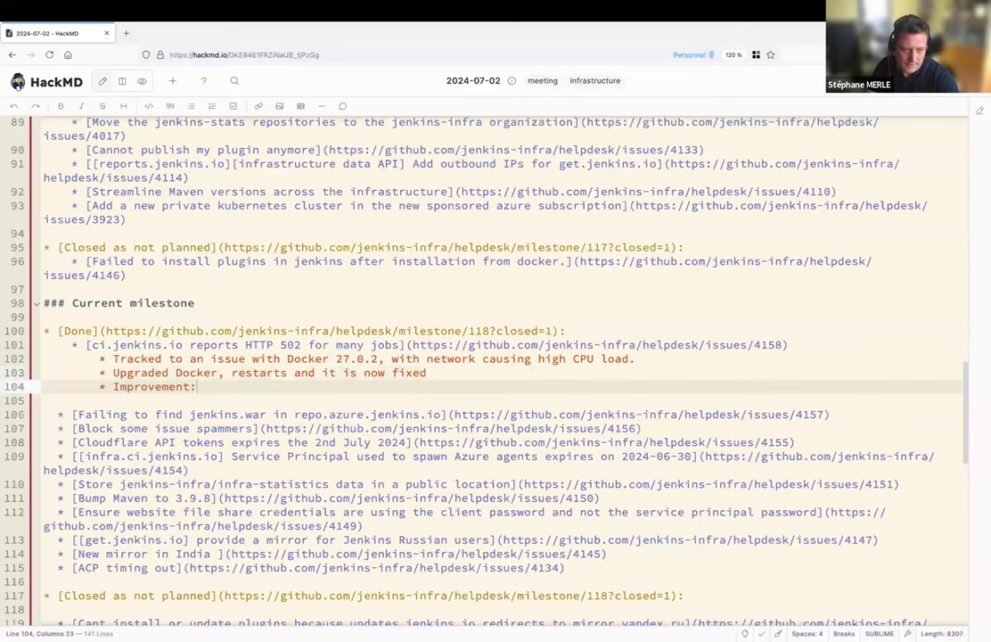
# Add 'Improvement: we should have alerts when so much high CPU for so long on controllers'.
pyautogui.write('we should')
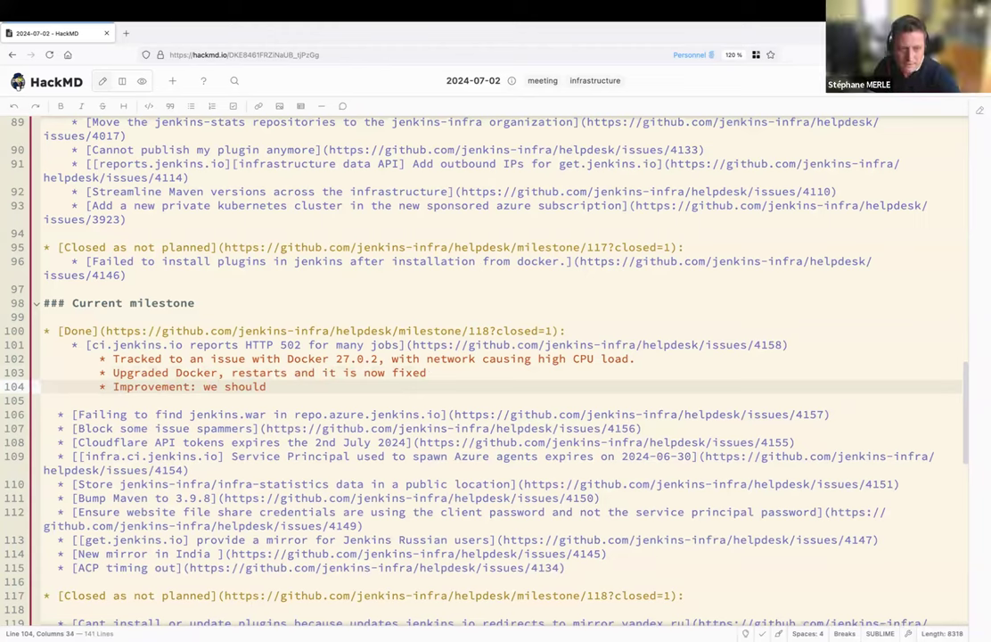
pyautogui.write('have alert')
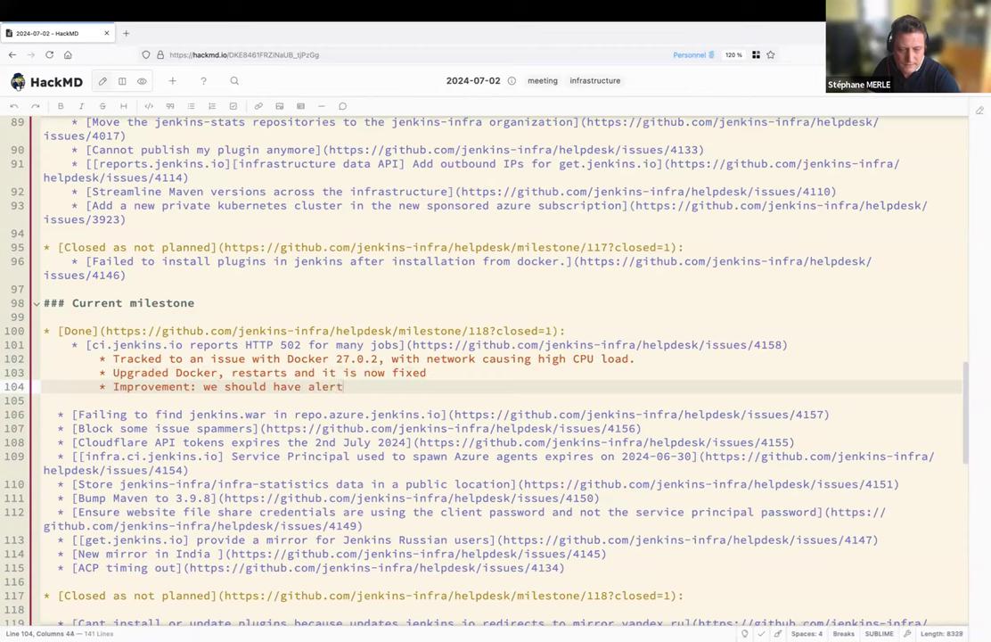
pyautogui.write('s when so m')
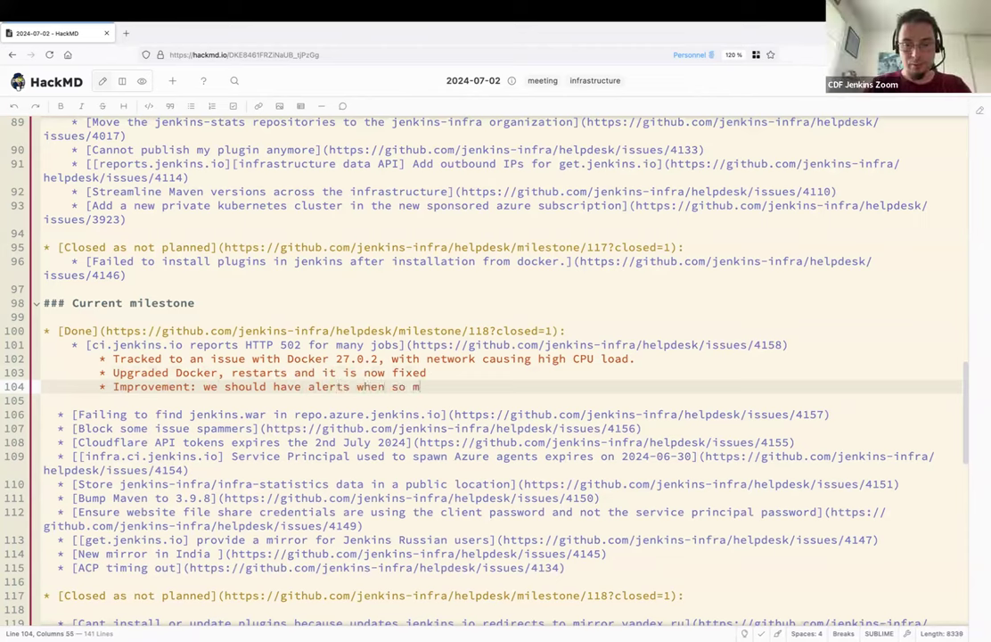
pyautogui.write('uch high CPU')
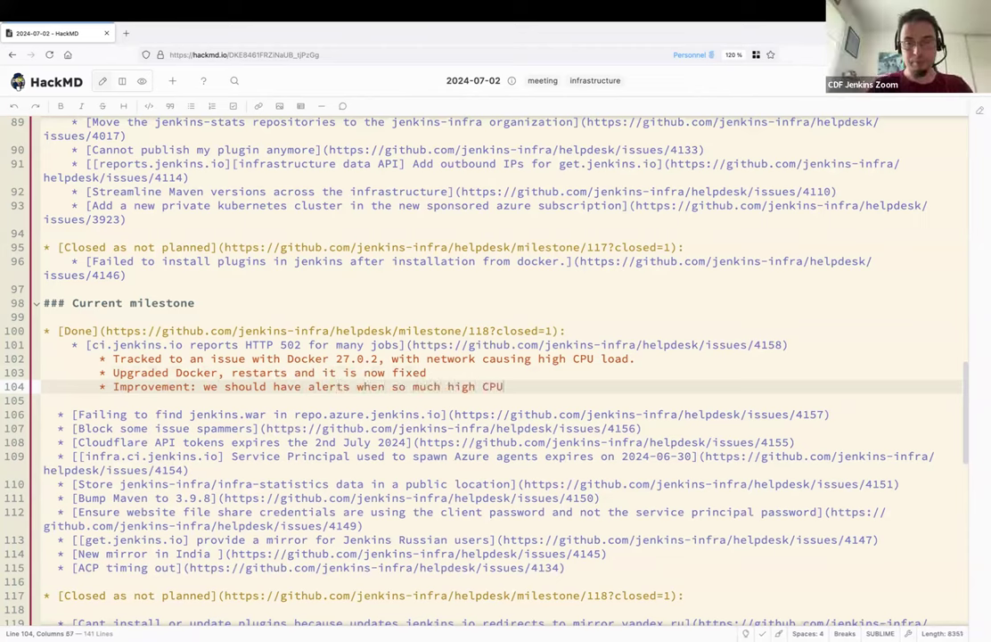
pyautogui.write('on controller')
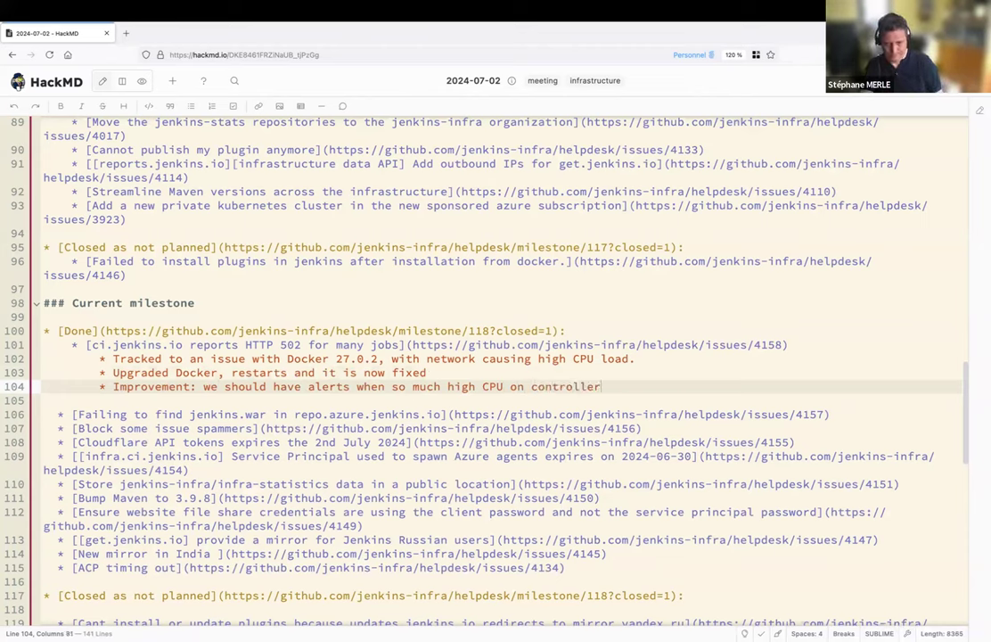
pyautogui.write('for so')
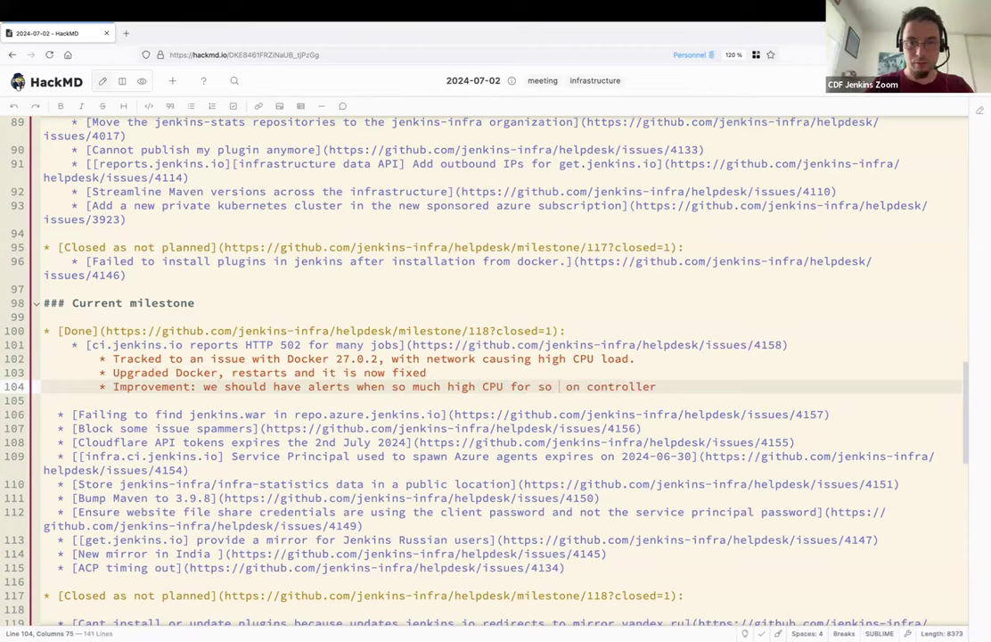
pyautogui.write('long on controllers ⚠️')
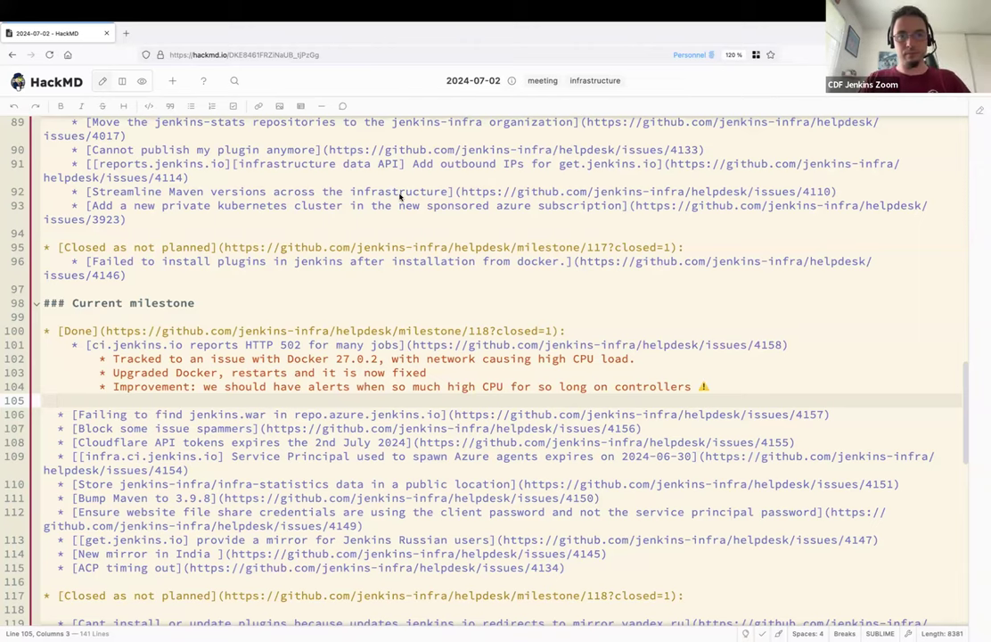
pyautogui.moveTo(328, 399)
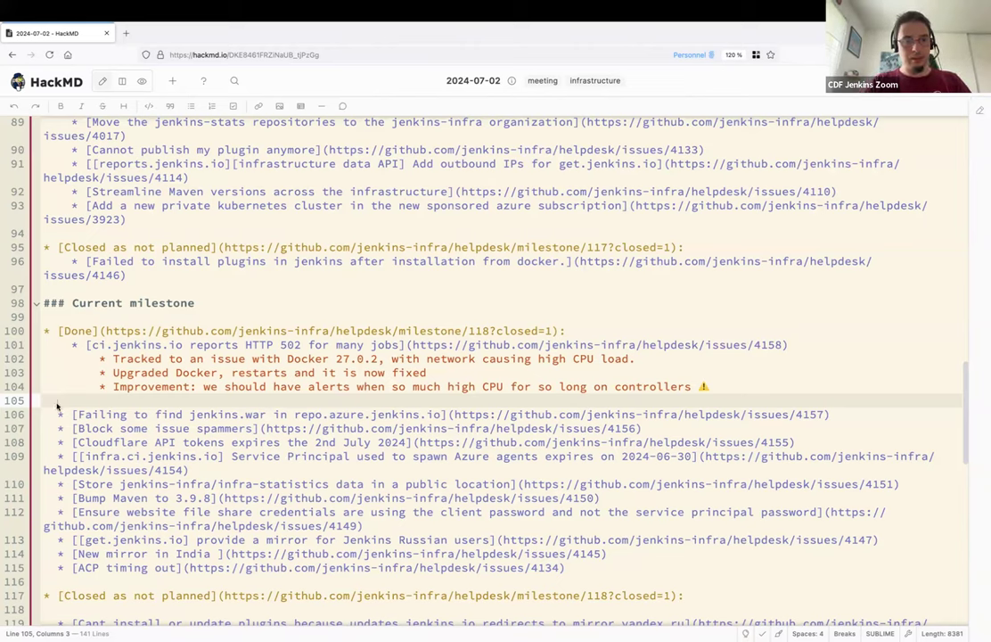
pyautogui.click(45, 400)
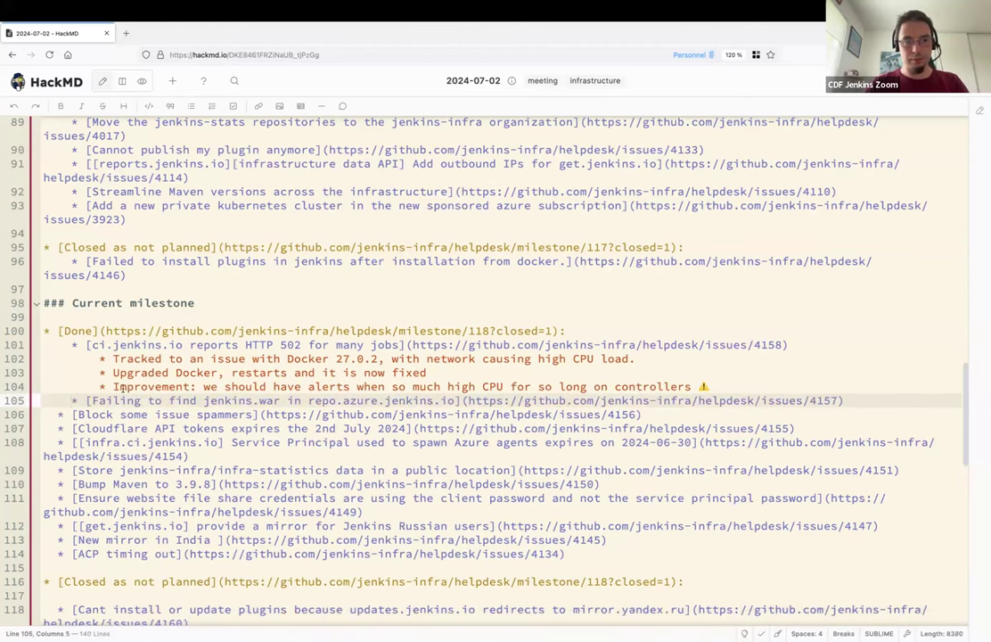
pyautogui.click(843, 399)
pyautogui.write('* Fixed thanks to @basil !')
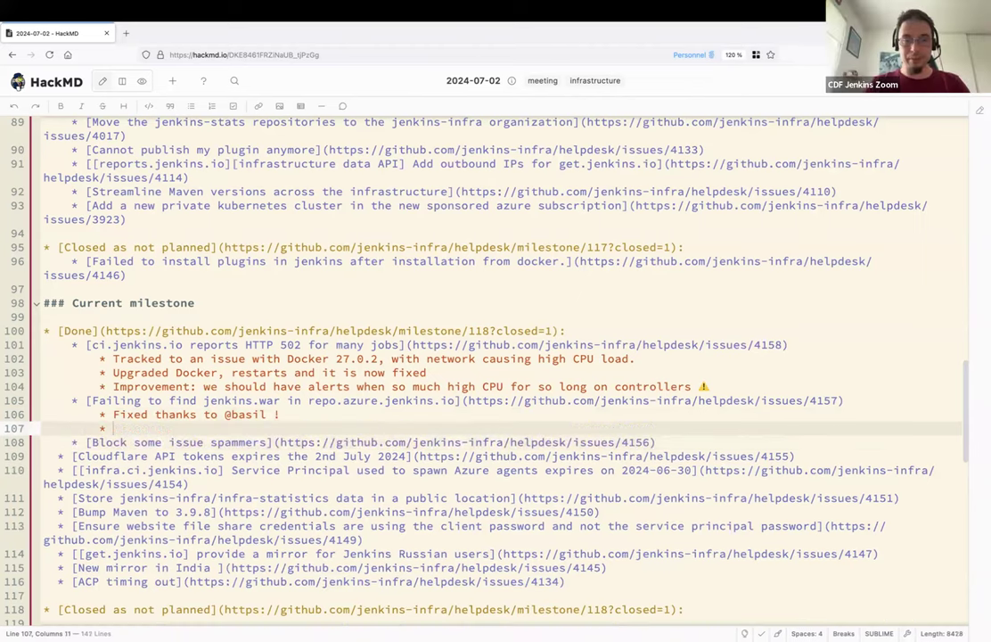
pyautogui.write("Wasn't ACP")
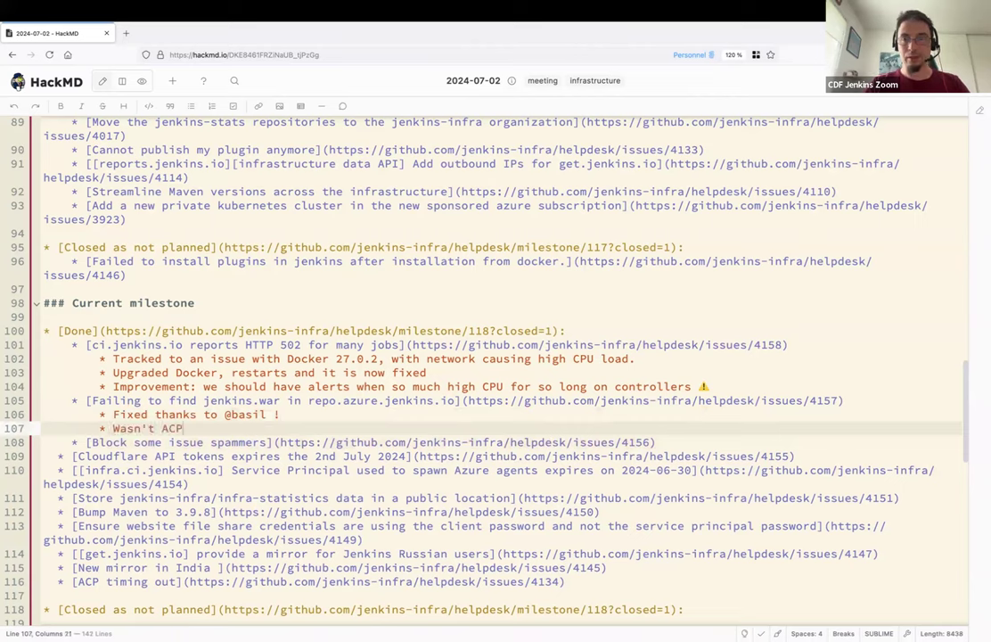
pyautogui.write('related')
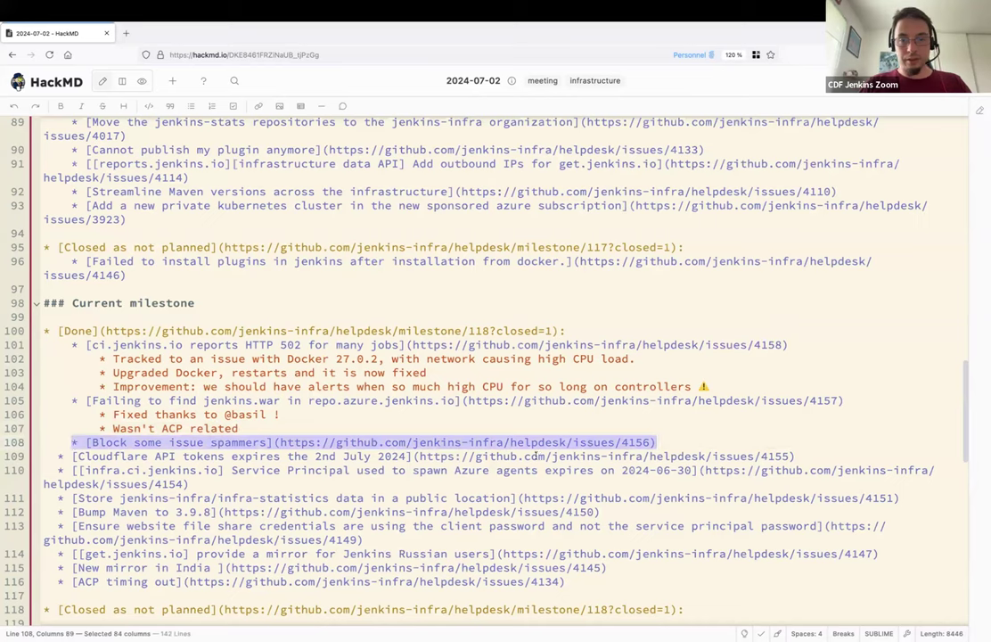
pyautogui.click(660, 442)
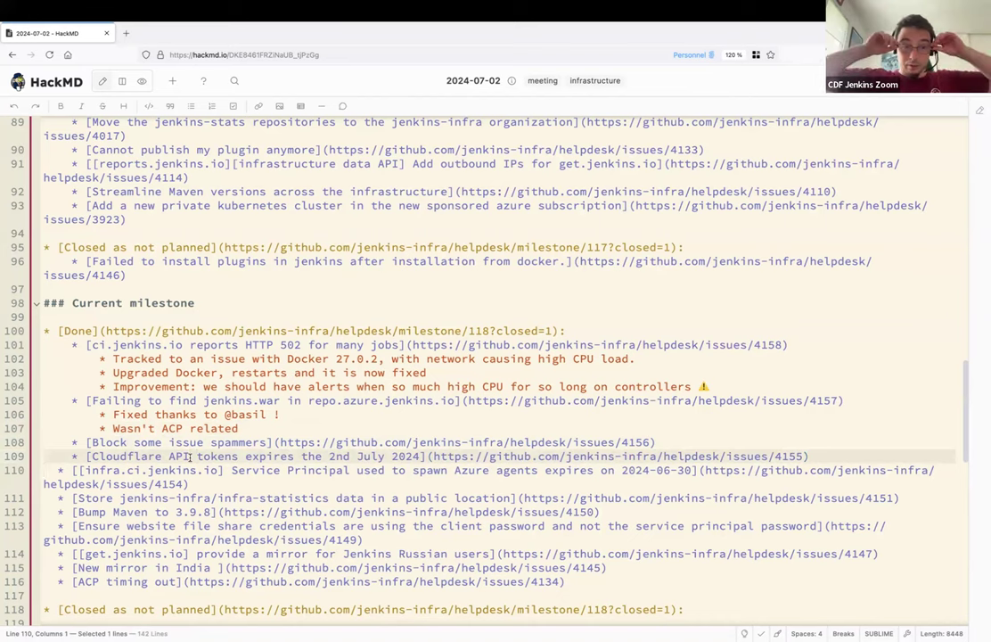
pyautogui.scroll(3)
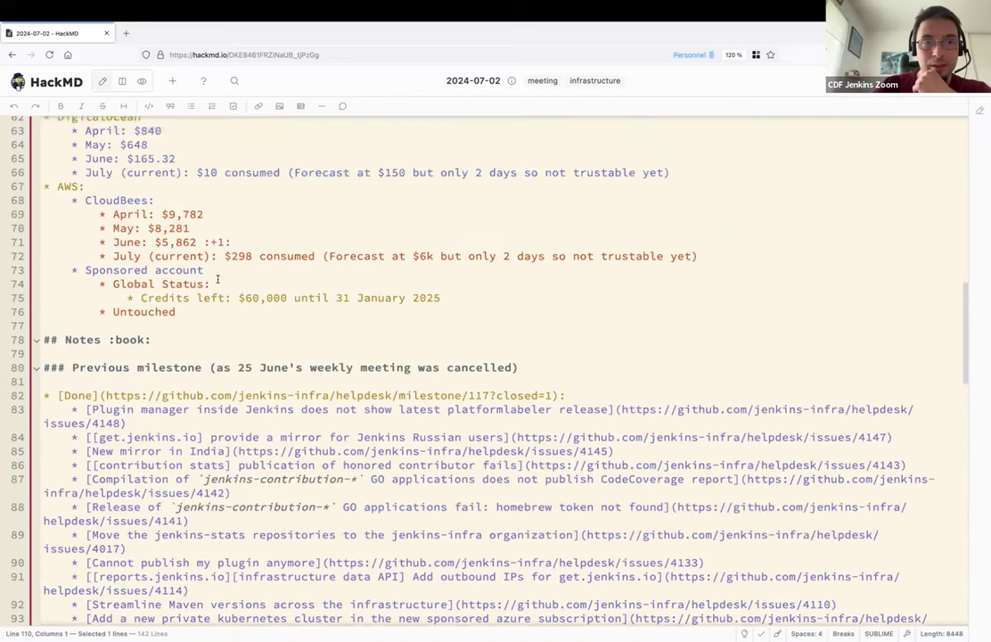
pyautogui.scroll(3)
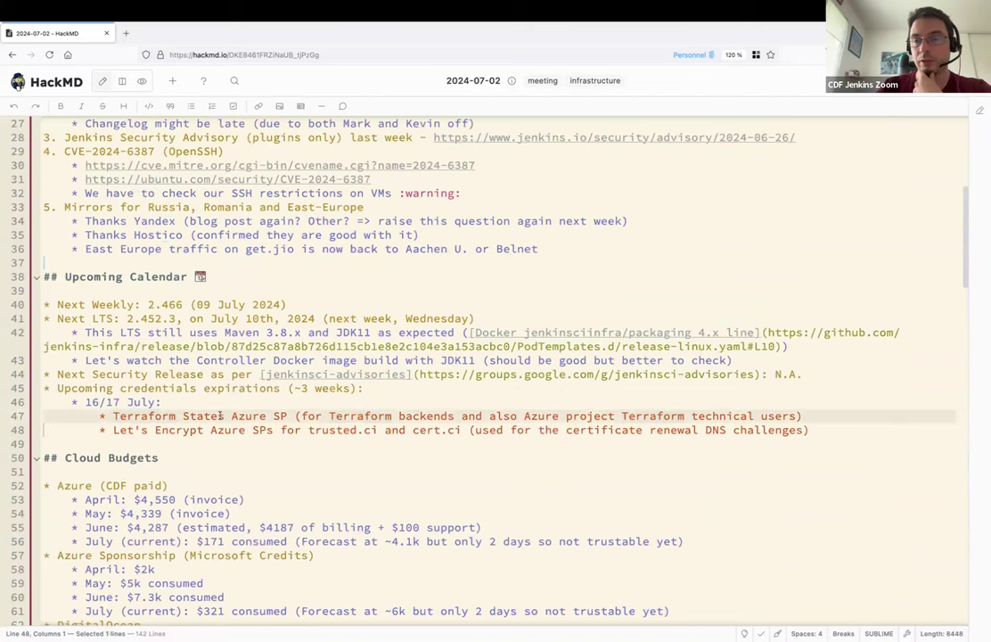
pyautogui.scroll(-3)
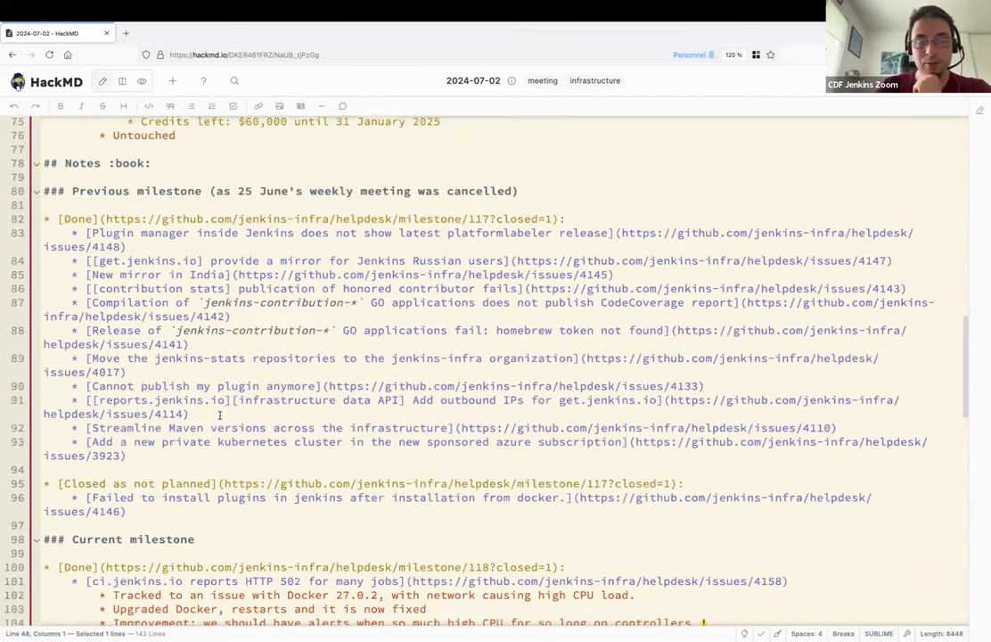
pyautogui.scroll(-3)
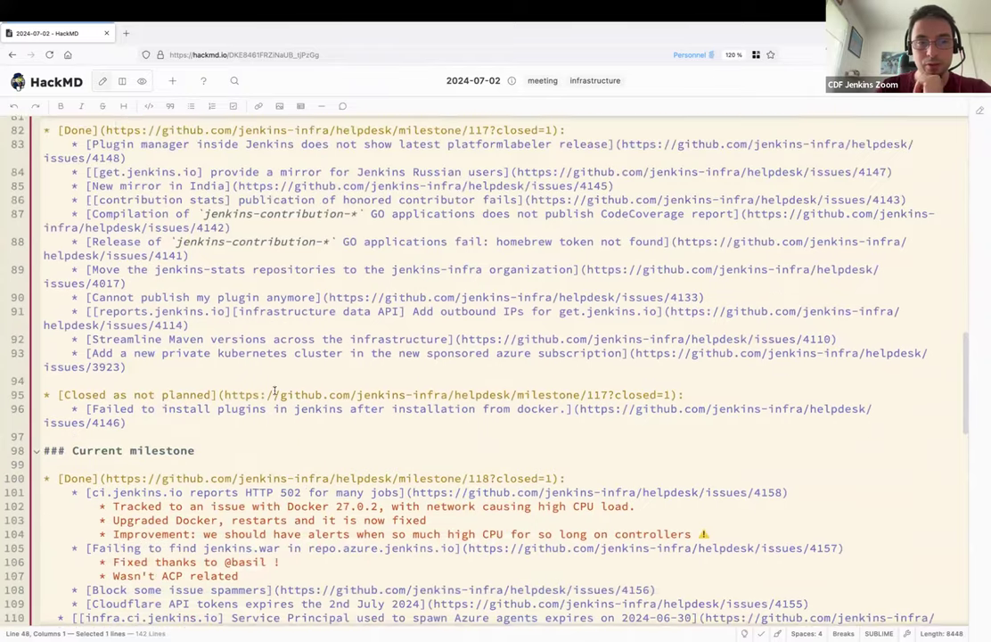
pyautogui.scroll(-3)
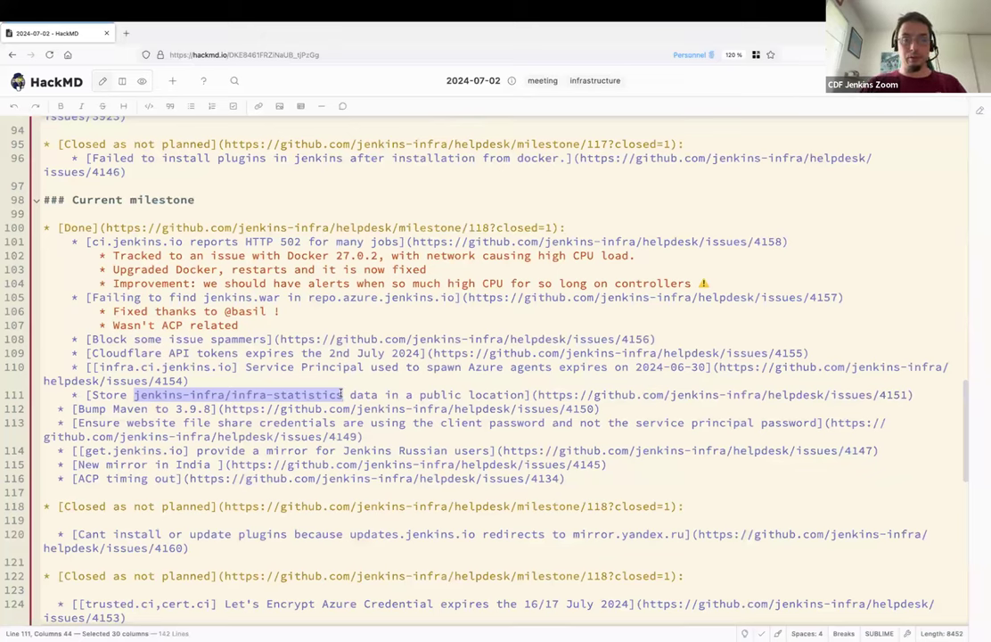
# Place the cursor in the current milestone's Done list to review its issue links.
pyautogui.click(107, 394)
pyautogui.write("'")
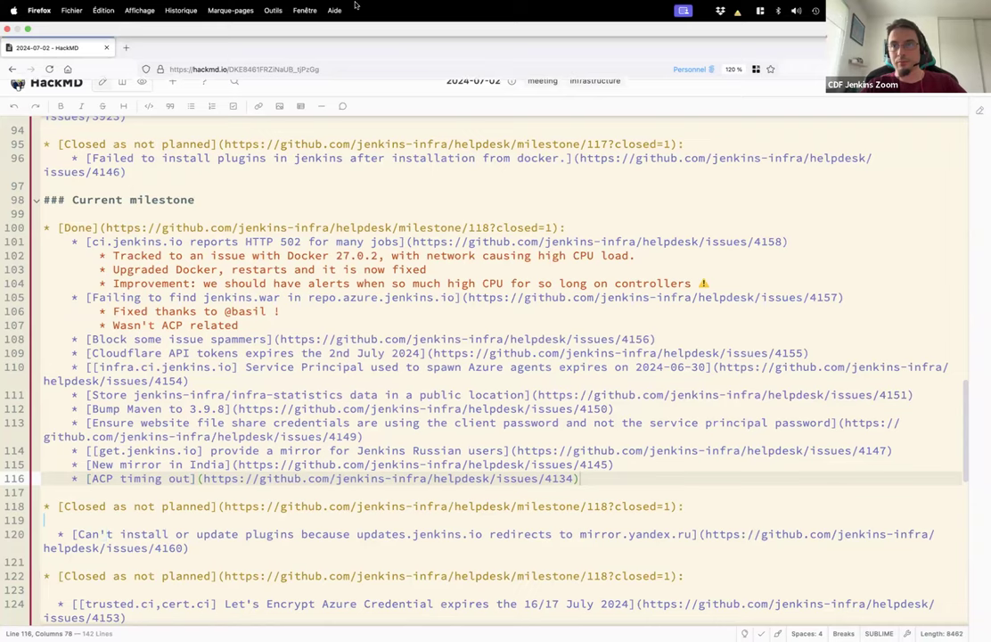
# Retitle the second closed section as 'Work in progress'.
pyautogui.scroll(-3)
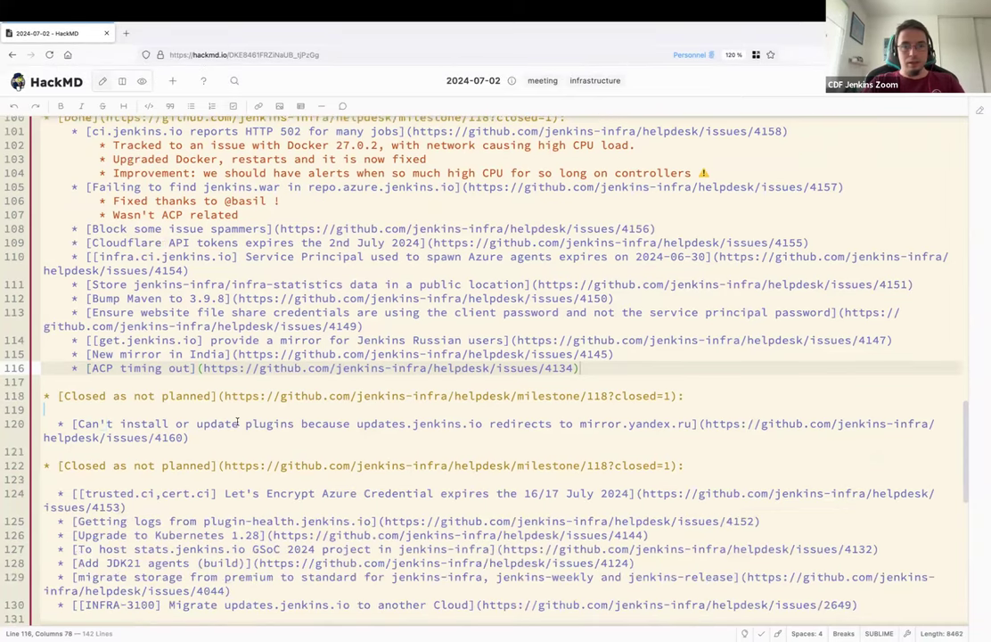
pyautogui.scroll(-3)
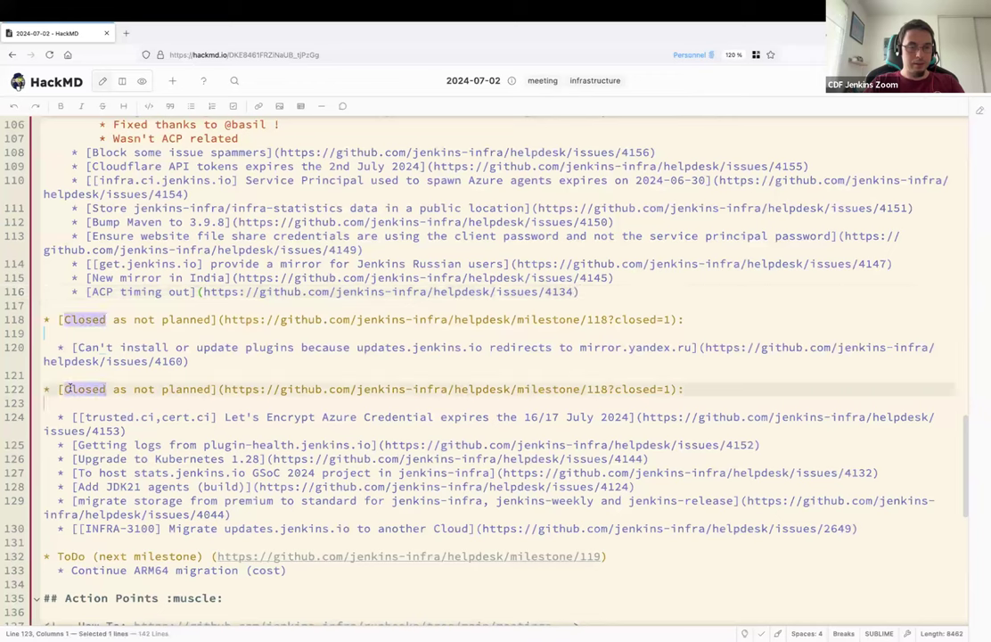
pyautogui.click(206, 389)
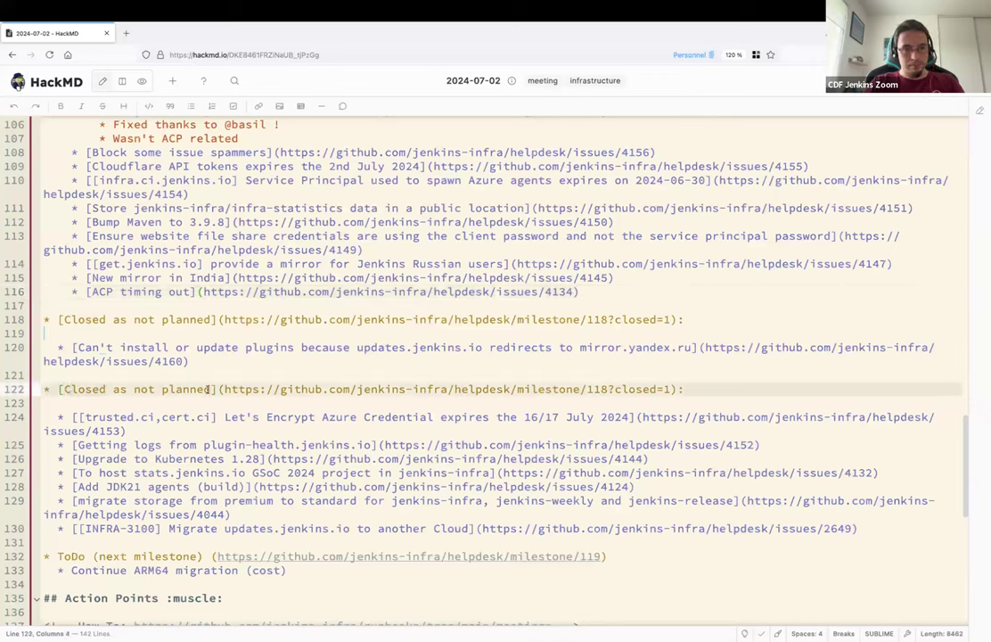
pyautogui.write('Work i')
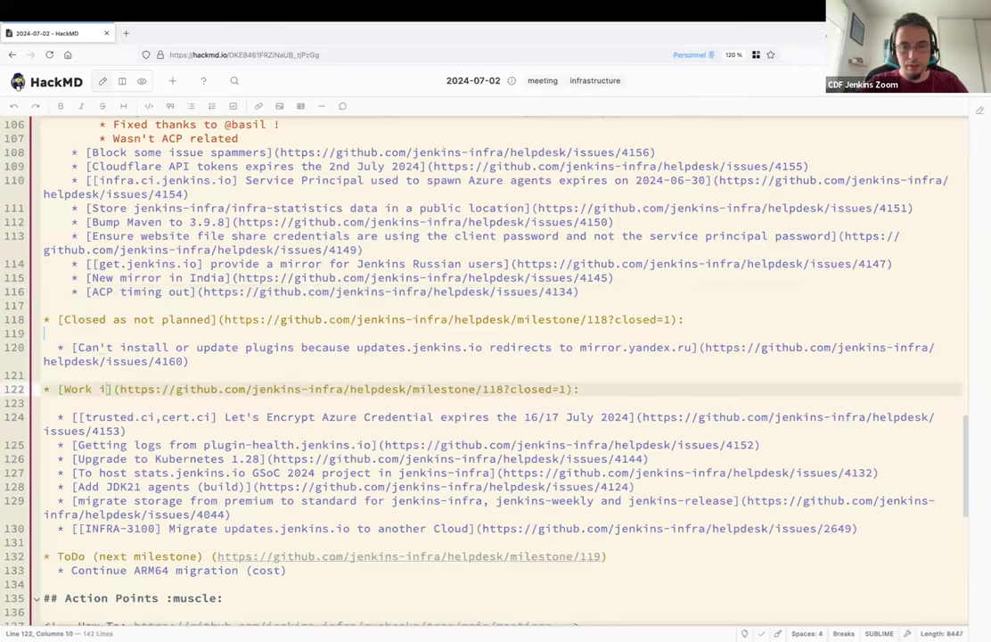
pyautogui.write('n progress')
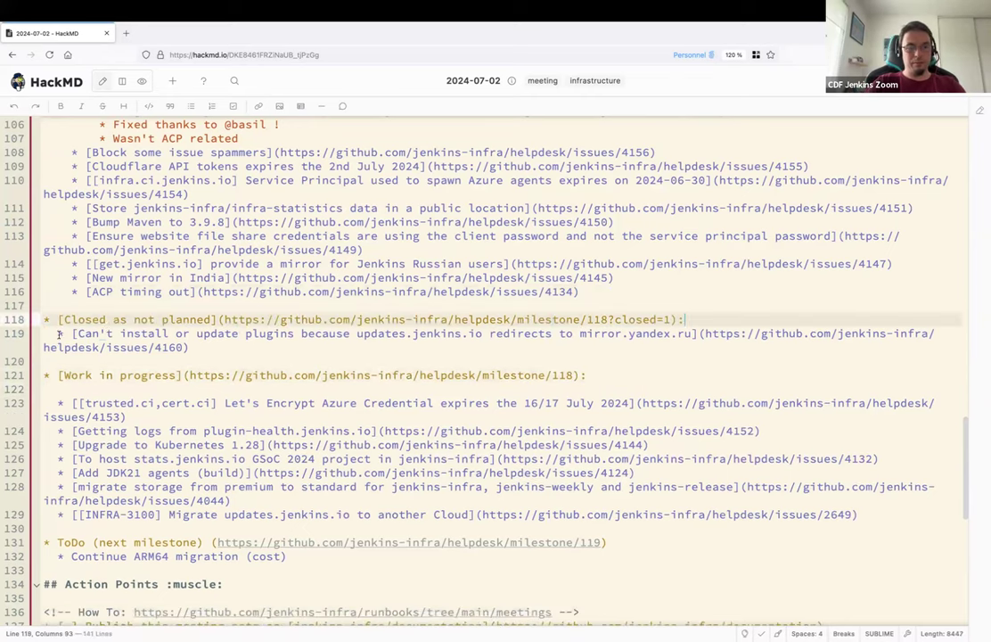
# Add a 'Duplicate of…' sub-line under the yandex redirect issue.
pyautogui.click(306, 348)
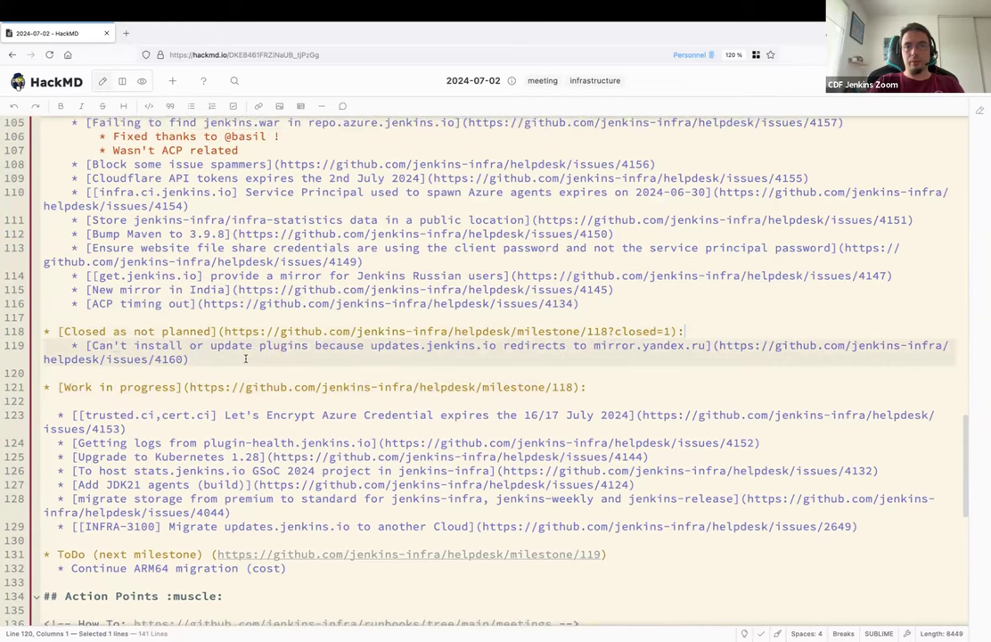
pyautogui.press('Enter')
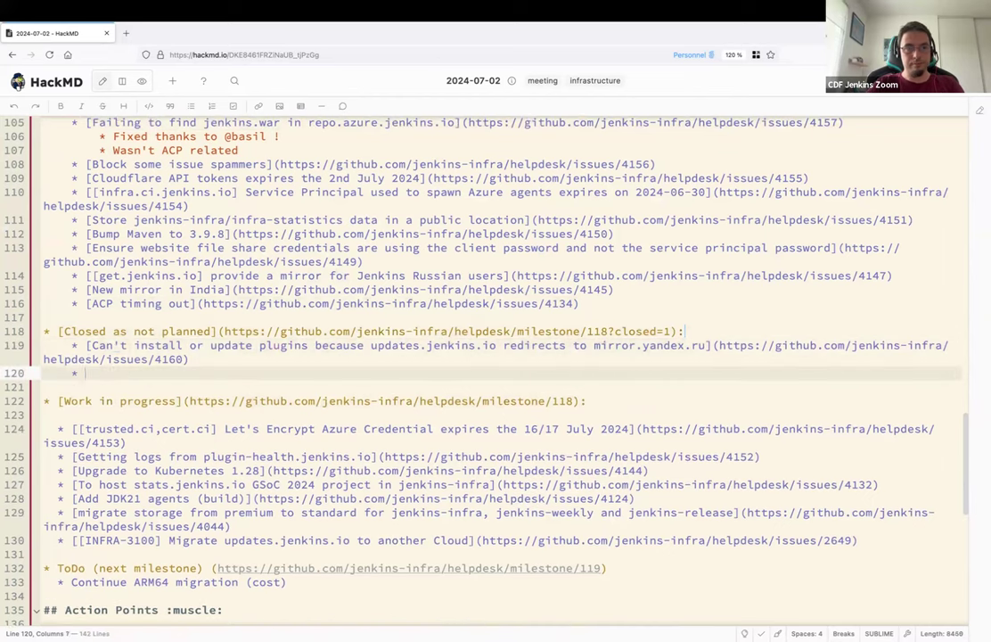
pyautogui.write('Duplicate o')
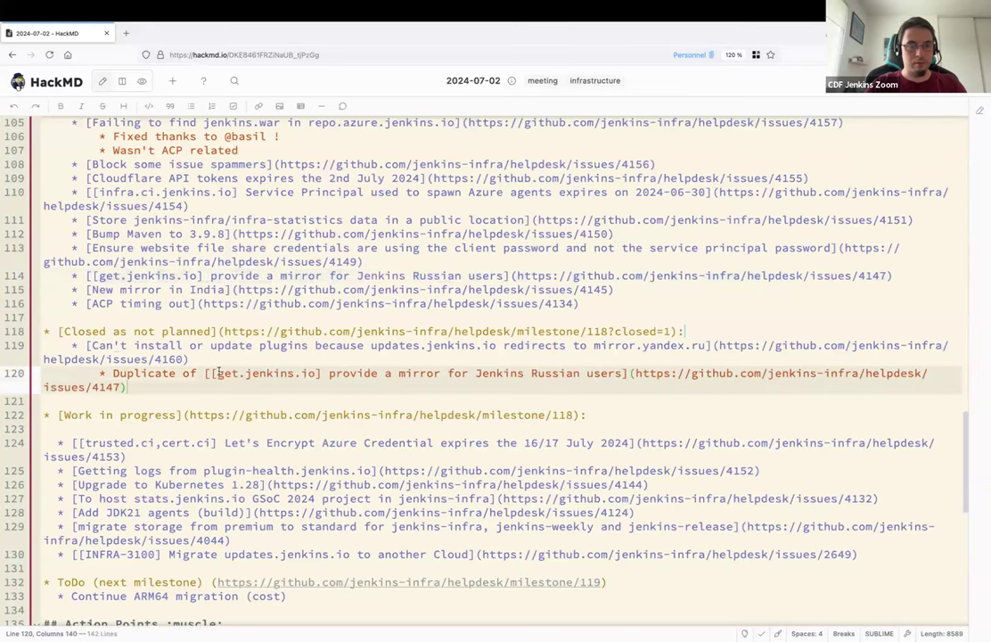
pyautogui.scroll(-3)
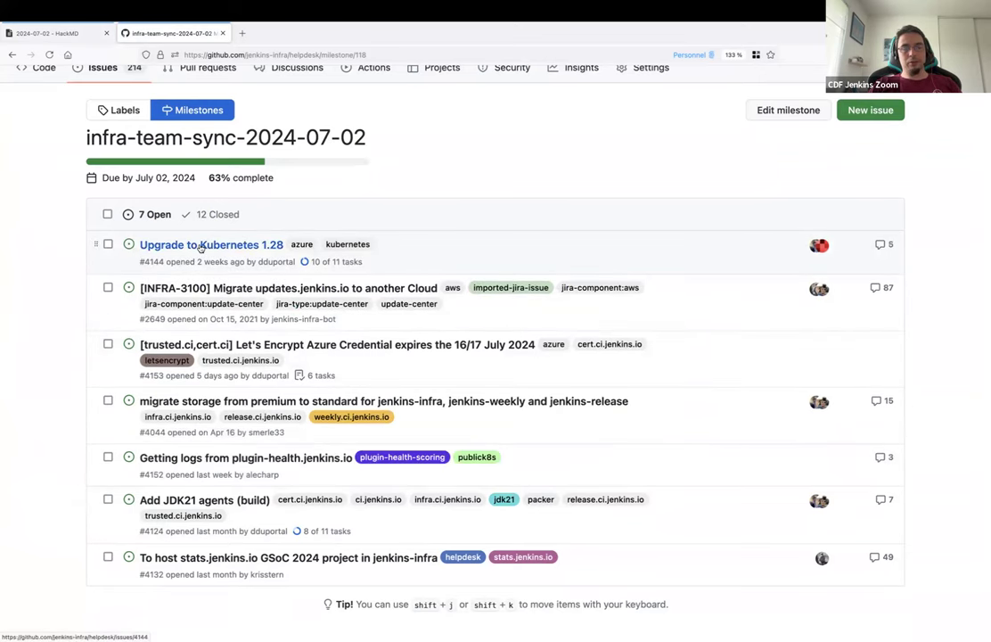
pyautogui.moveTo(211, 242)
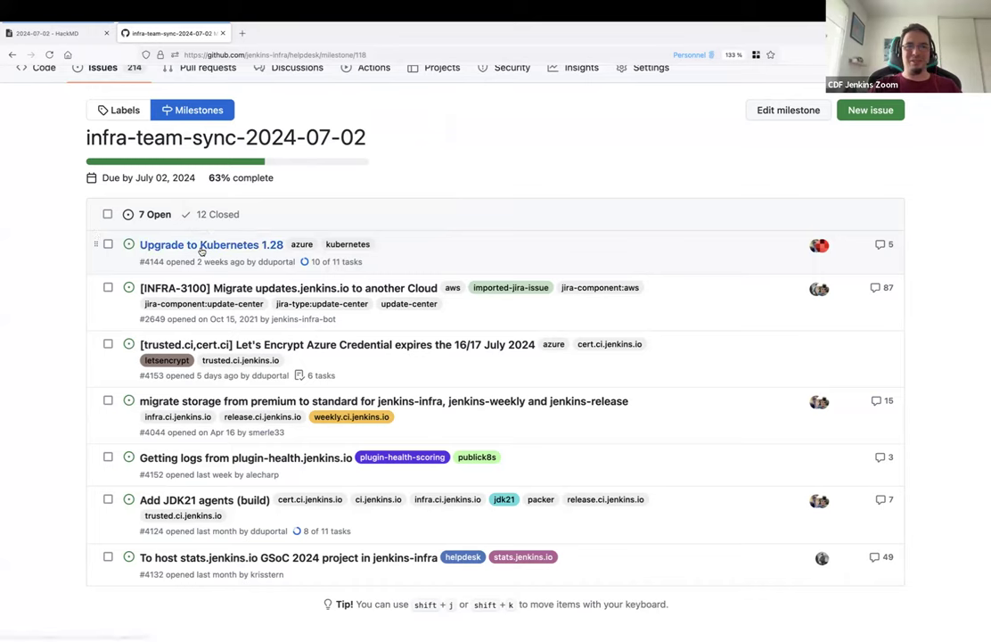
pyautogui.moveTo(36, 222)
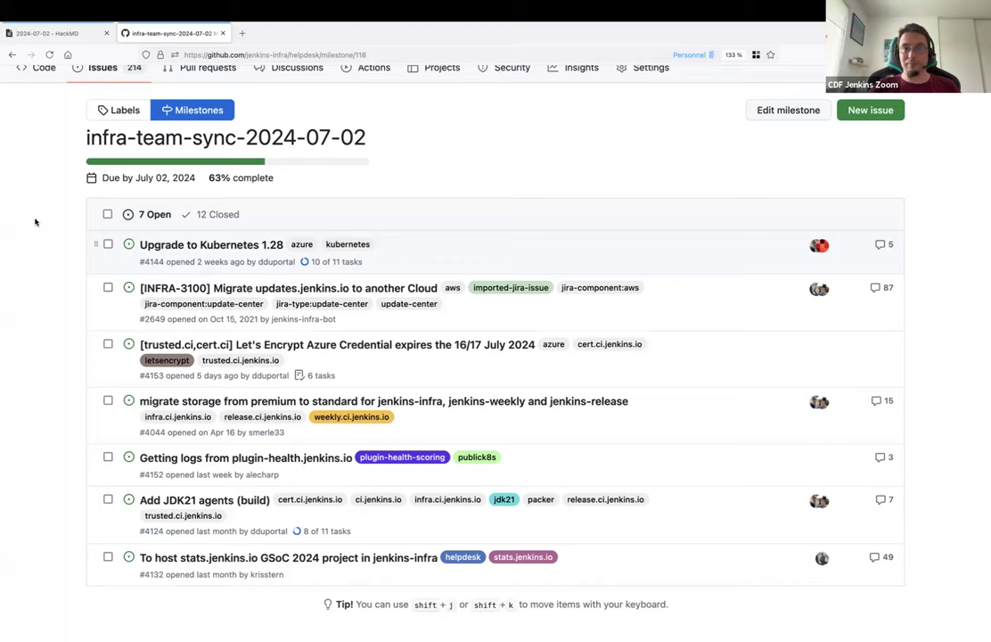
pyautogui.moveTo(210, 244)
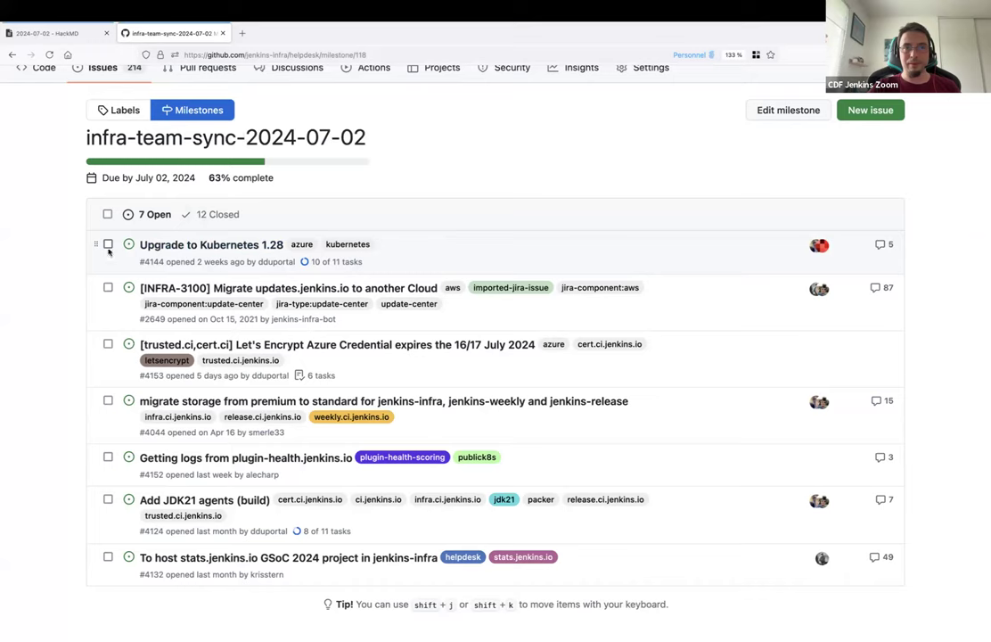
# Tick the Upgrade to Kubernetes 1.28 issue on the milestone and return to the notes.
pyautogui.click(107, 244)
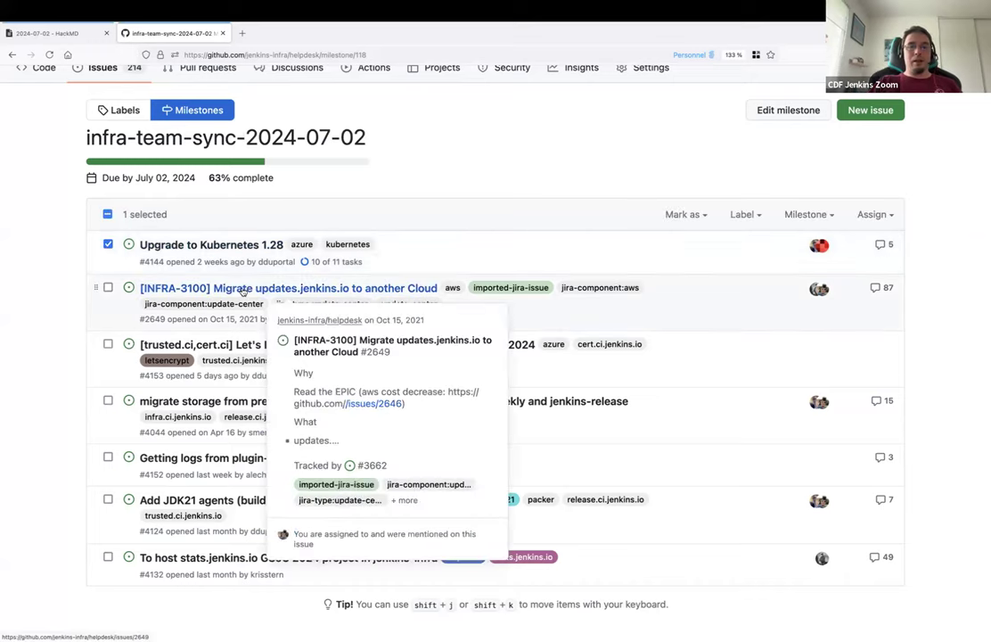
pyautogui.moveTo(39, 284)
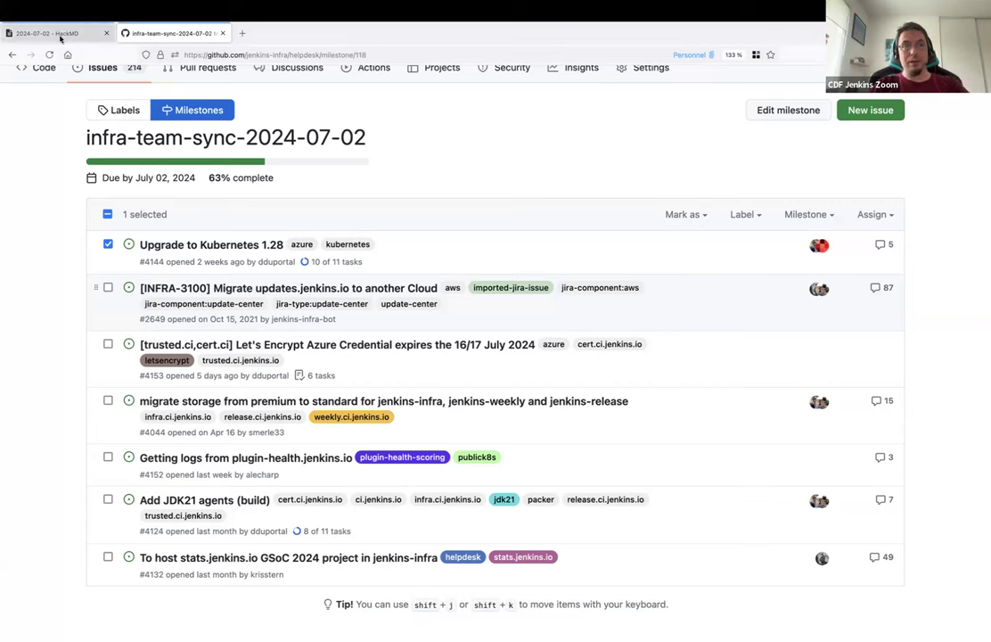
pyautogui.click(58, 33)
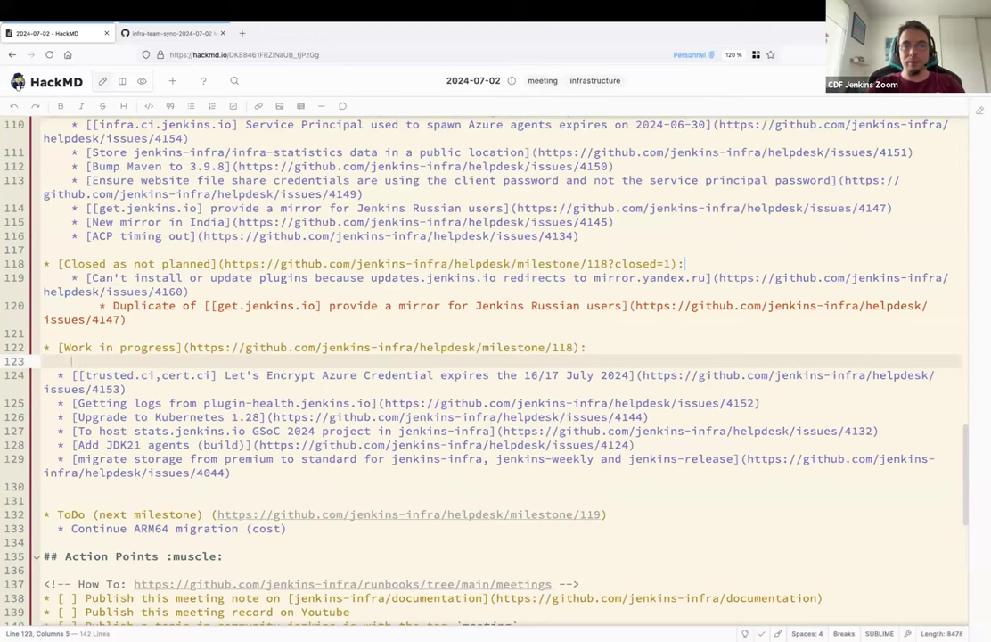
# Add the INFRA-3100 migration item with a note on credentials in trusted.ci.jenkins.io and the ZIP secrets method.
pyautogui.write('[[INFRA-3100] Migrate updates.jenkins.io to another Cloud](https://github.com/jenkins-infra/helpdesk/issues/2649)')
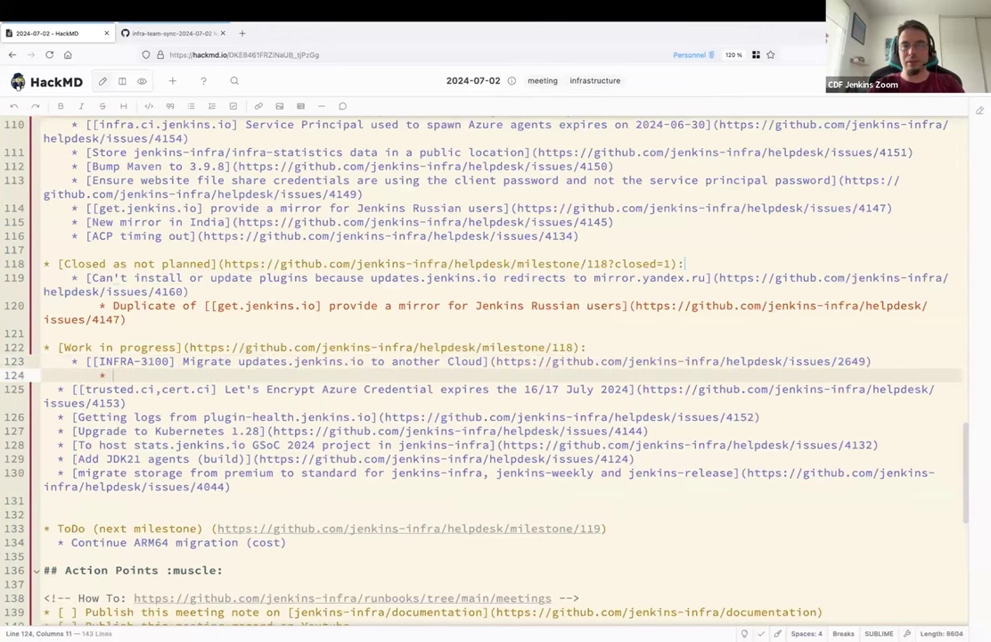
pyautogui.write('We need to update rotated')
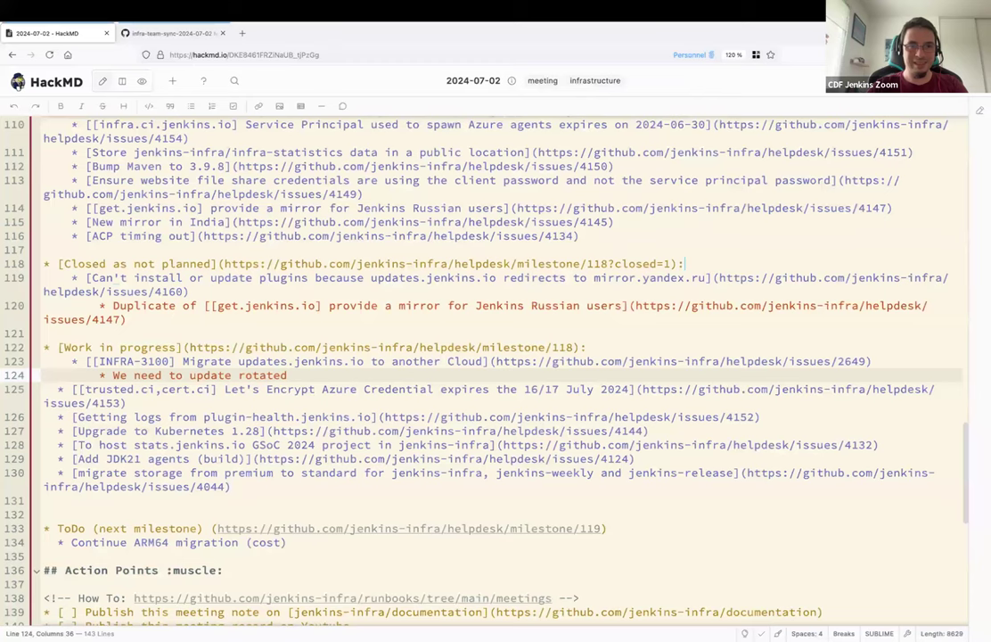
pyautogui.write('cr')
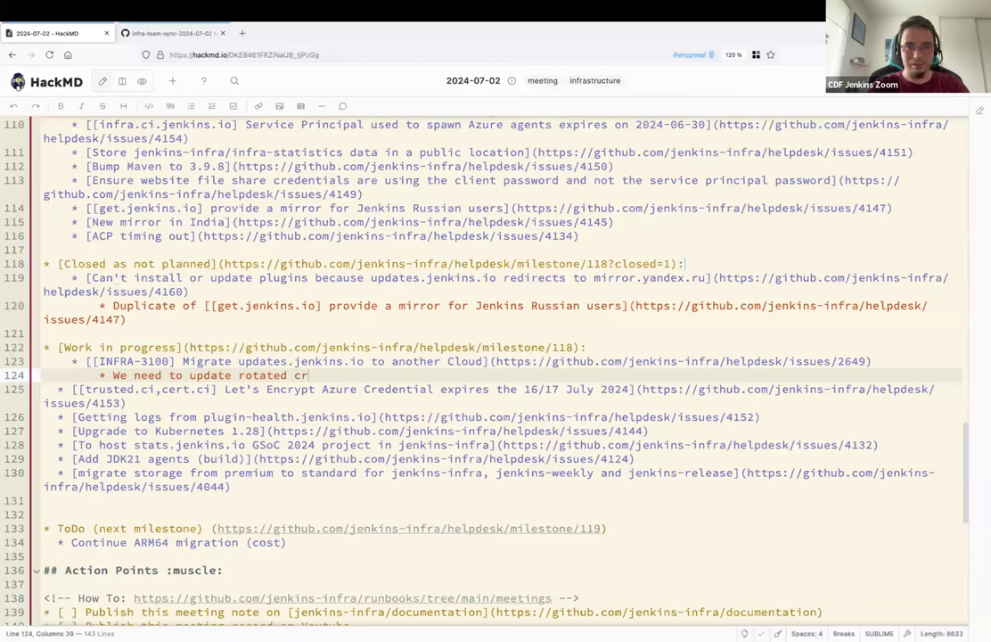
pyautogui.write('edentials in')
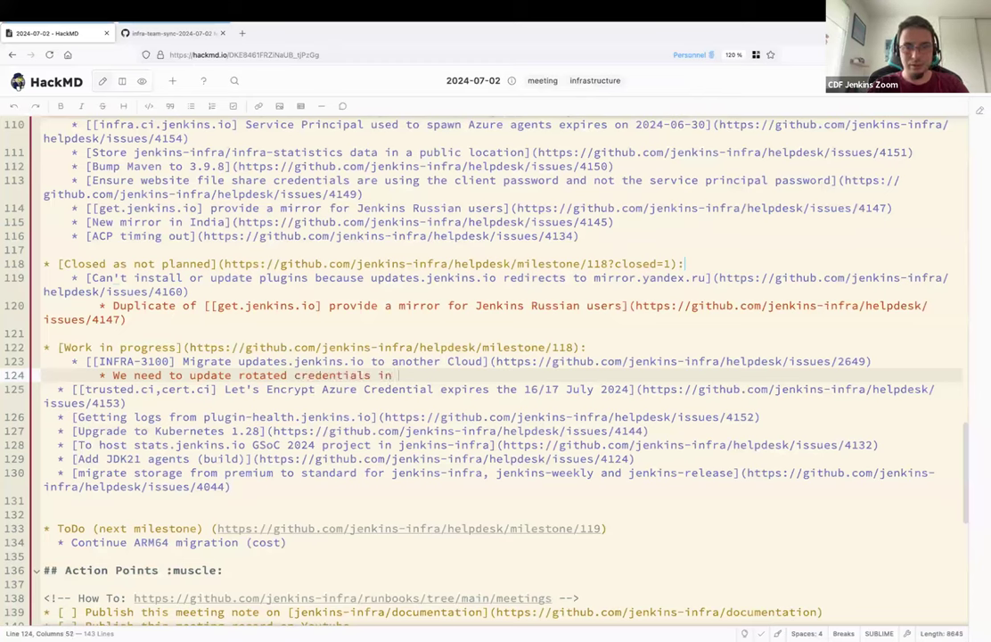
pyautogui.write('trusted.ci.jenkins.io (with')
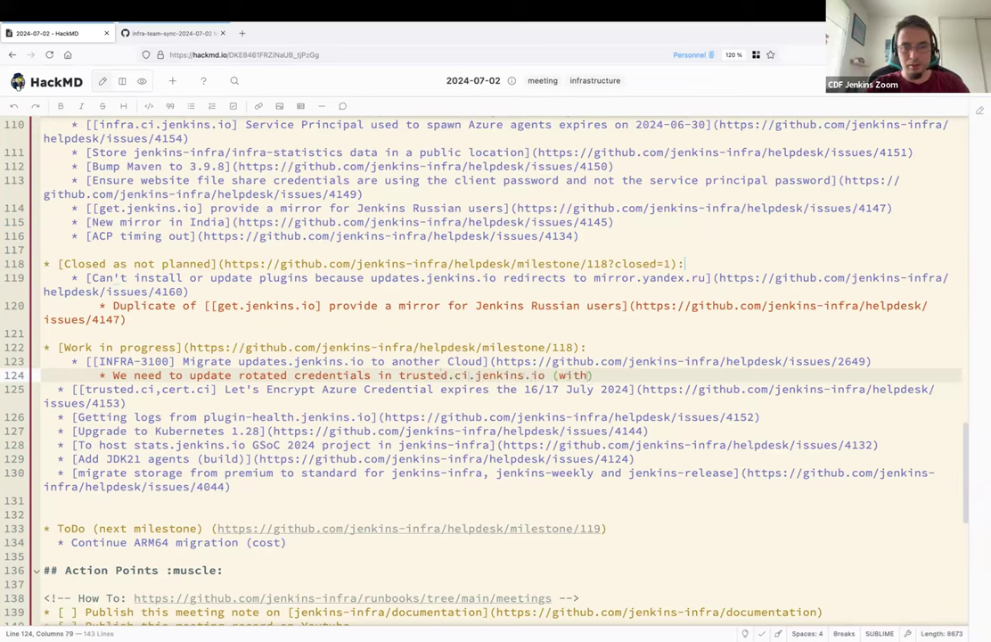
pyautogui.write('the ZIP secrets')
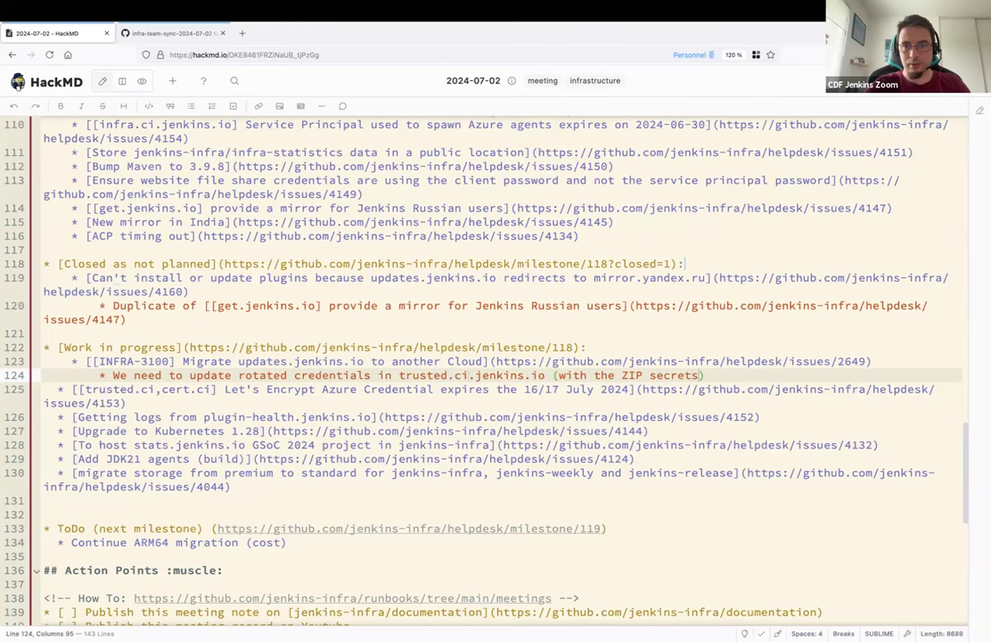
pyautogui.write('method')
pyautogui.write('* If it')
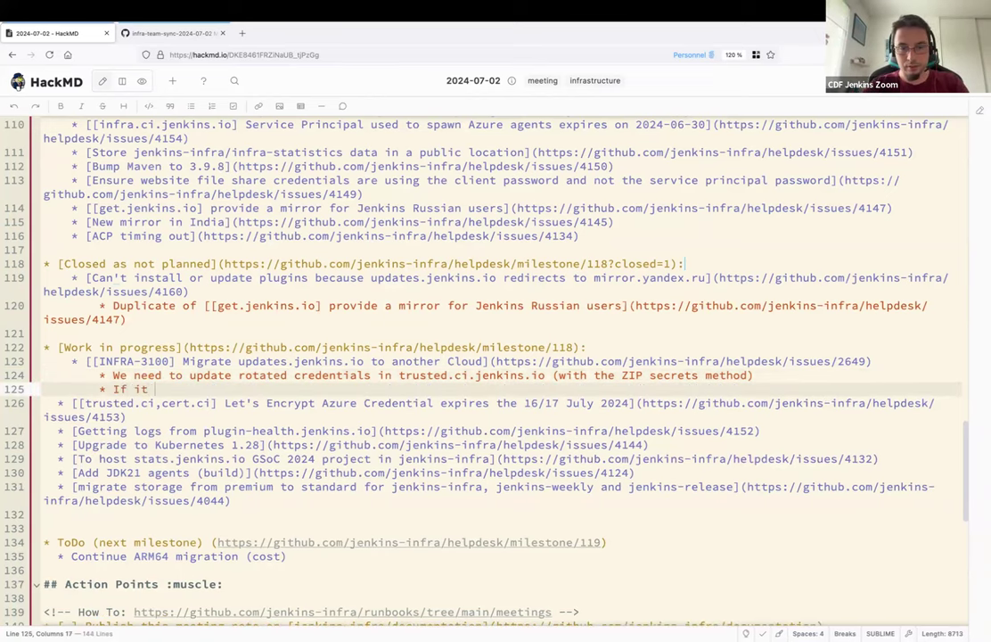
# Note that if all goes well infra will merge the PR themselves, JenSec being busy.
pyautogui.write('goes well')
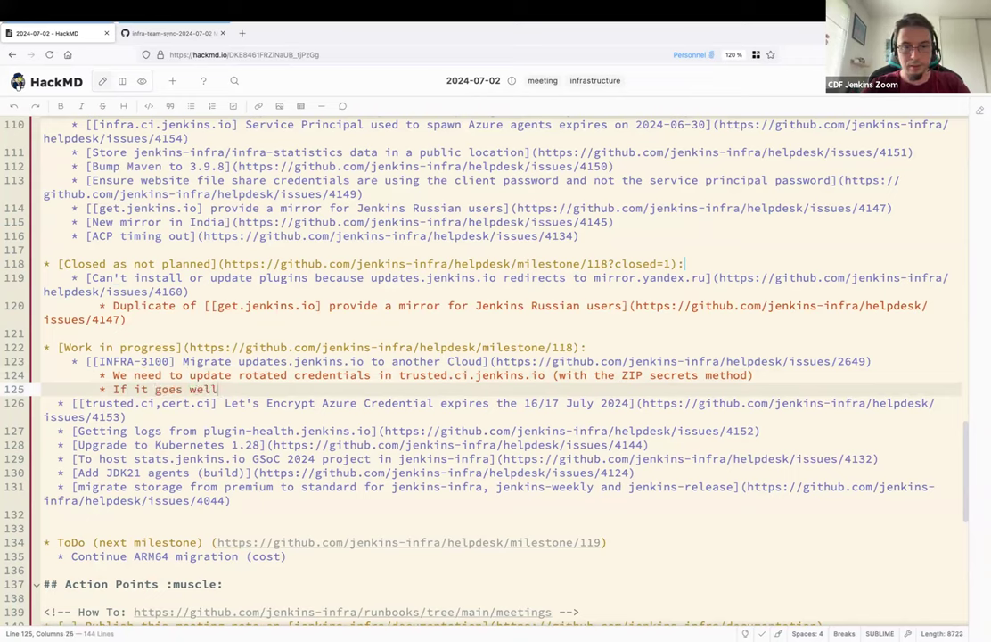
pyautogui.write(", we'll merge")
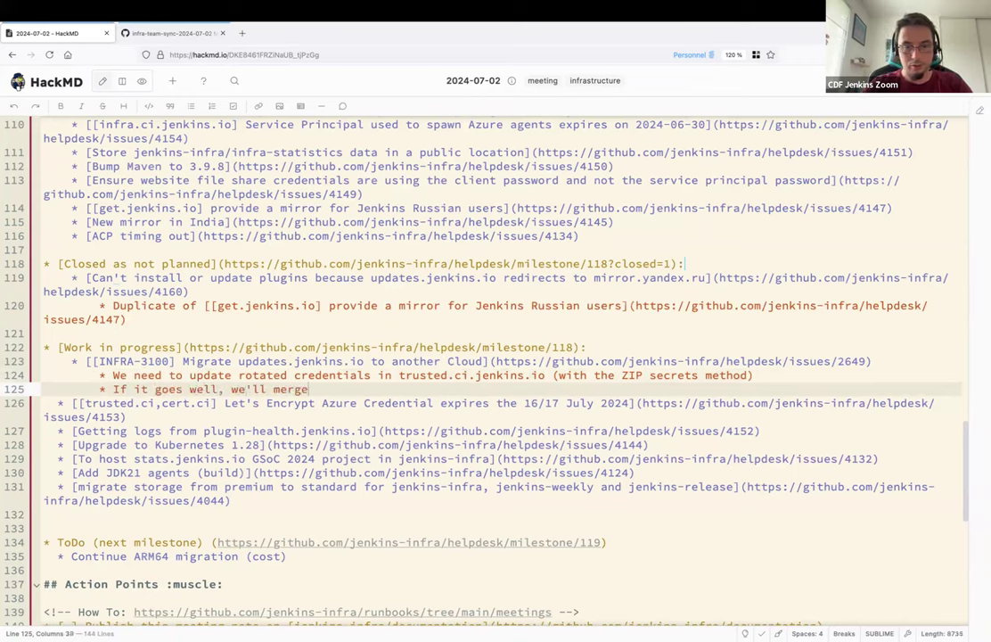
pyautogui.write('the PR by ourselfs (jenkins-')
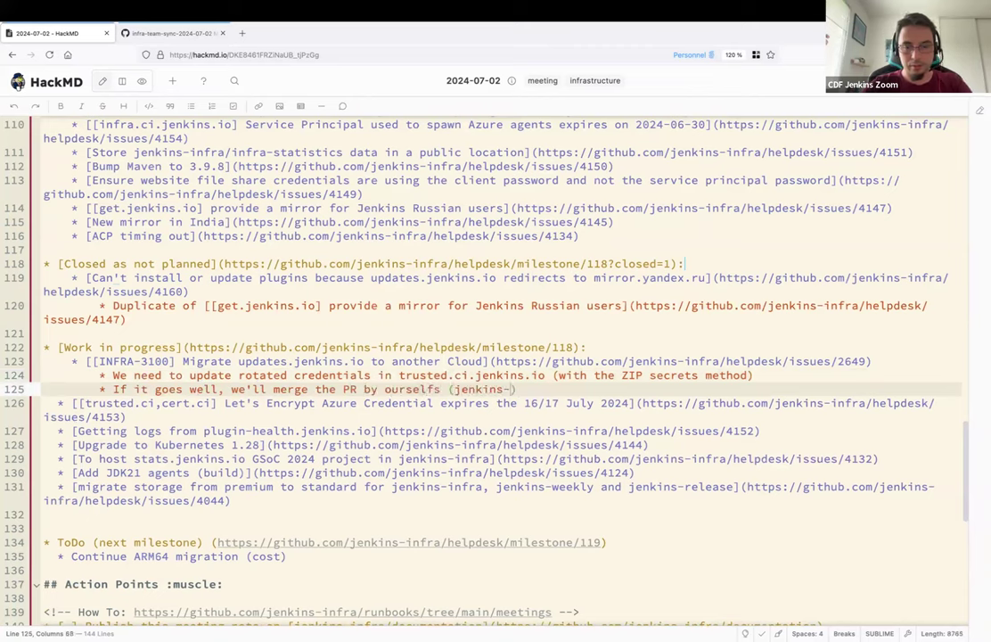
pyautogui.write('infra)')
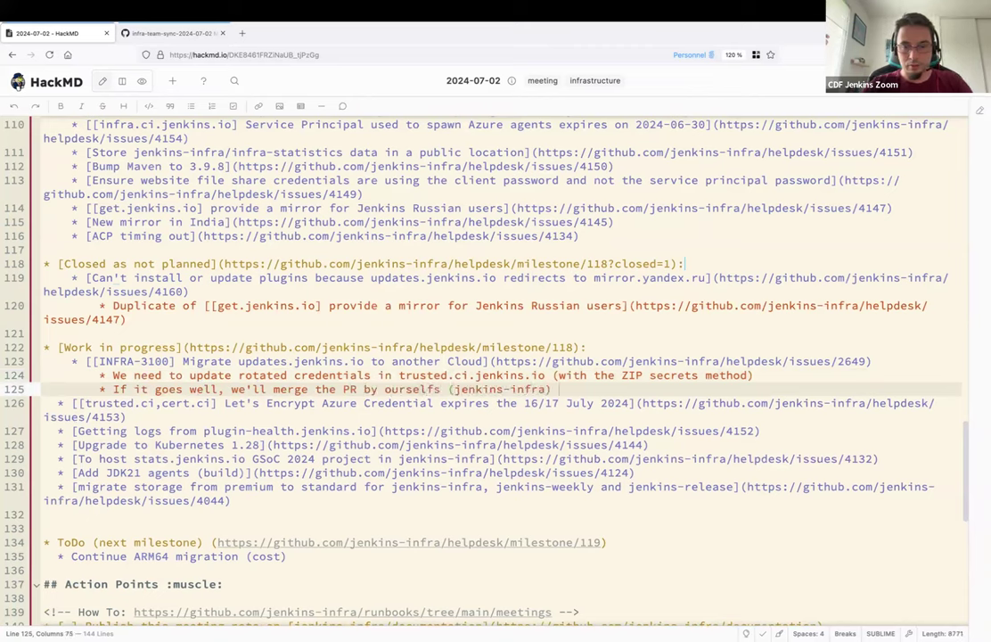
pyautogui.write('due to JenSec')
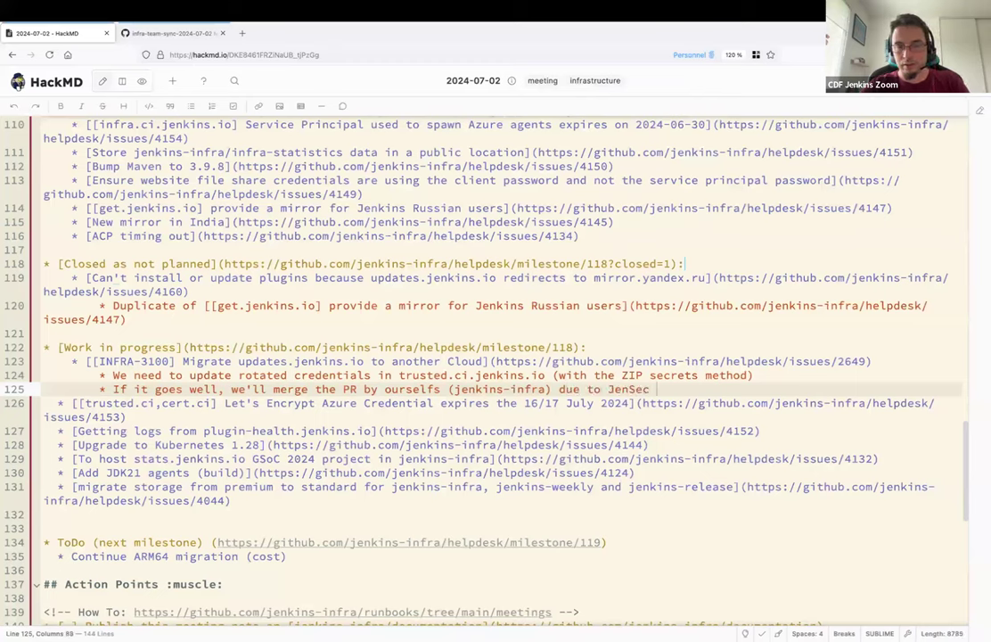
pyautogui.write('being busy')
pyautogui.write('* publick8s')
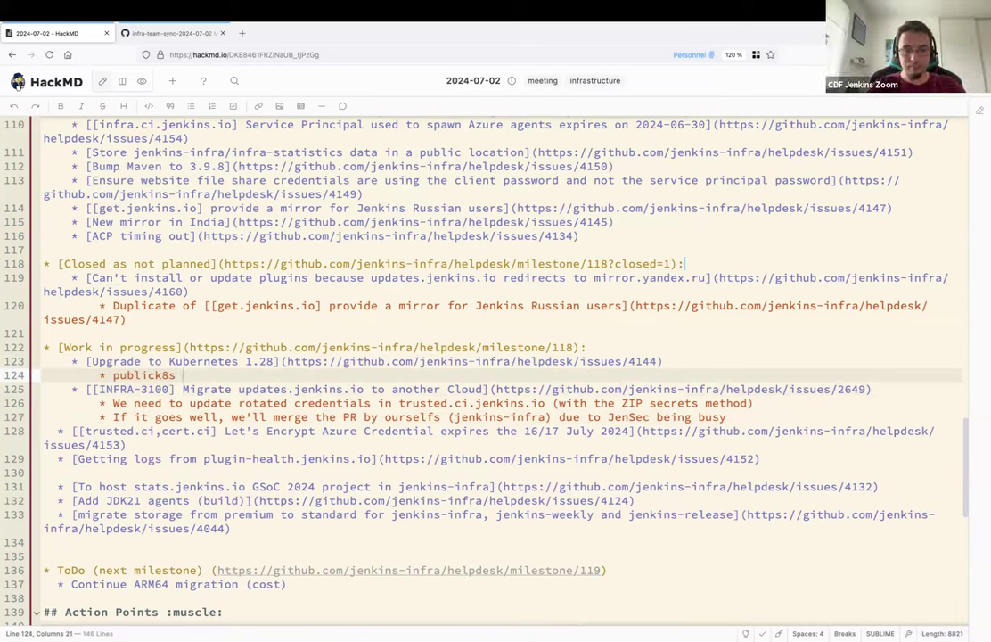
# Note the publick8s upgrade is planned for Thursday 4 July.
pyautogui.write('planned for Thursday 4')
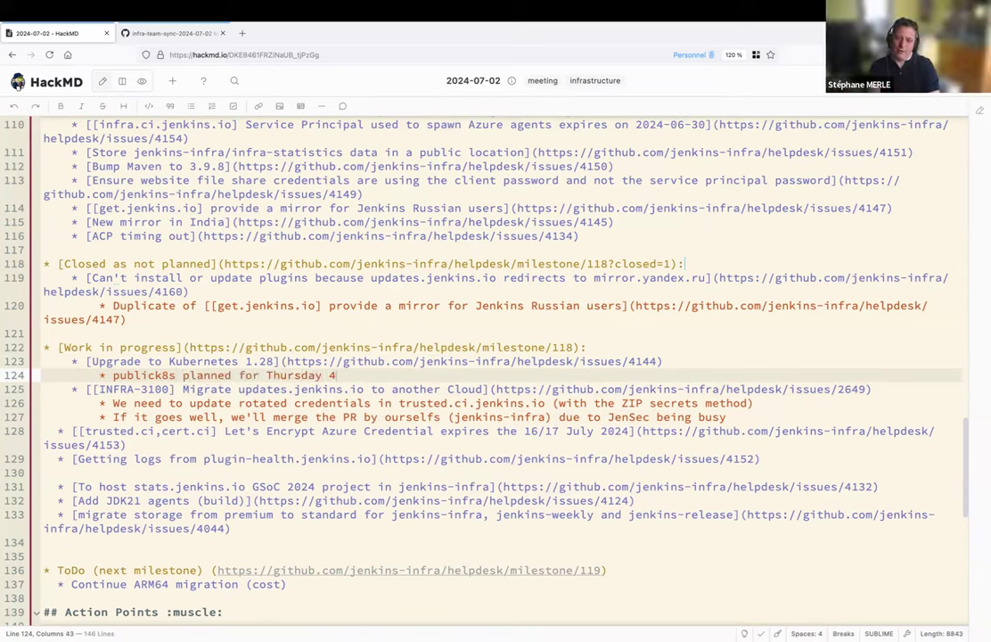
pyautogui.write('July')
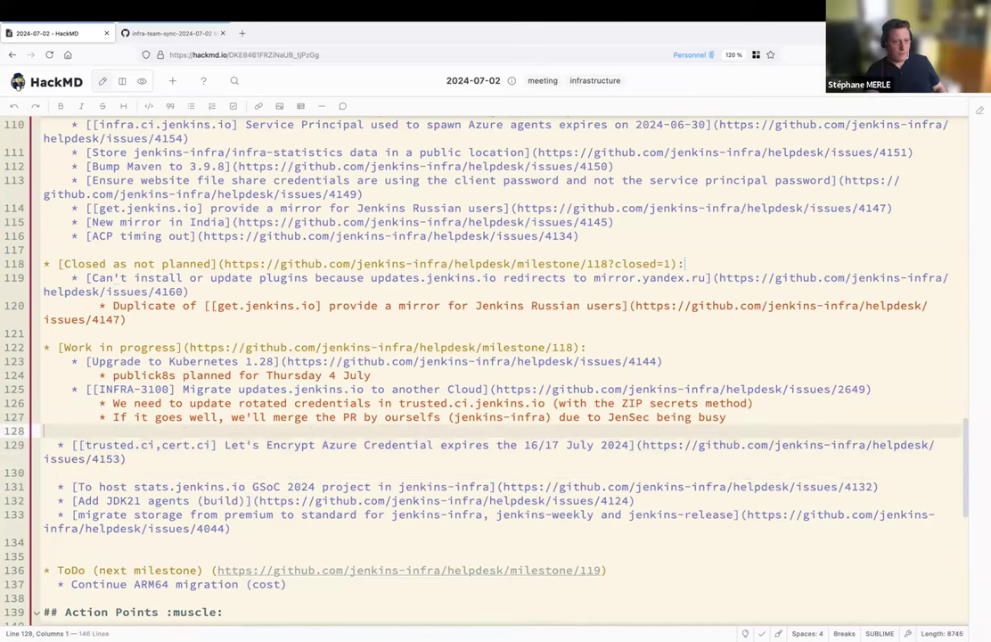
# Paste the plugin-health logs item and note Adrien responded to Stéphane and must decrypt and resend logs.
pyautogui.write('* [Getting logs from plugin-health.jenkins.io](https://github.com/jenkins-infra/helpdesk/issues/4152)')
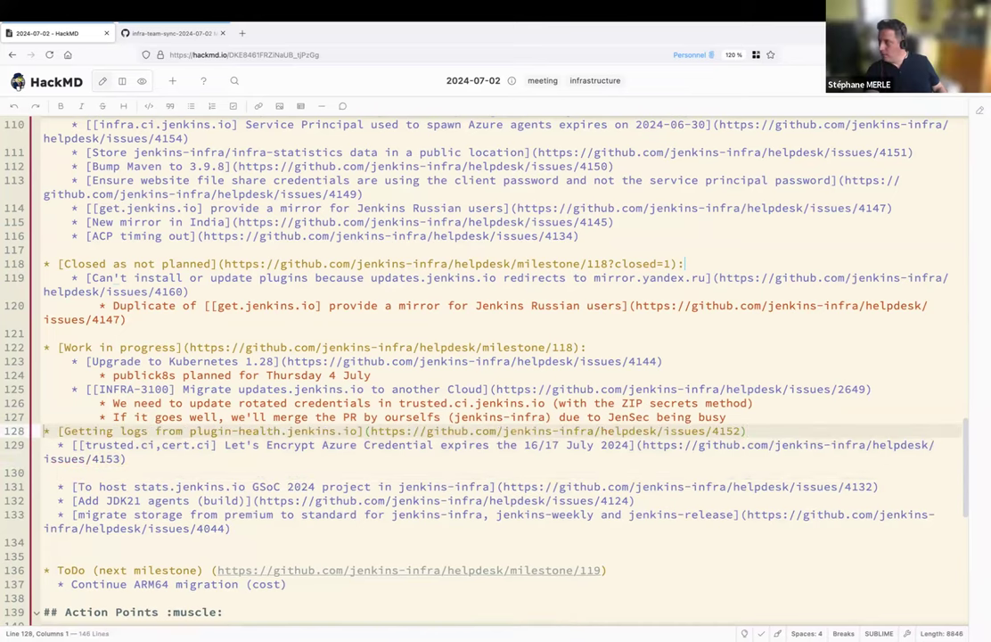
pyautogui.press('enter')
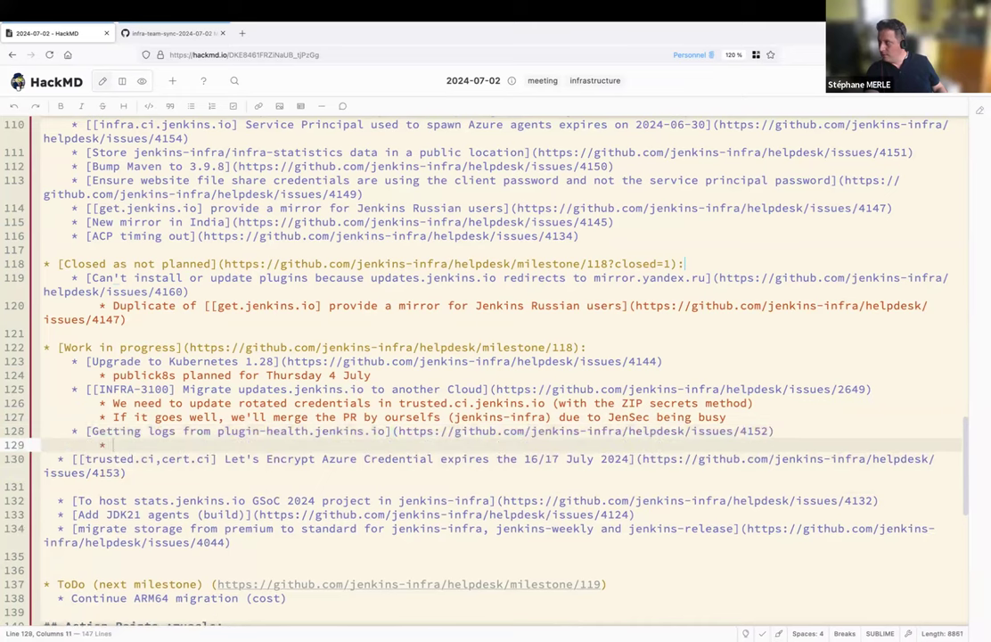
pyautogui.write('Adrien responde')
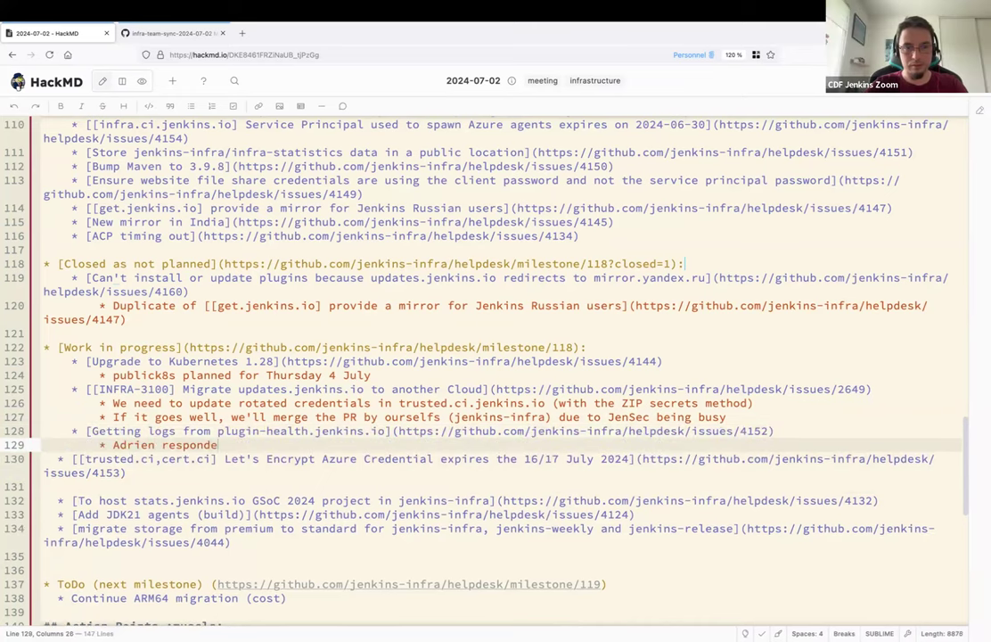
pyautogui.write('d to Stép')
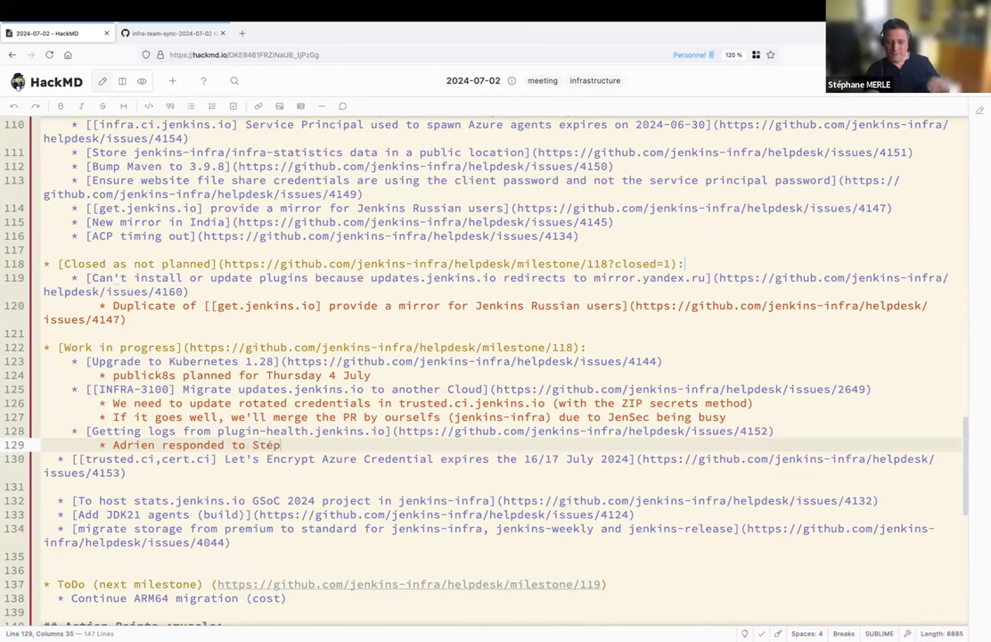
pyautogui.write('hane')
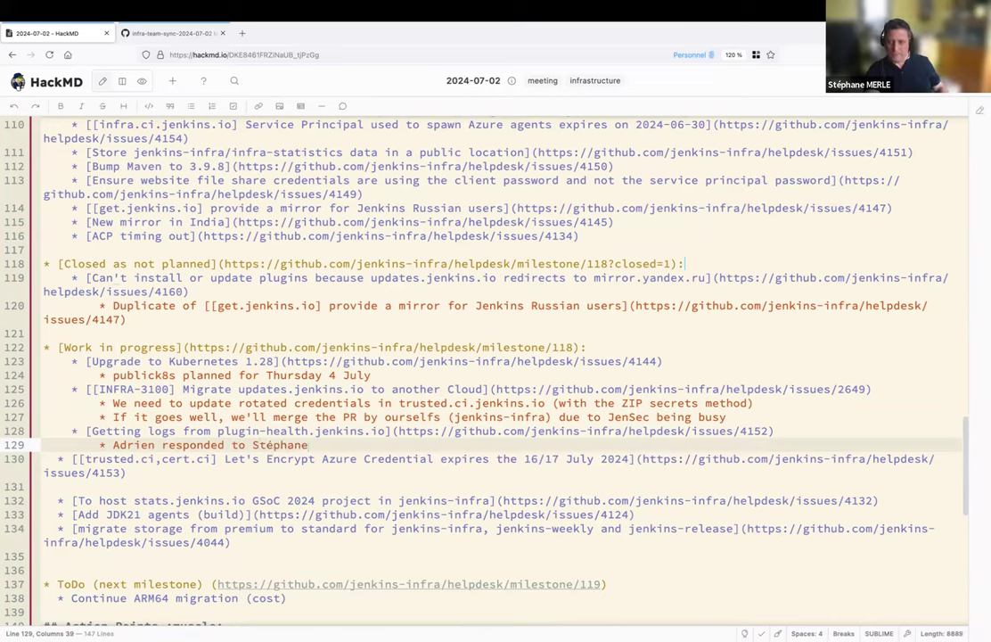
pyautogui.write(', he was unable to')
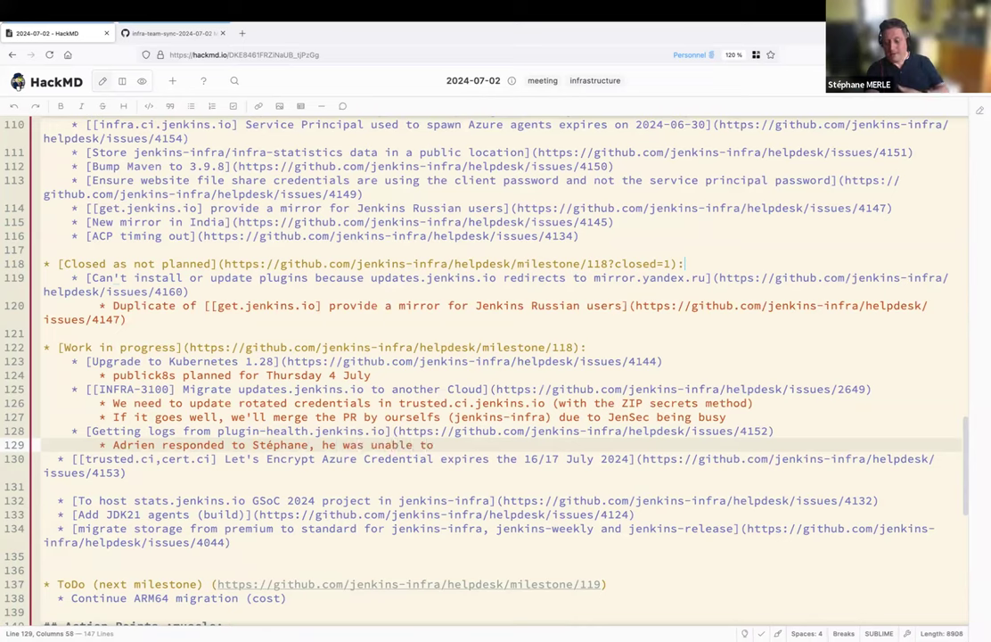
pyautogui.write('decrypt log')
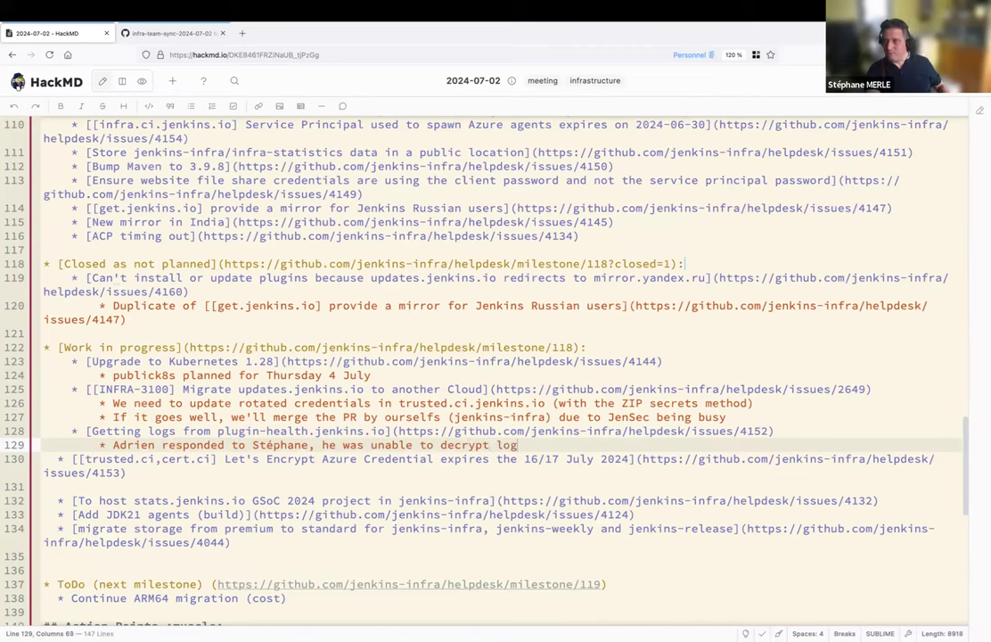
pyautogui.write('s. We need to send t')
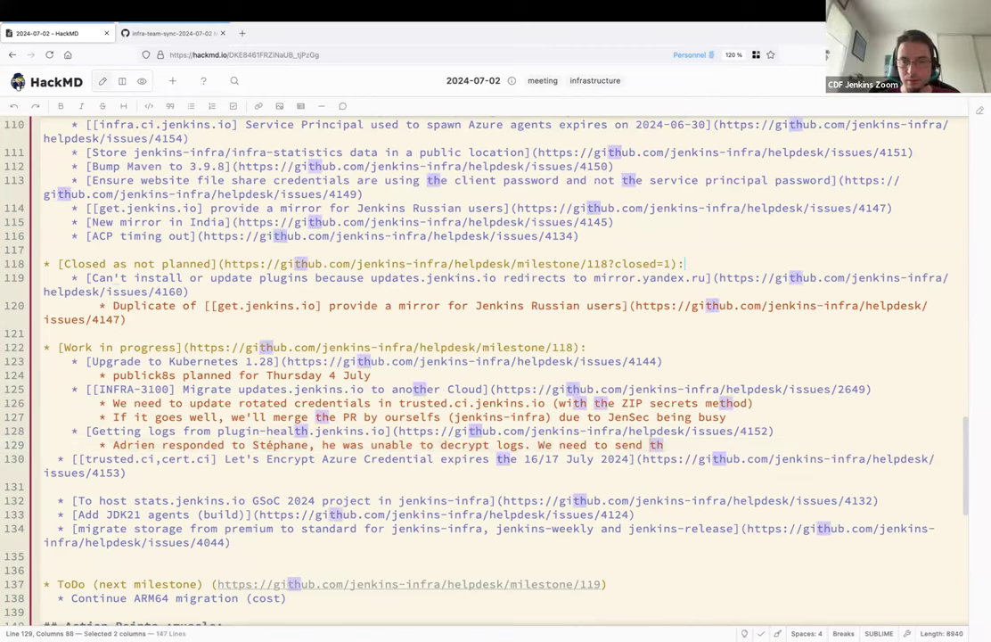
pyautogui.write('him again')
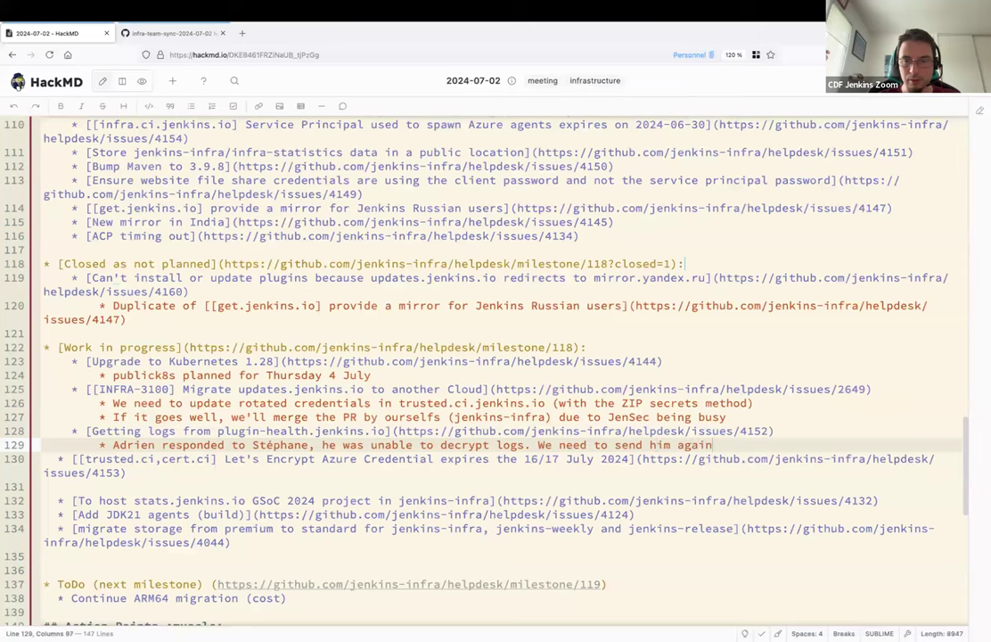
pyautogui.write('logs.')
pyautogui.write('* As A')
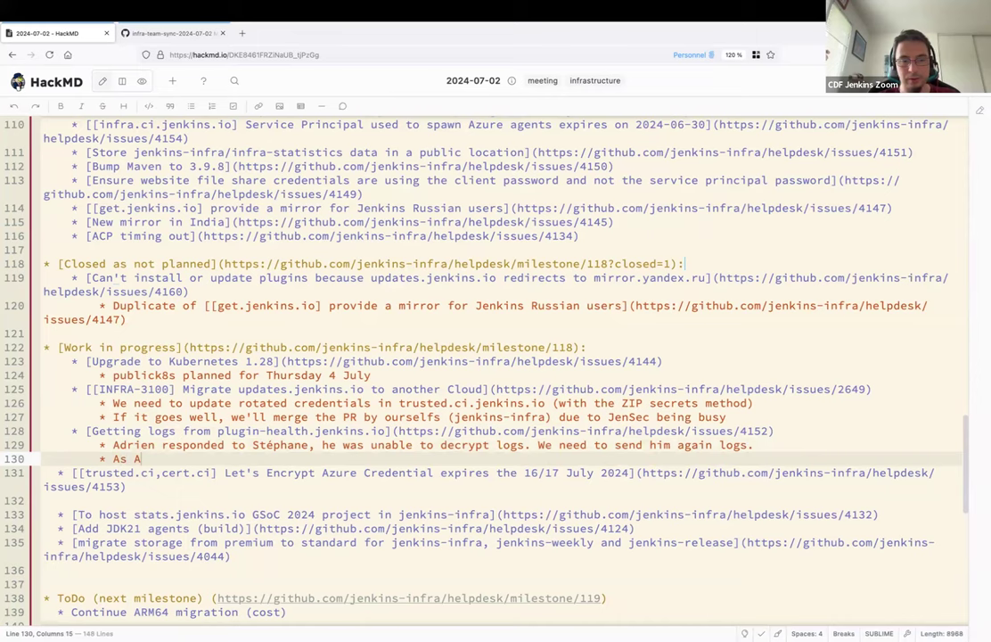
# Note Adrien is on PTO and no health score updates for 2 months need investigating.
pyautogui.write('drien is on')
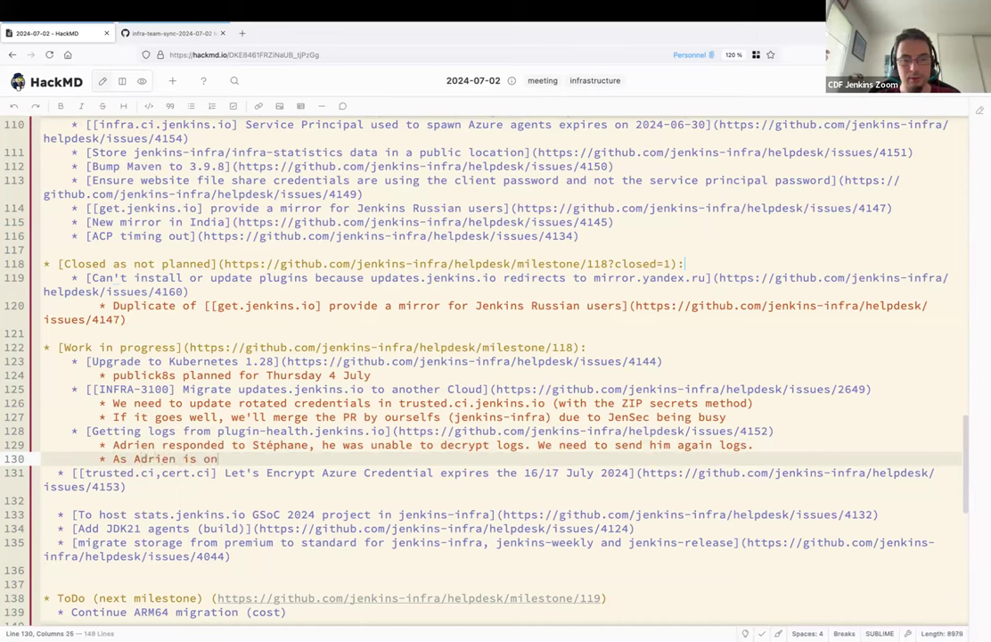
pyautogui.write('PTO and')
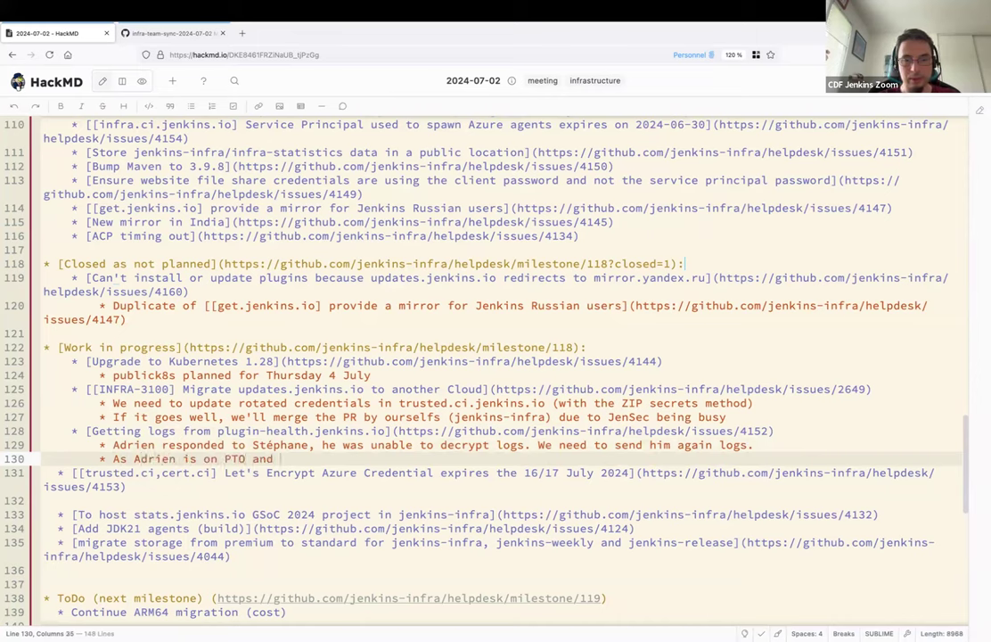
pyautogui.write('we have users reporting no')
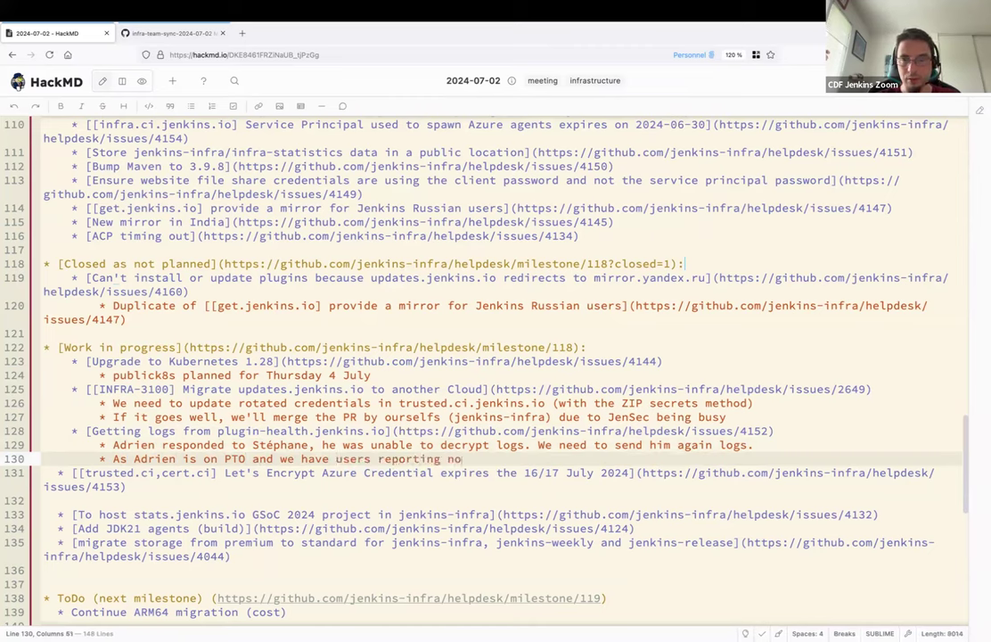
pyautogui.write('hea')
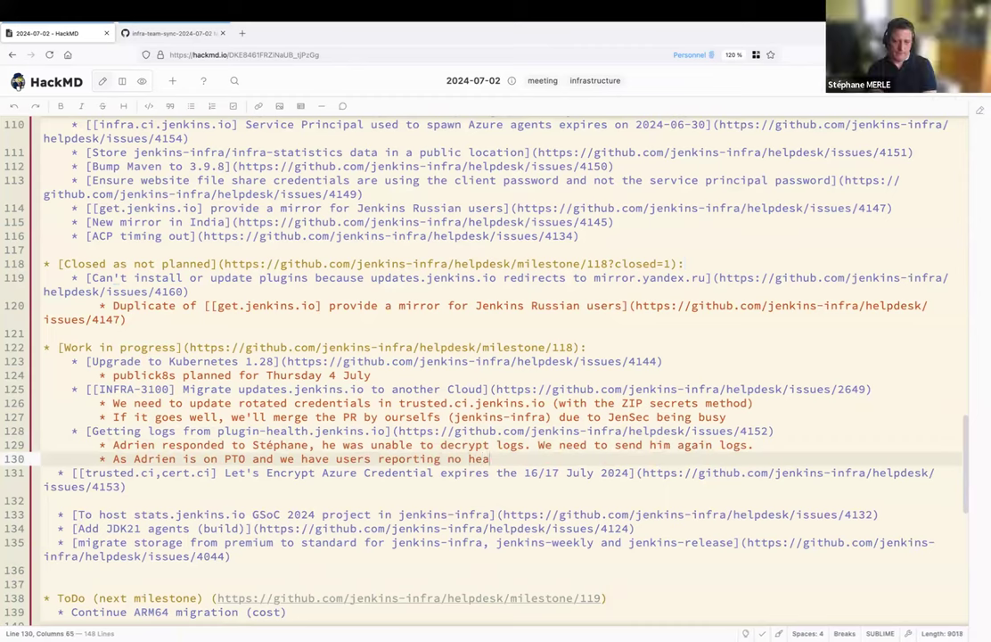
pyautogui.write('lth scoe updates')
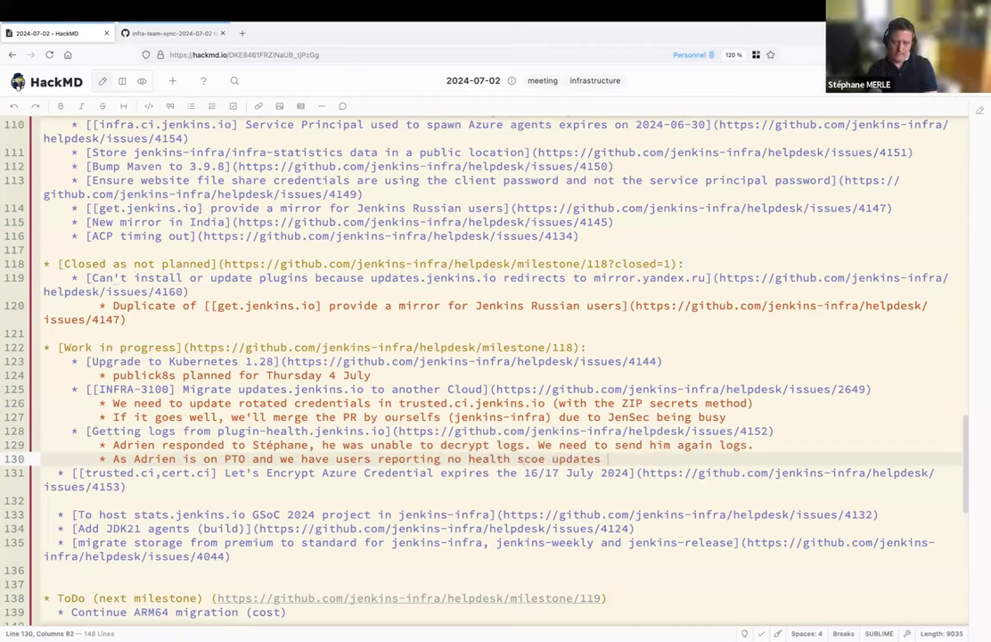
pyautogui.write('since the past')
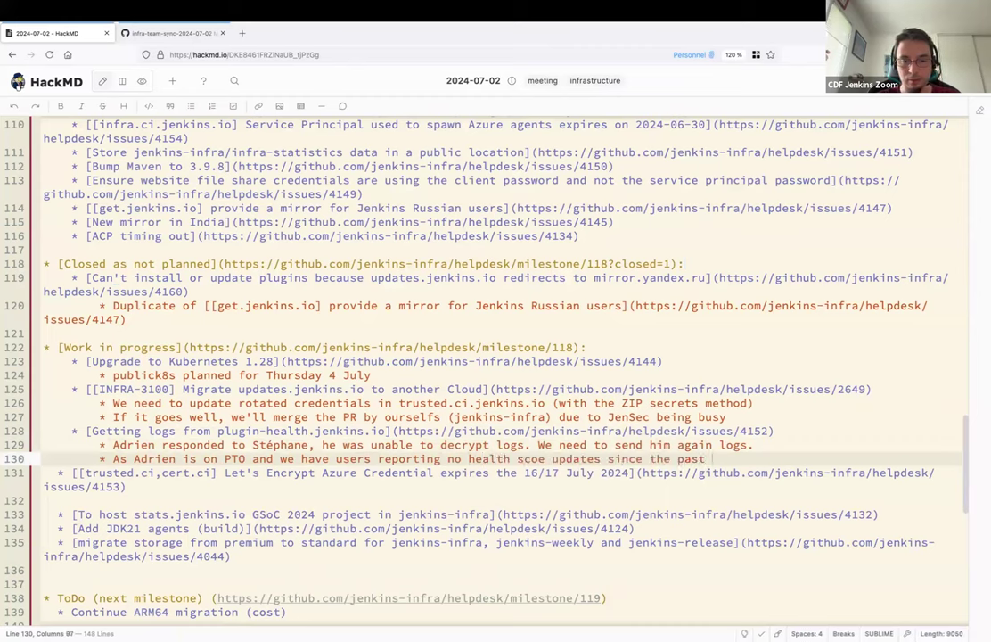
pyautogui.write('2 months, we need')
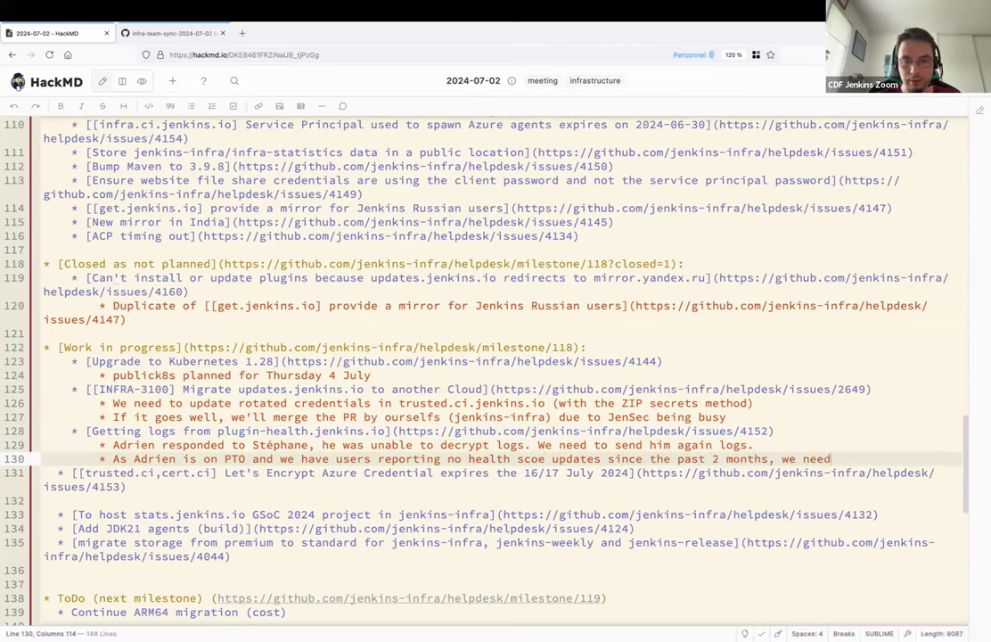
pyautogui.write('to investigate without Adrien')
pyautogui.write('* Then')
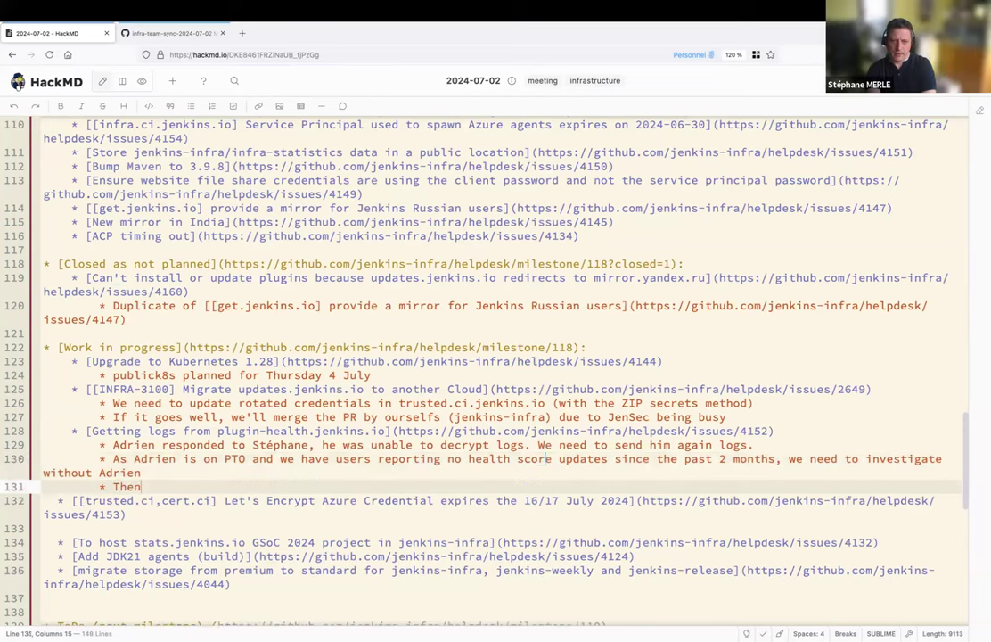
# Note the need to monitor the 'last updated time' to be alerted **earlier**.
pyautogui.write("we'll")
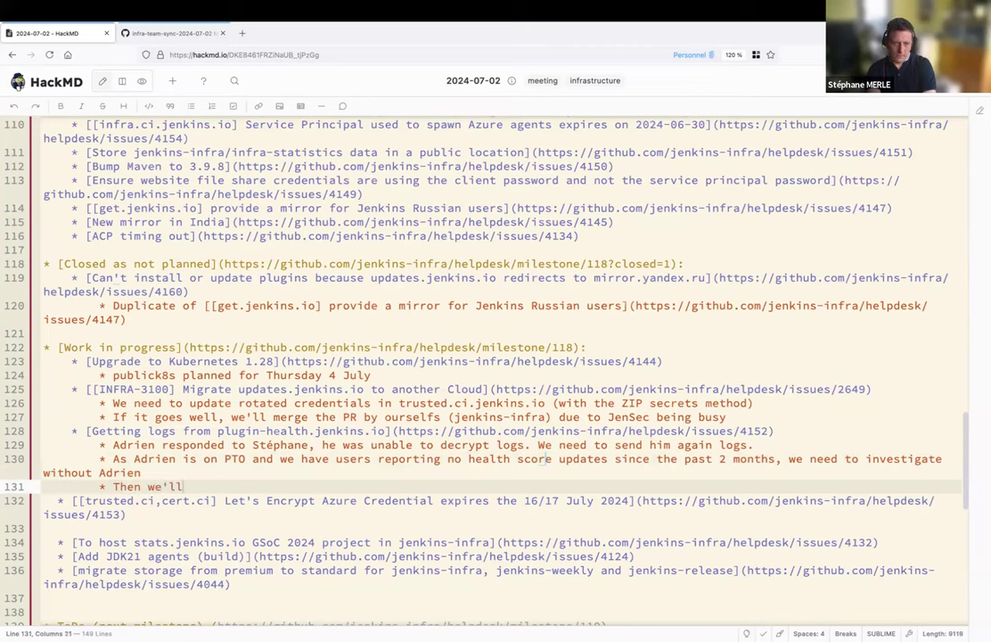
pyautogui.write('need to')
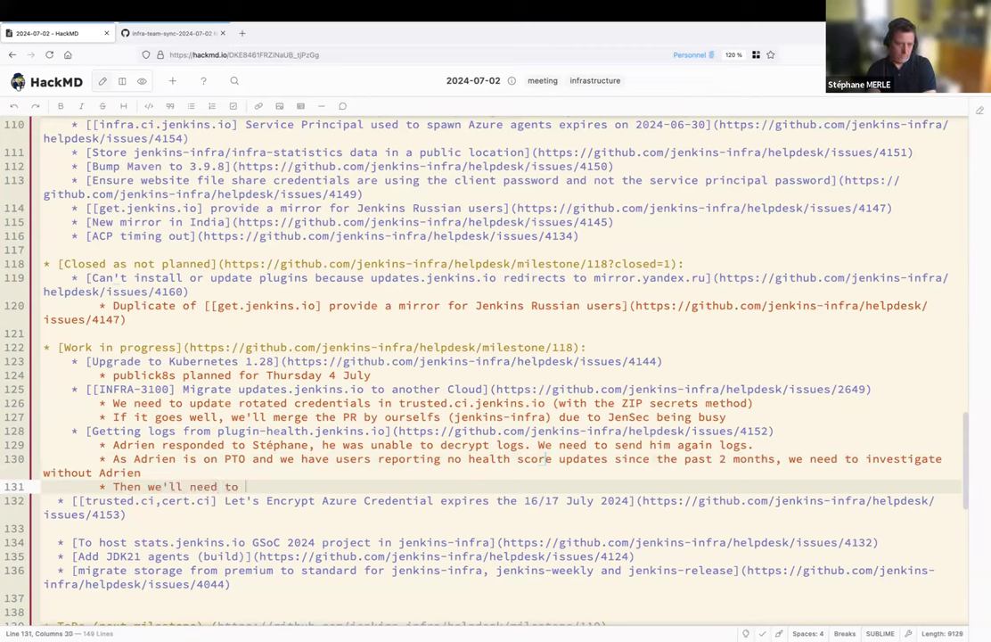
pyautogui.write('find a way to mon')
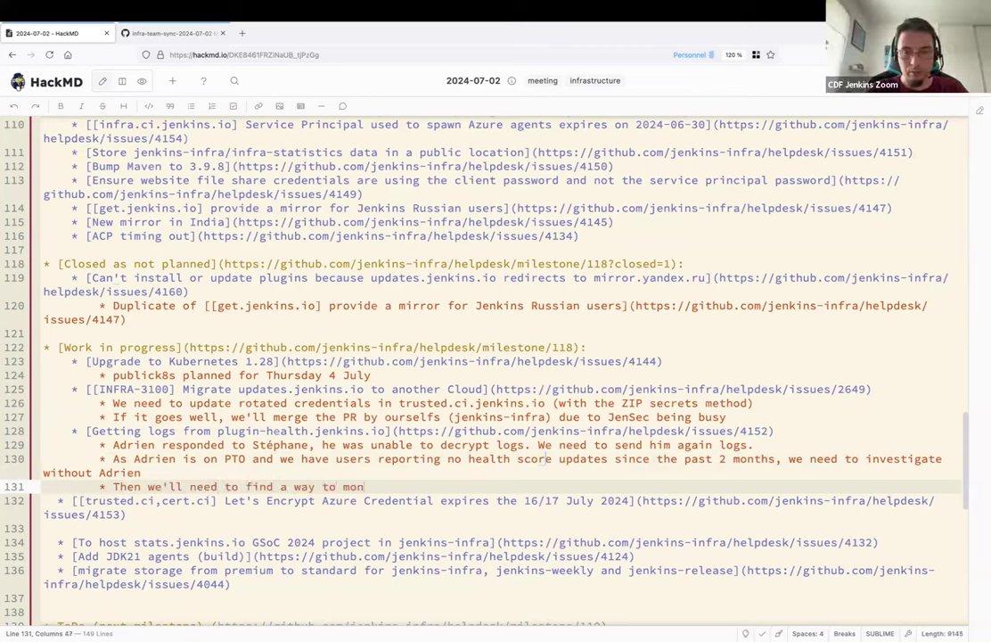
pyautogui.write('itor the "la"')
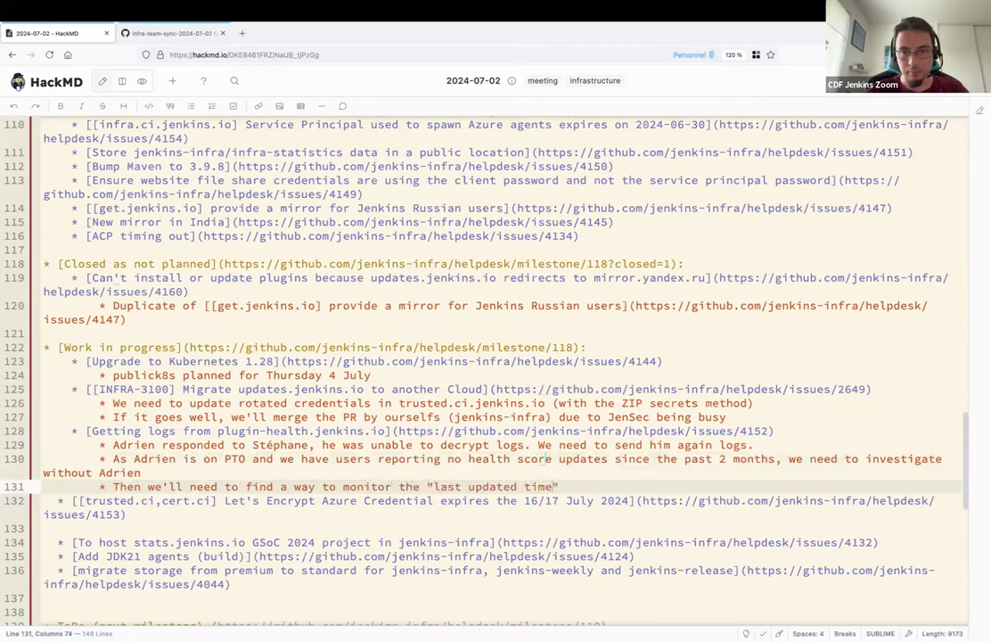
pyautogui.write('to be alerted')
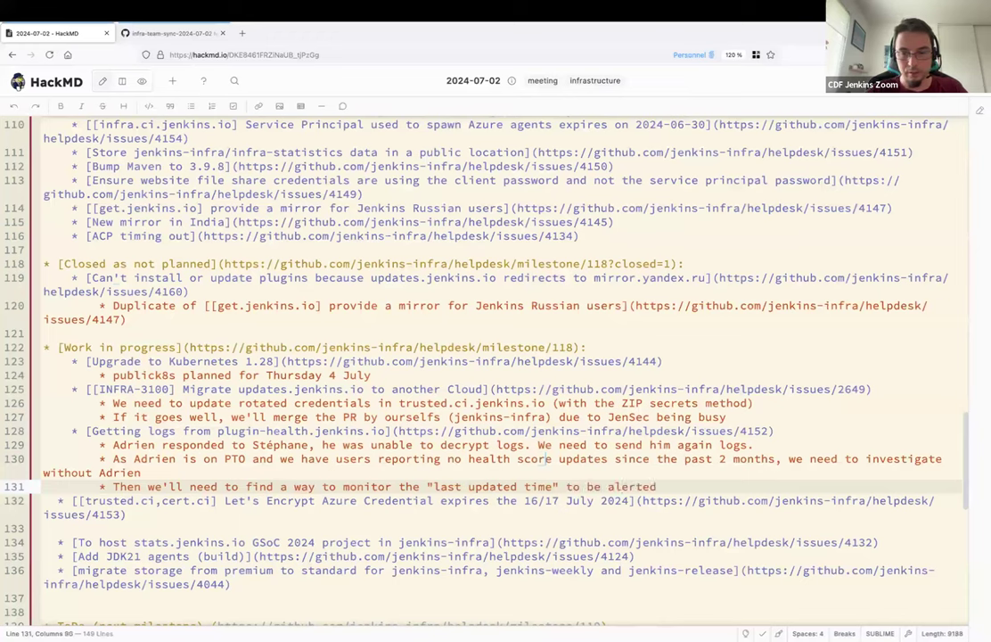
pyautogui.write('**earlier**')
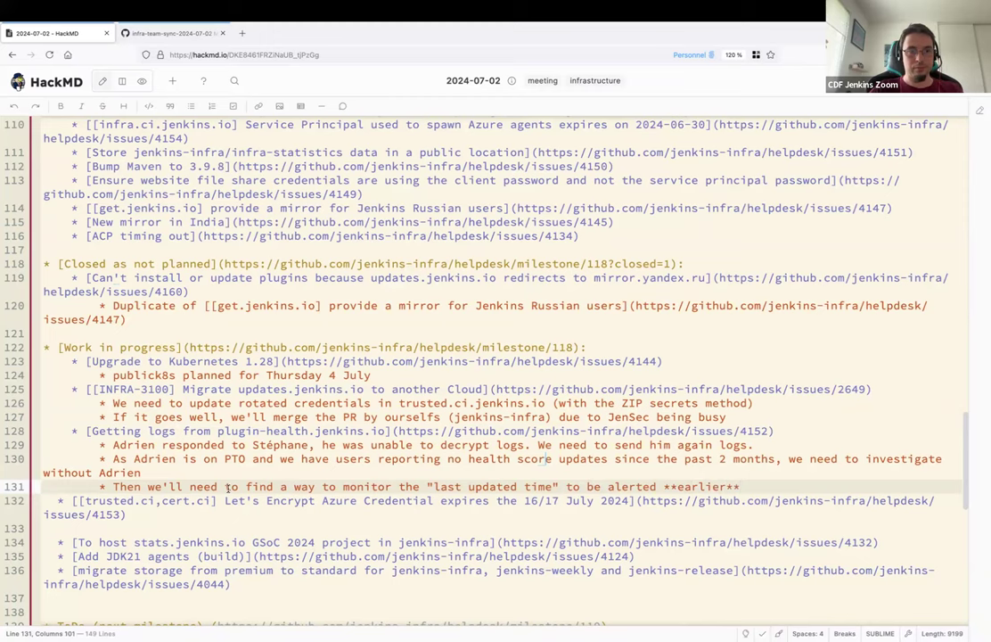
# Move the plugin-health logs issue to second place in the milestone, tick a reviewed issue, and return to the notes.
pyautogui.click(169, 32)
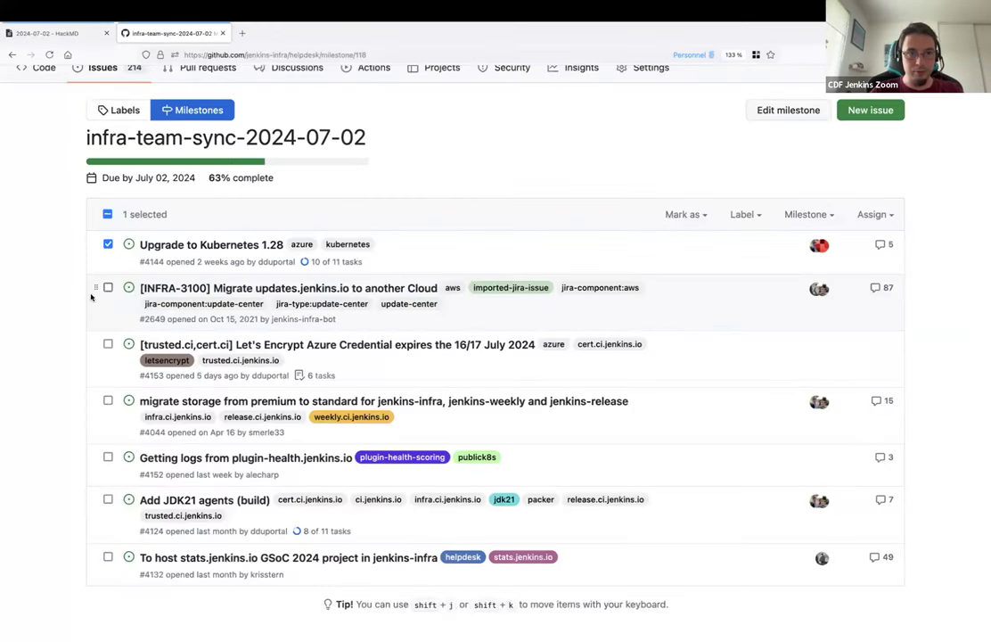
pyautogui.moveTo(102, 471)
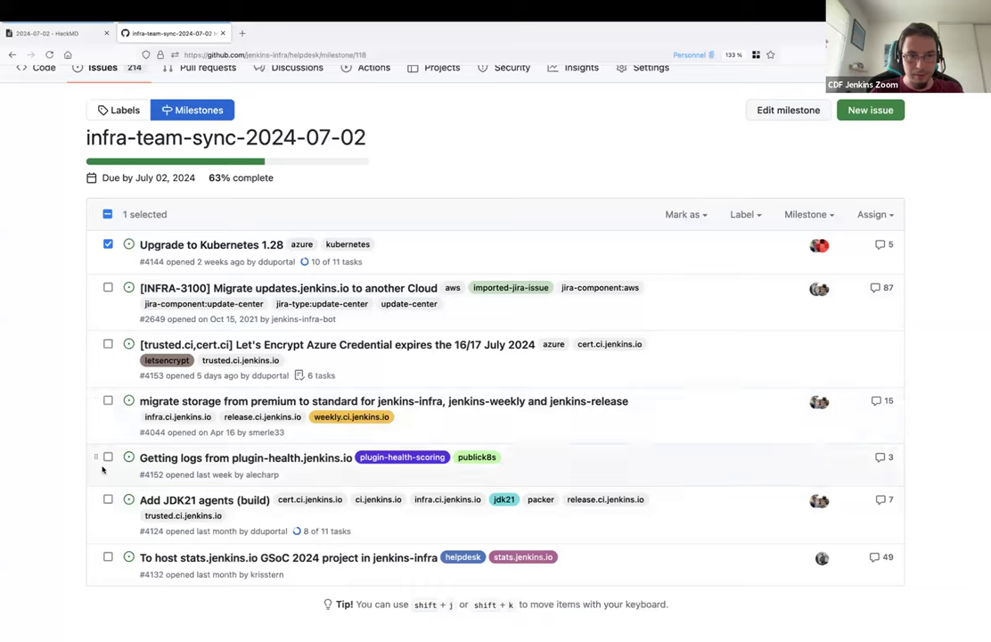
pyautogui.moveTo(102, 457); pyautogui.dragTo(102, 283)
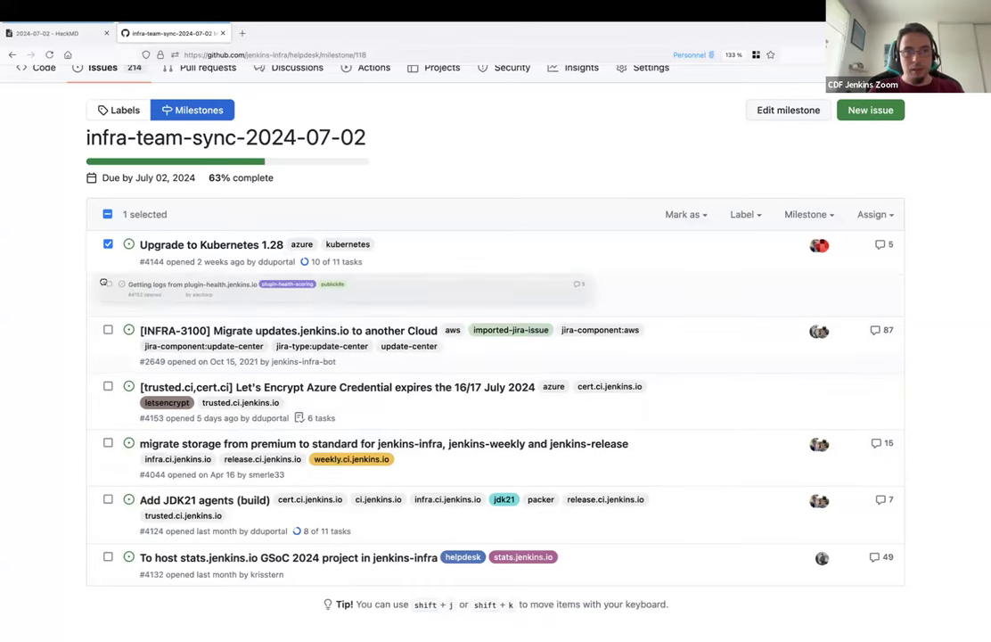
pyautogui.click(107, 330)
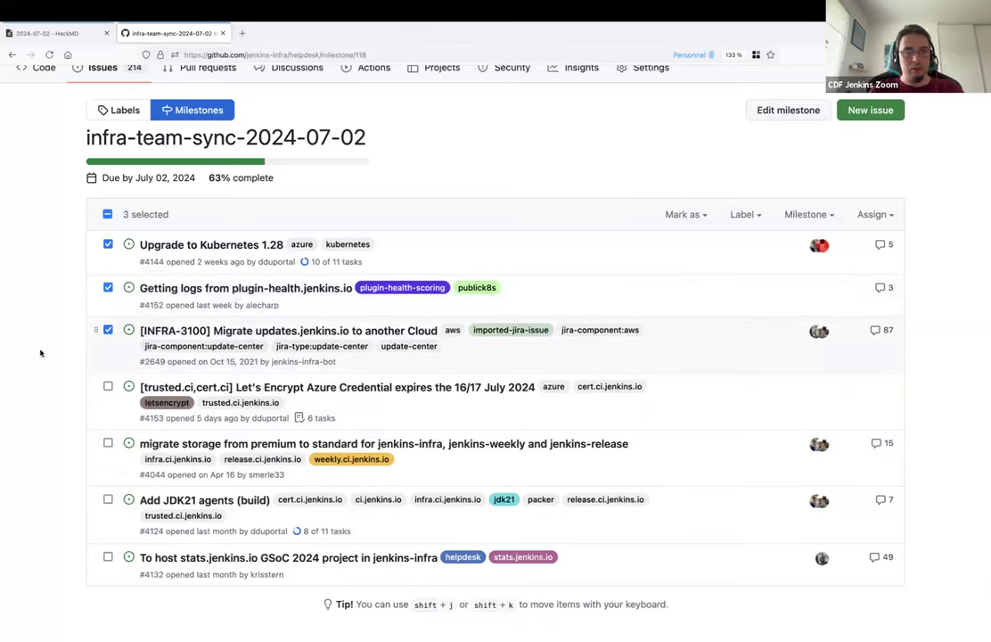
pyautogui.click(57, 32)
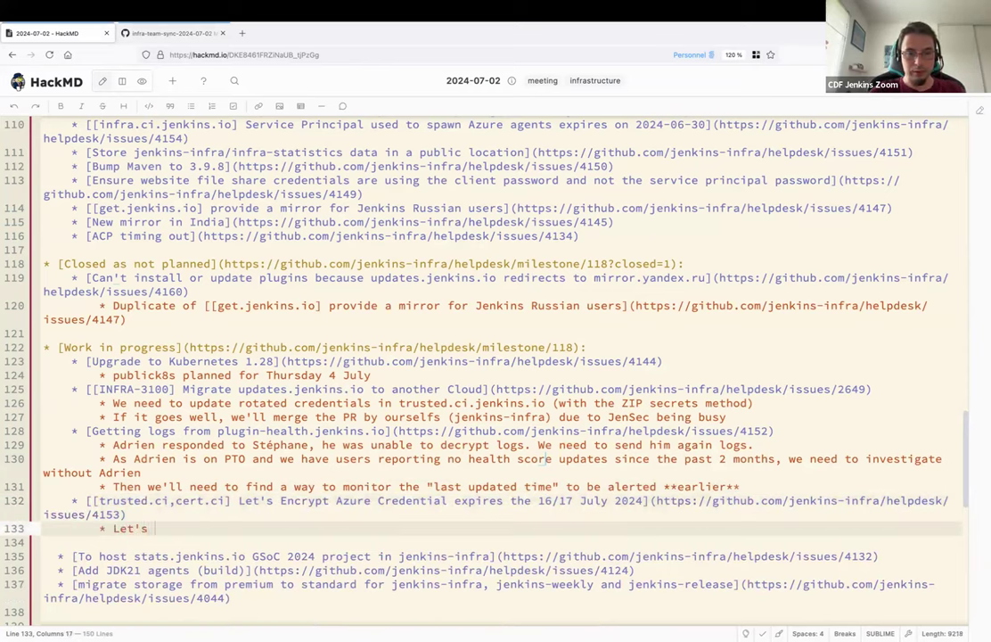
# Note under Let's Encrypt: start working on it (we have automation and documented PRs).
pyautogui.write('start working on it')
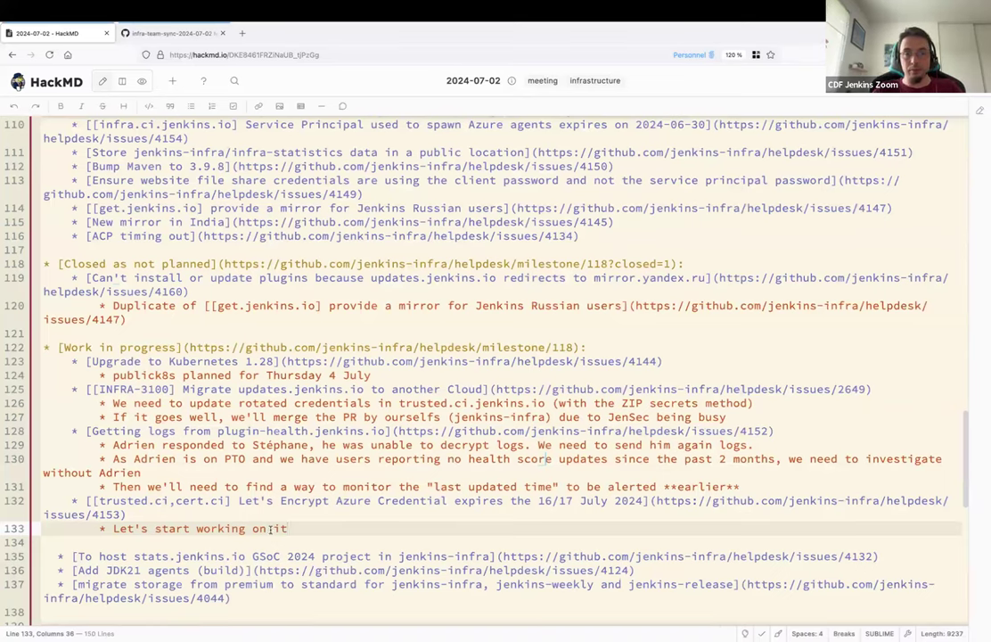
pyautogui.write('(we have autom')
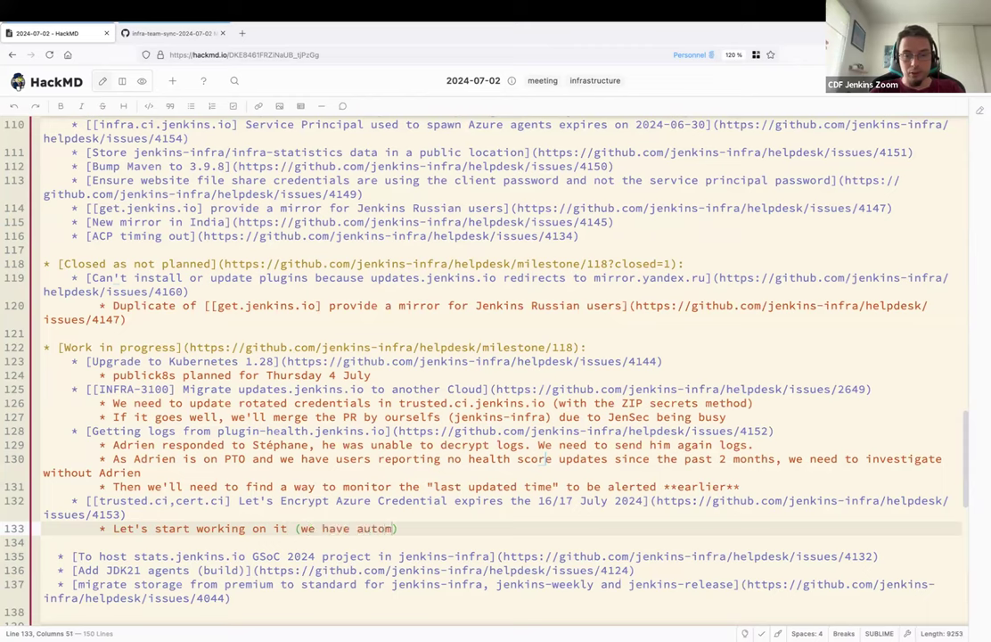
pyautogui.write('ation and')
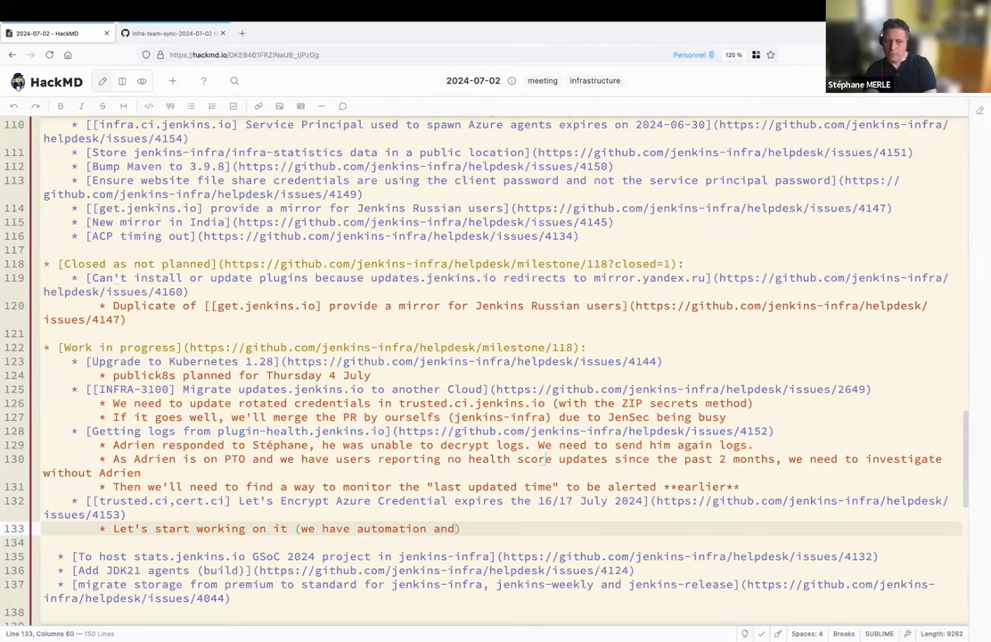
pyautogui.write('with documented')
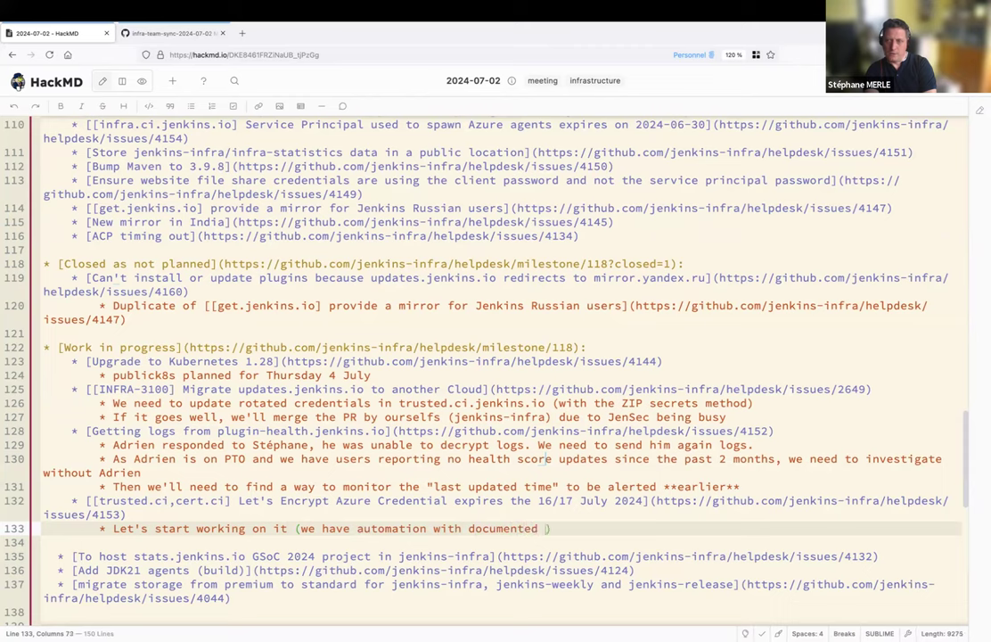
pyautogui.write('PRs')
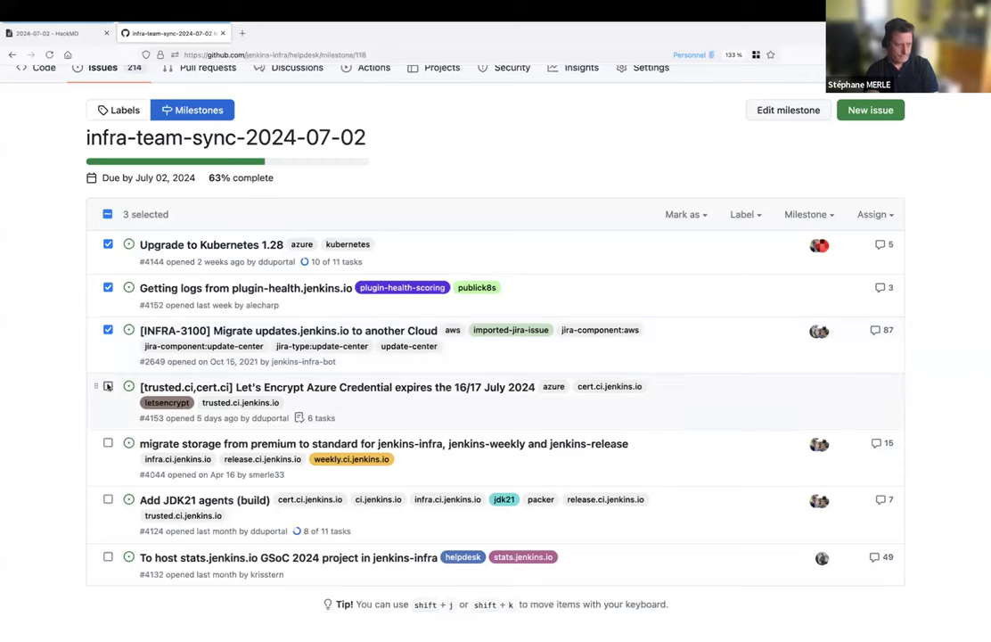
# Tick the Let's Encrypt Azure Credential issue on the milestone page.
pyautogui.click(107, 385)
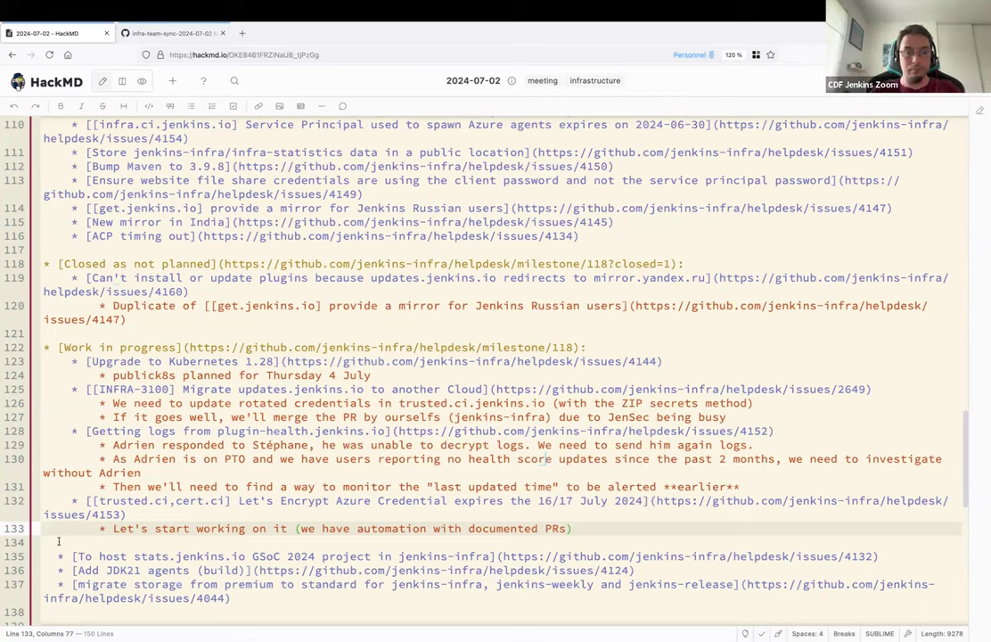
# Add a 'Planning for Friday (or earlier)' sub-bullet under the Let's Encrypt item.
pyautogui.click(560, 524)
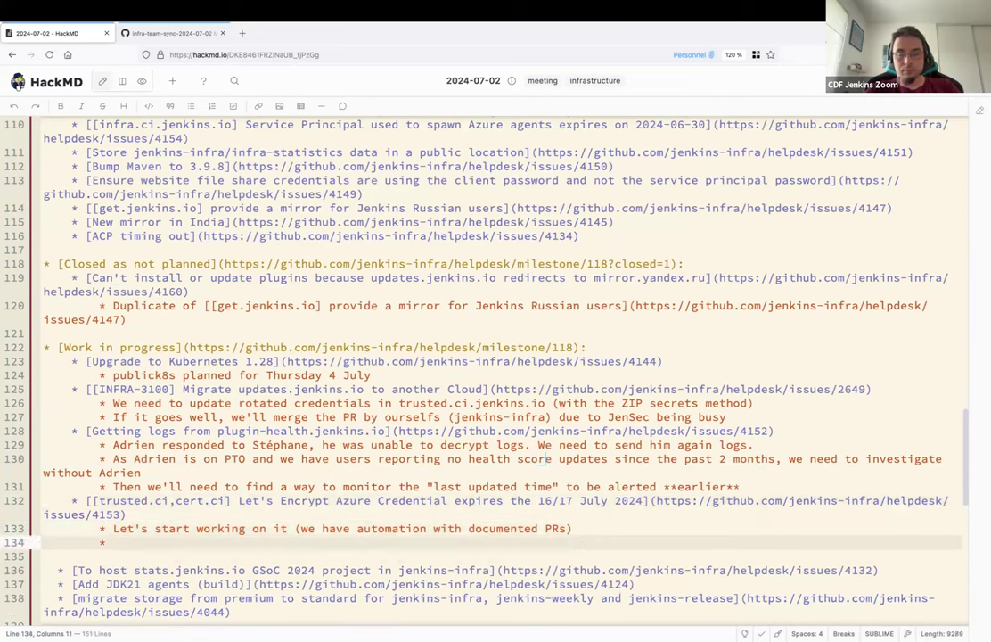
pyautogui.write('Planning for')
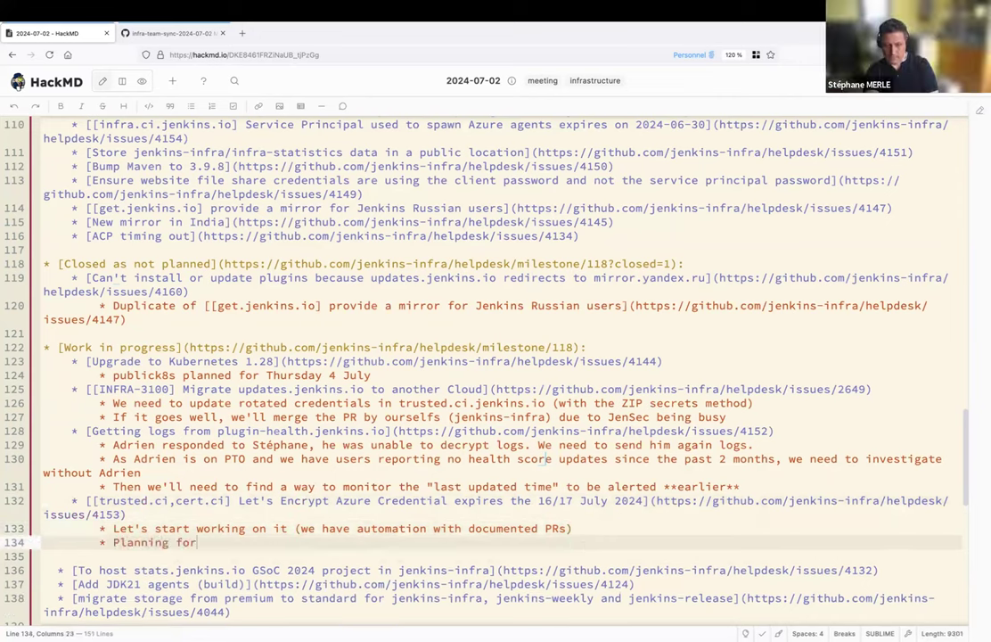
pyautogui.write('Friday')
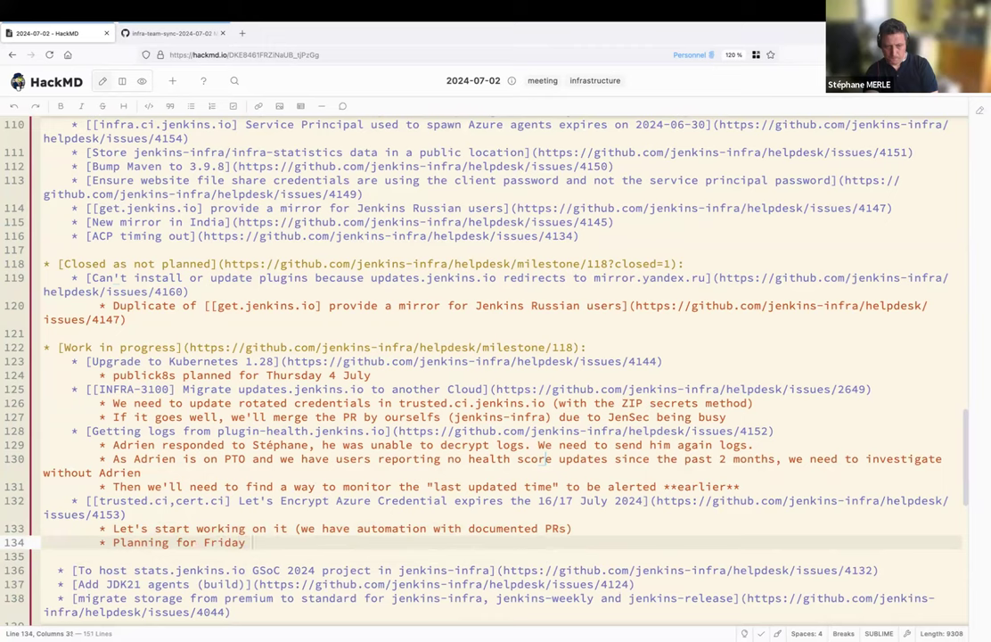
pyautogui.write('(or earlier)')
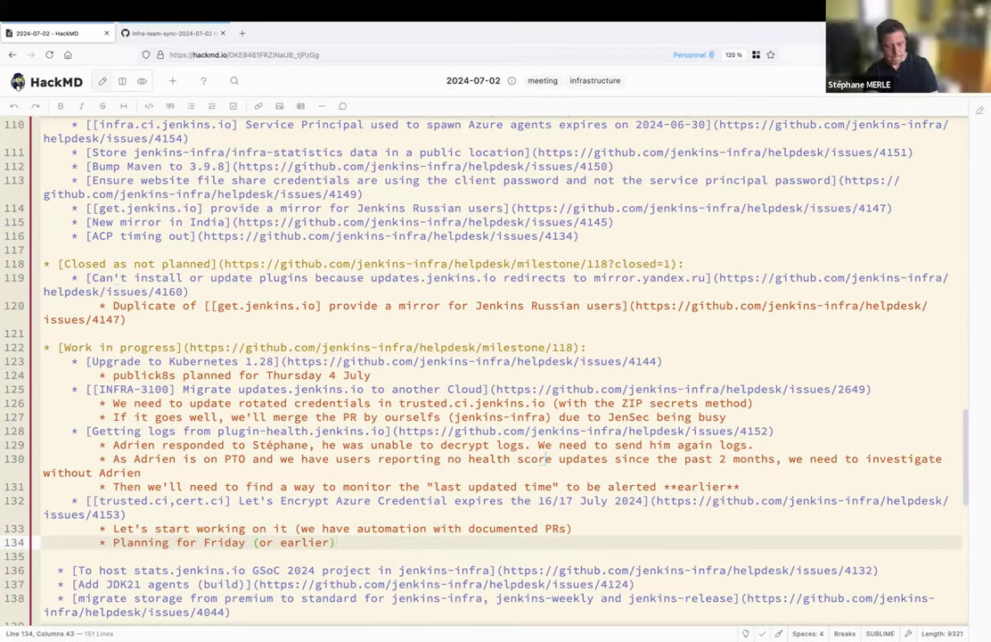
pyautogui.moveTo(118, 545)
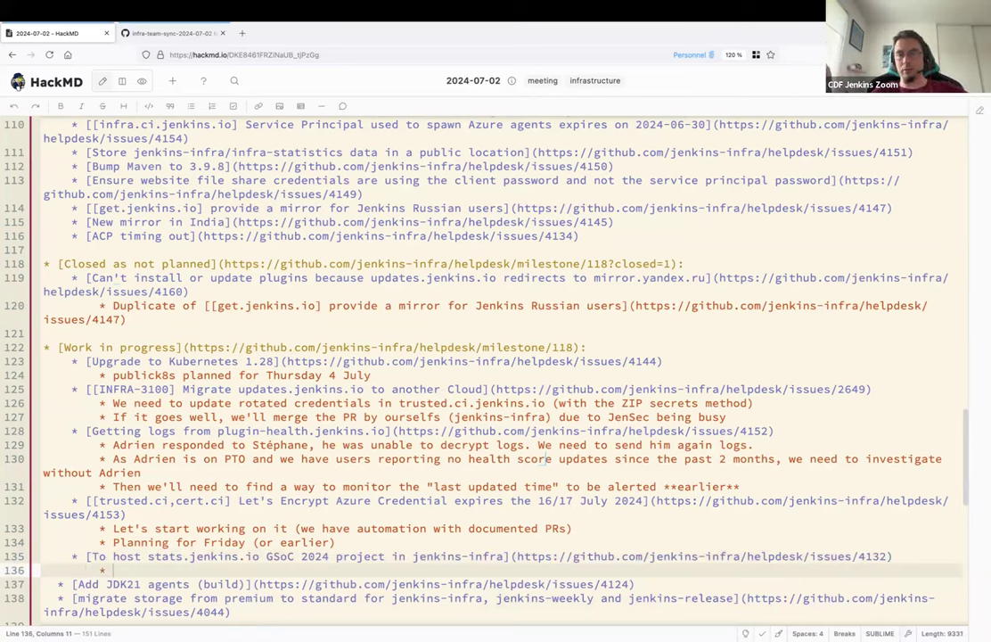
# Note 'Last blocker fixed' and 'Putting on hold until Hervé is back with time allocated to this'.
pyautogui.write('Last blocker fixed')
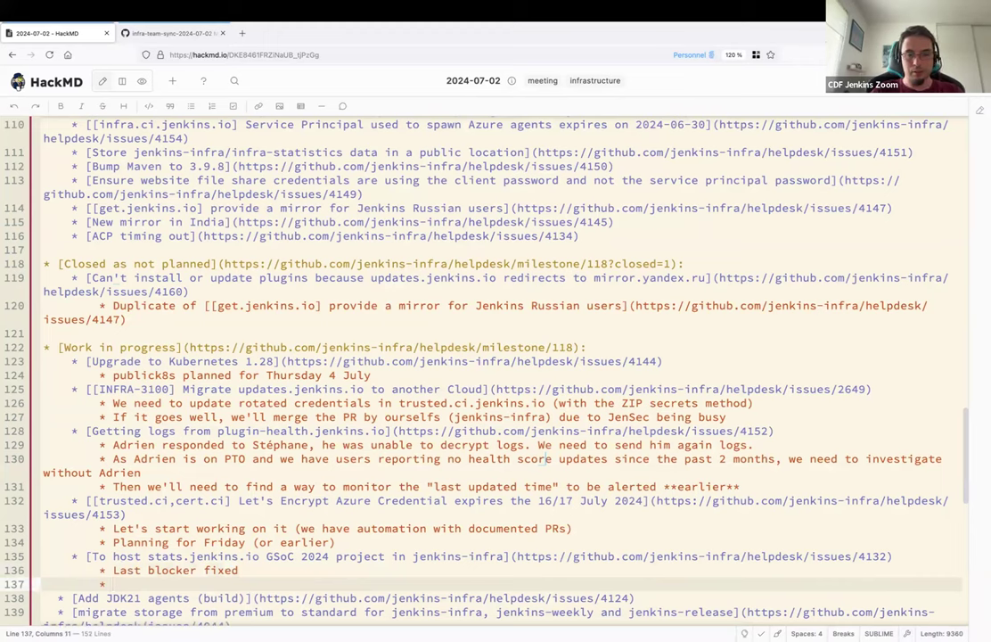
pyautogui.write('Putting on hold u')
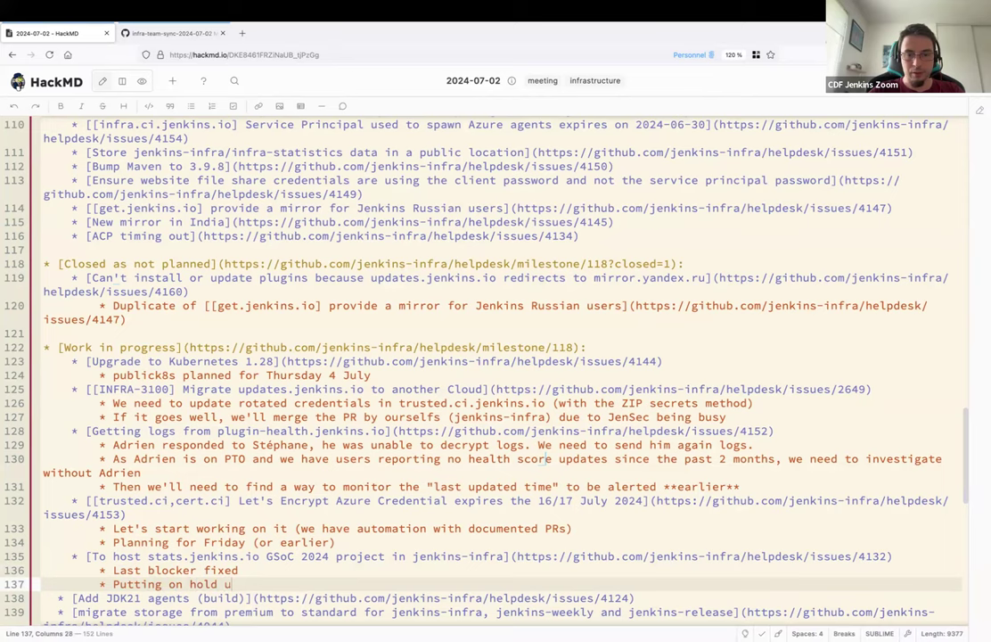
pyautogui.write('ntil Hervé is back with time')
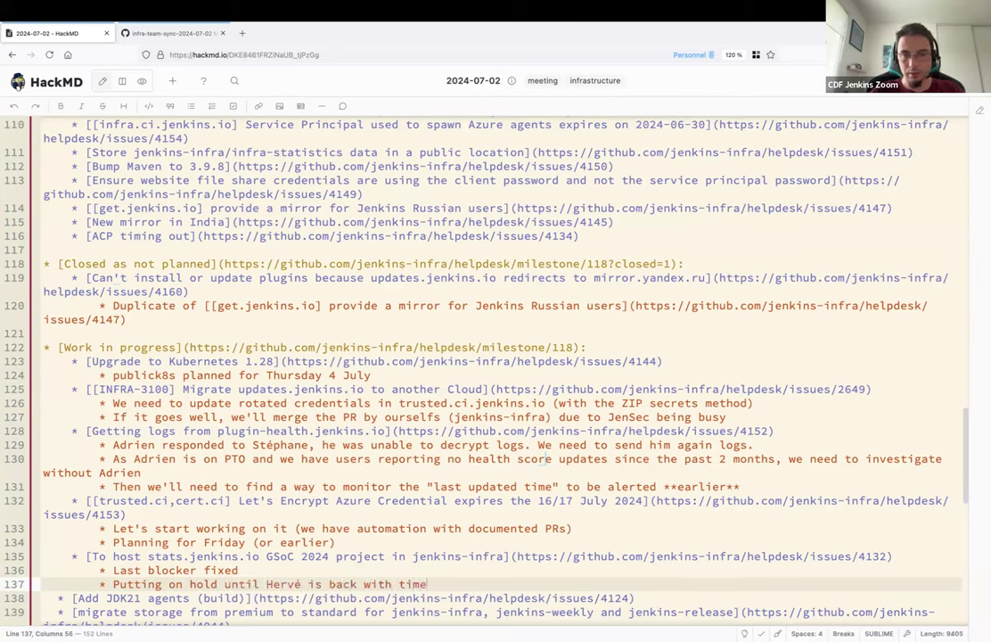
pyautogui.write('allocated to this')
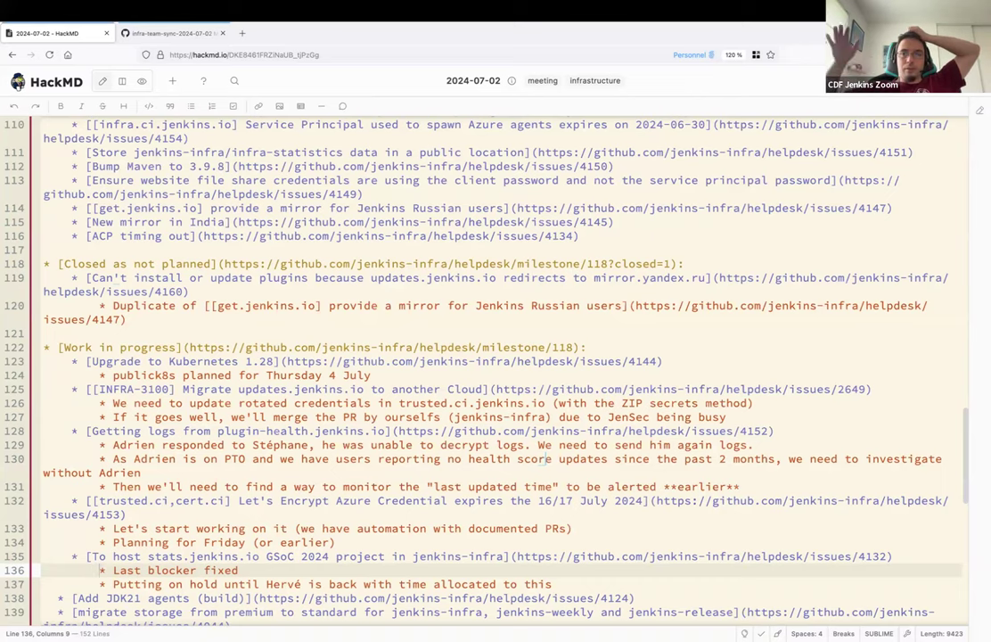
# Scroll down the work-in-progress list past the stats.jenkins.io notes.
pyautogui.scroll(-3)
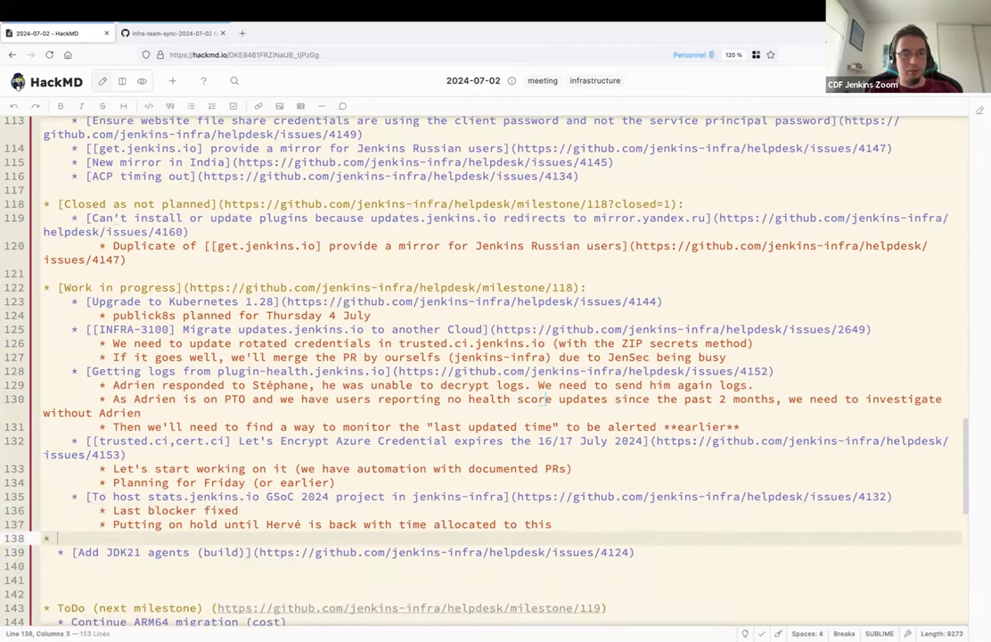
# Add the migrate-storage issue link with 'Done: weekly.ci storage migrated'.
pyautogui.write('[migrate storage from premium to standard for jenkins-infra, jenkins-weekly and jenkins-release](https://github.com/jenkins-infra/helpdesk/issues/4044)')
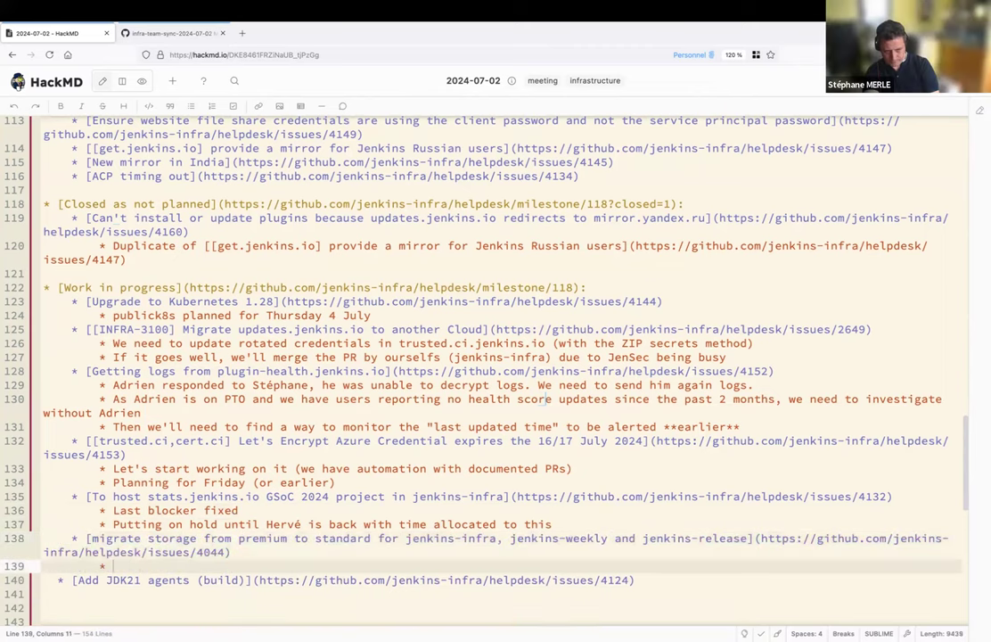
pyautogui.write('Do')
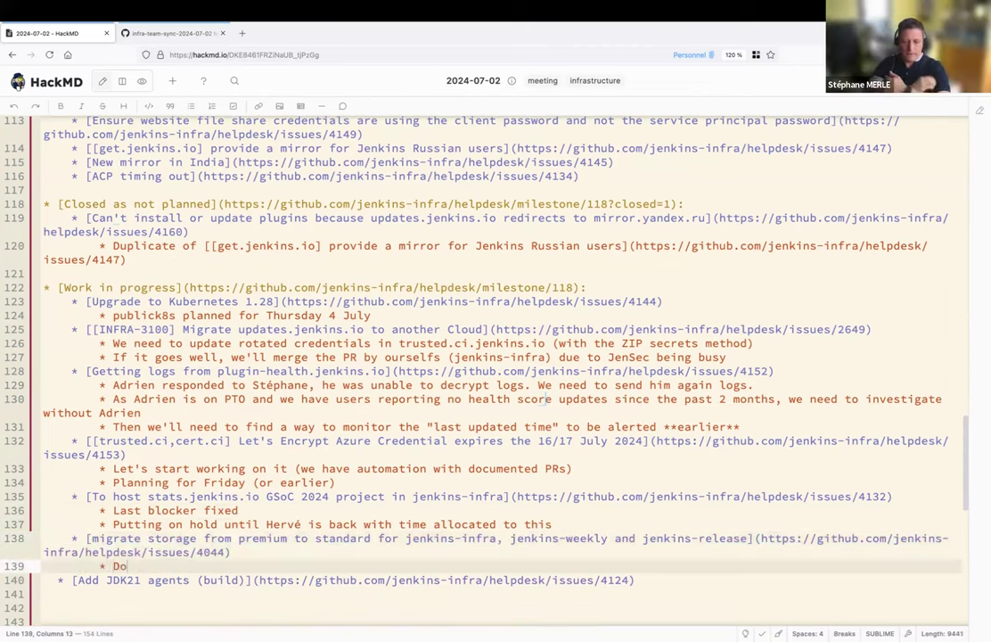
pyautogui.write('ne:')
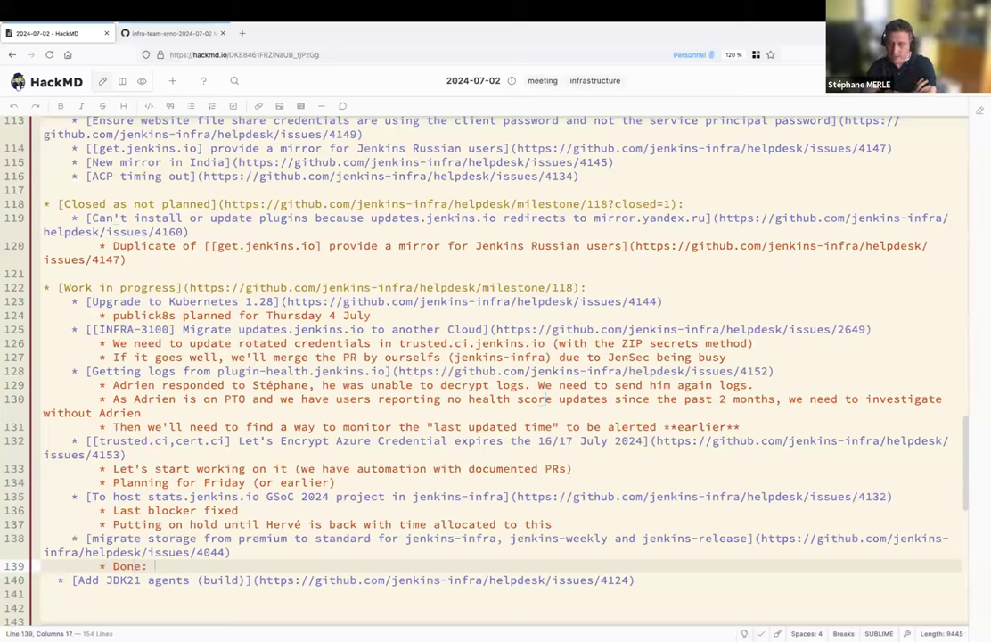
pyautogui.write('wwekly.ci storage migrated')
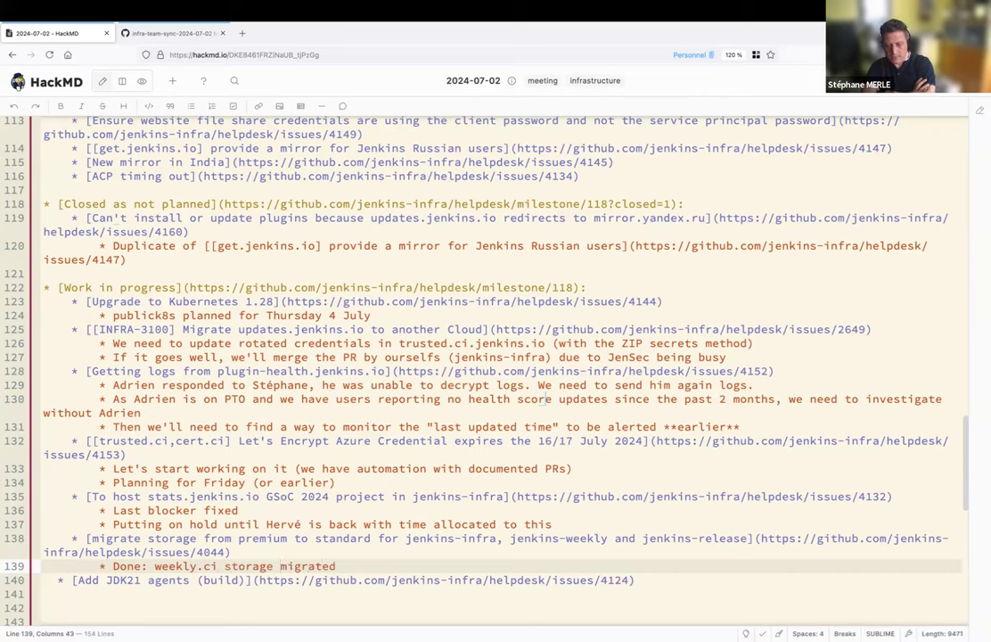
# Note it uses Standard SSD (less expensive than Premium) ZRS.
pyautogui.write('U')
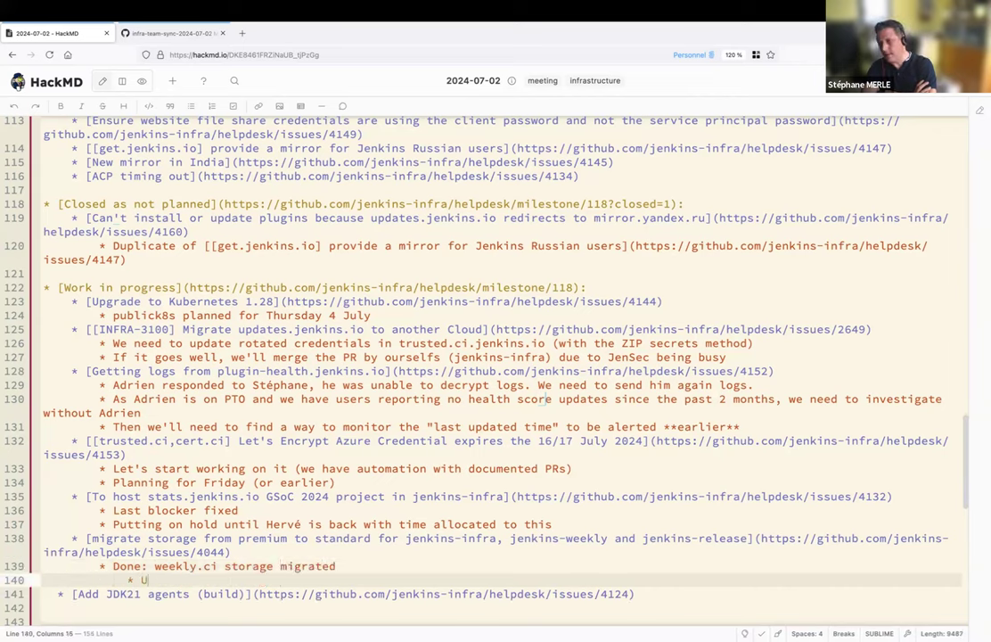
pyautogui.write('ses Standa')
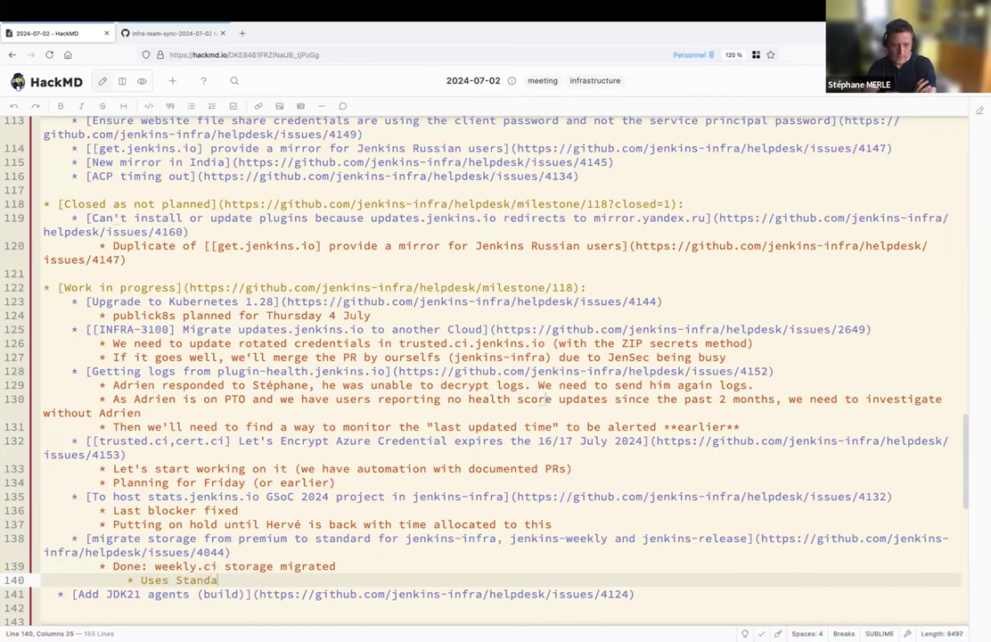
pyautogui.write('rd SSD (less)')
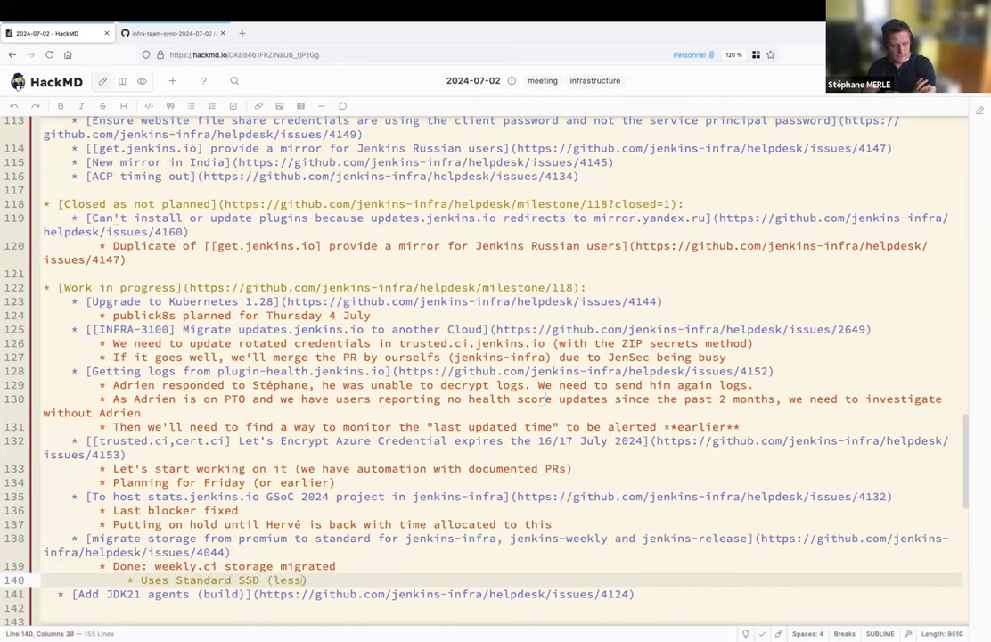
pyautogui.write('expensive t')
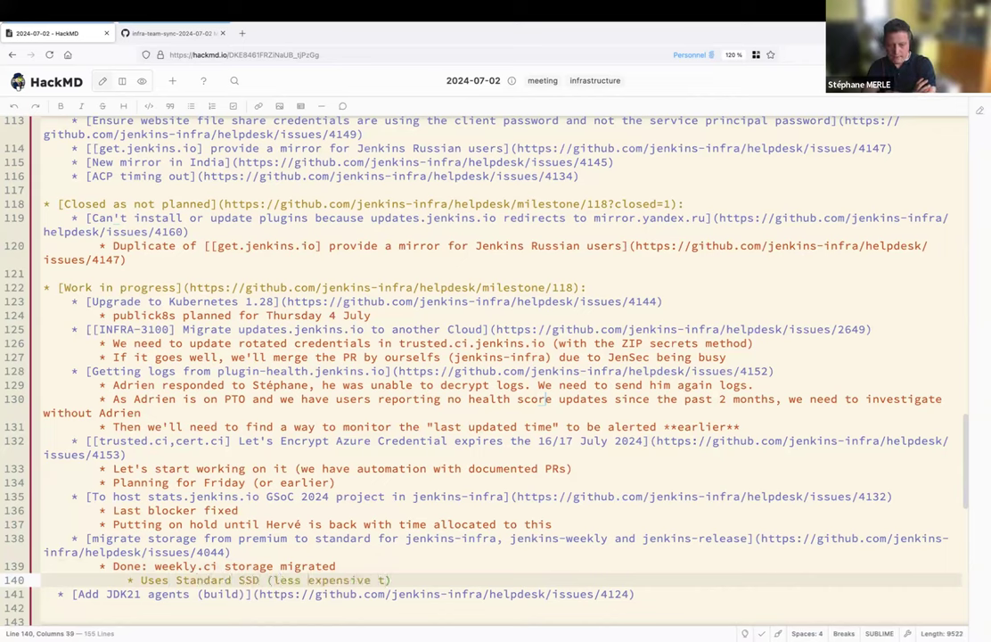
pyautogui.write('h')
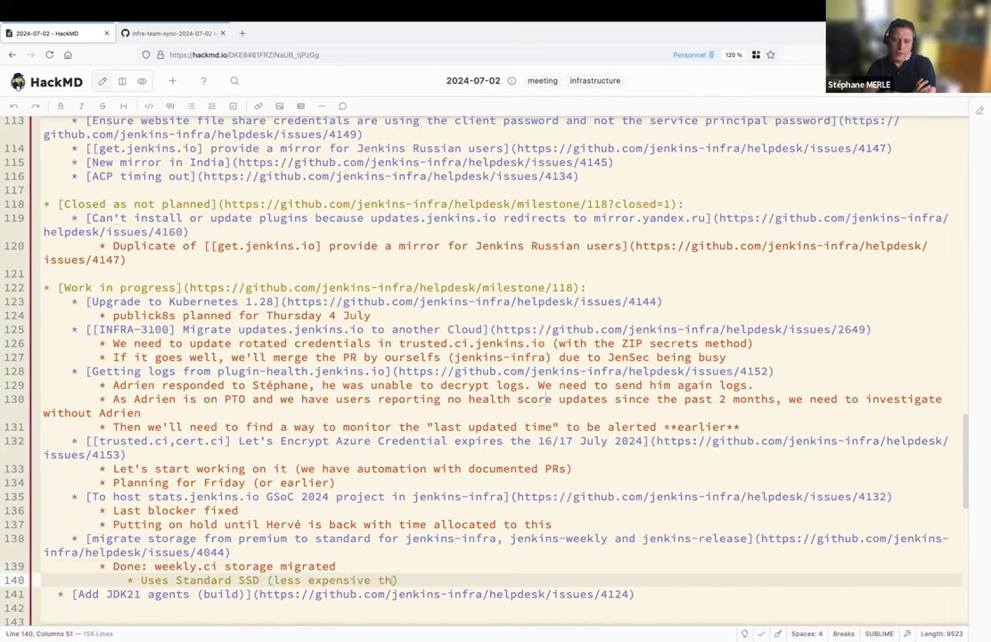
pyautogui.write('an Premium)')
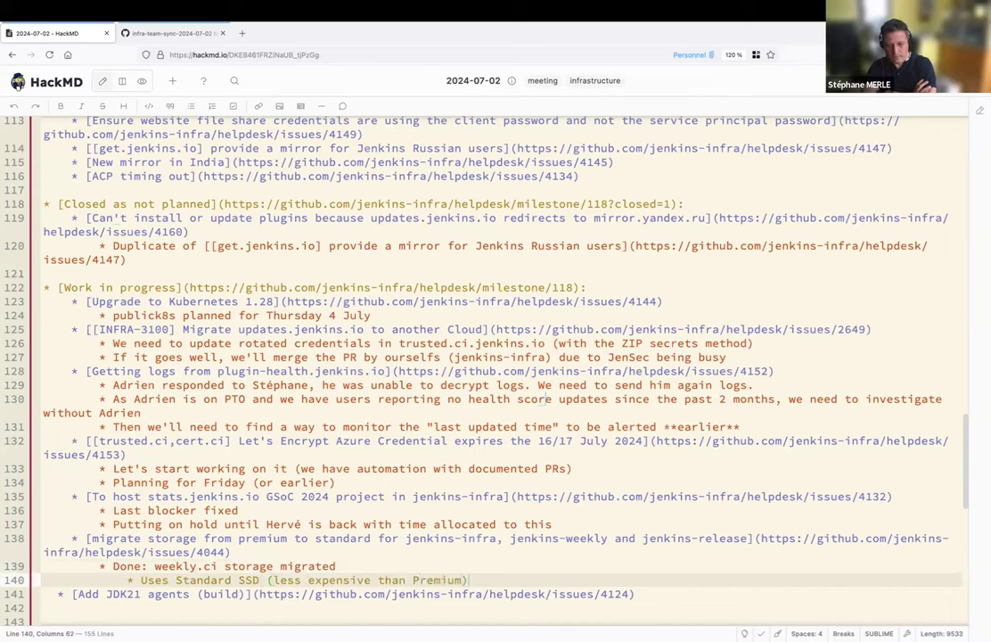
pyautogui.write('ZRS')
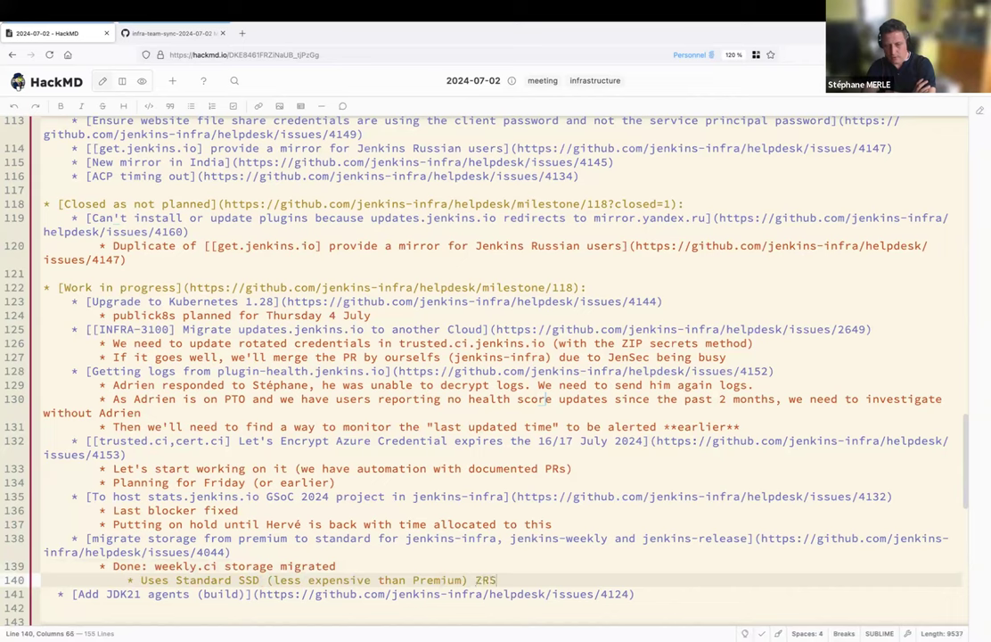
pyautogui.write('(can move AZs)')
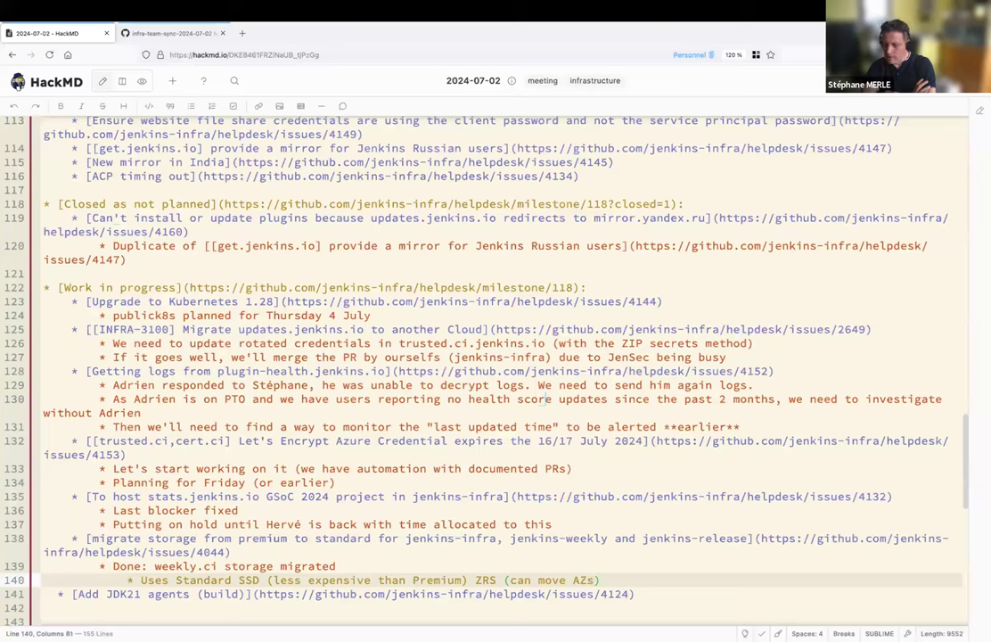
# Note it is fully managed by Terraform (both disk and Kubernetes PV/PVC).
pyautogui.write('fully')
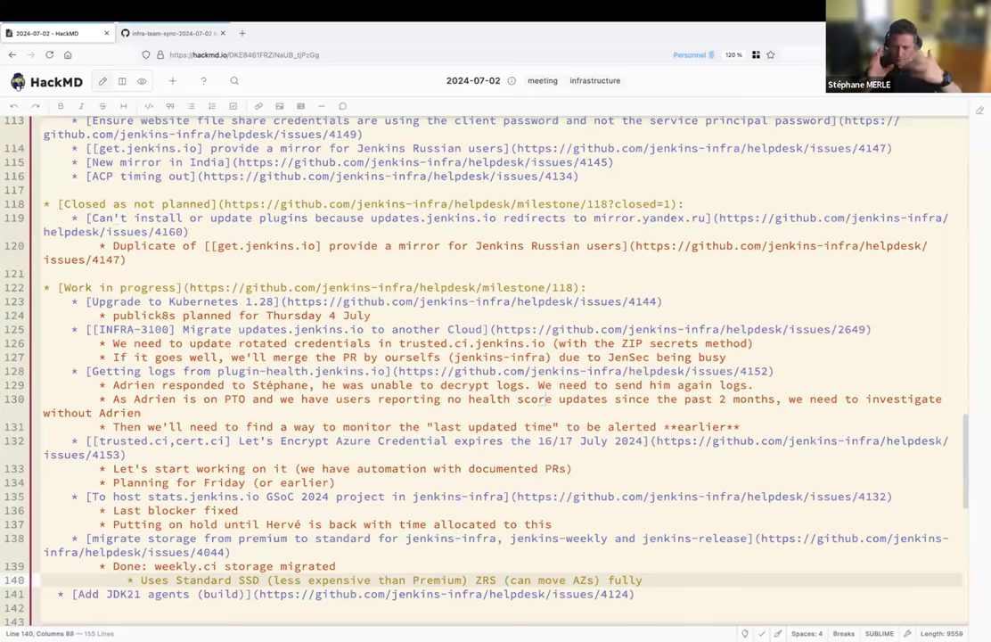
pyautogui.write('managed by Terraf')
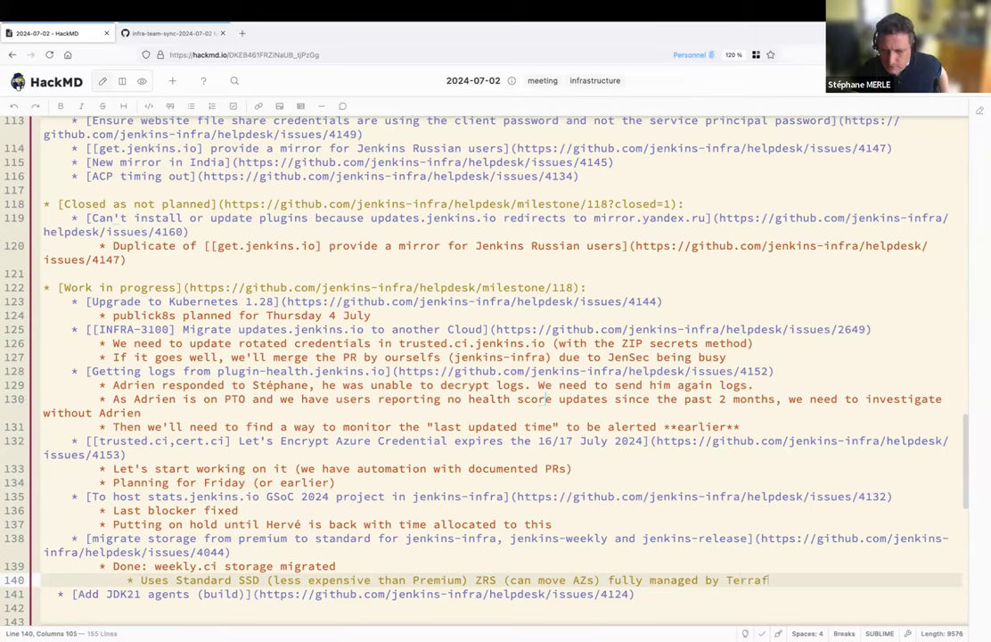
pyautogui.write('orm')
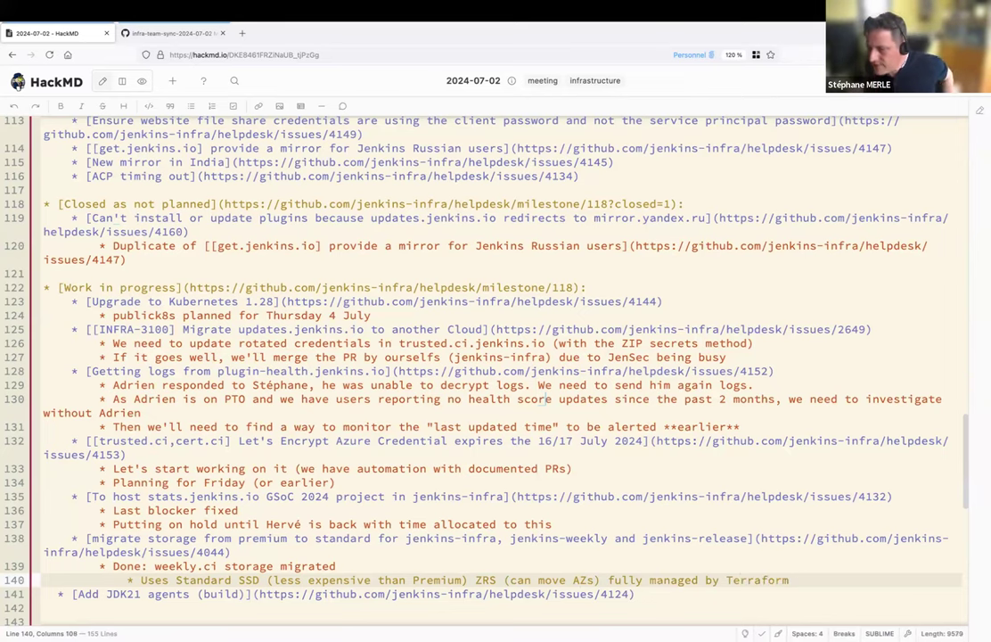
pyautogui.write('(bot)')
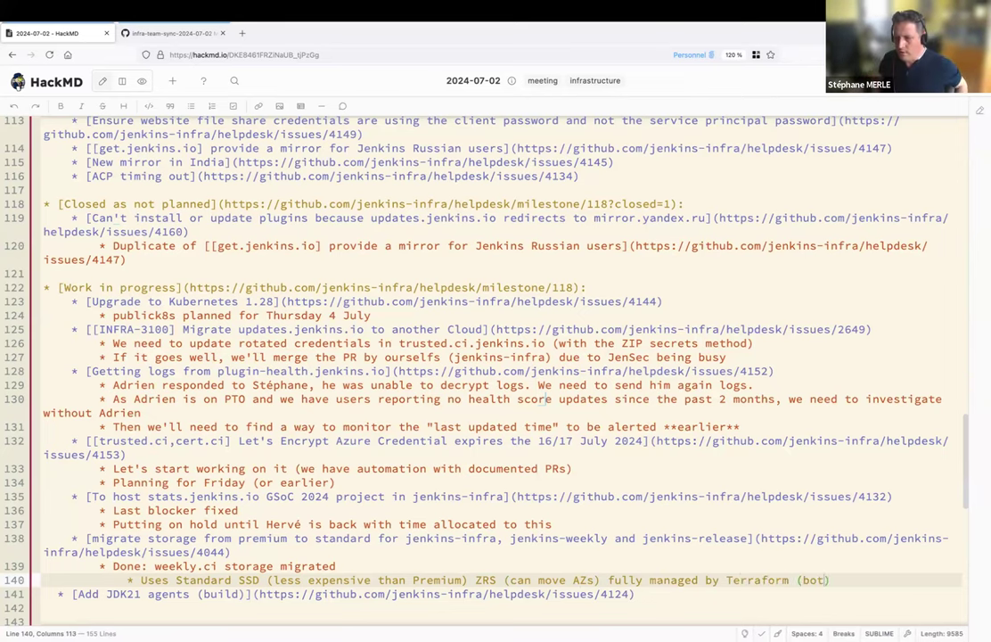
pyautogui.write('both disk and Kubernetes PV/PVC')
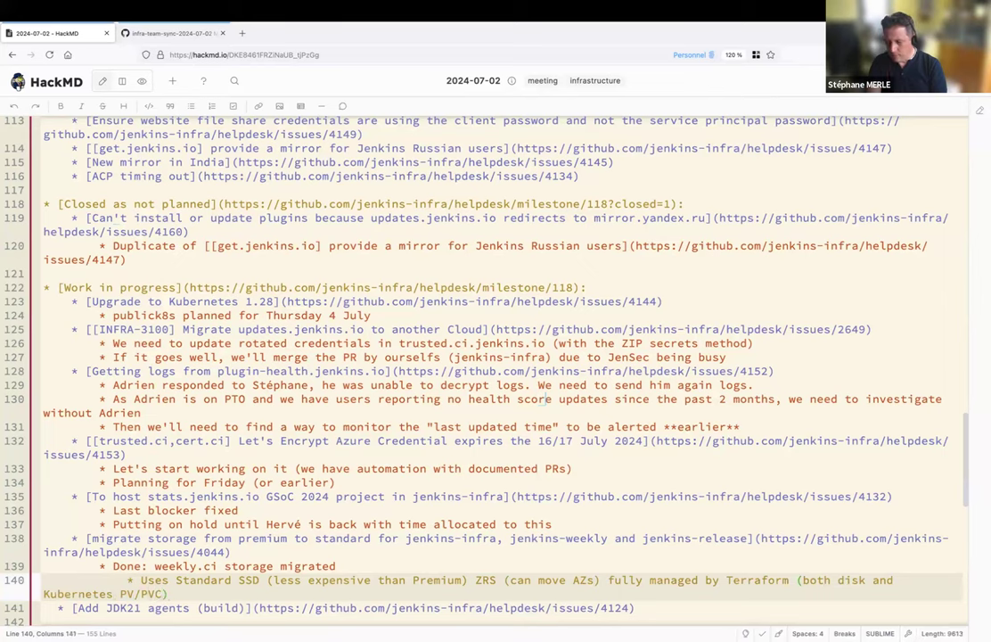
pyautogui.press('Return')
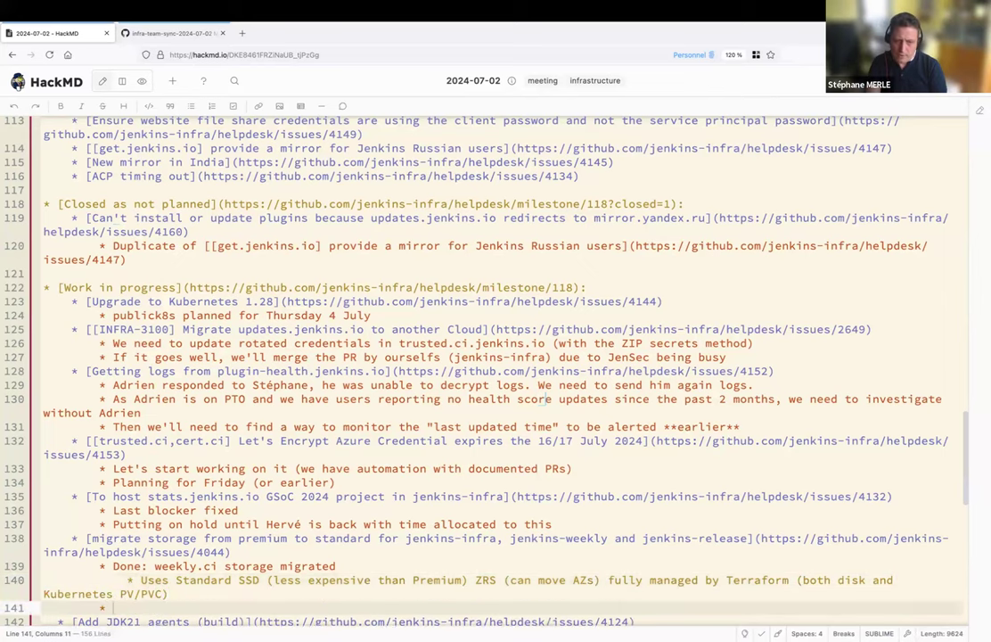
# List next steps: release.ci.jenkins.io (PR ready) and infra.ci.jenkins.io (todo).
pyautogui.write('Next steps:')
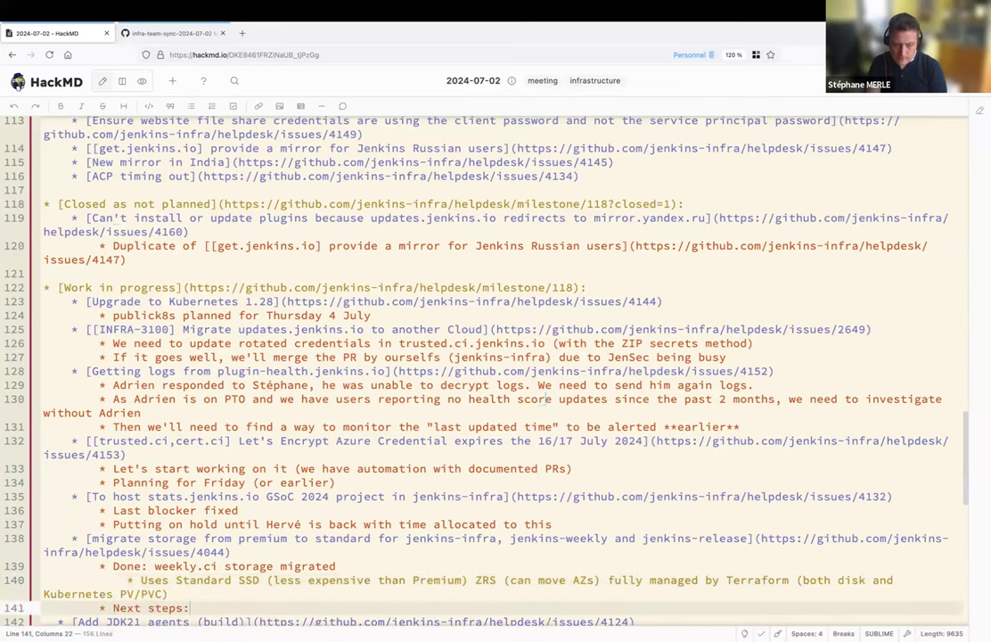
pyautogui.write('release.ci.jenkins (PR ready')
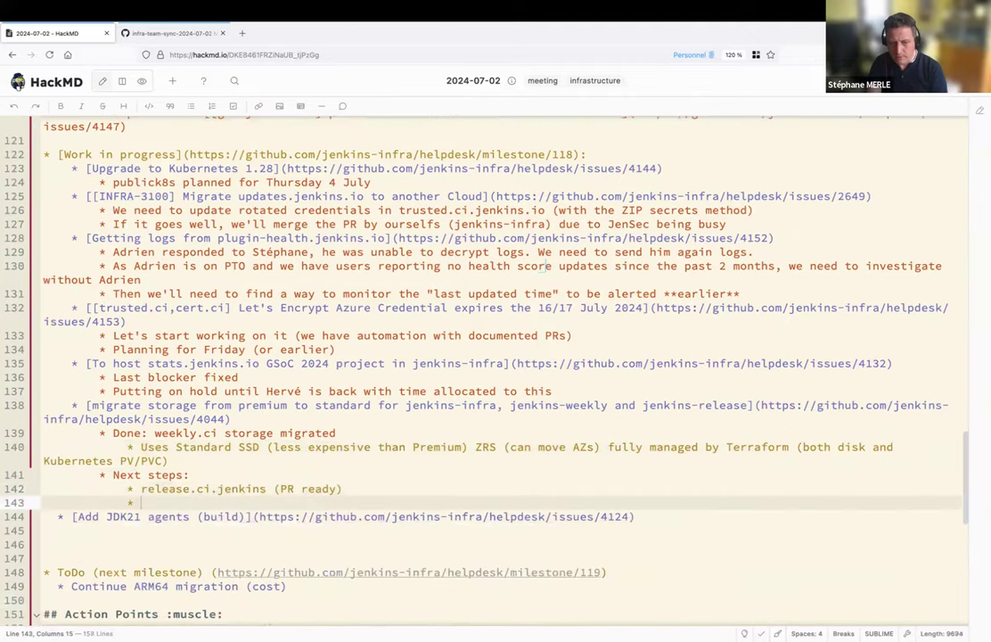
pyautogui.write('i')
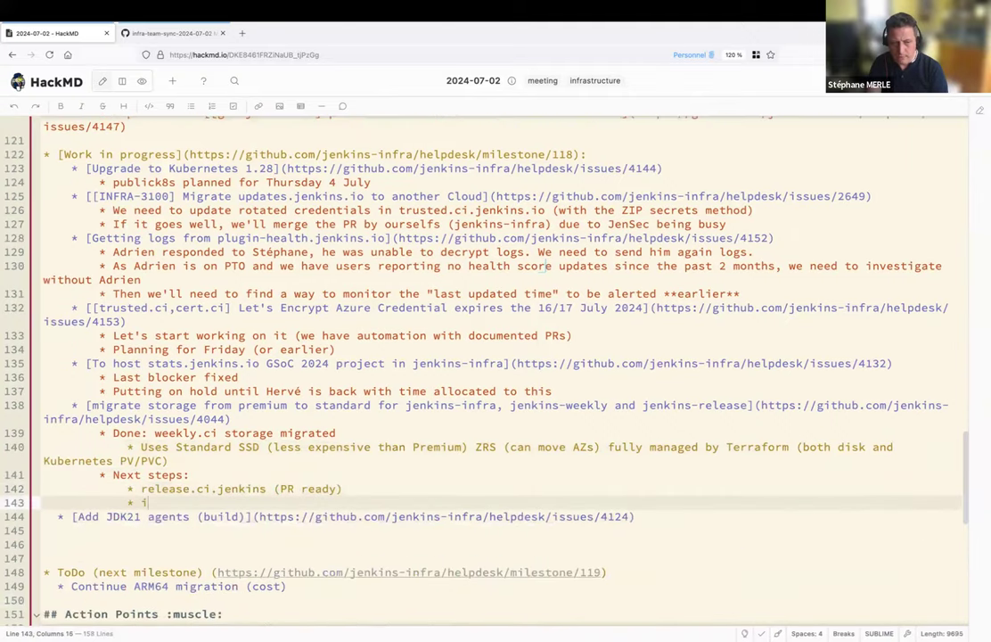
pyautogui.write('nfra.ci.jenkins.io (todo')
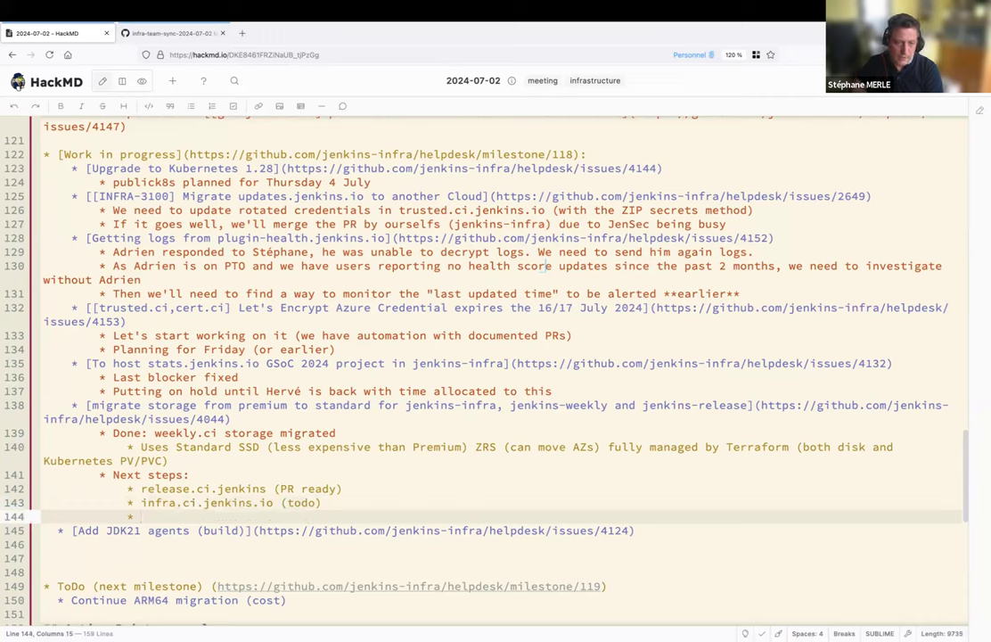
# Add 'Runbook for data migration (useful for upcoming arm64 LDAP/Keycloak migrations)'.
pyautogui.write('Runbook f')
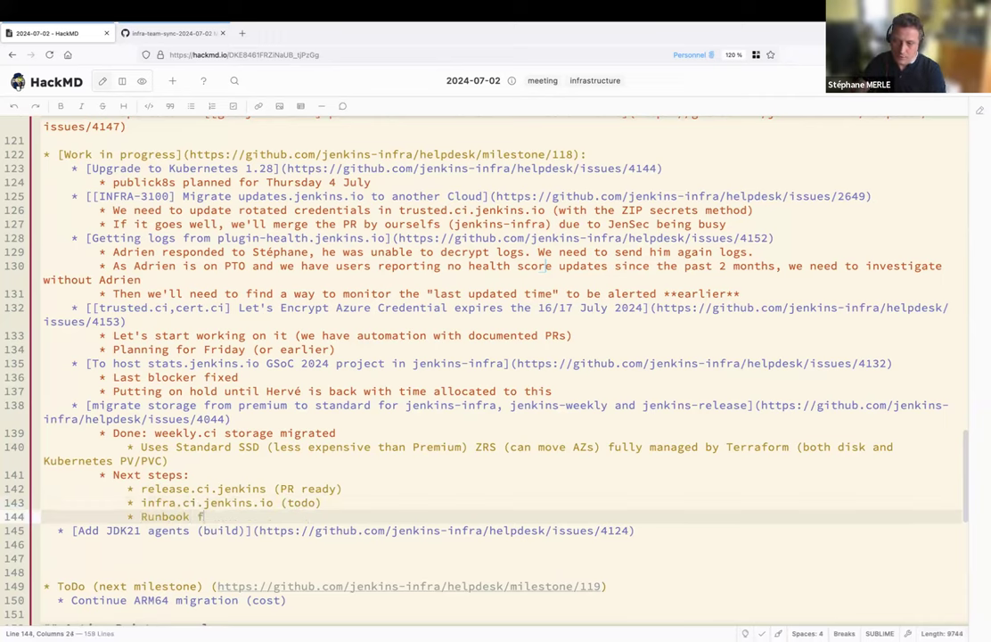
pyautogui.write('or data migration (usefull')
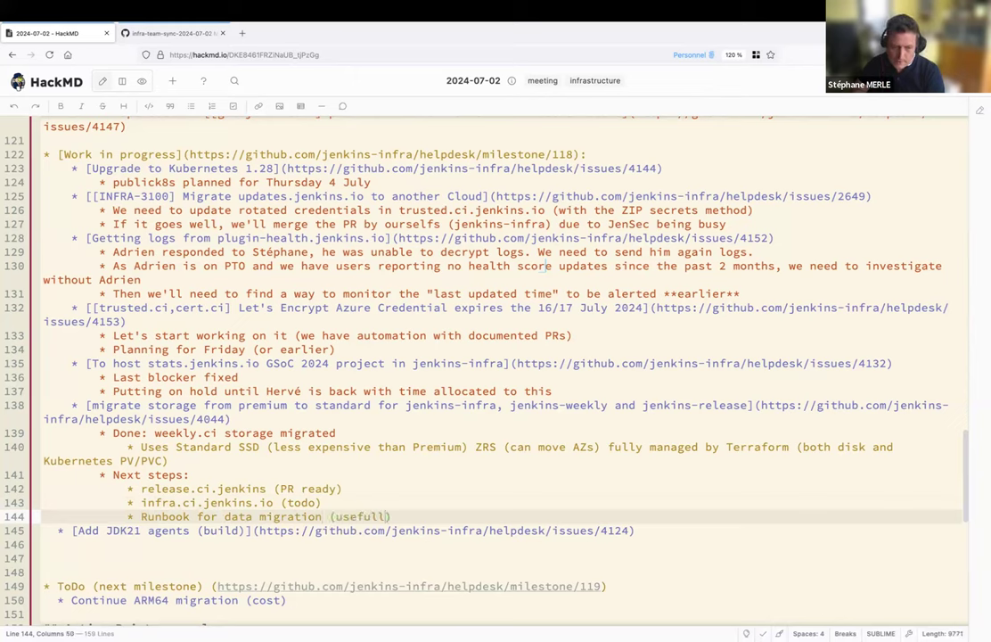
pyautogui.write('for upcoming arm64 LDAP')
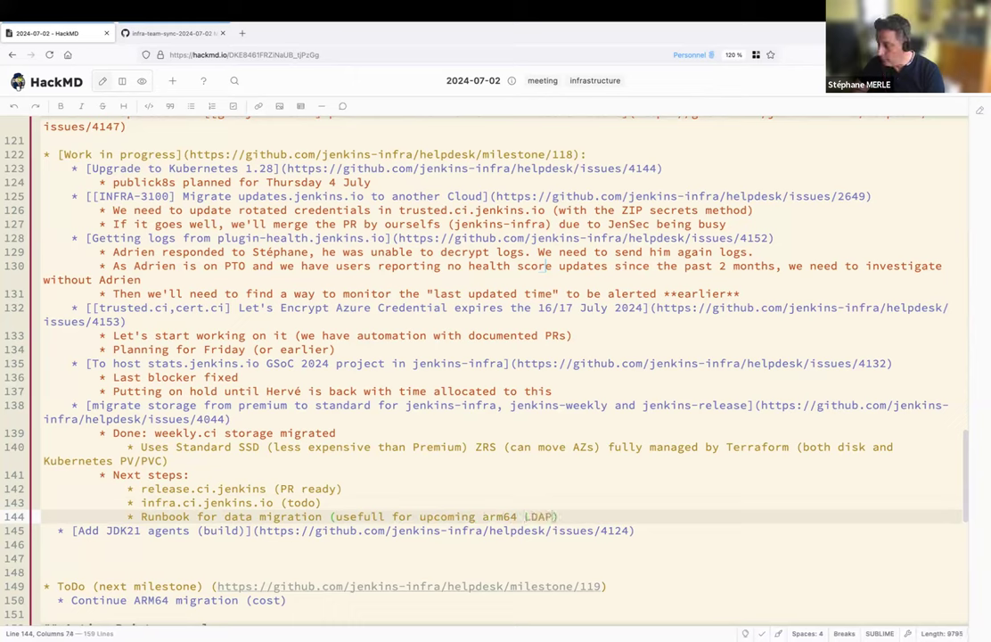
pyautogui.write('/Keycloak')
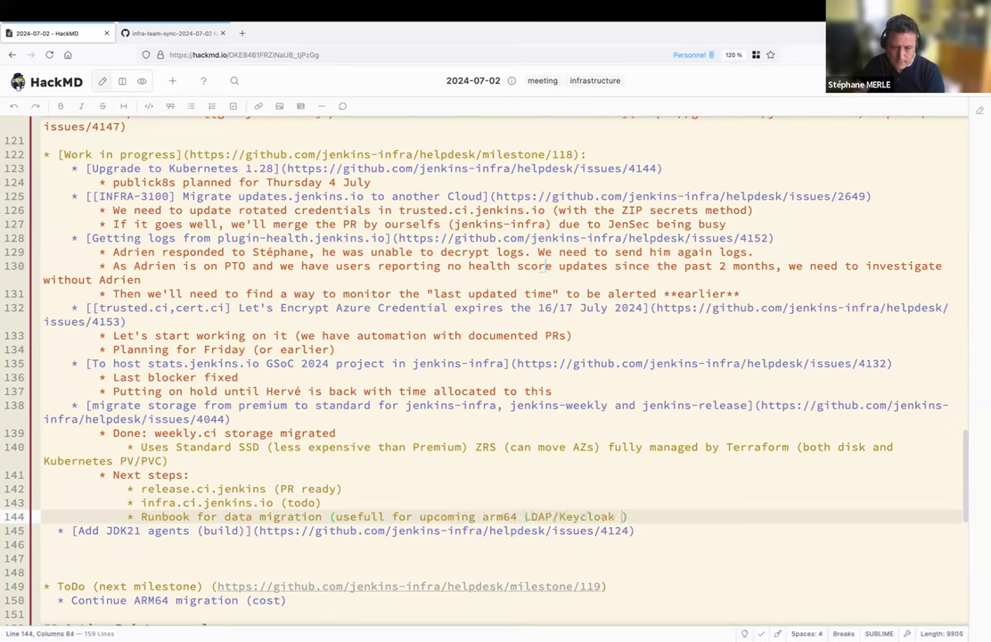
pyautogui.write('migrations')
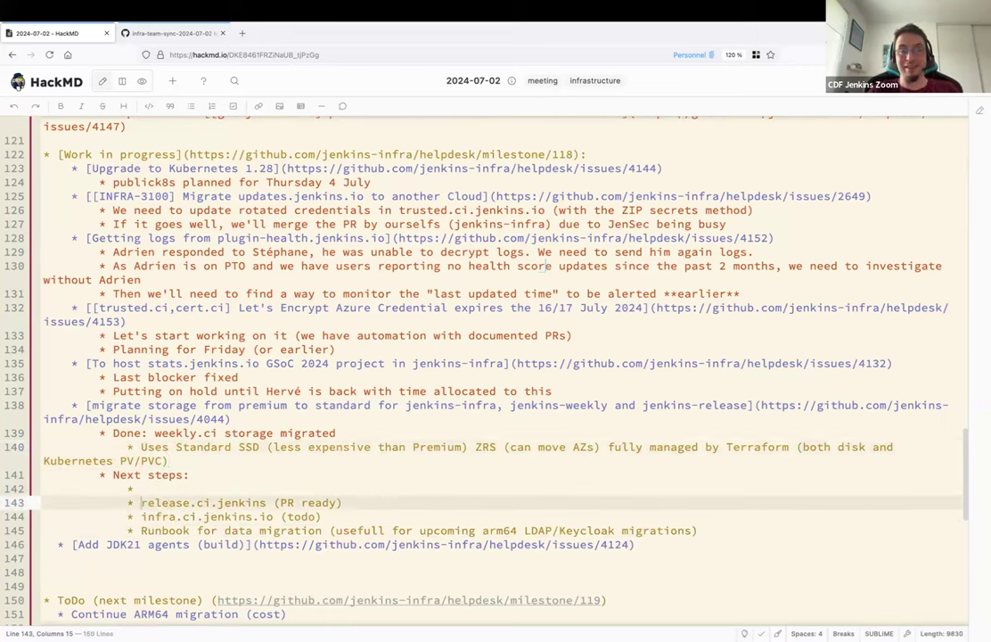
# Write 'Cleanup unused resources (24h waiting before doing it)' as the first next step.
pyautogui.write('Cleanup')
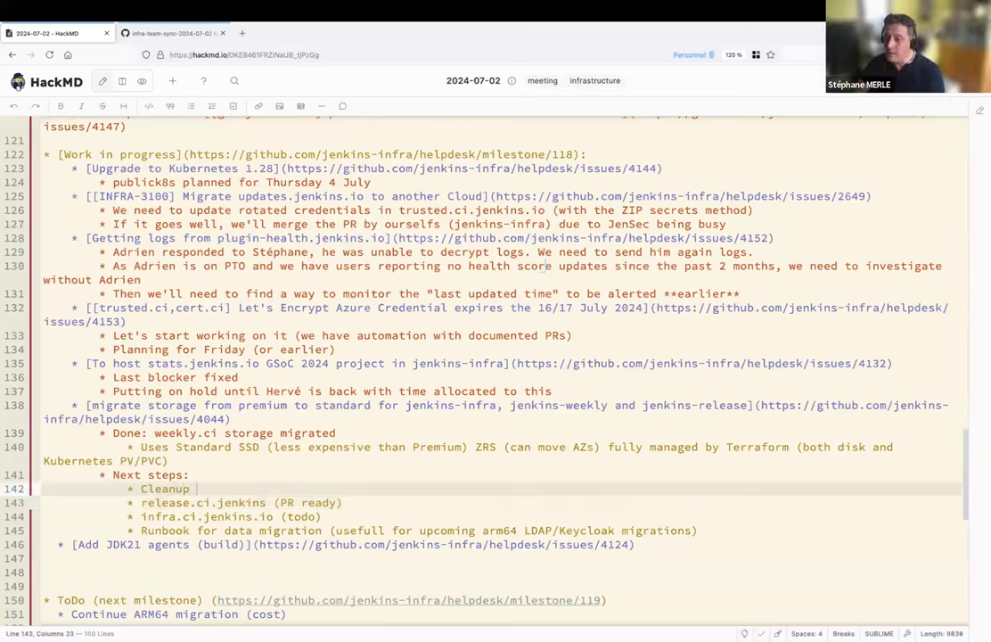
pyautogui.write('unused resources')
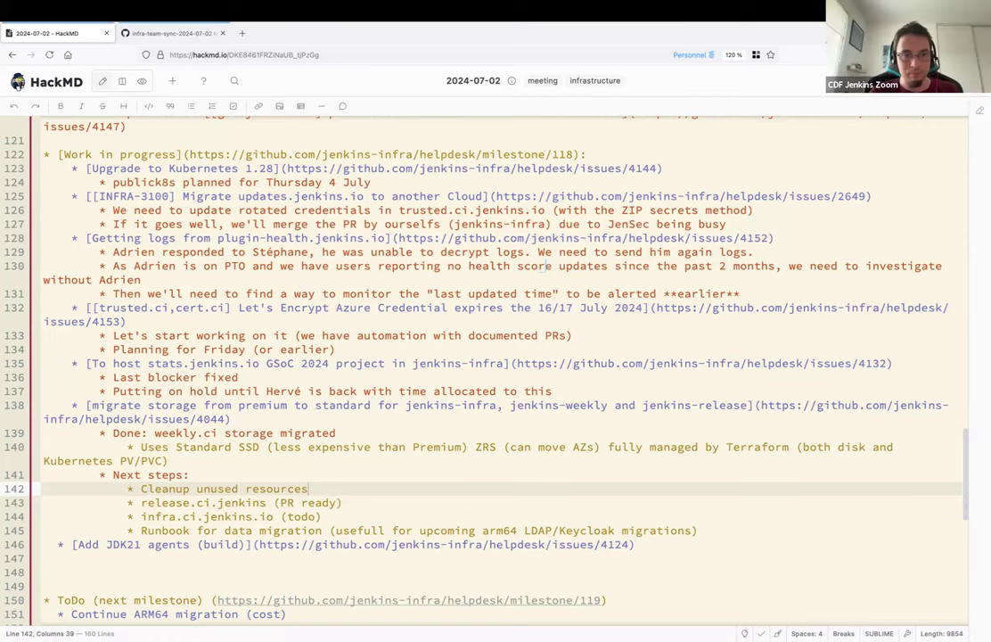
pyautogui.write('(2)')
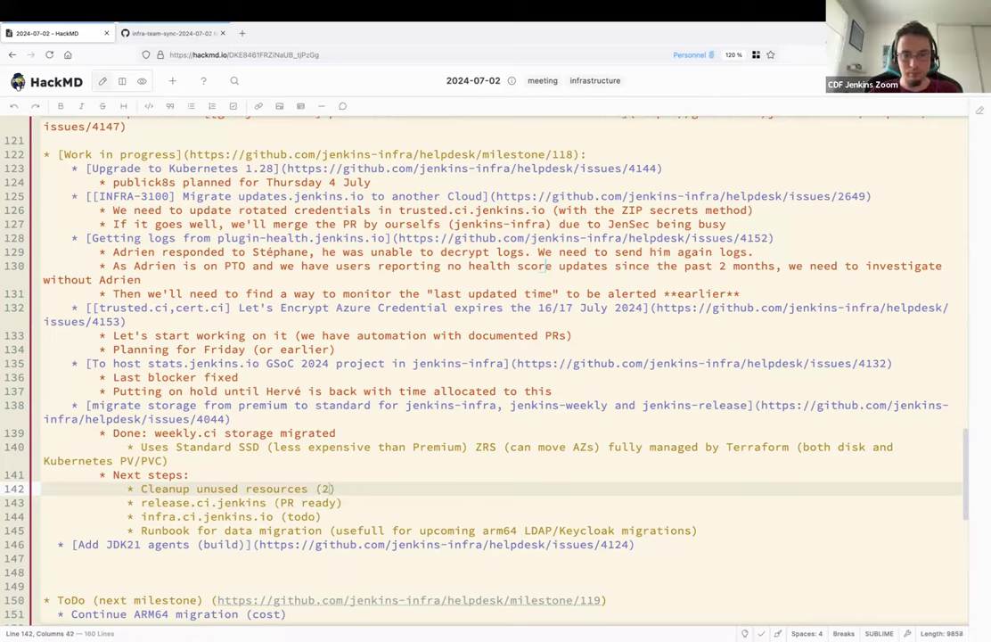
pyautogui.write('4h')
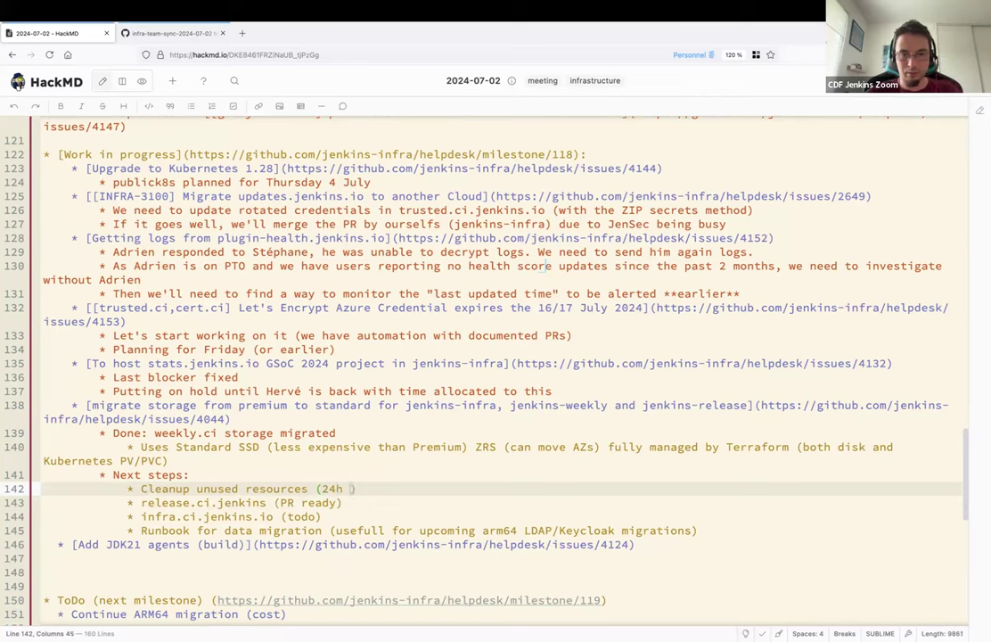
pyautogui.write('waiting befor')
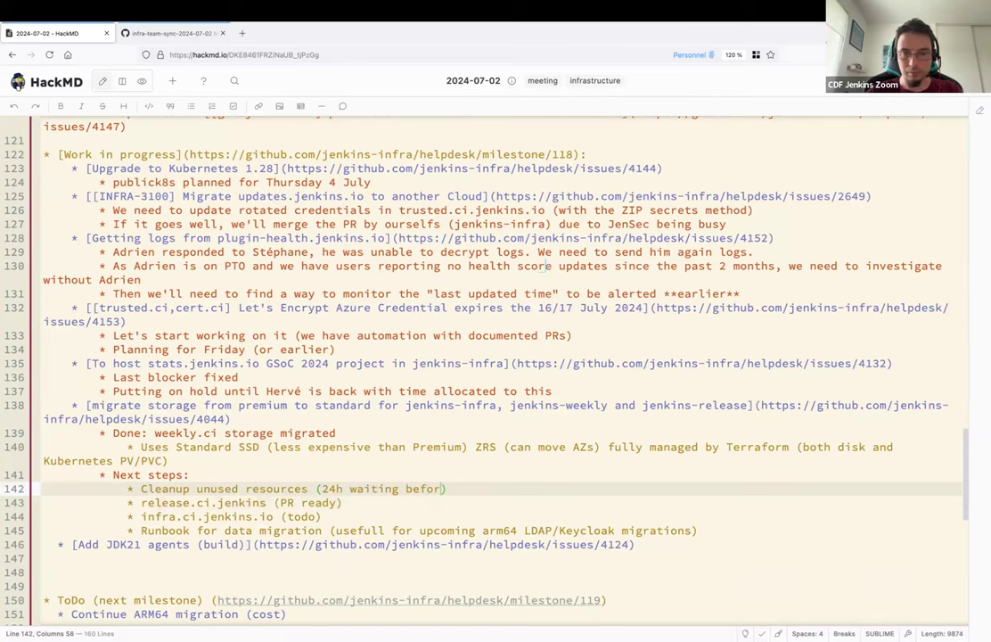
pyautogui.write('doing')
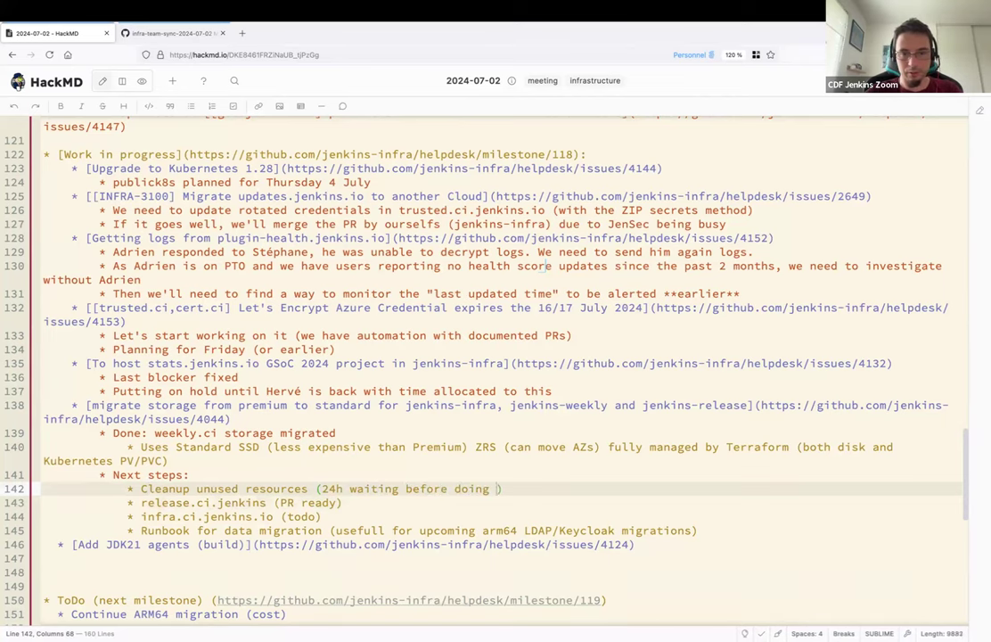
pyautogui.write('it')
pyautogui.click(501, 558)
pyautogui.write('* Goal:')
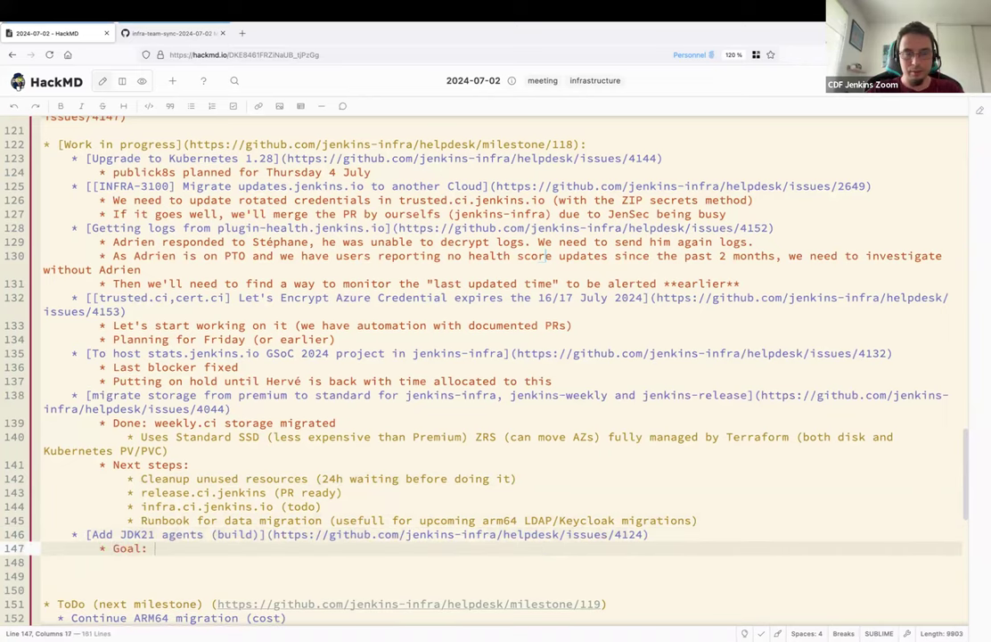
# Write 'Goal: provide JDK21 on all of our build systems (missing trusted.ci and cert.ci for VMs)'.
pyautogui.write('provide')
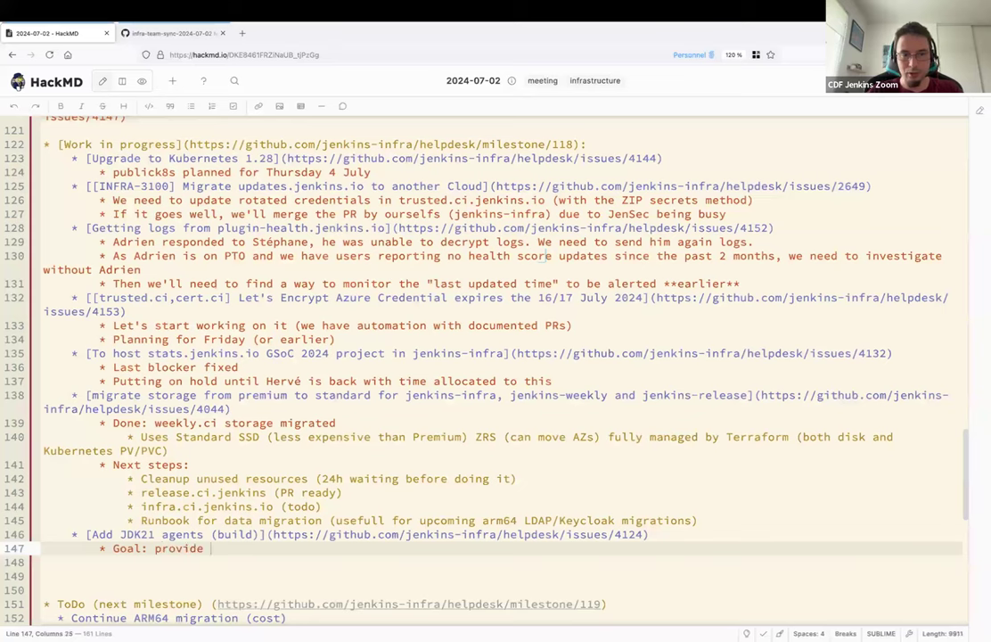
pyautogui.write('JDK21 on all')
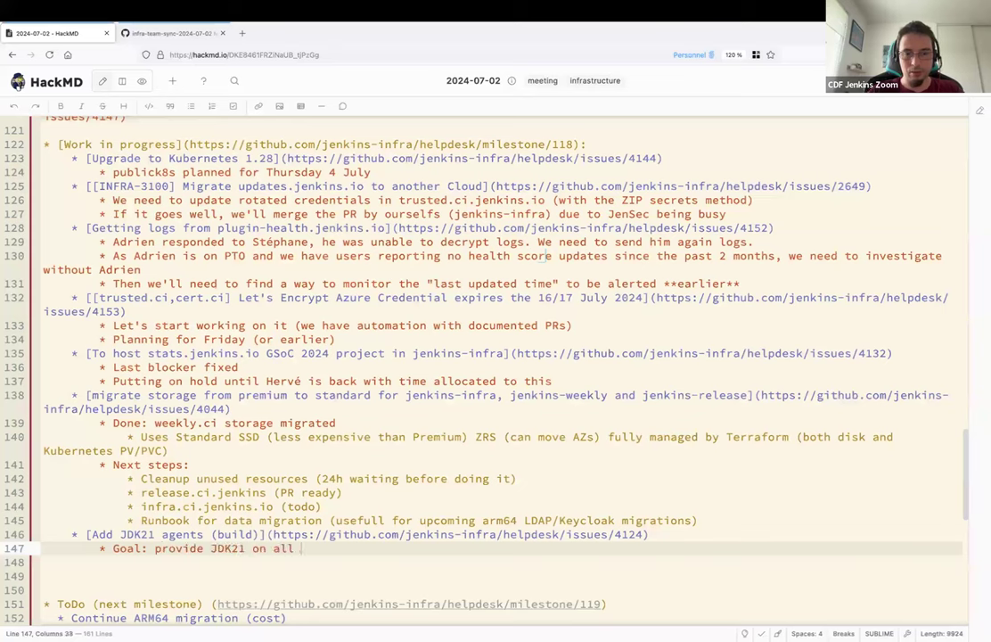
pyautogui.write('of our build systems (missing trusted.ci')
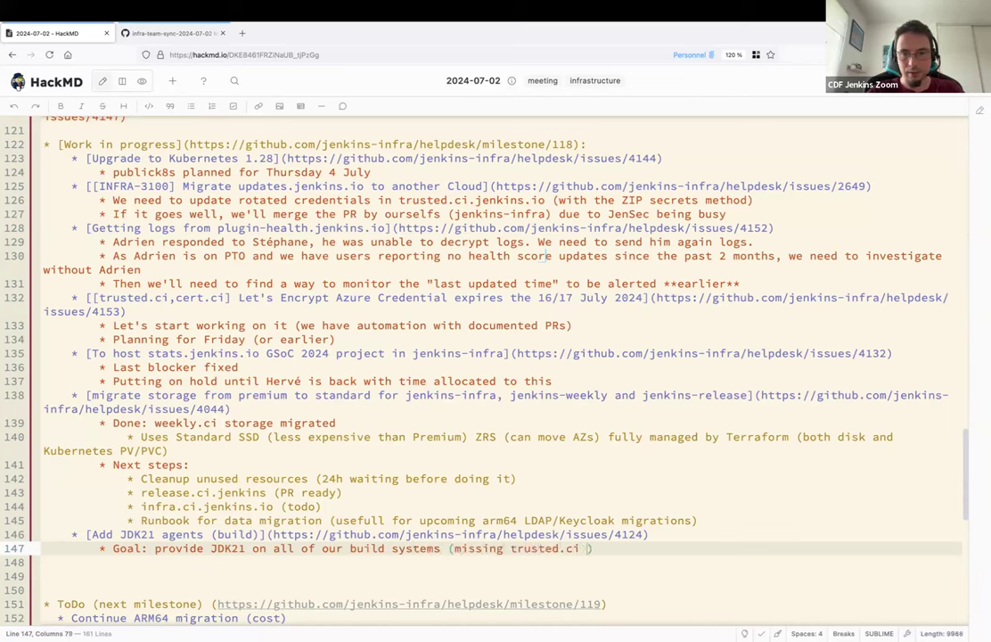
pyautogui.write('and cert.ci')
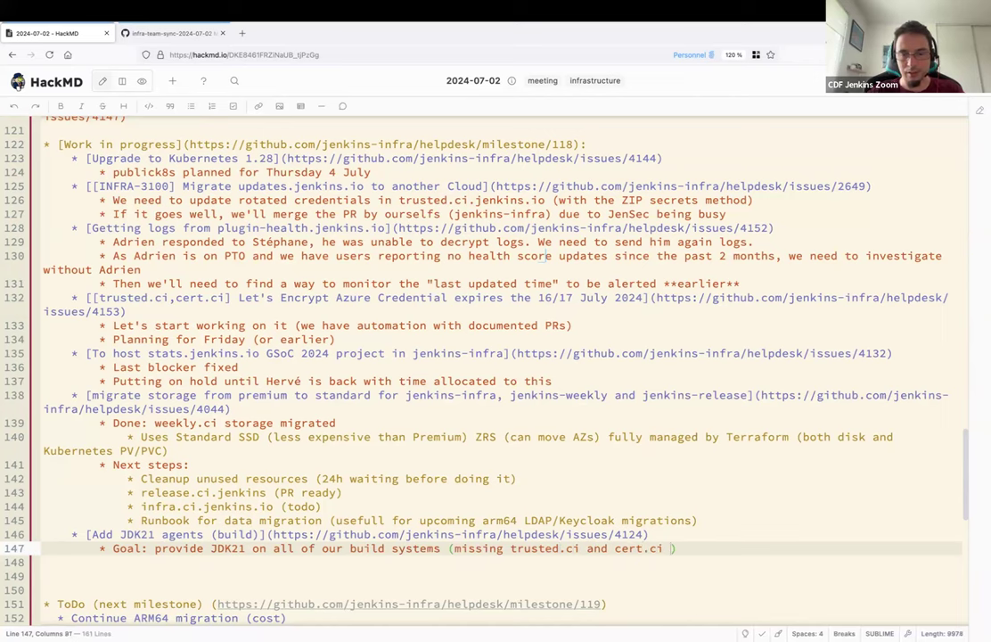
pyautogui.write('for VMs')
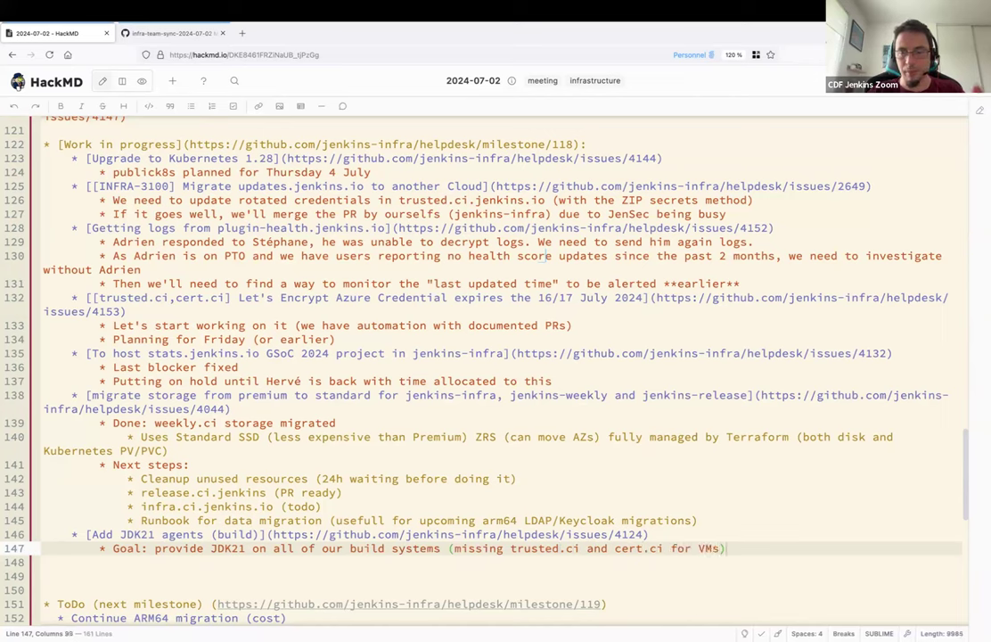
pyautogui.write('$')
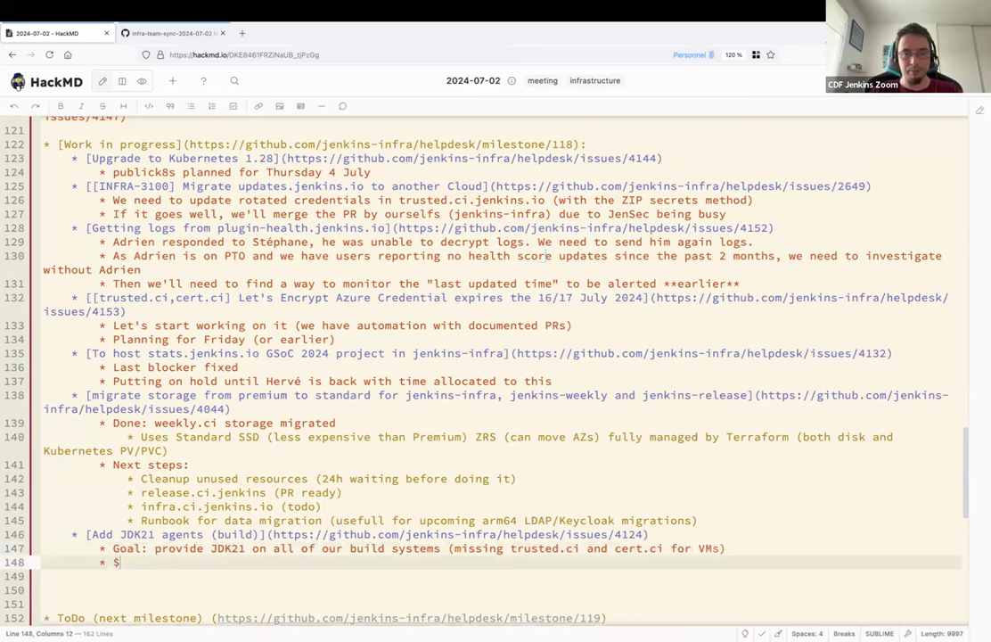
# Add the note 'Jay working on preparing this task'.
pyautogui.write('Jay working o')
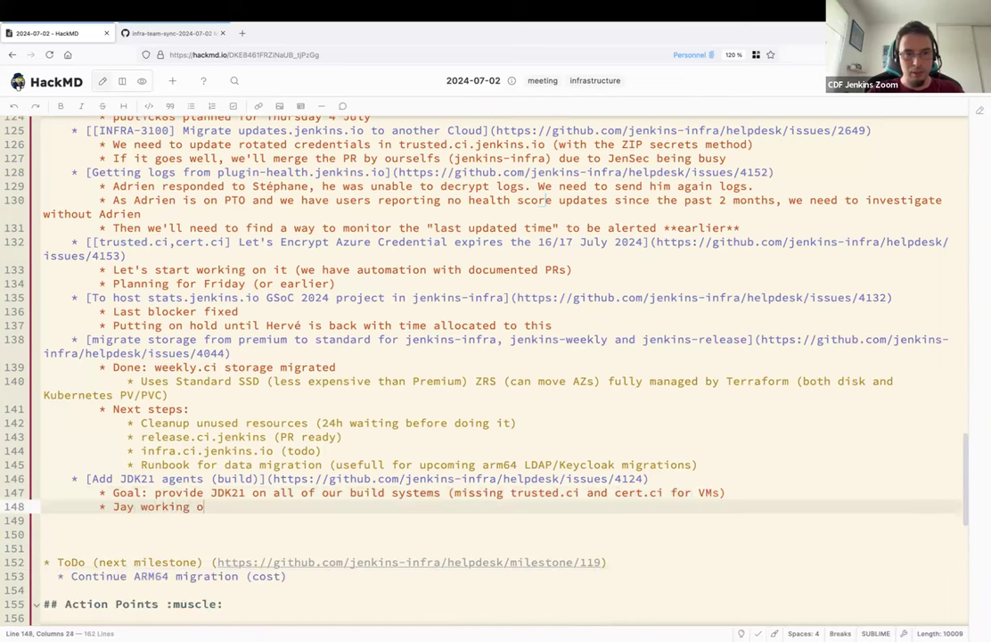
pyautogui.write('n preparing')
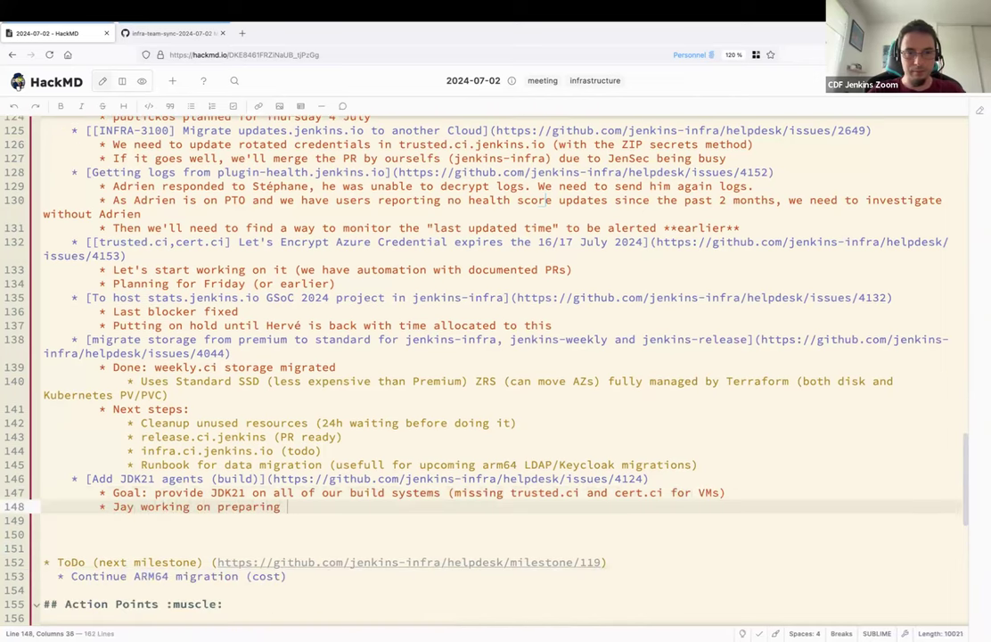
pyautogui.write('this tas')
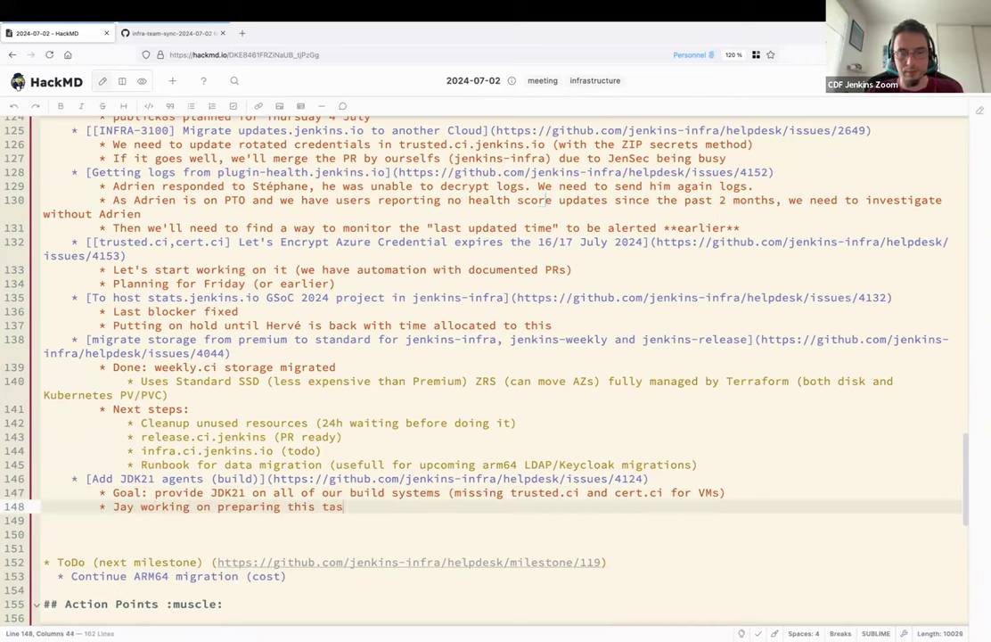
pyautogui.write('k')
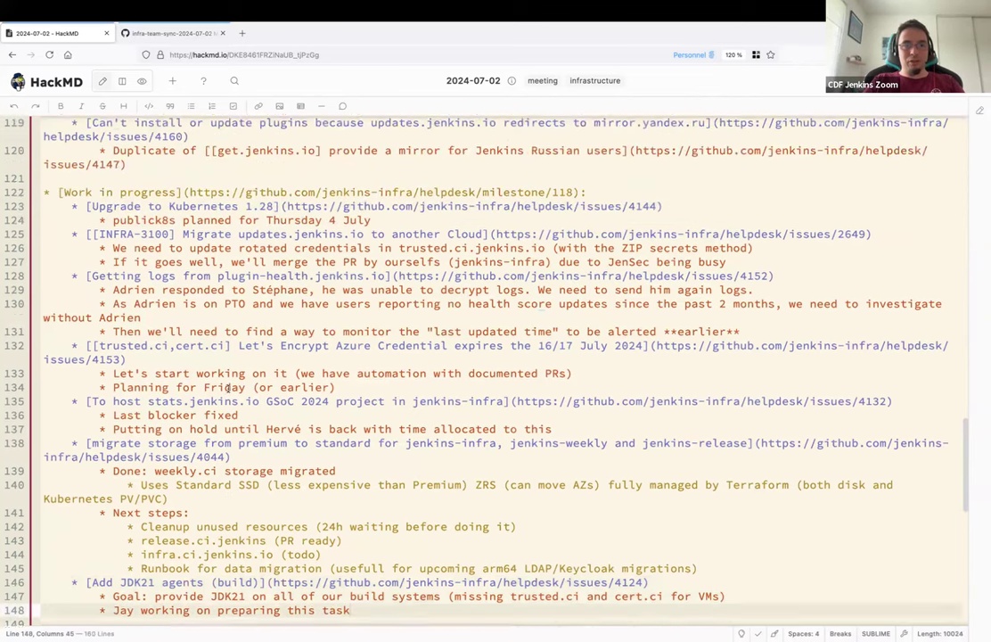
pyautogui.scroll(-3)
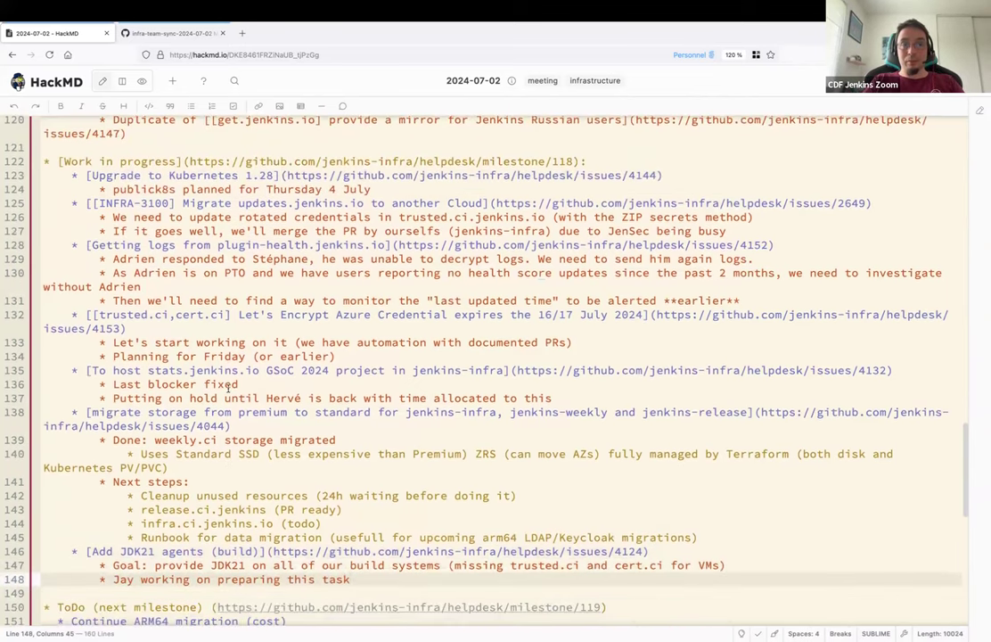
# Move the migrate storage and Add JDK21 agents issues to milestone infra-team-sync-2024-07-09.
pyautogui.click(171, 32)
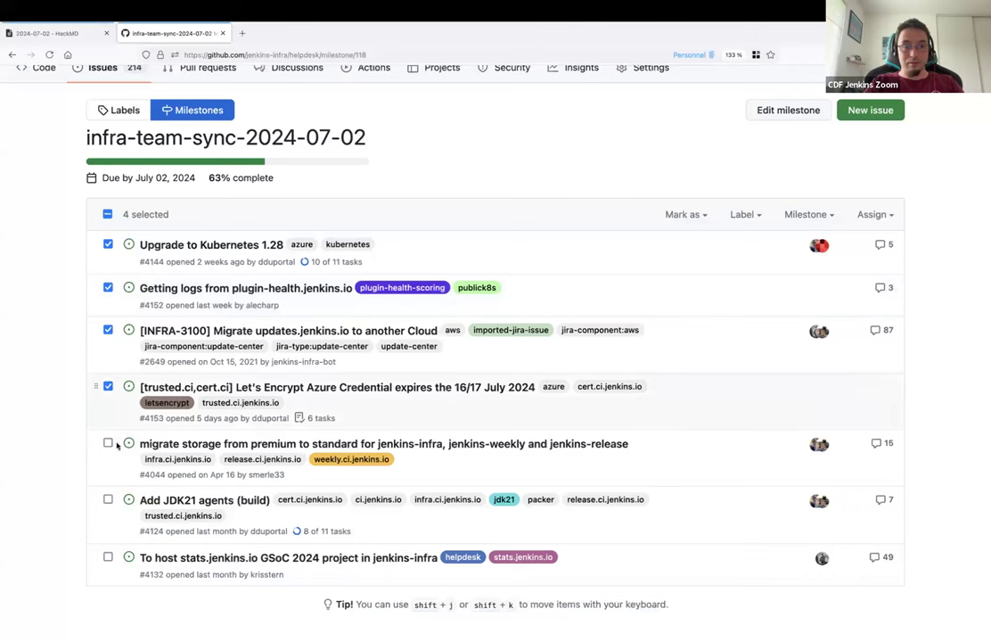
pyautogui.click(107, 442)
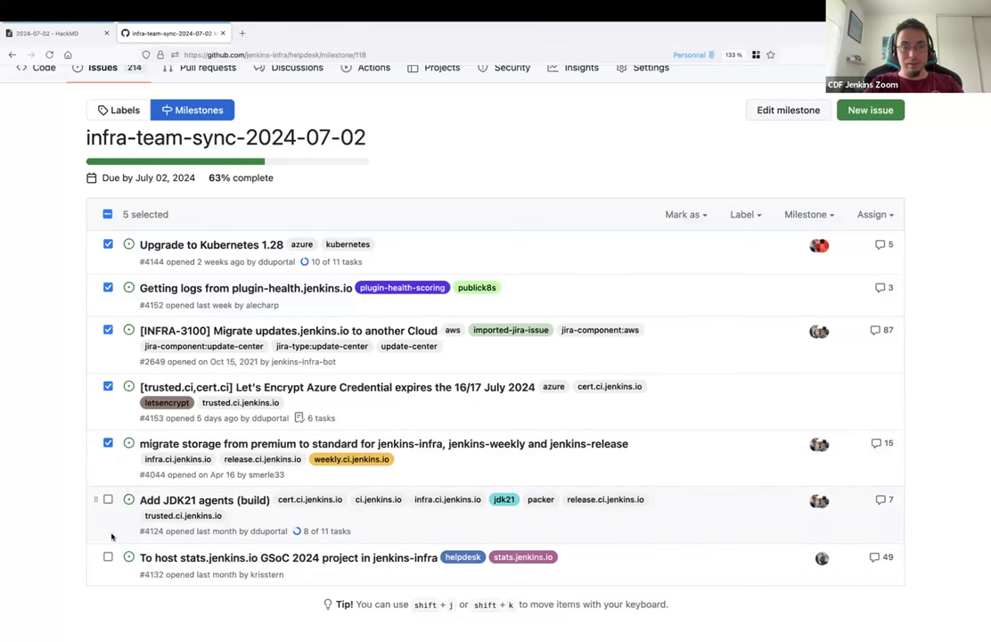
pyautogui.click(107, 499)
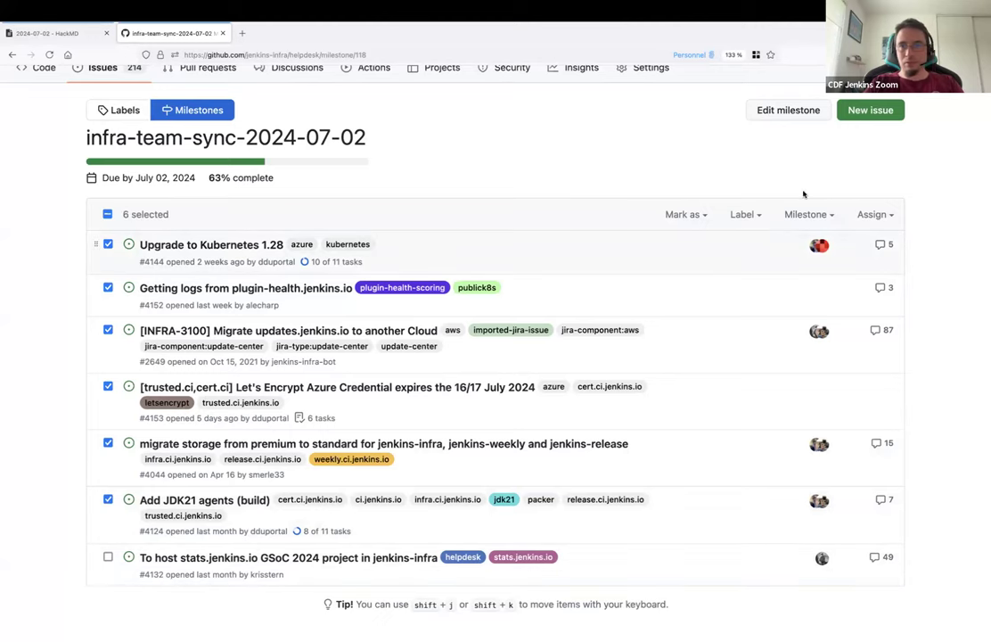
pyautogui.click(806, 214)
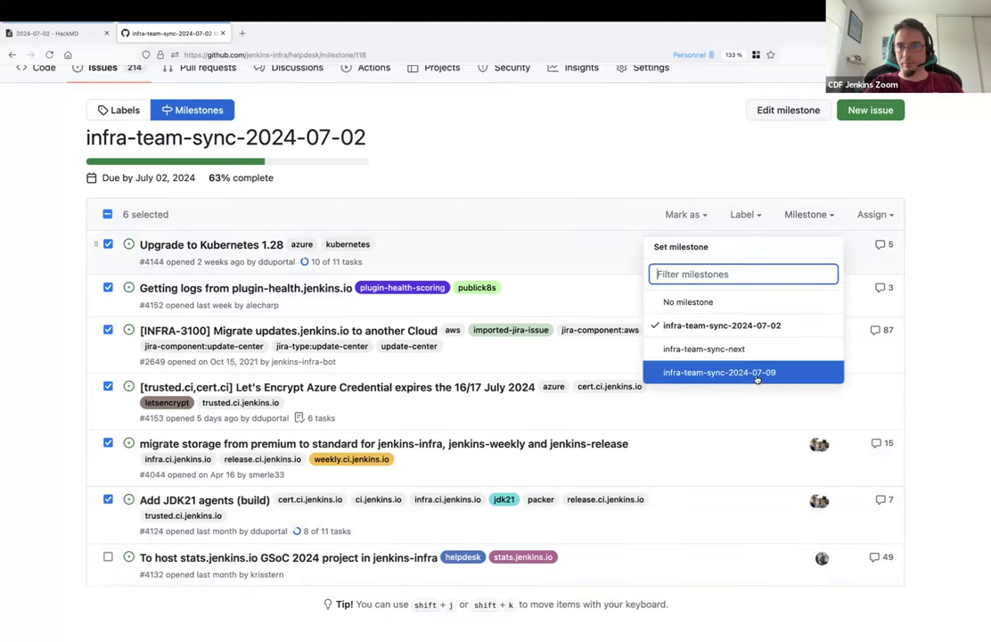
pyautogui.click(721, 373)
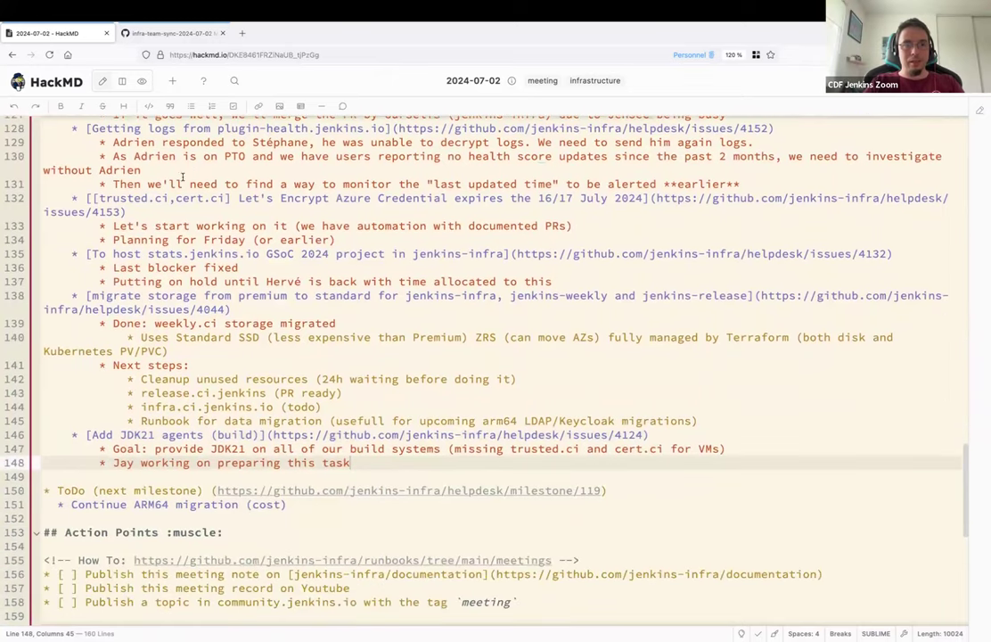
# Link helpdesk issue 4159 (OSSPlanet mirror) under ToDo (next milestone).
pyautogui.click(169, 32)
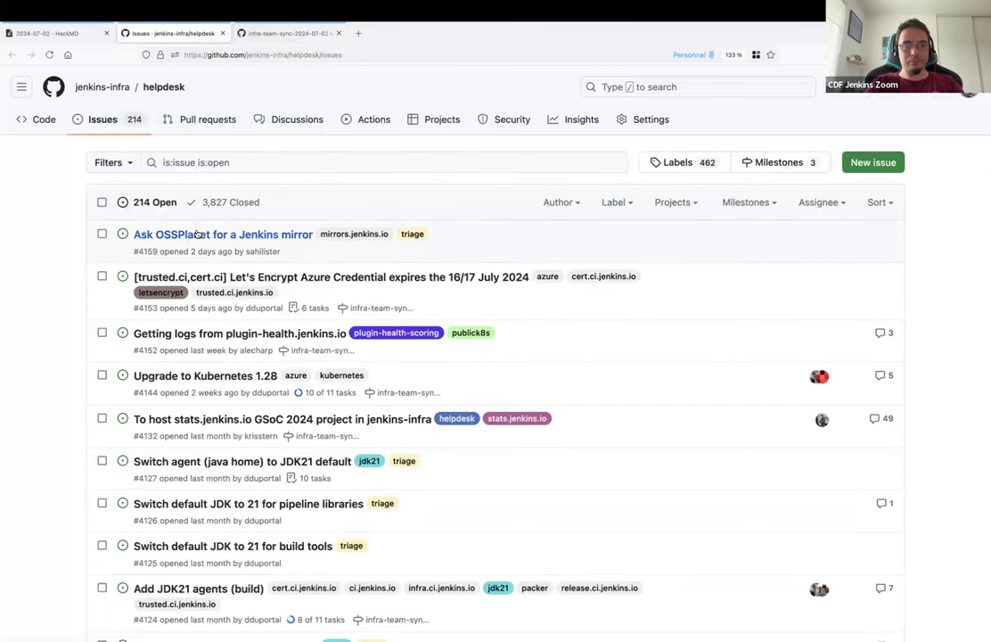
pyautogui.rightClick(223, 233)
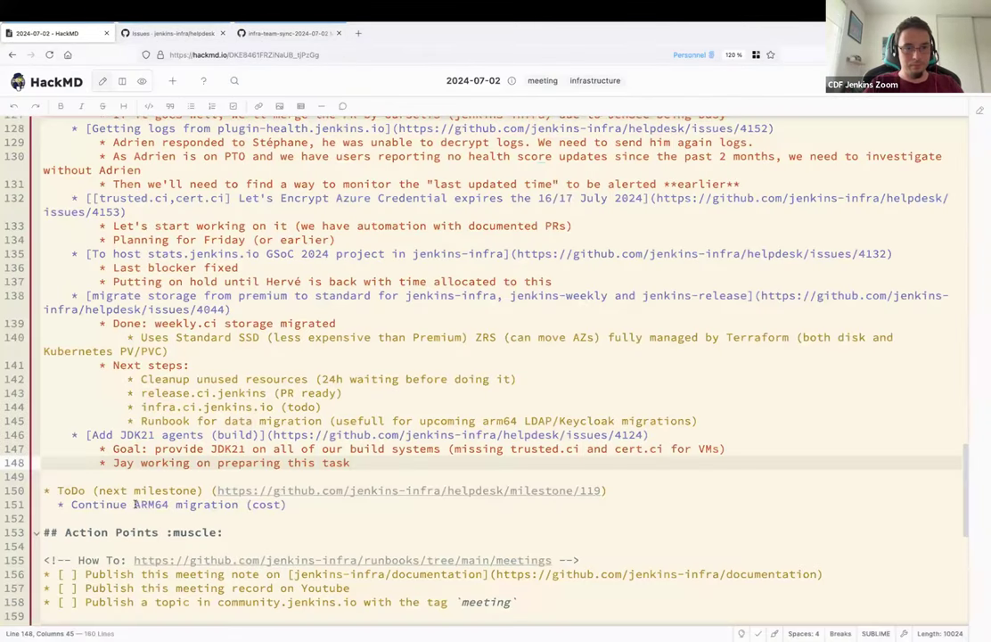
pyautogui.press('enter')
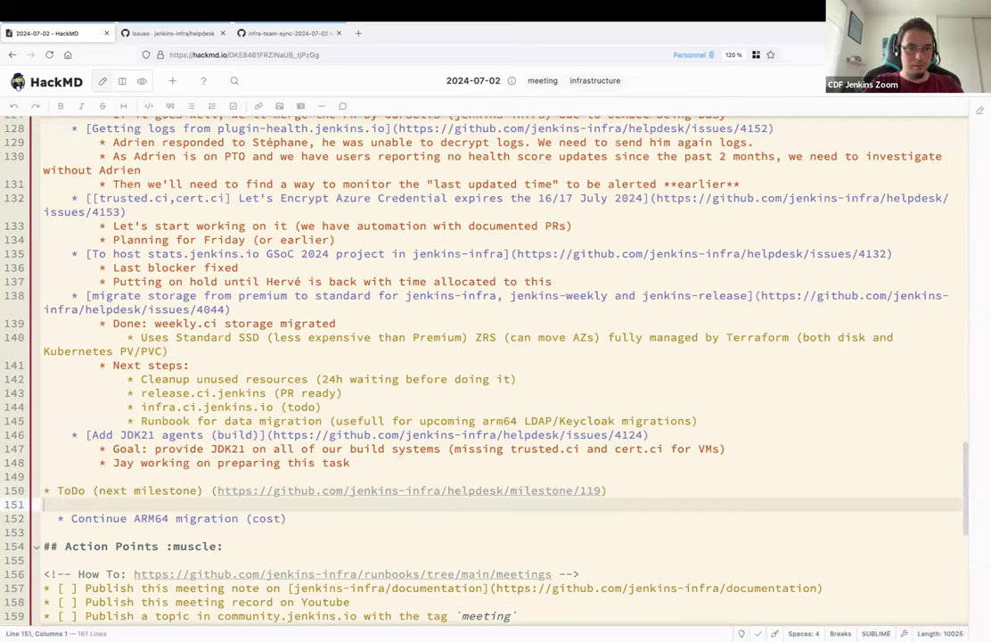
pyautogui.write('https://github.com/jenkins-infra/helpdesk/issues/4159')
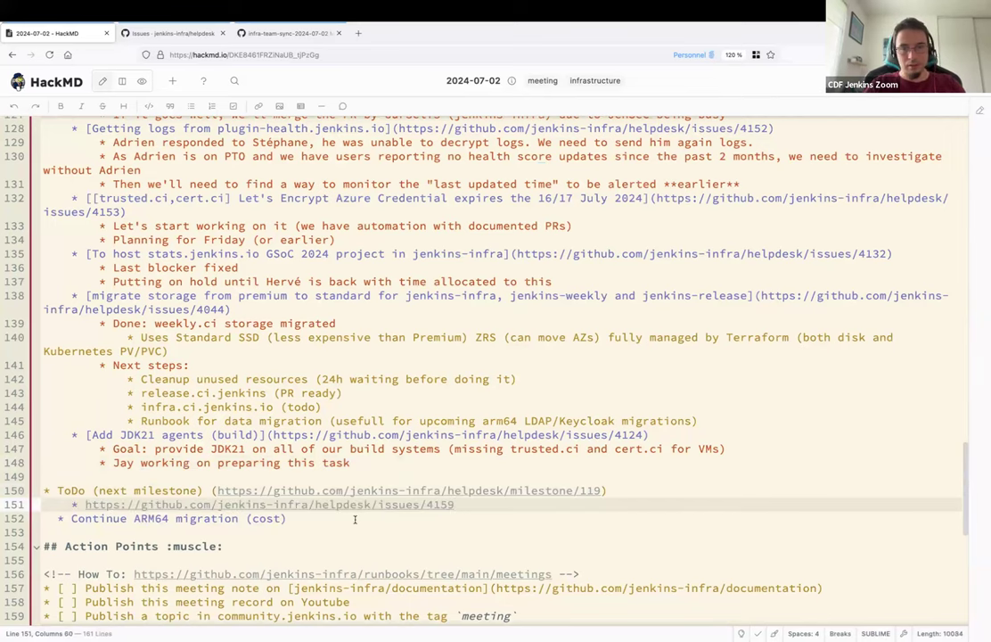
pyautogui.click(170, 32)
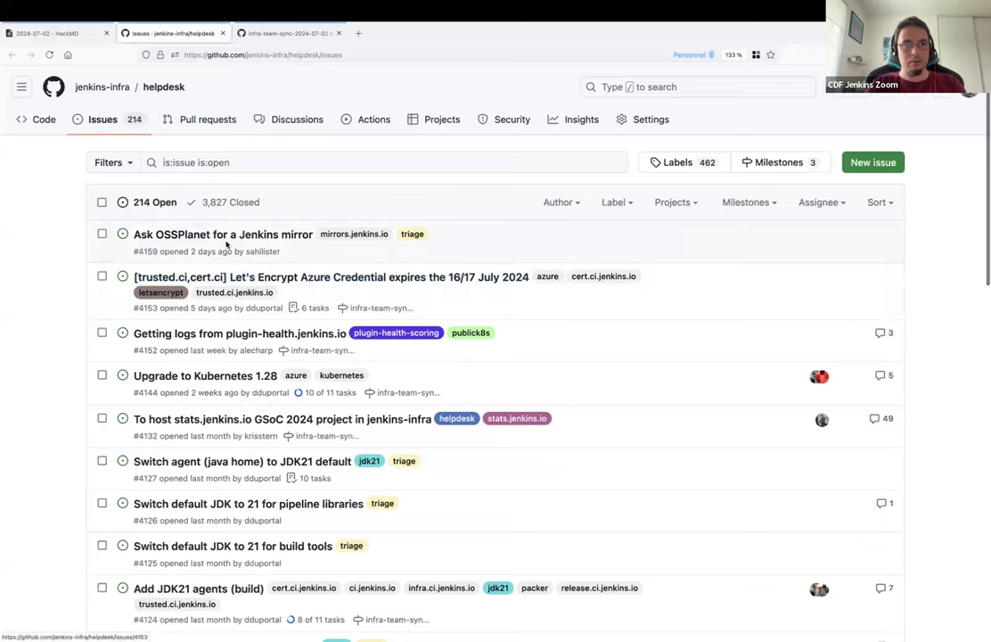
# Read issue #4159 and open its linked OSS Planet website in a new tab.
pyautogui.click(221, 233)
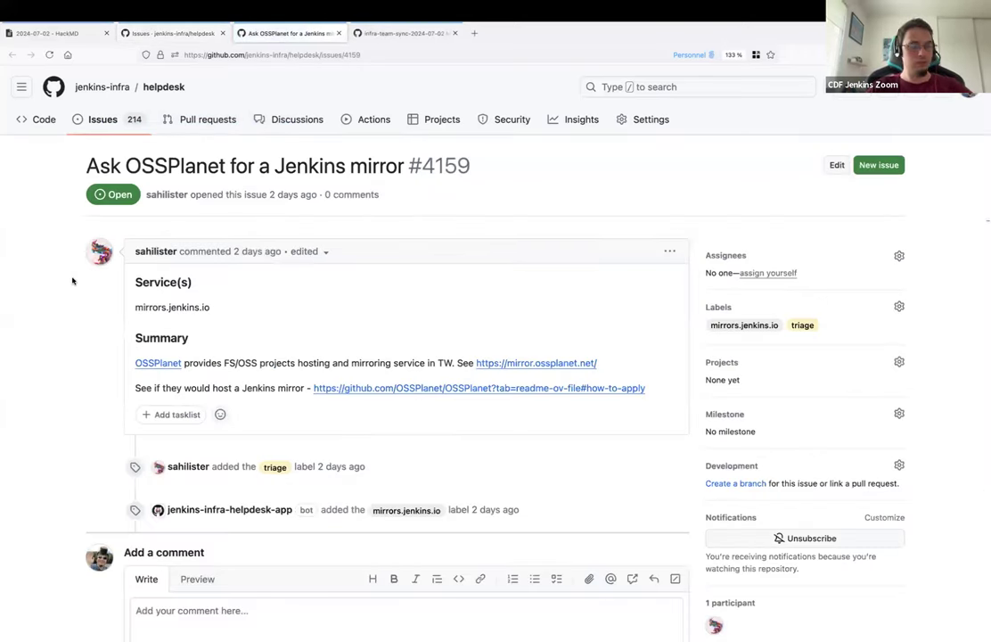
pyautogui.moveTo(87, 314)
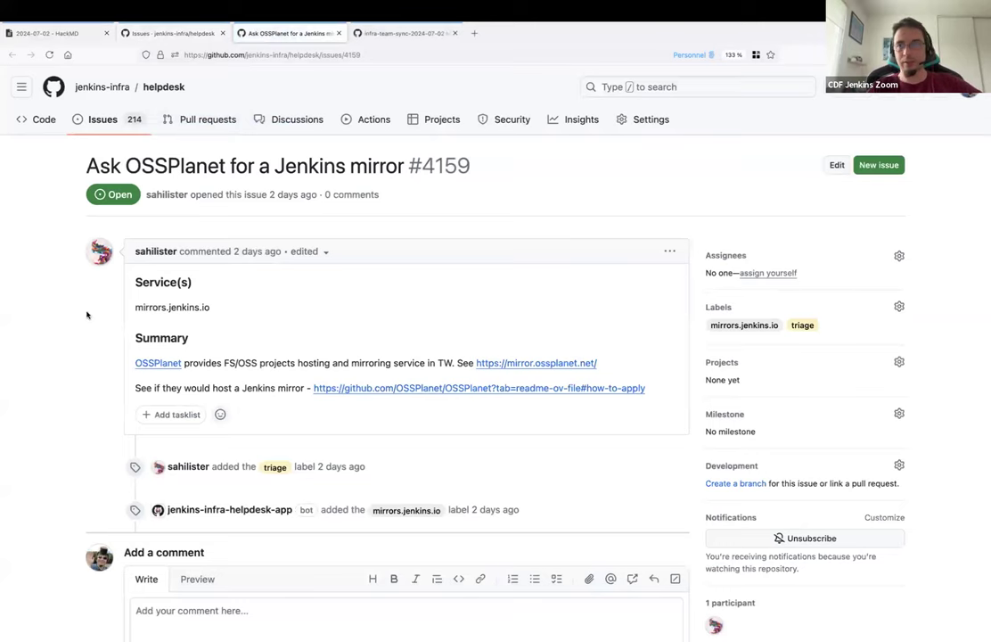
pyautogui.moveTo(157, 364)
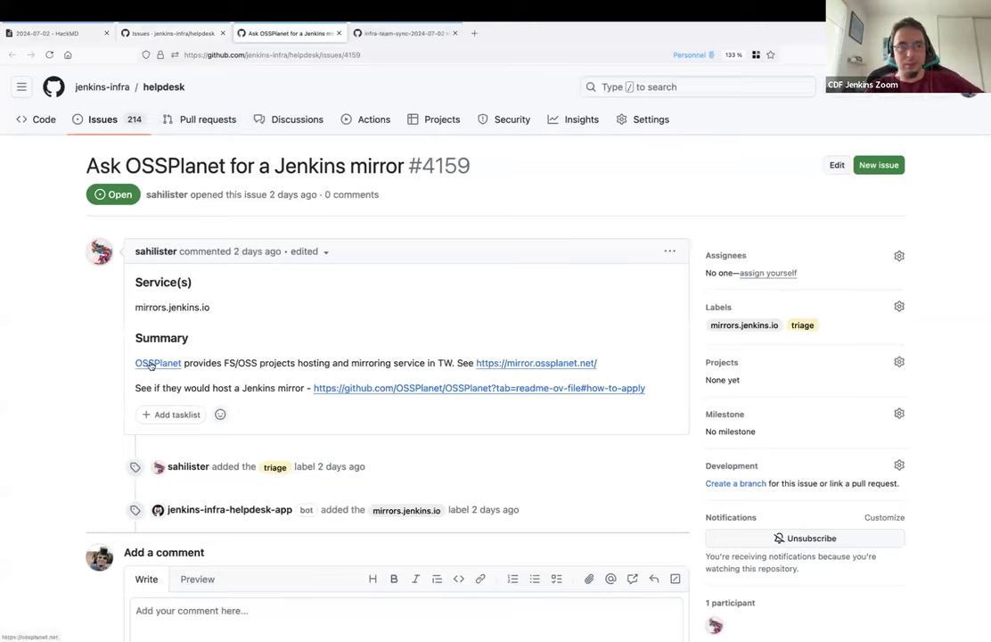
pyautogui.rightClick(157, 364)
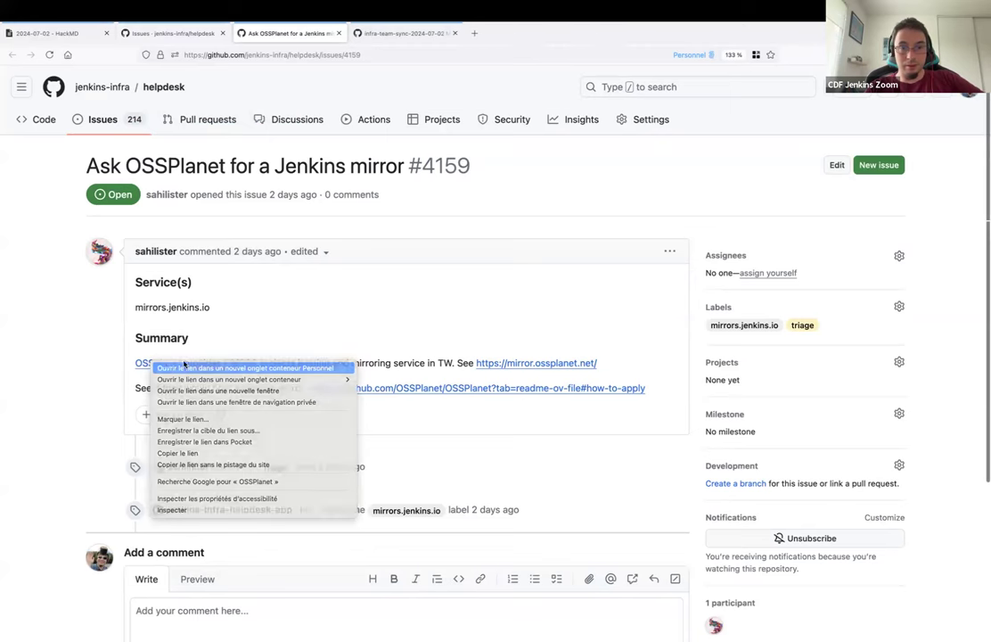
pyautogui.click(247, 368)
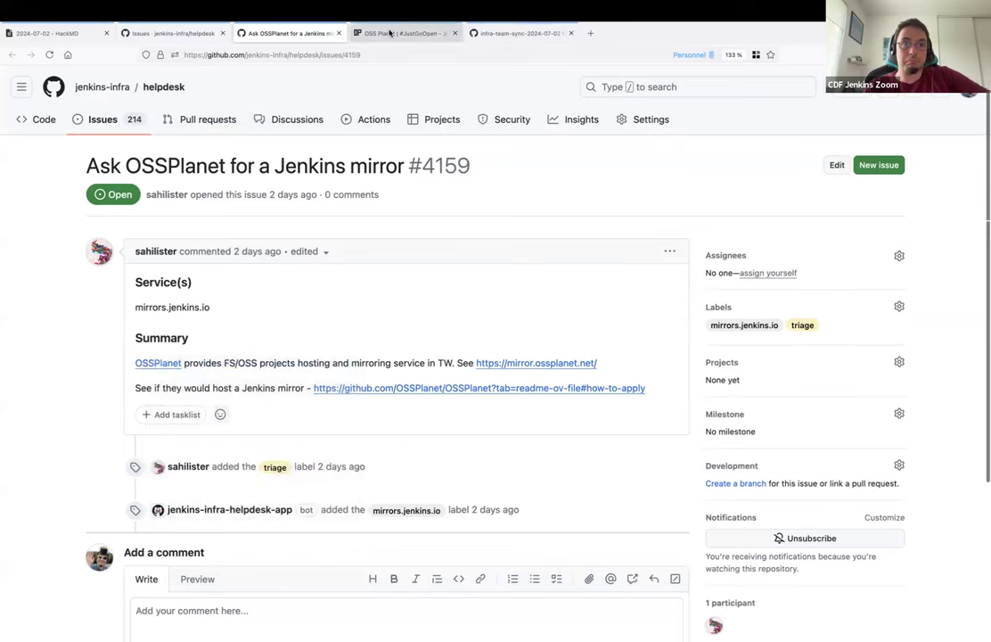
pyautogui.click(406, 32)
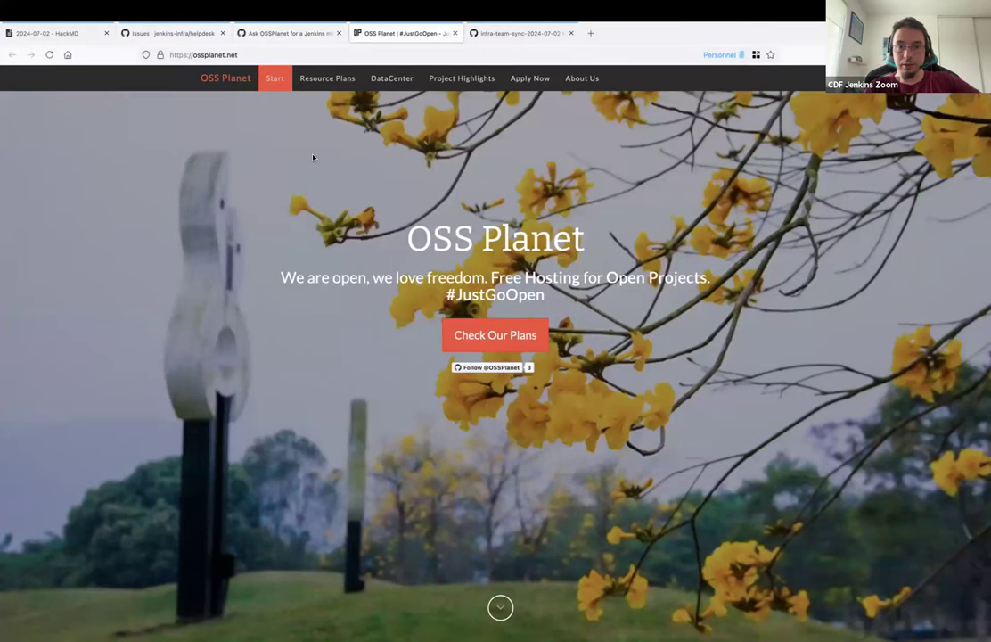
# Review OSS Planet's Resource Plans, then return to the mirror issue.
pyautogui.scroll(-3)
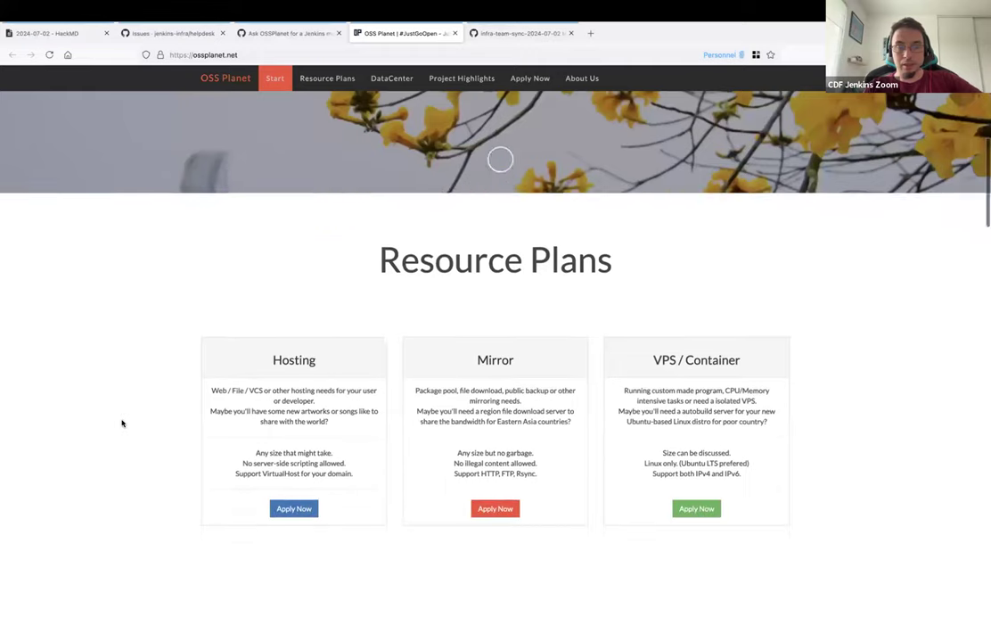
pyautogui.scroll(-3)
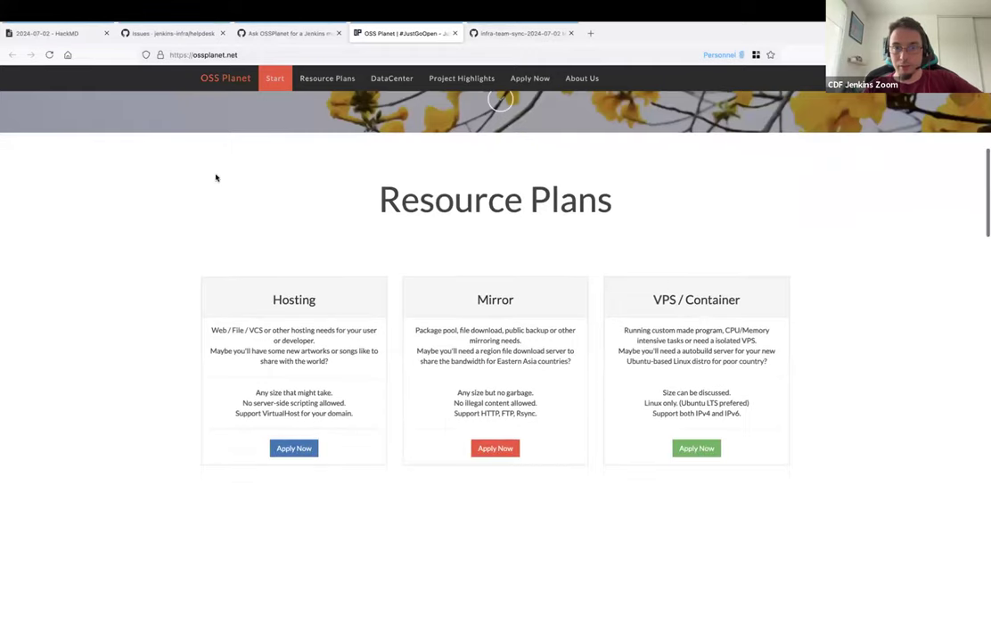
pyautogui.click(285, 33)
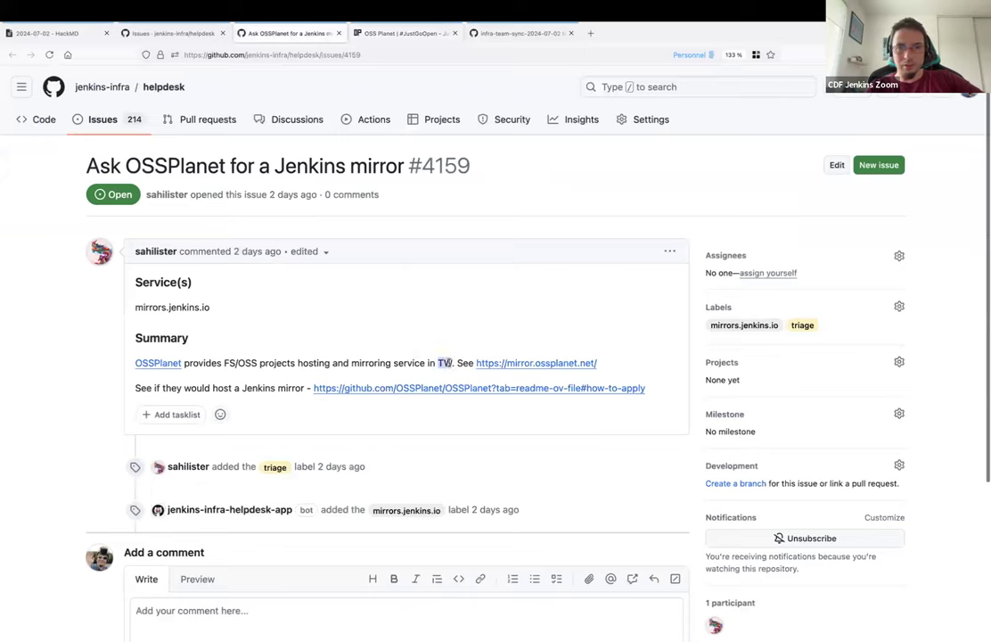
pyautogui.moveTo(450, 304)
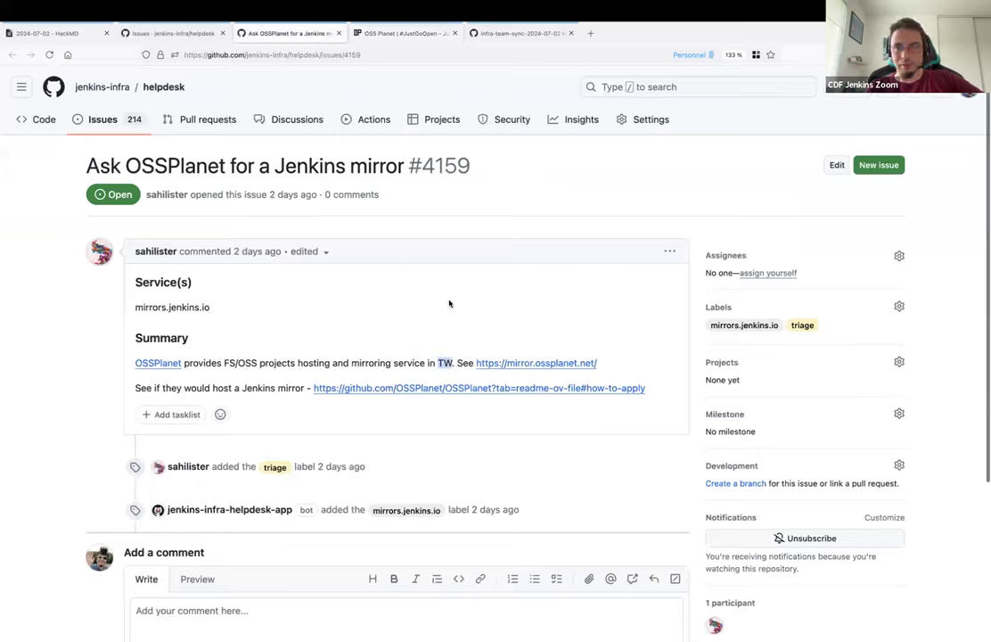
# Review the mirror.ossplanet.net site and OSSPlanet's How To Apply guide in separate tabs.
pyautogui.rightClick(535, 364)
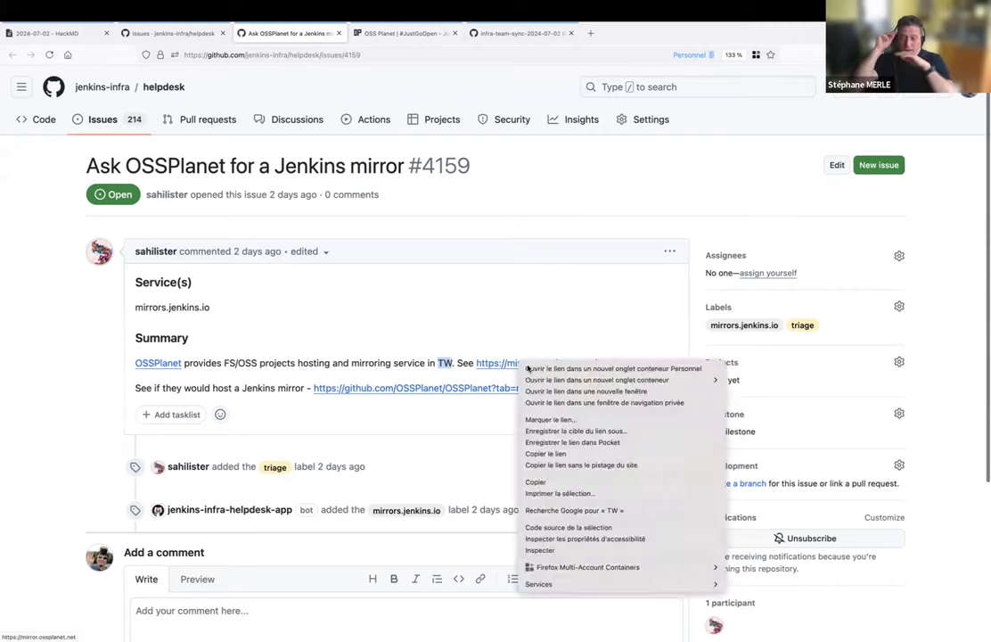
pyautogui.click(613, 367)
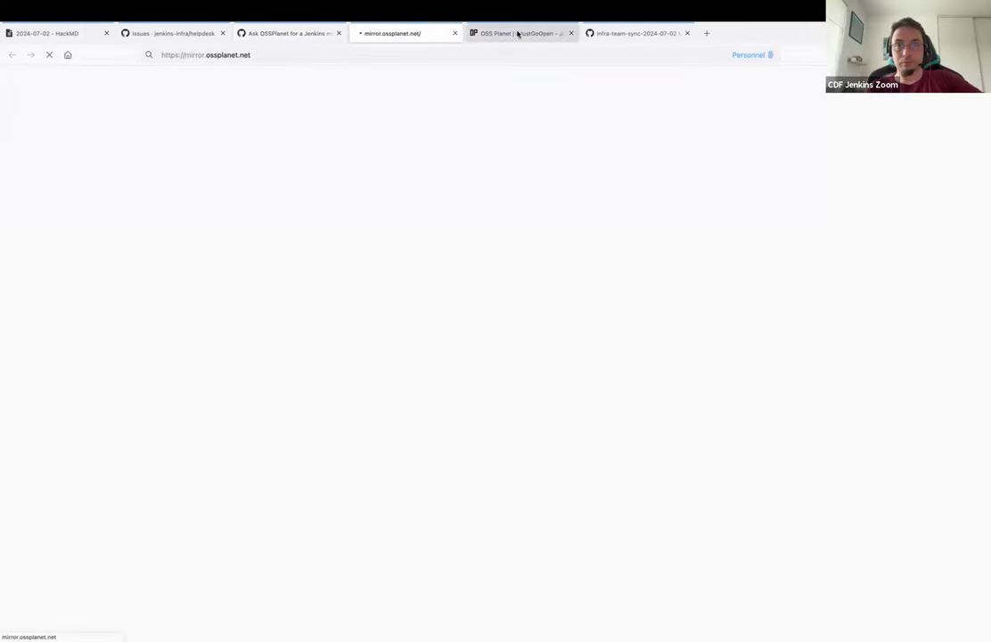
pyautogui.click(289, 32)
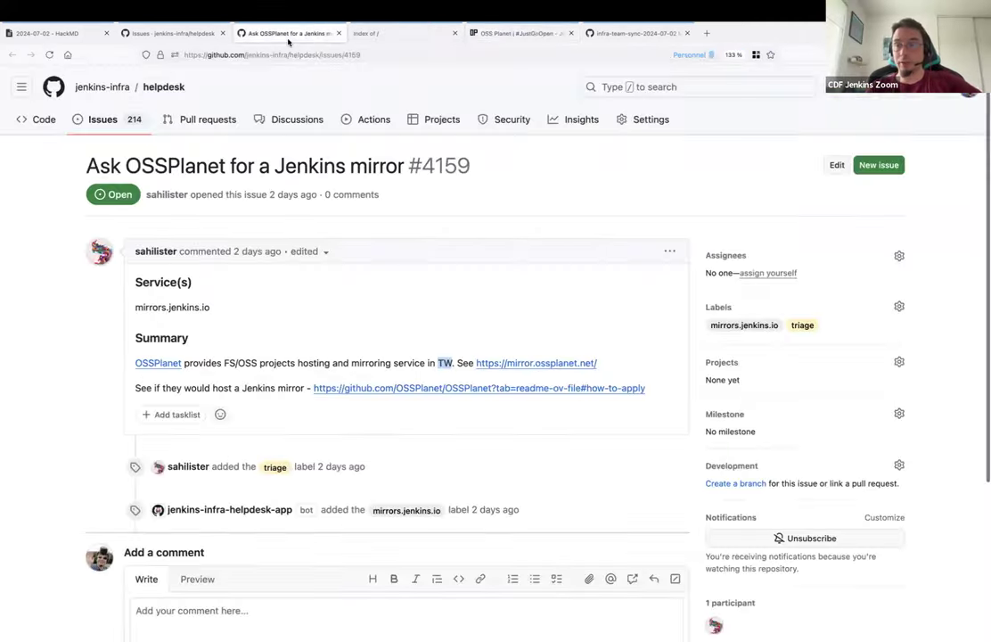
pyautogui.moveTo(300, 299)
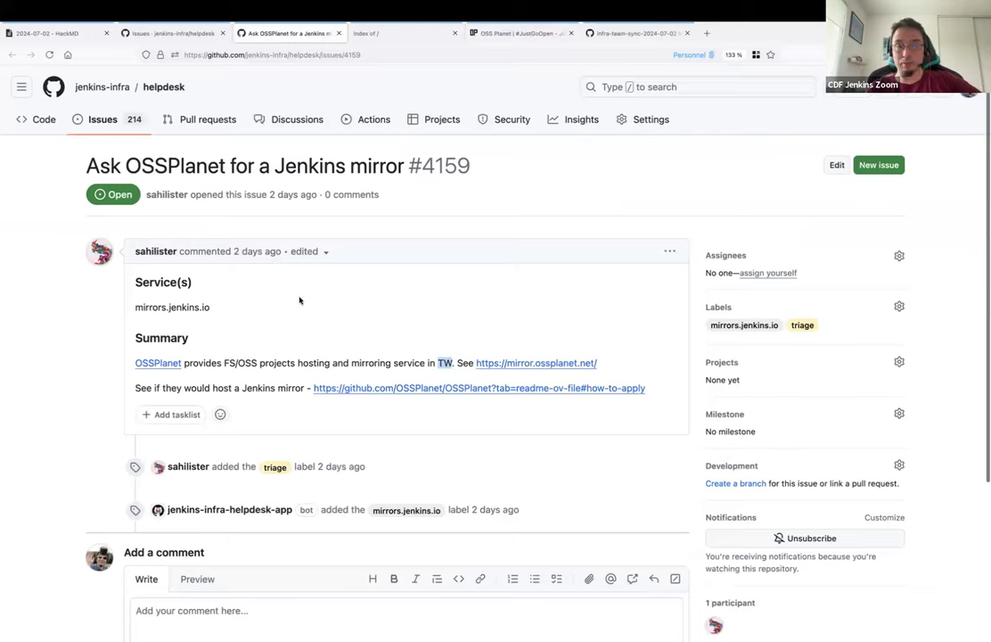
pyautogui.rightClick(478, 389)
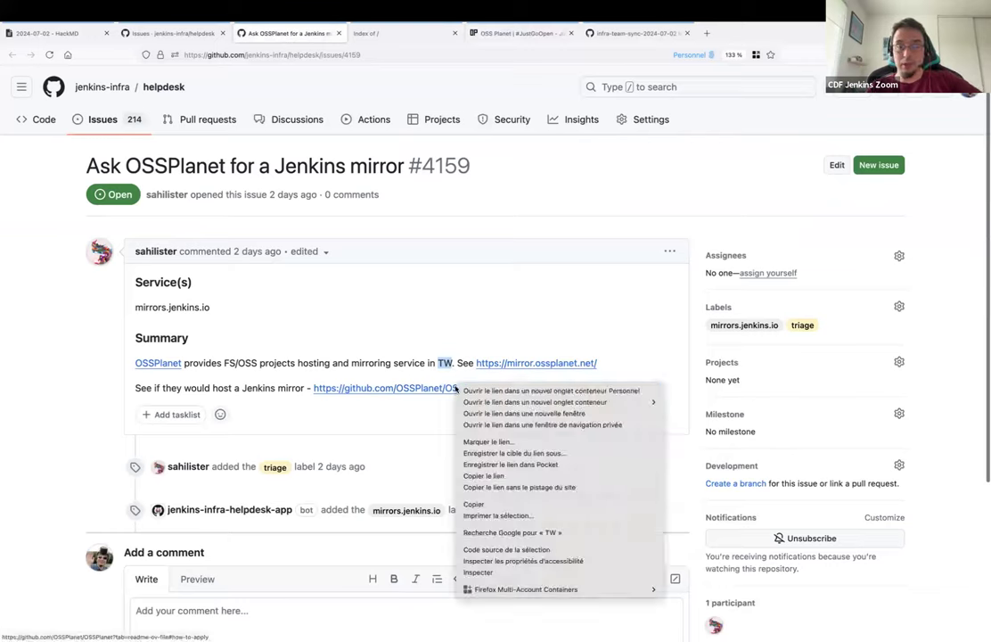
pyautogui.click(550, 391)
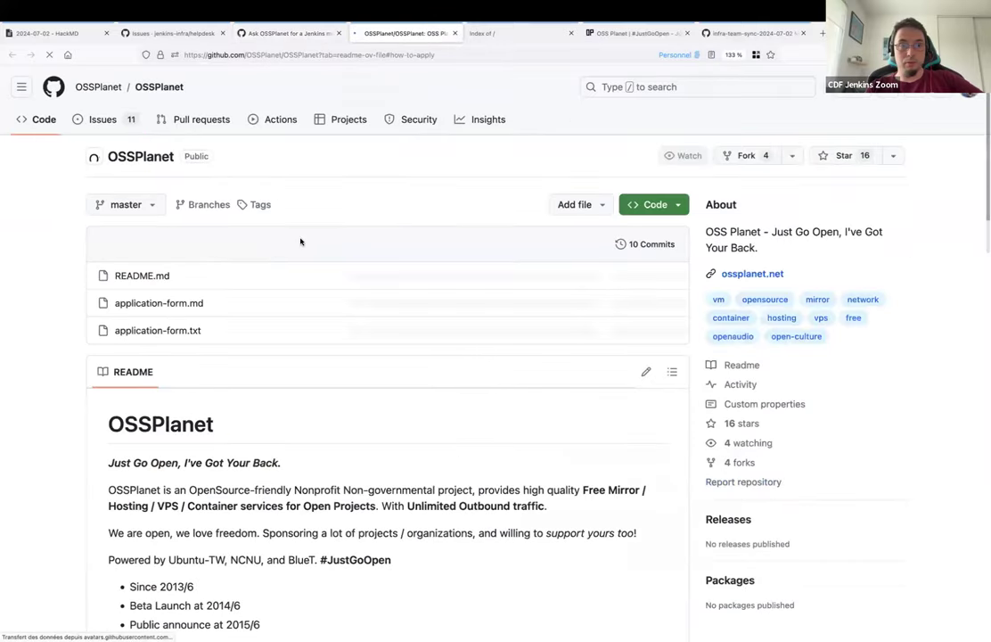
pyautogui.scroll(-3)
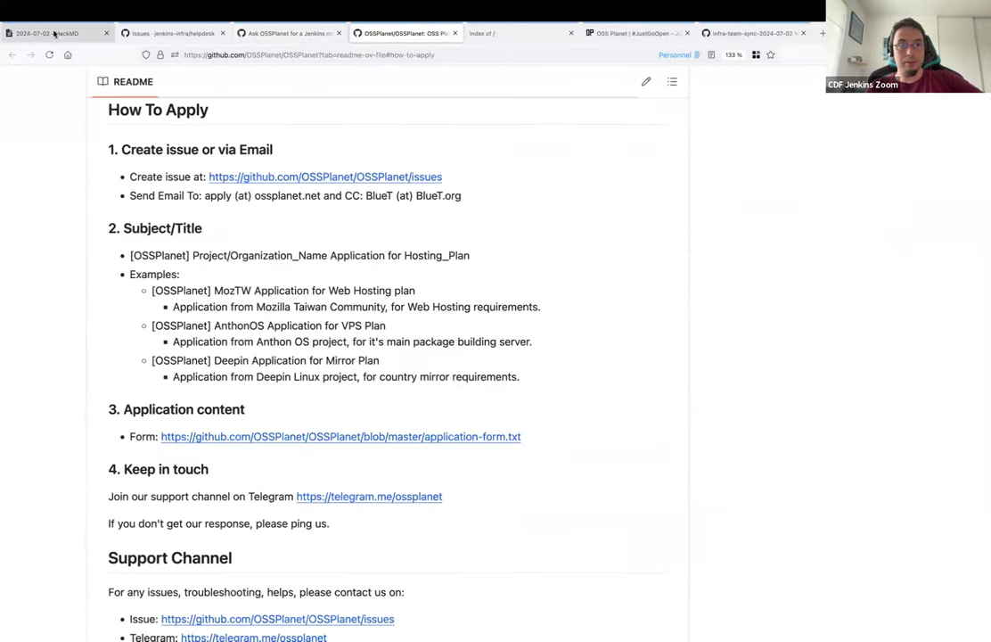
pyautogui.moveTo(53, 32)
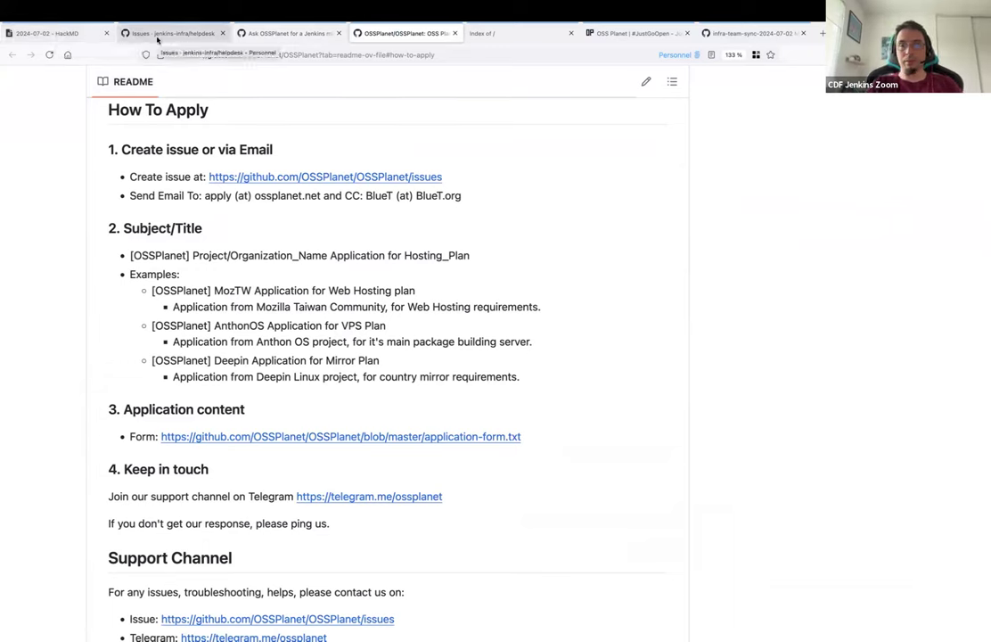
# Assign helpdesk issue #4159 (OSSPlanet mirror request) to the infra-team-sync-2024-07-09 milestone.
pyautogui.click(170, 32)
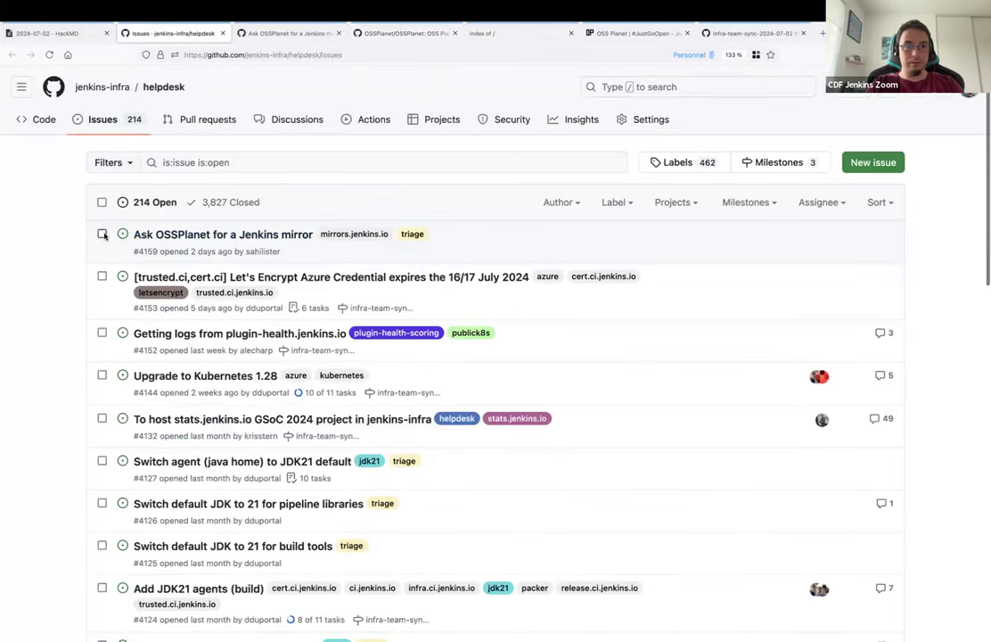
pyautogui.click(797, 202)
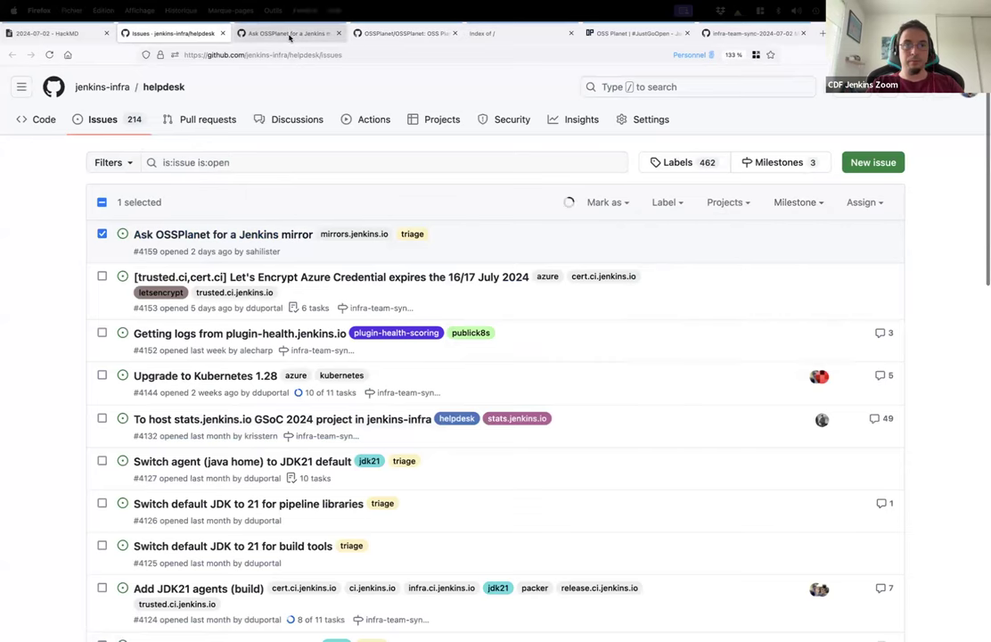
pyautogui.click(223, 234)
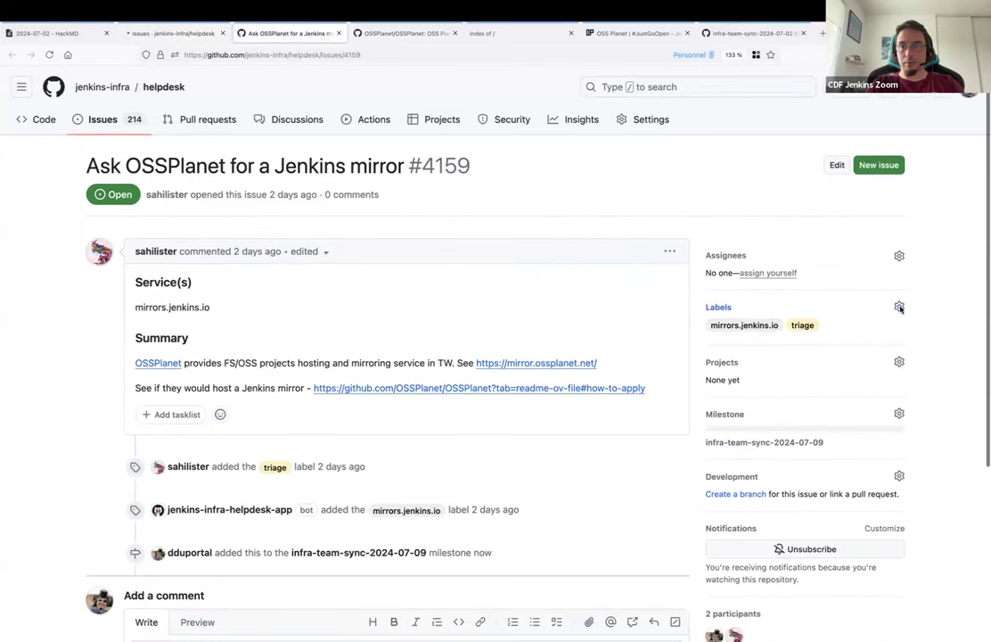
pyautogui.click(898, 307)
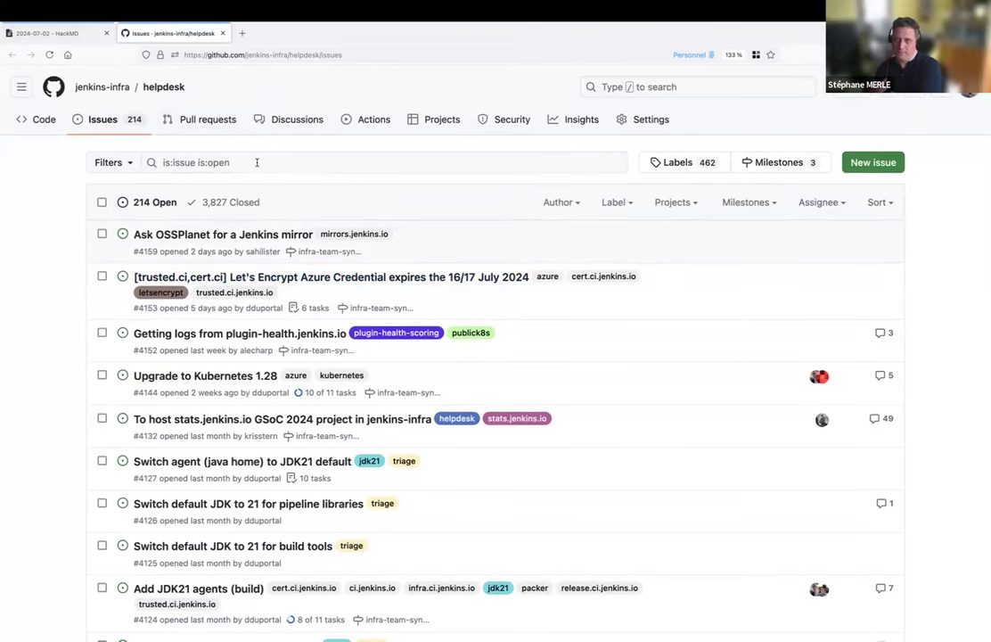
# Search the helpdesk for 'arm64' and view issue #3837 on migrating publicK8s leftovers to arm64.
pyautogui.write('arm64')
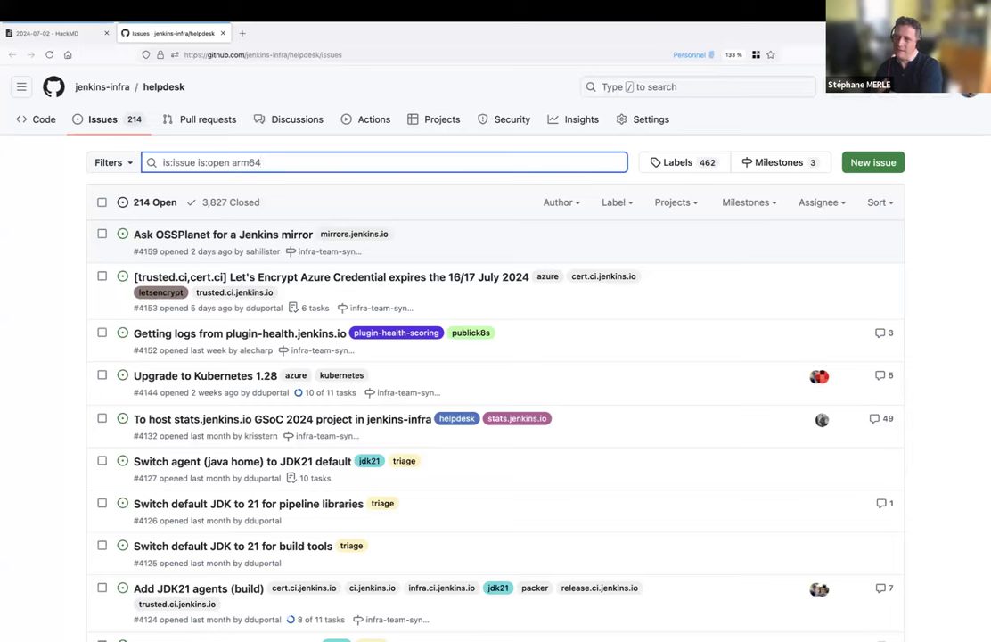
pyautogui.press('Return')
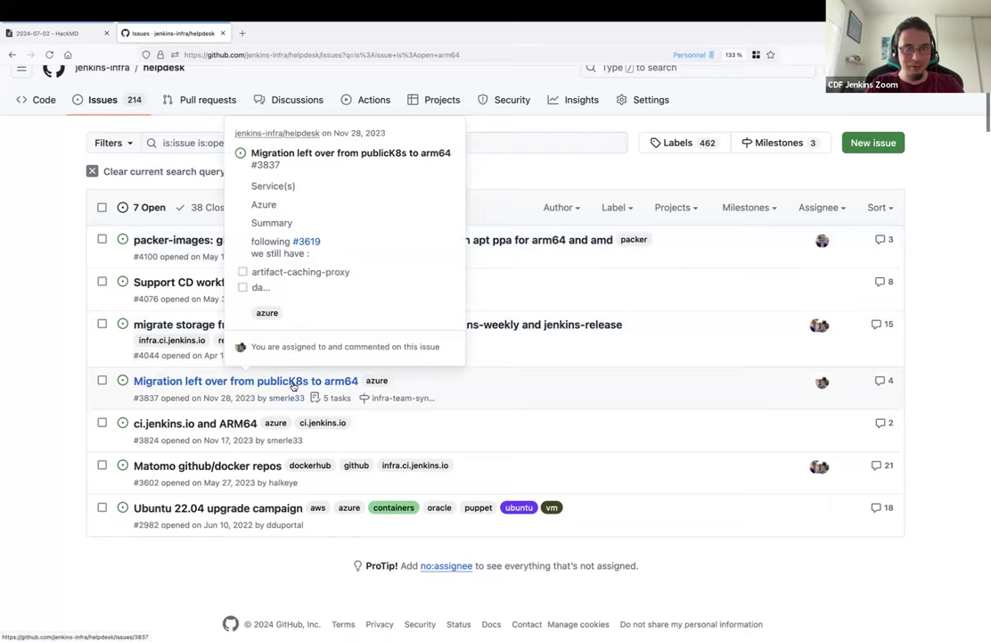
pyautogui.click(246, 381)
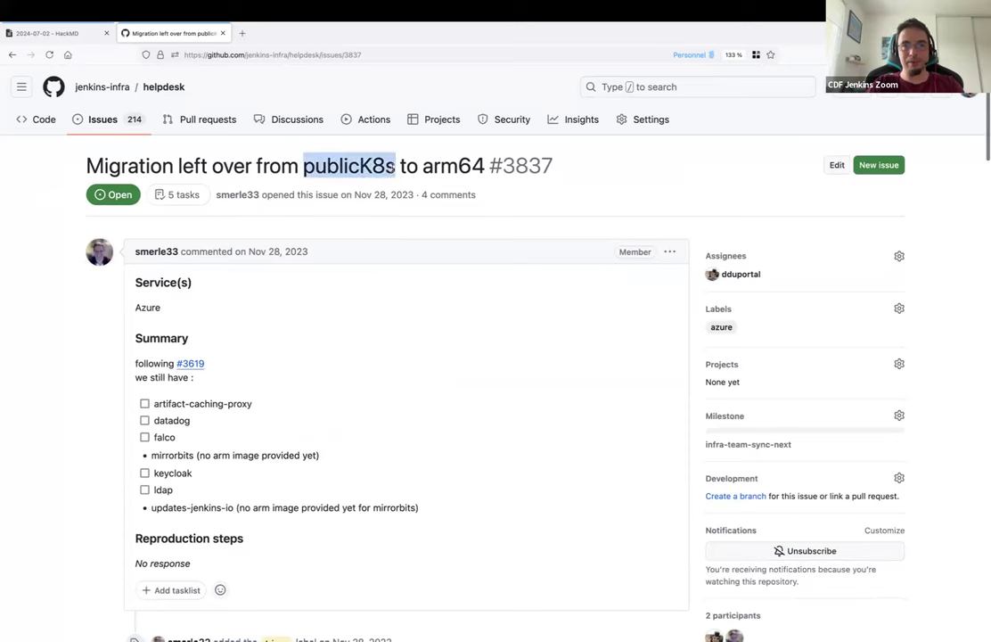
pyautogui.click(57, 32)
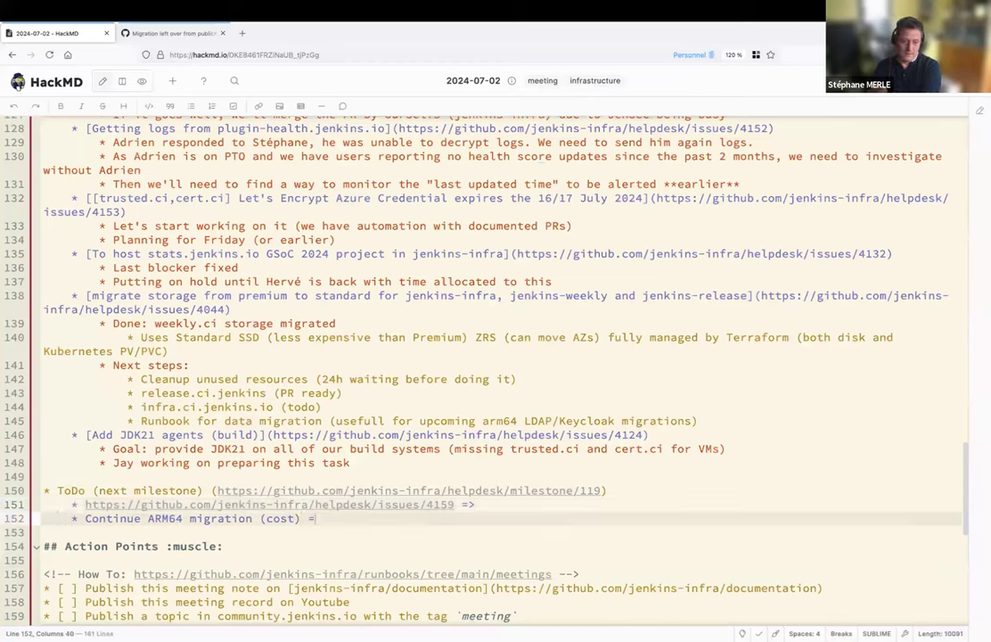
# Move issue #3837 from infra-team-sync-next to the infra-team-sync-2024-07-09 milestone, then return to the notes.
pyautogui.click(169, 32)
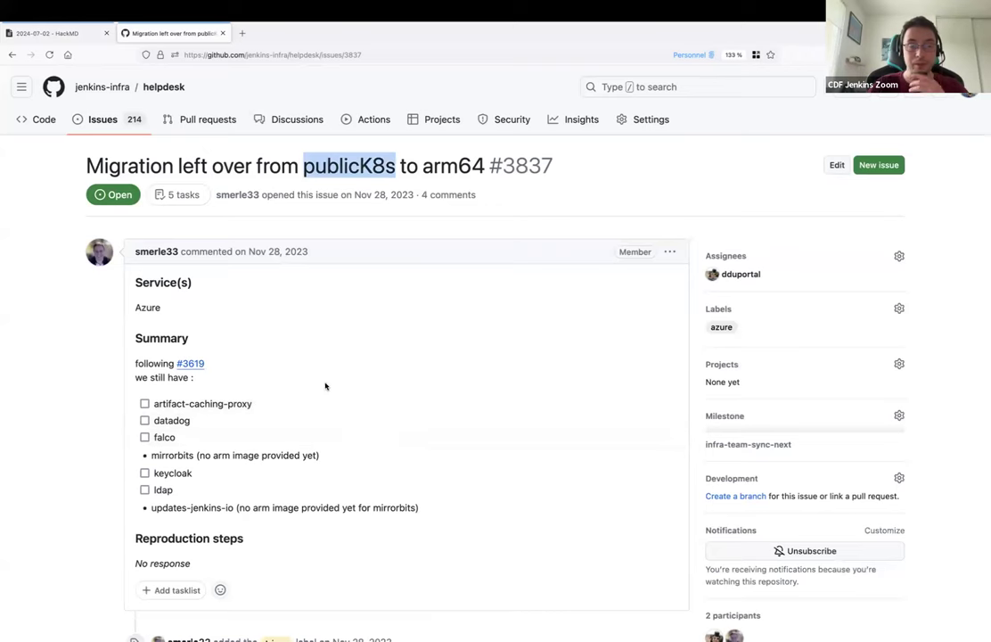
pyautogui.scroll(-3)
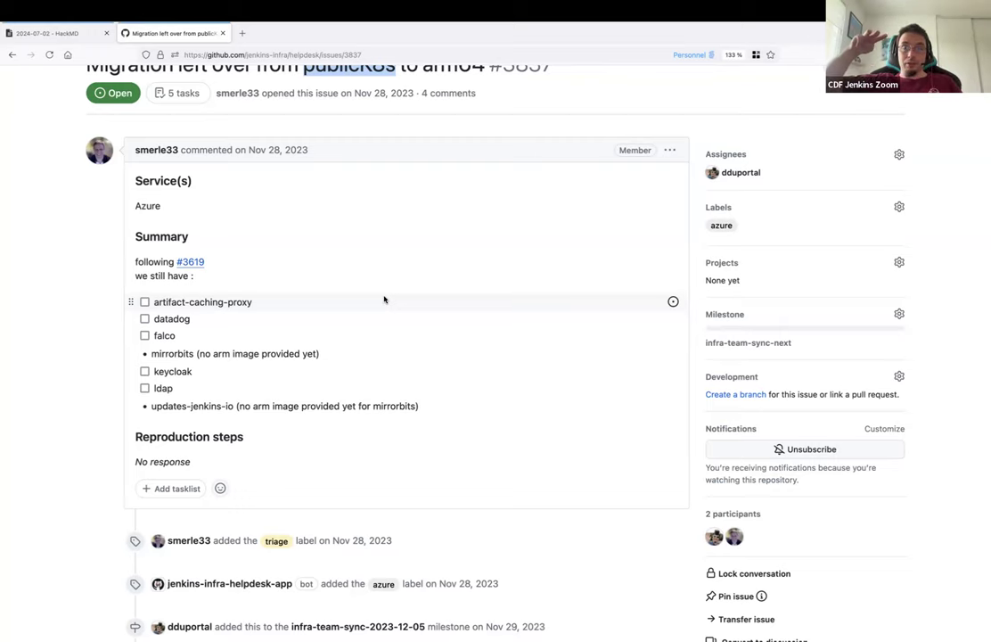
pyautogui.moveTo(189, 292)
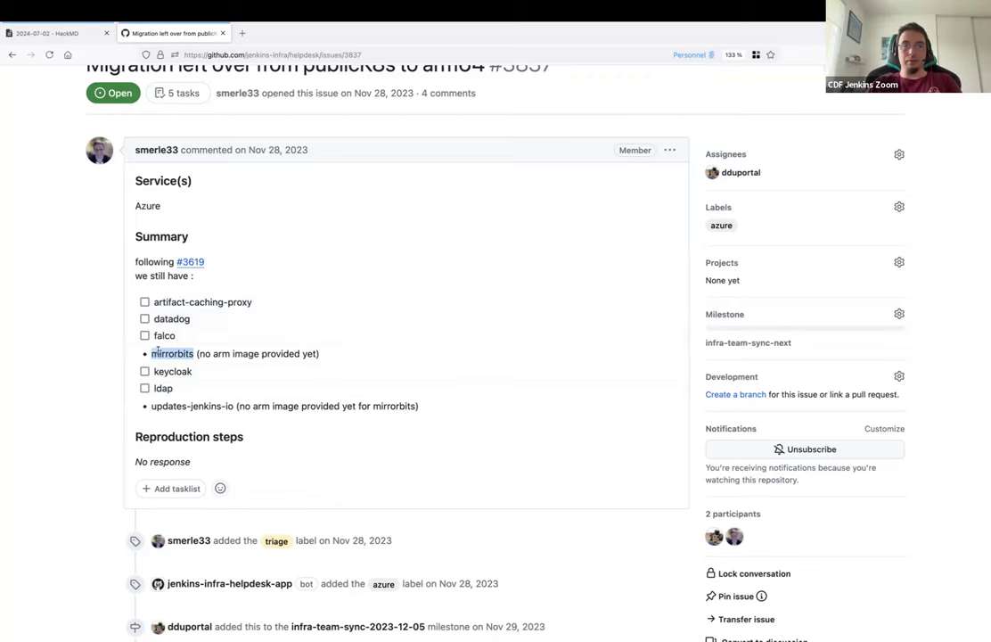
pyautogui.moveTo(50, 297)
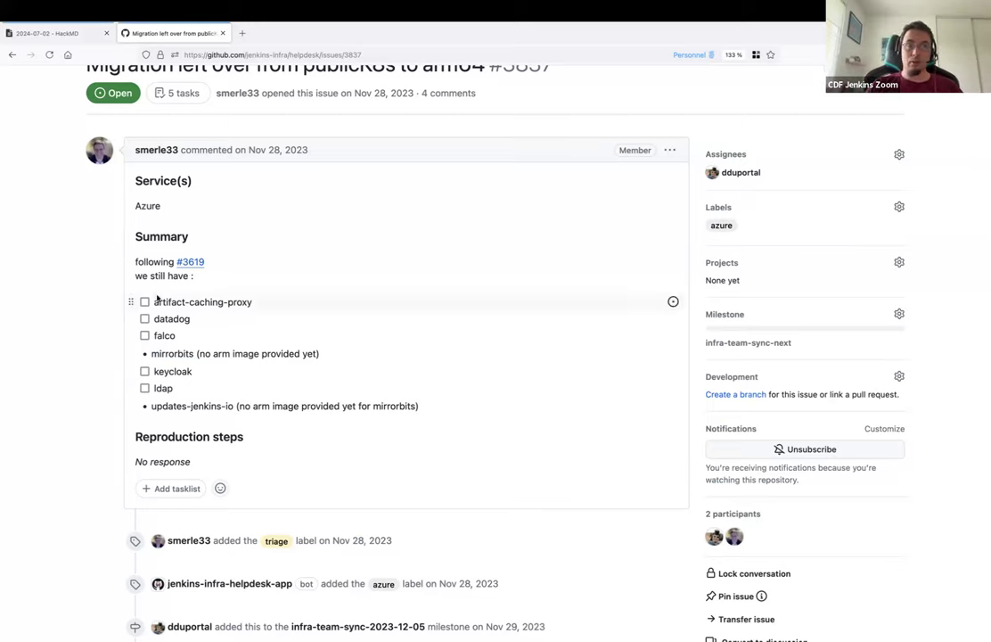
pyautogui.doubleClick(204, 301)
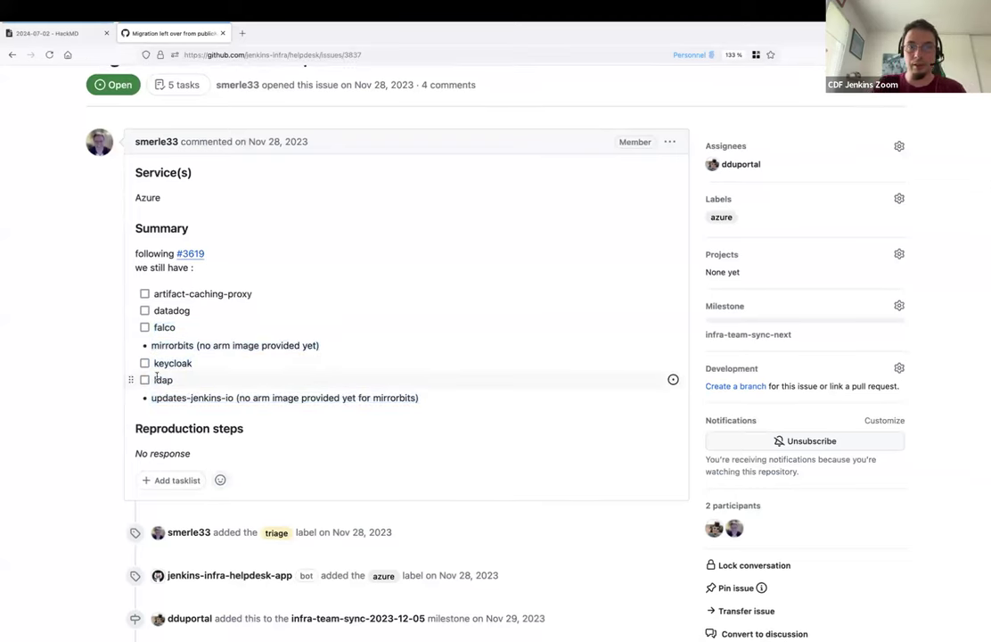
pyautogui.moveTo(93, 356)
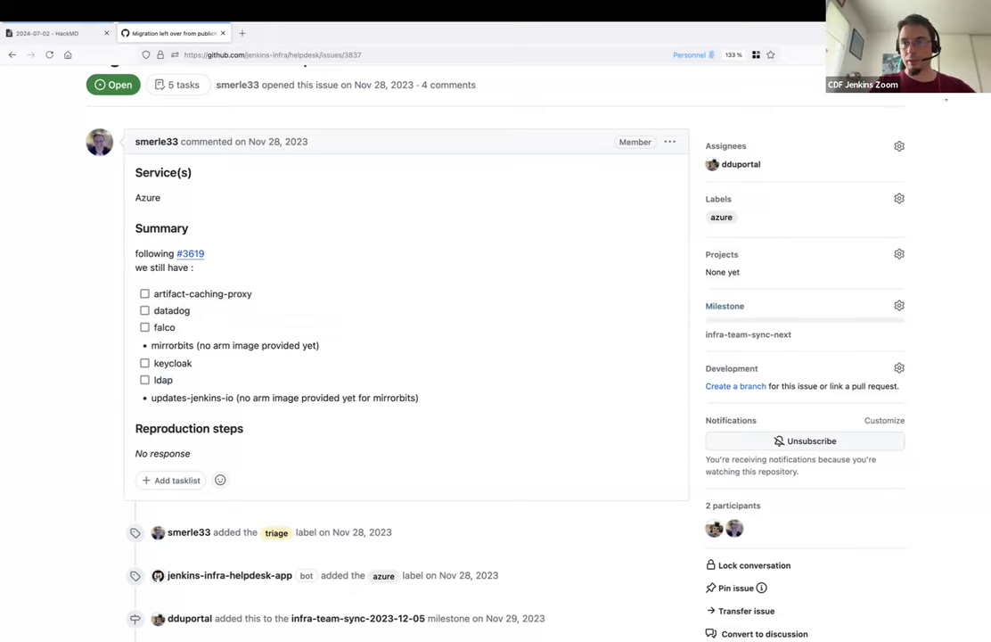
pyautogui.moveTo(900, 306)
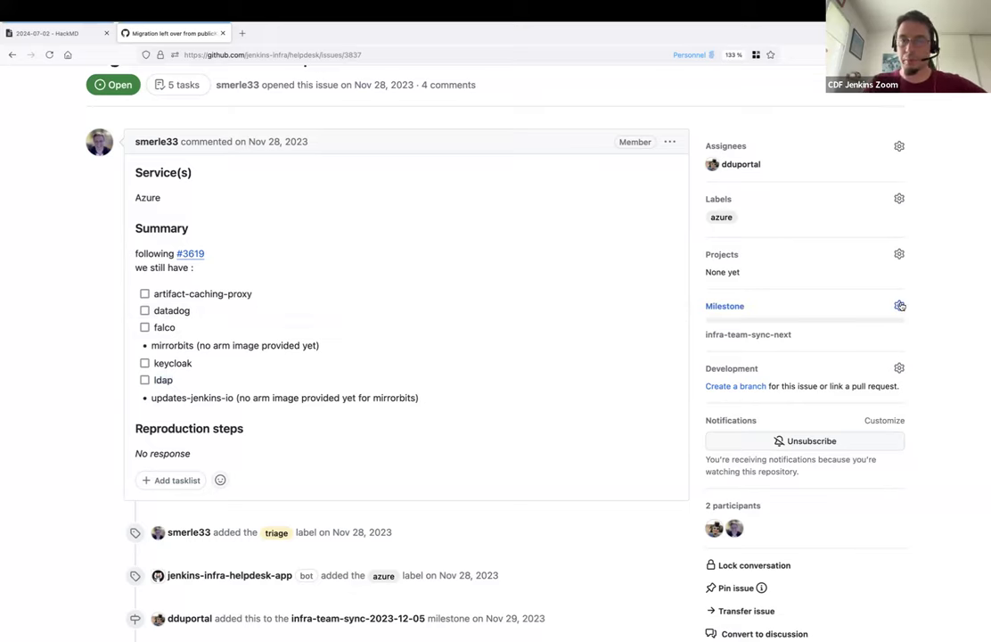
pyautogui.moveTo(203, 292)
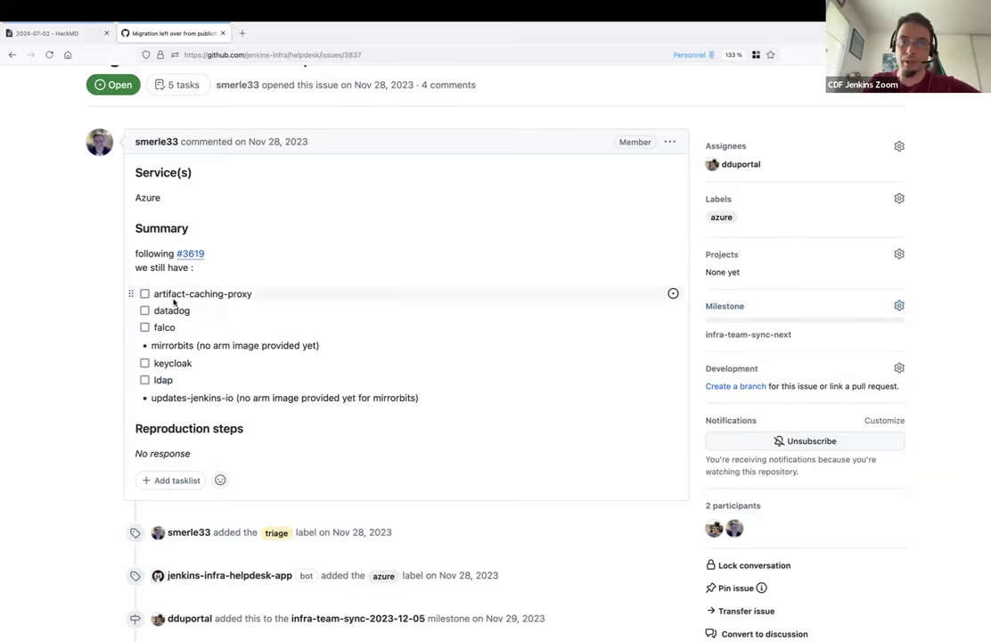
pyautogui.click(899, 306)
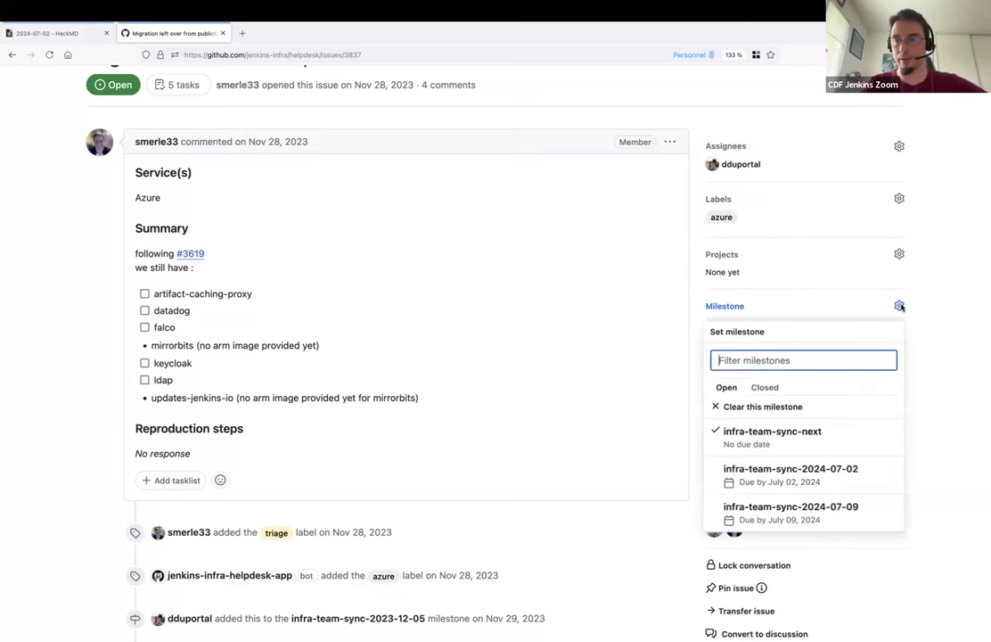
pyautogui.moveTo(802, 513)
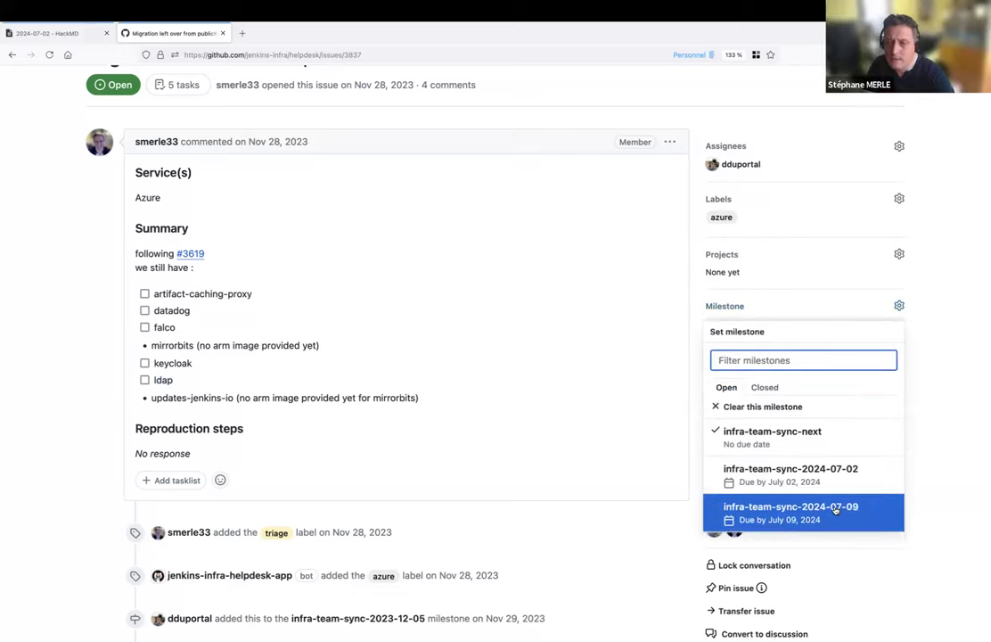
pyautogui.click(790, 514)
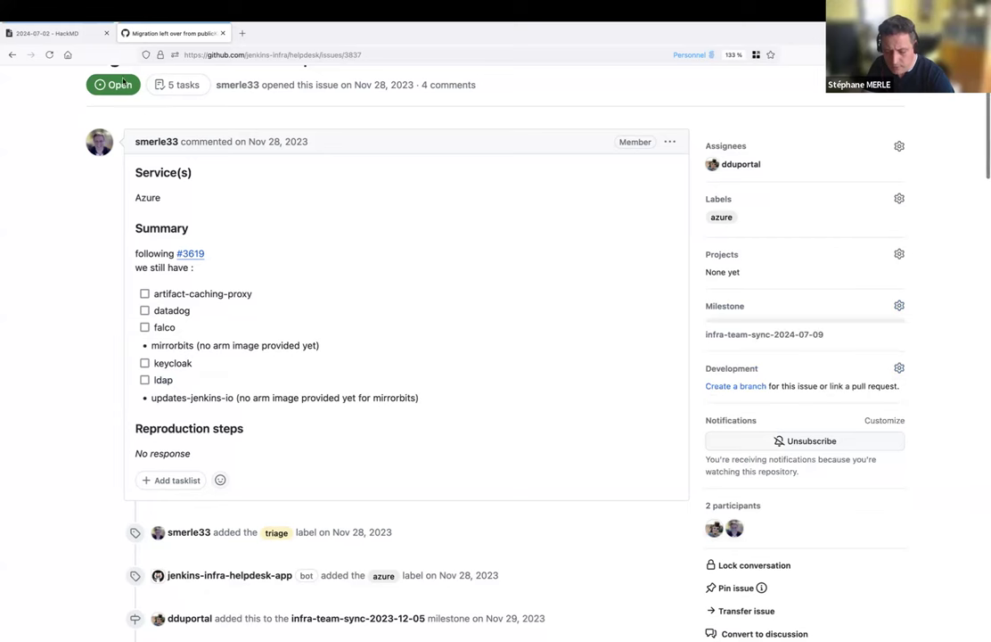
pyautogui.click(57, 32)
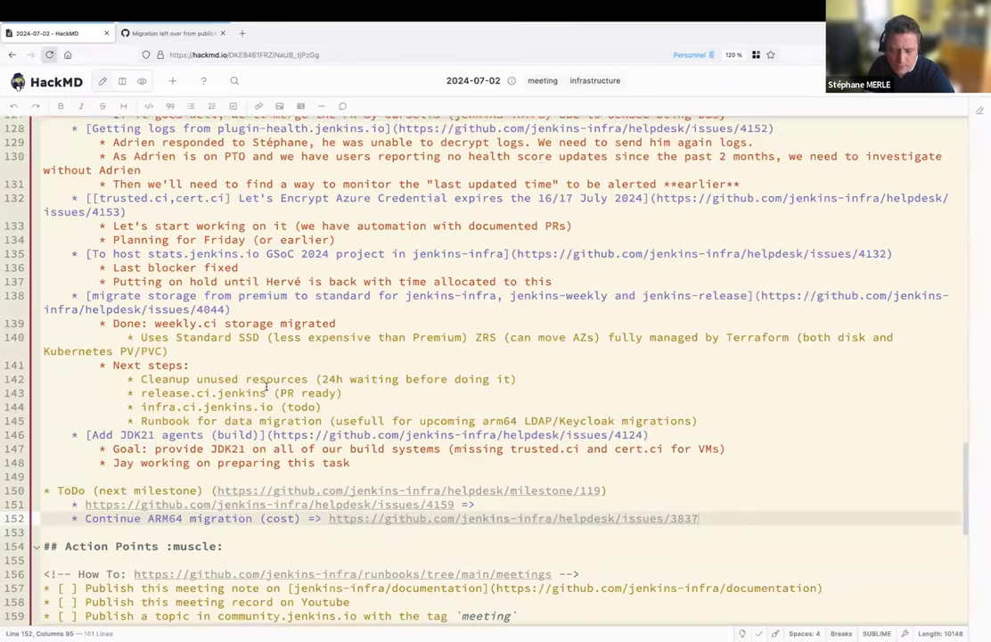
pyautogui.scroll(-3)
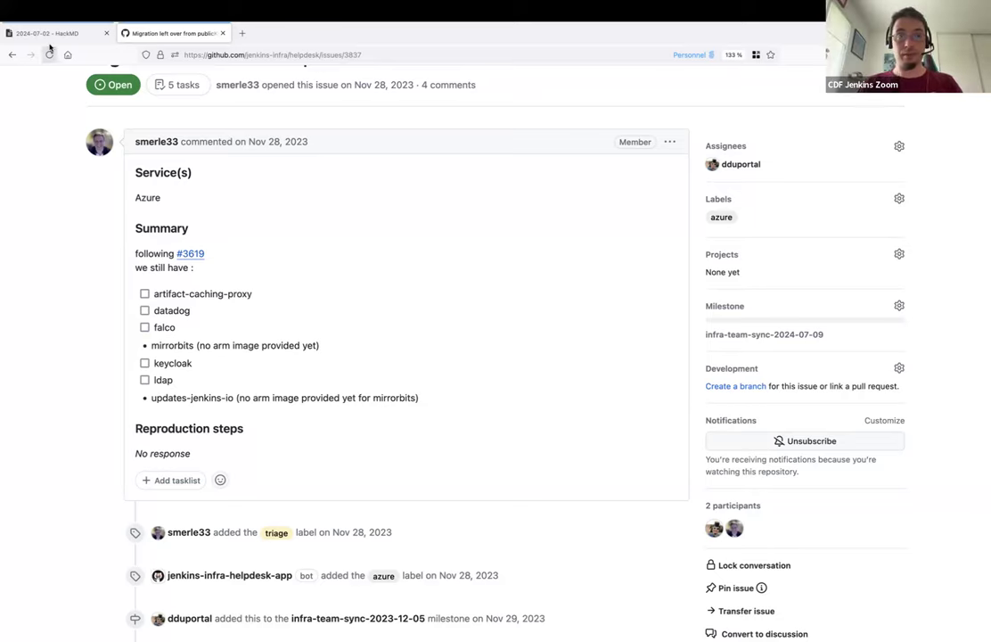
pyautogui.moveTo(53, 32)
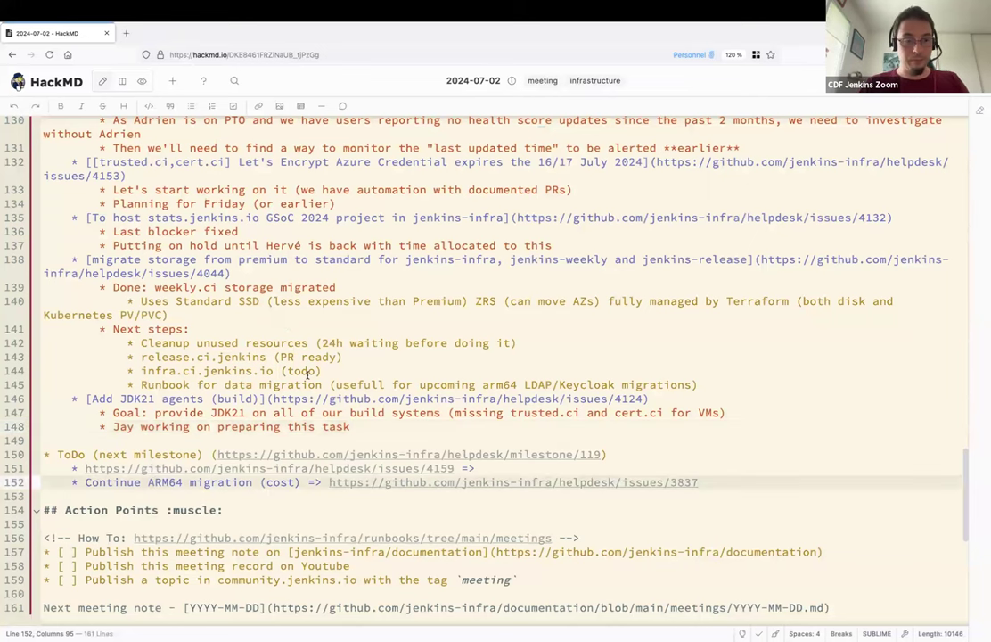
pyautogui.scroll(-3)
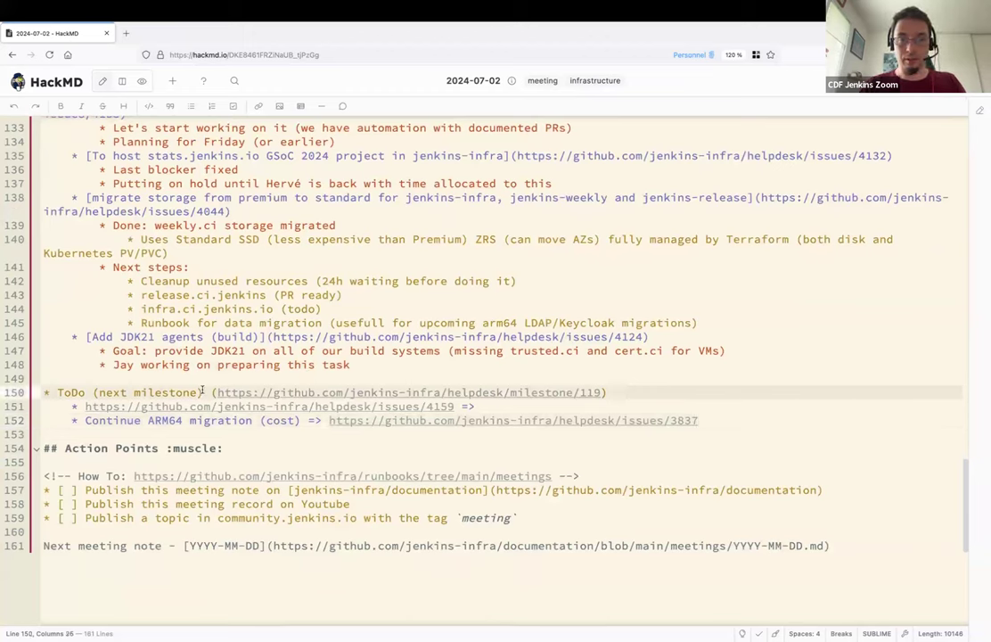
pyautogui.moveTo(216, 392); pyautogui.dragTo(605, 392)
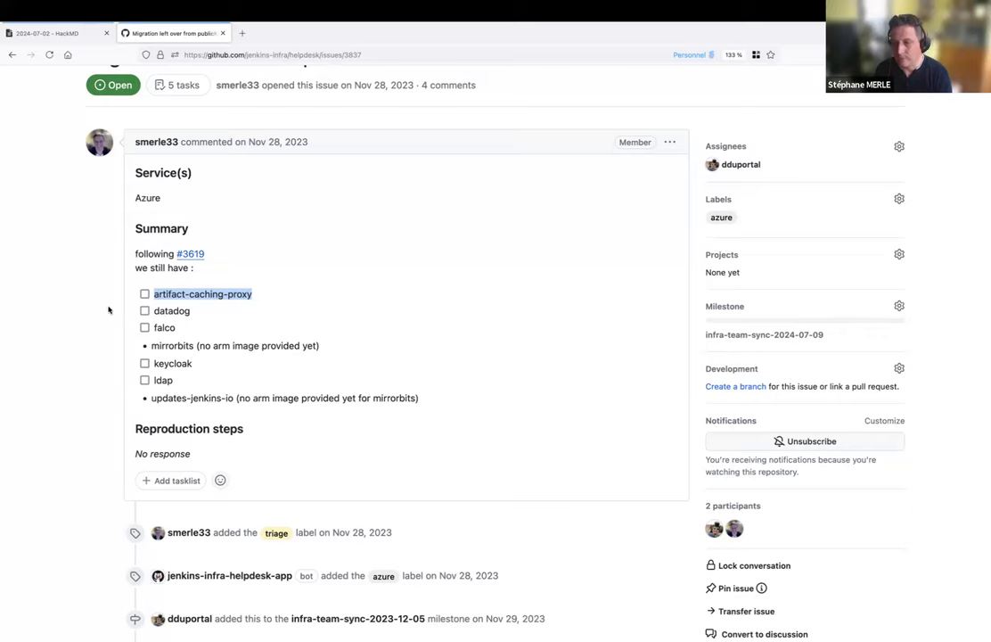
pyautogui.moveTo(89, 330)
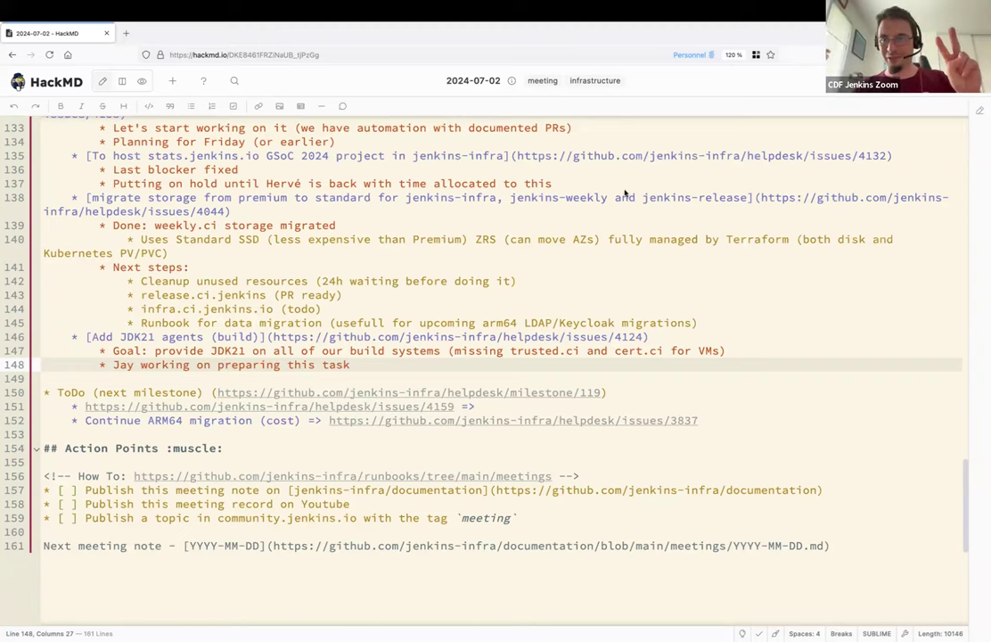
pyautogui.moveTo(649, 132)
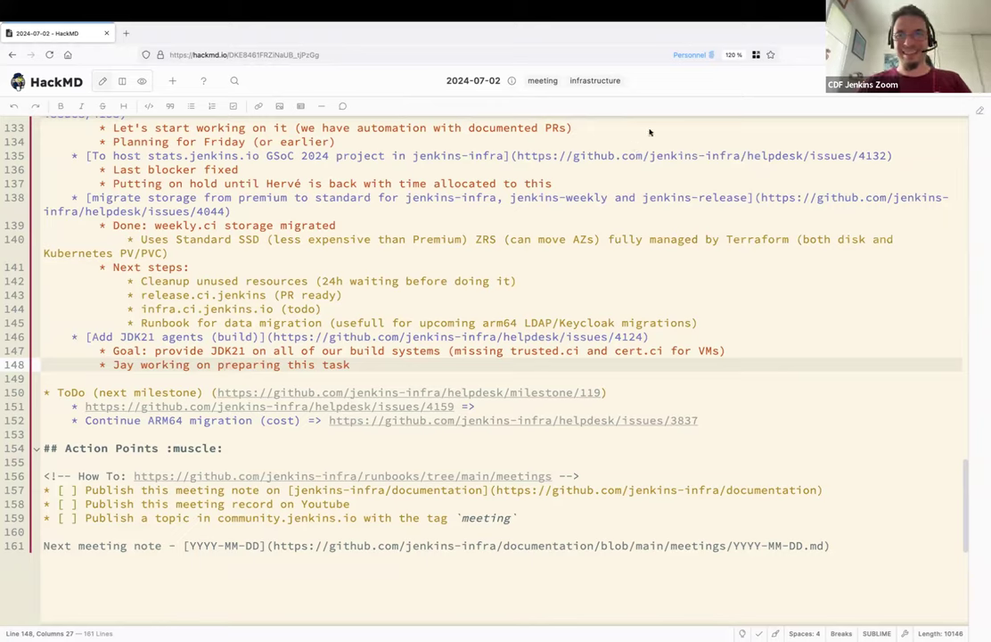